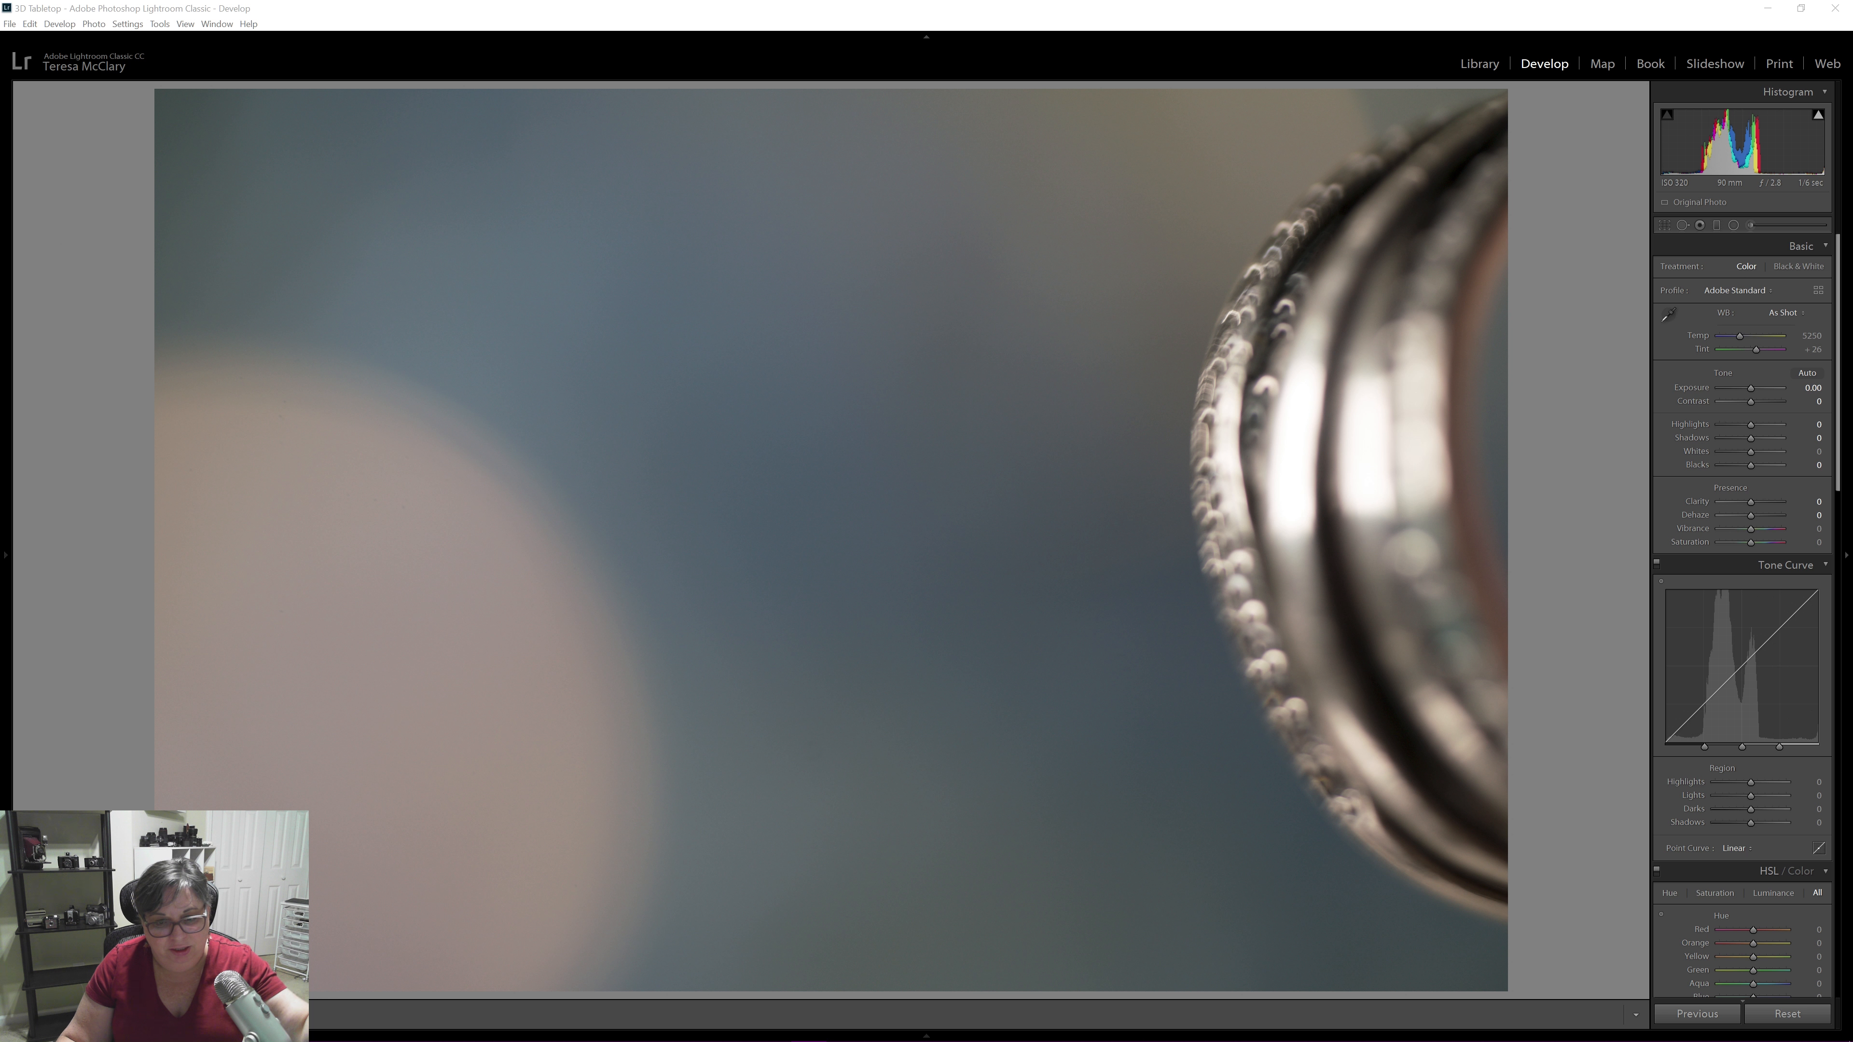
pyautogui.moveTo(367, 453)
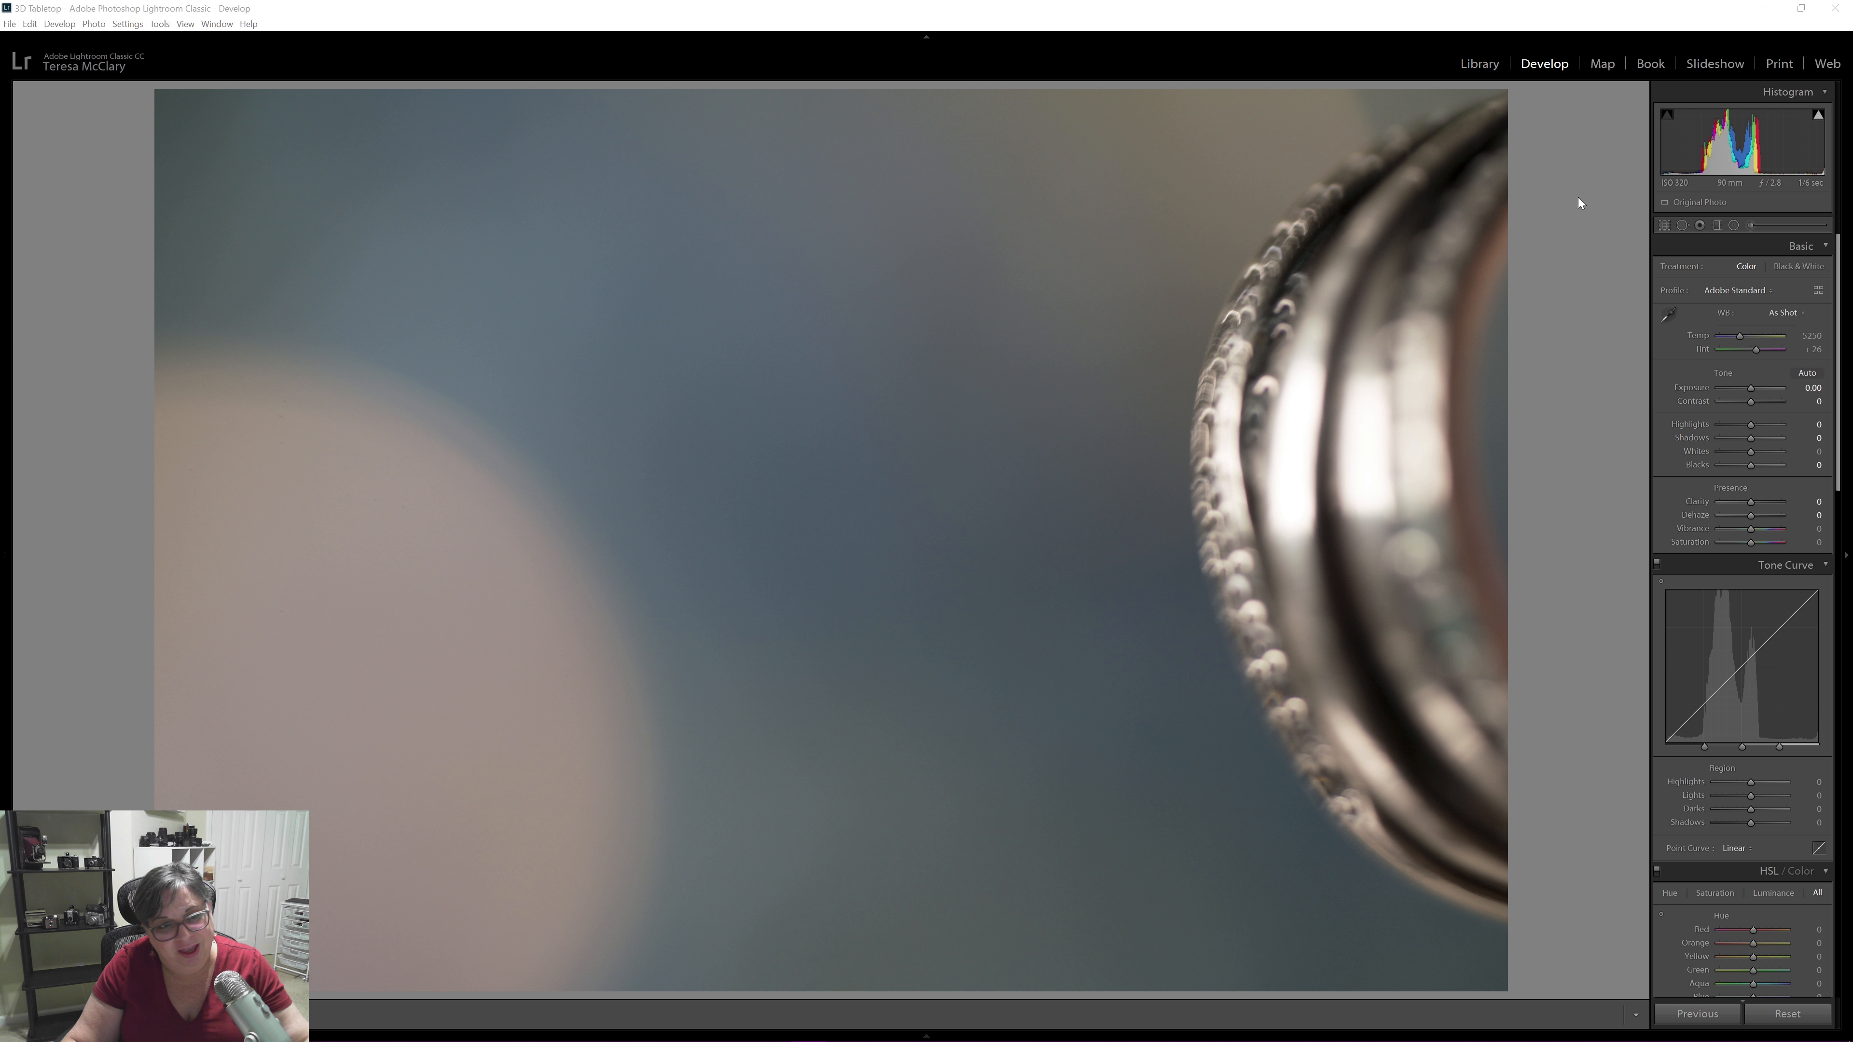
pyautogui.moveTo(1591, 193)
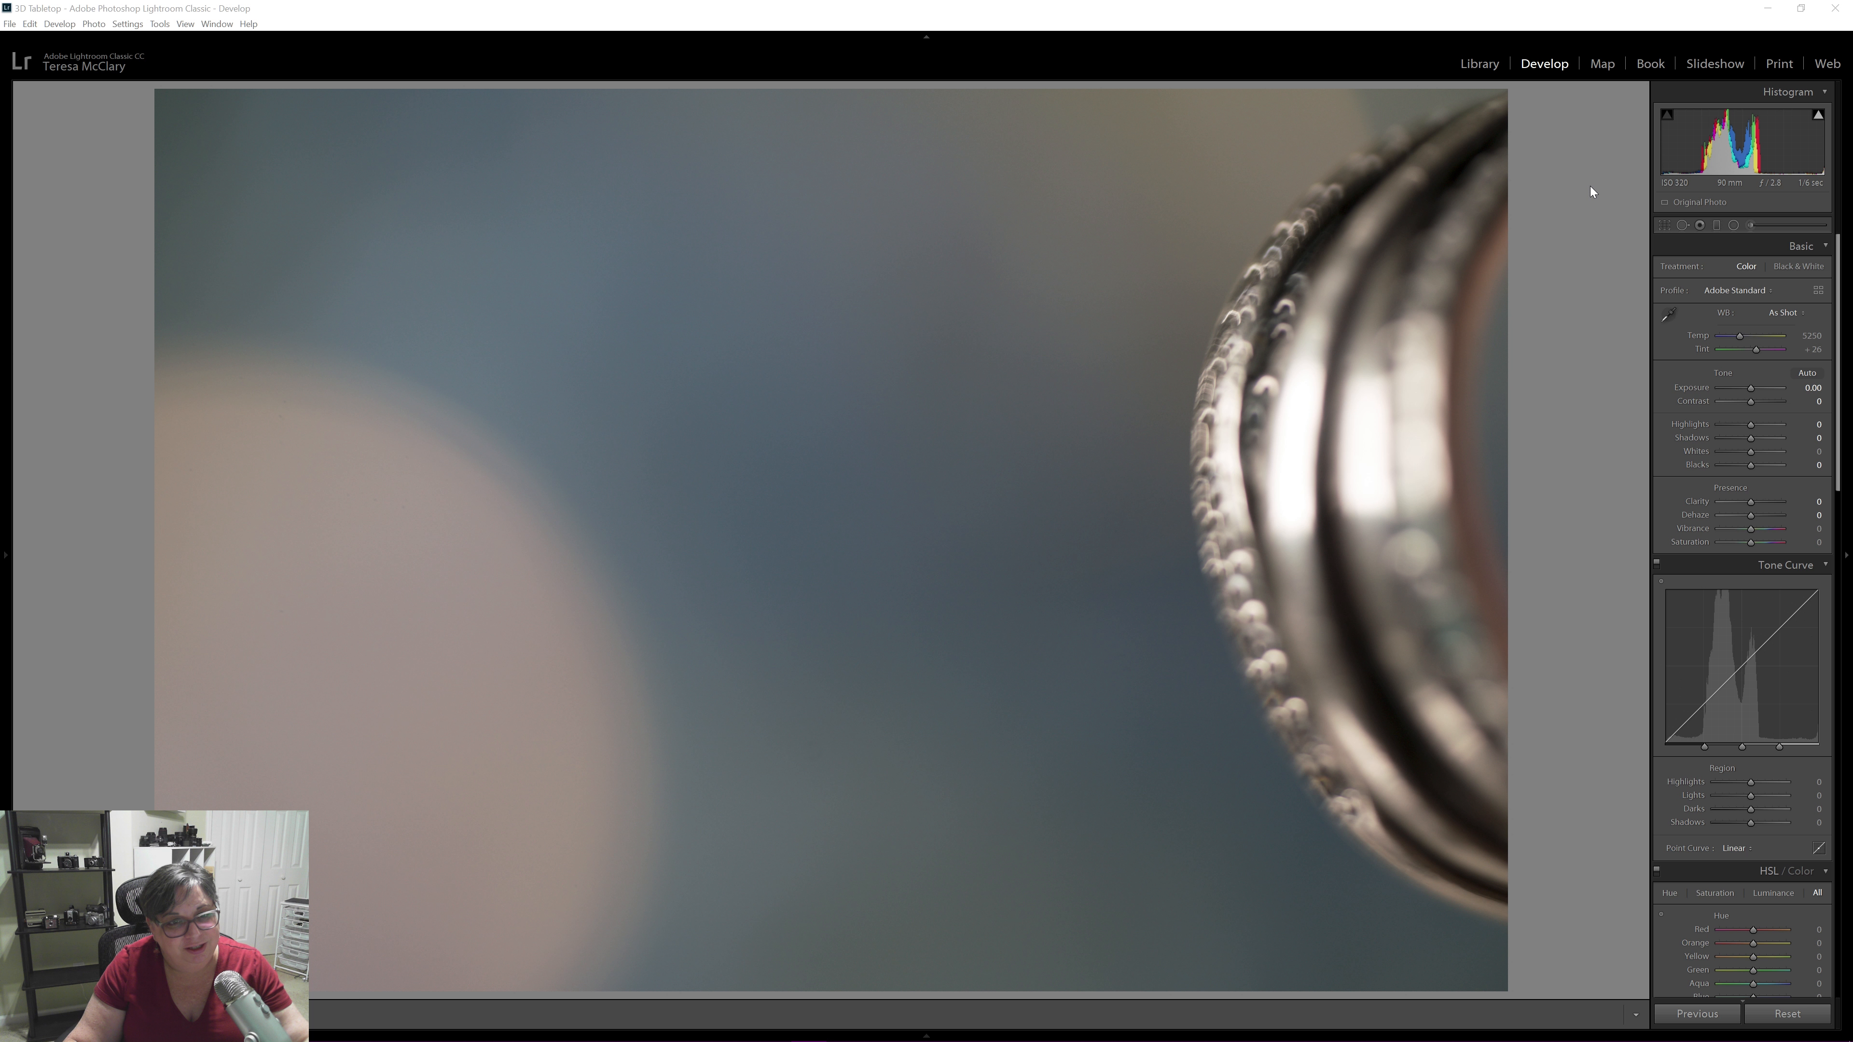
pyautogui.moveTo(1598, 189)
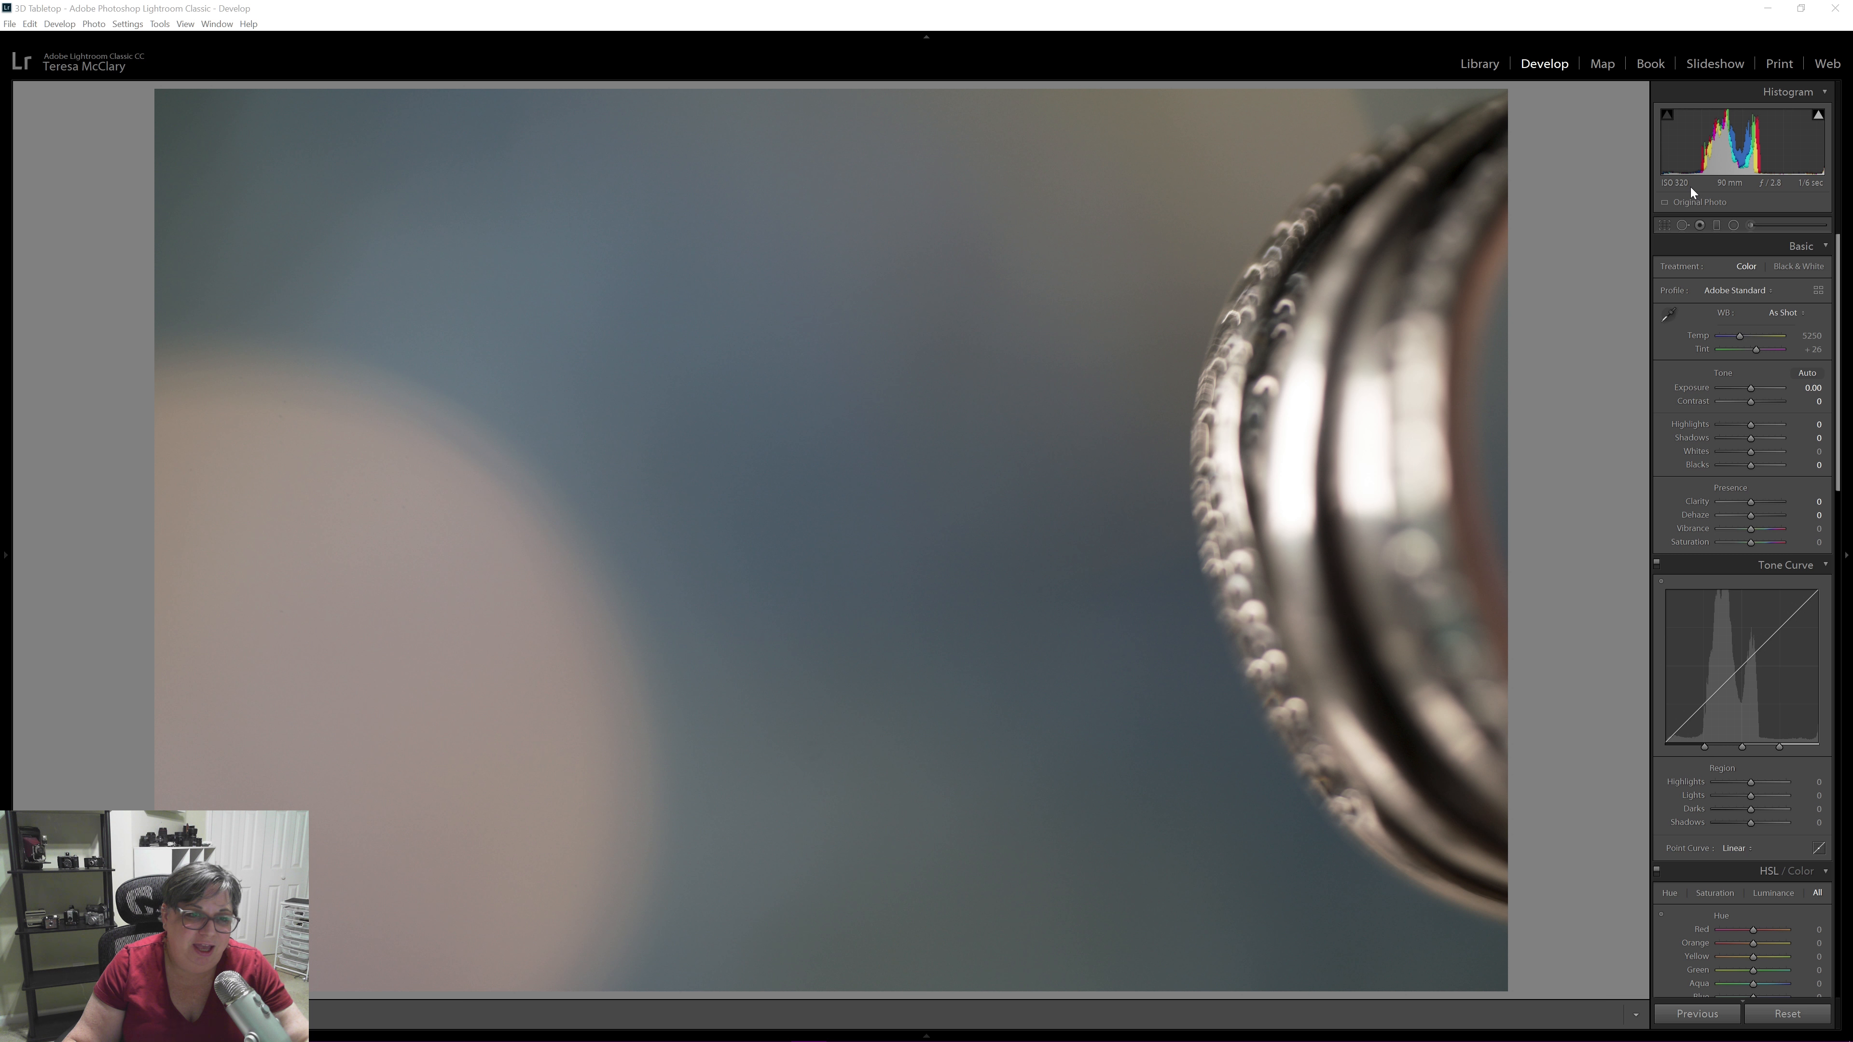
pyautogui.moveTo(1591, 217)
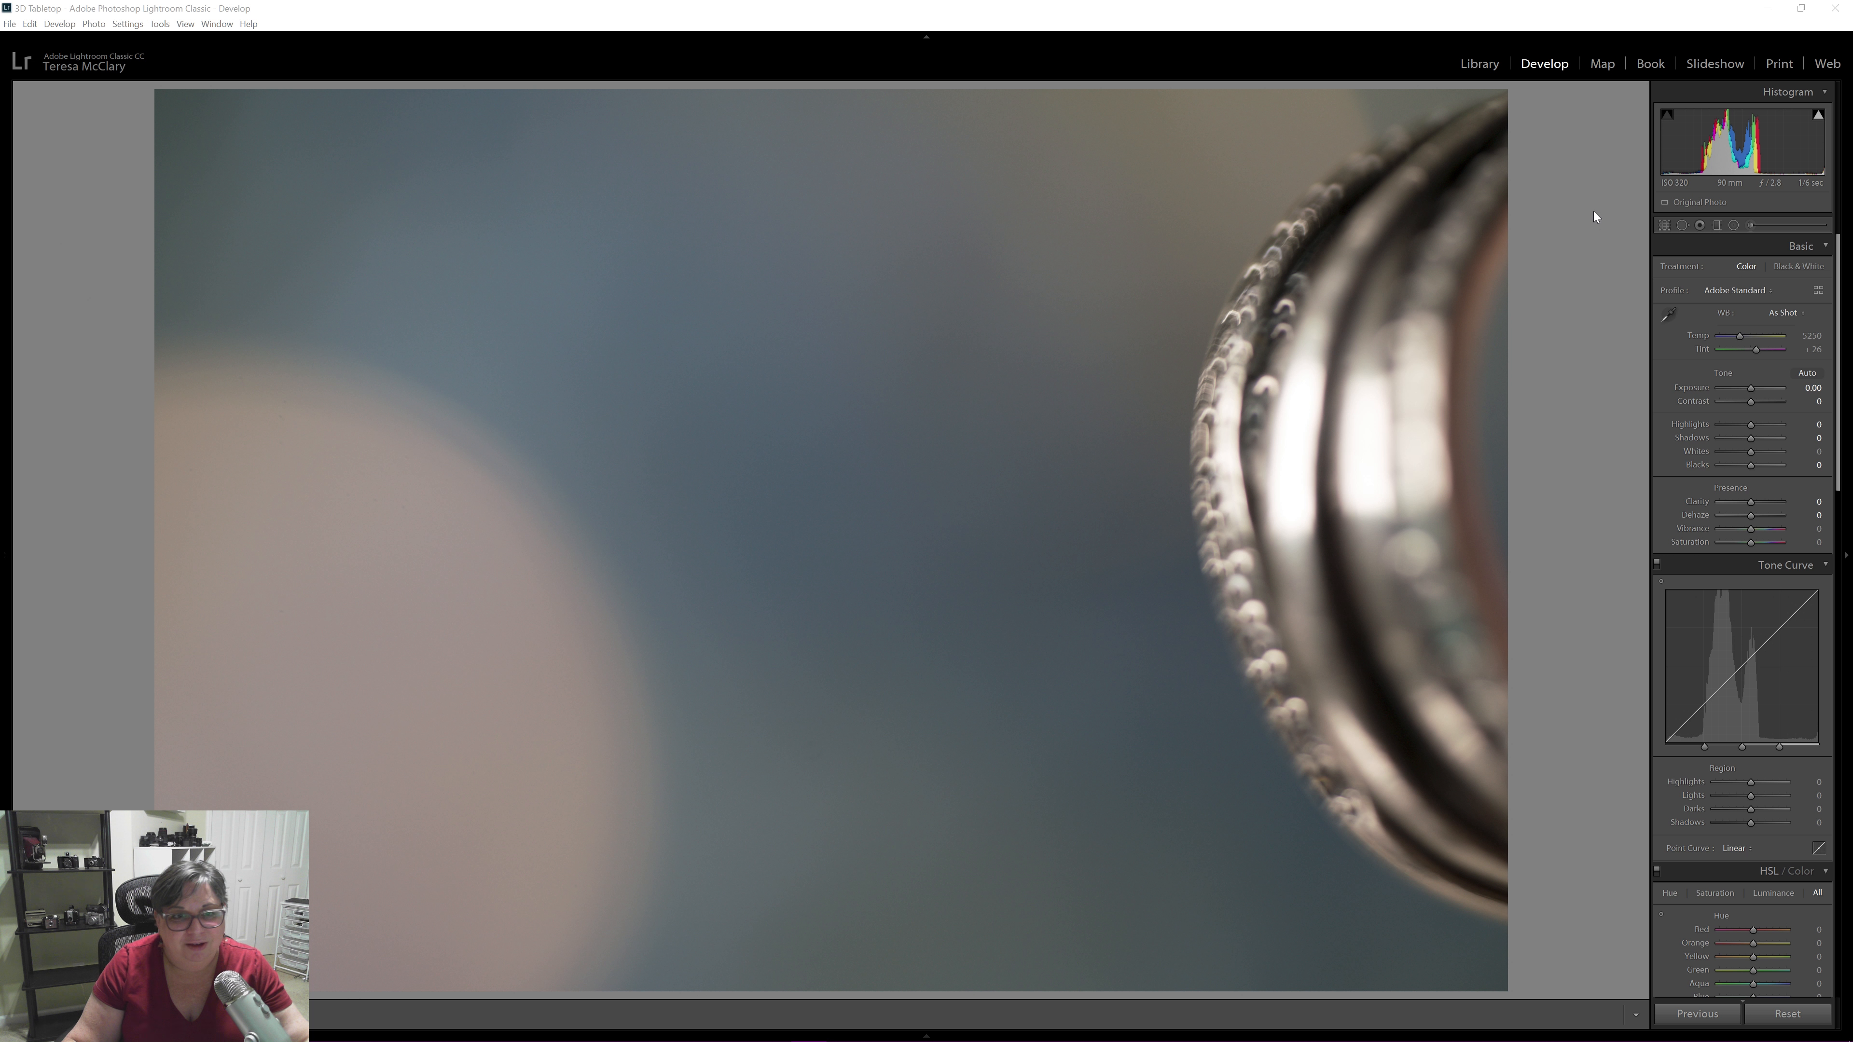
pyautogui.moveTo(1602, 206)
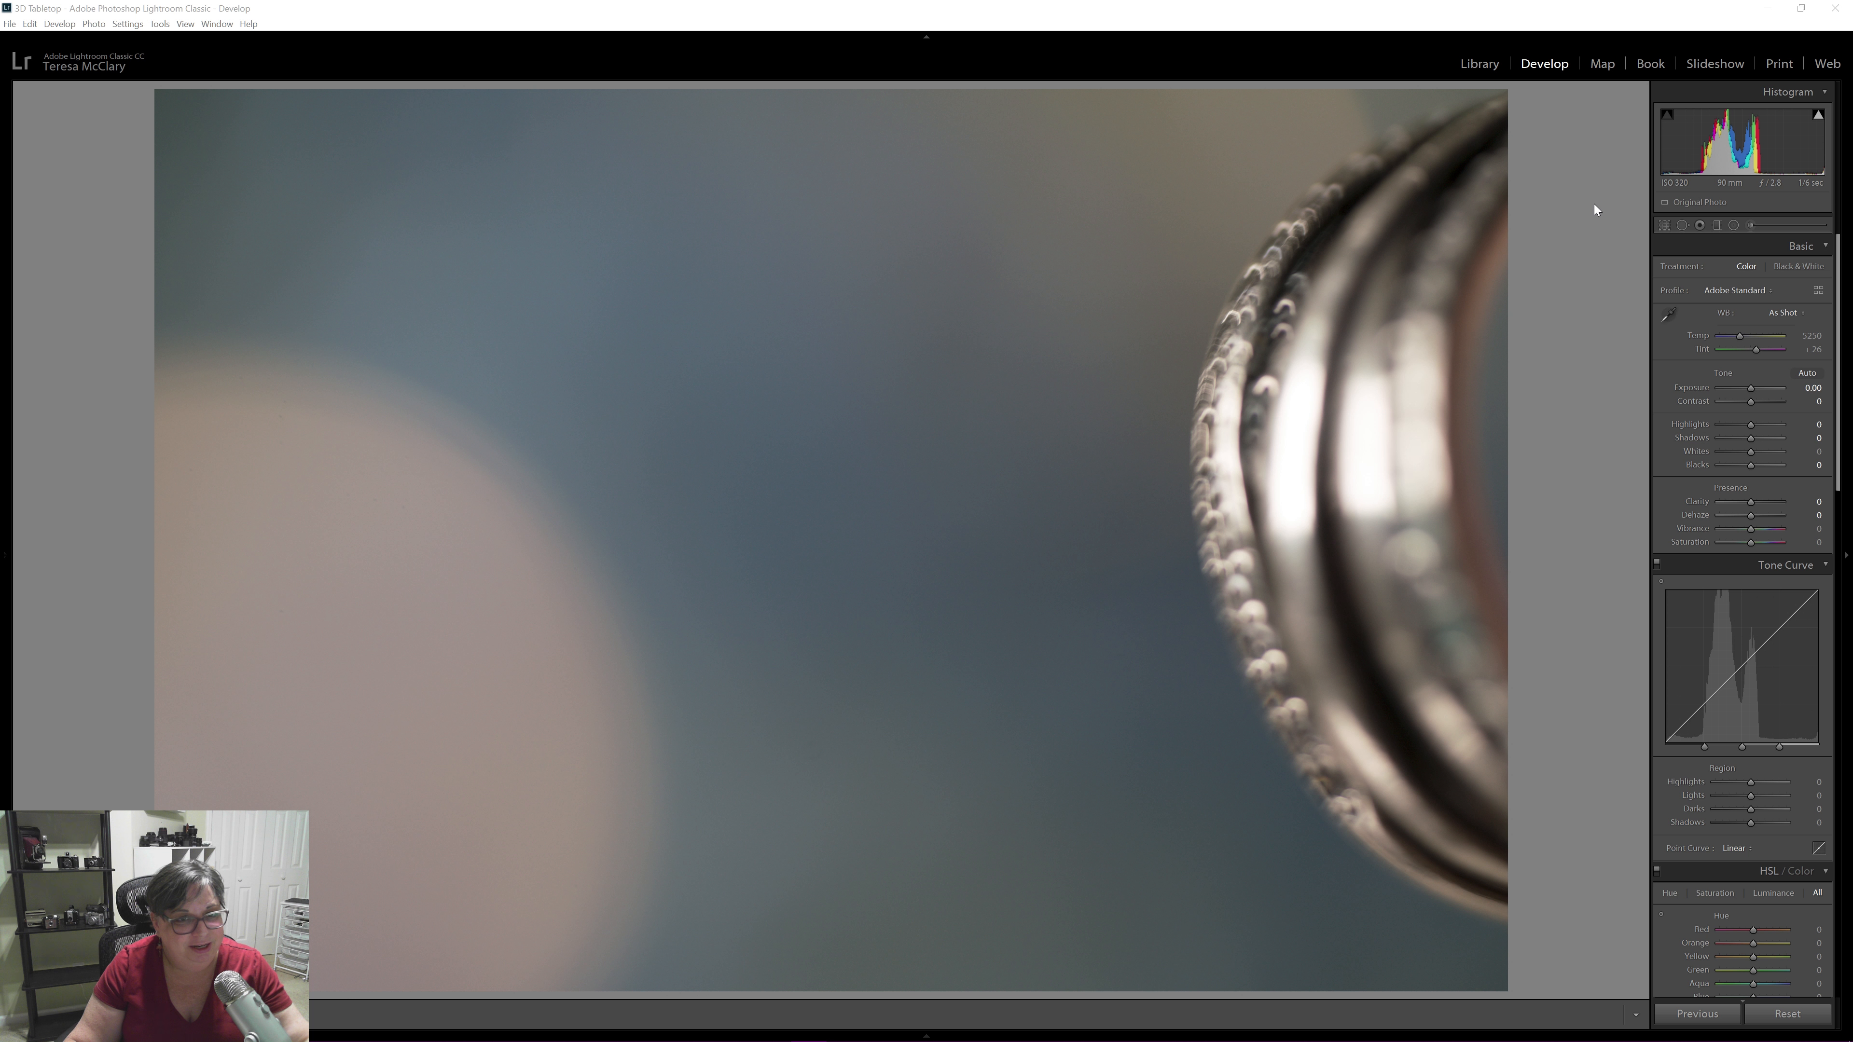
pyautogui.moveTo(1625, 304)
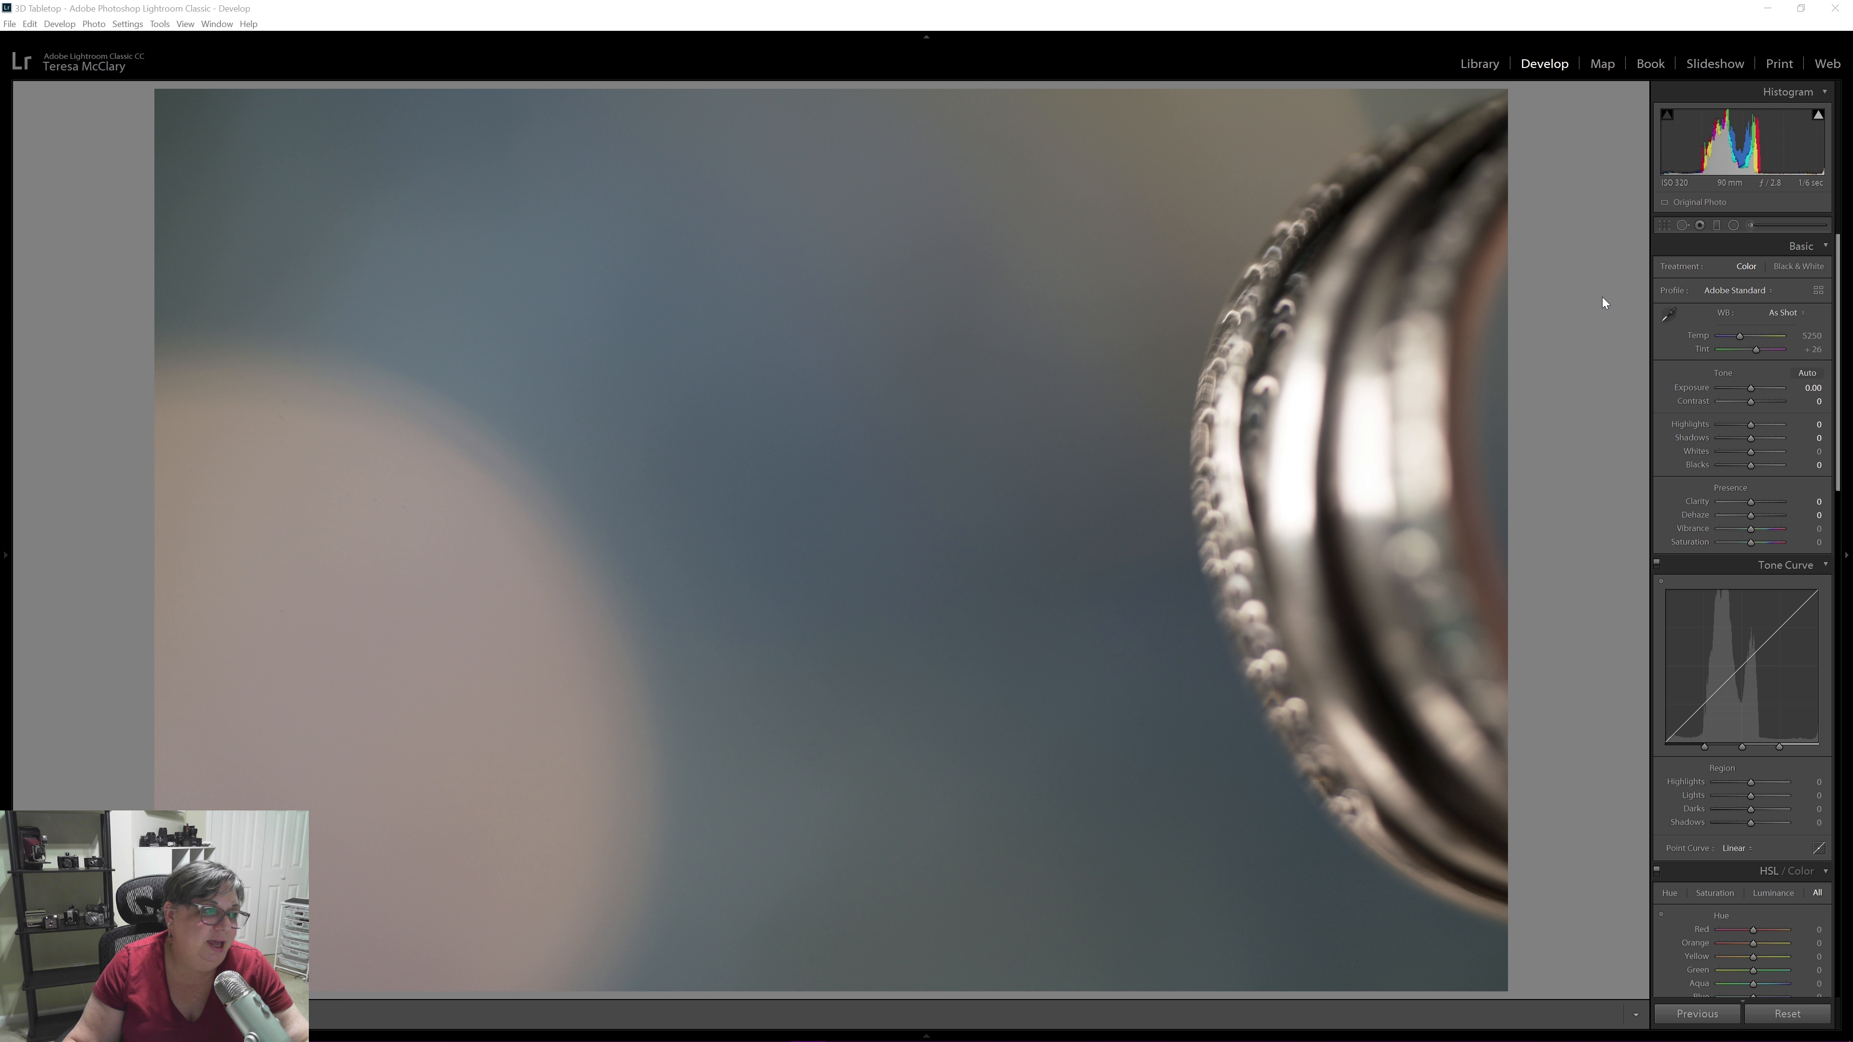
pyautogui.moveTo(916, 233)
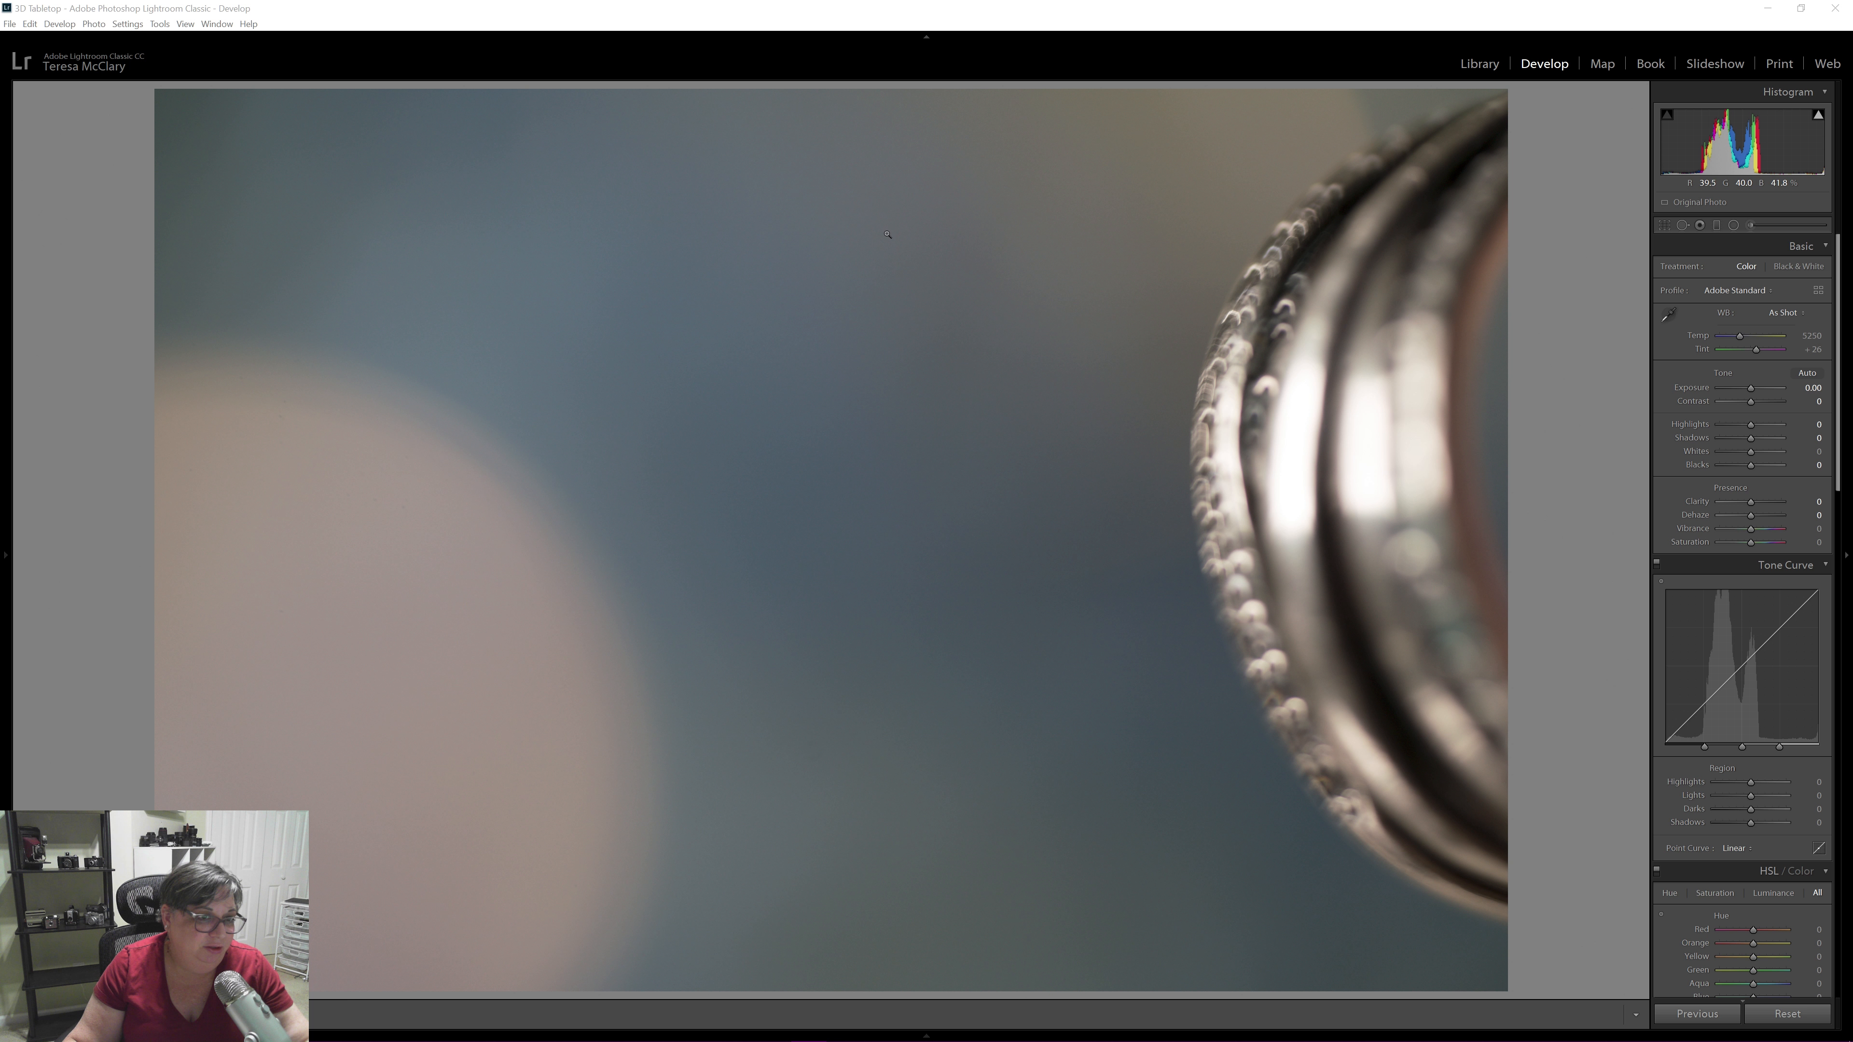
pyautogui.moveTo(891, 236)
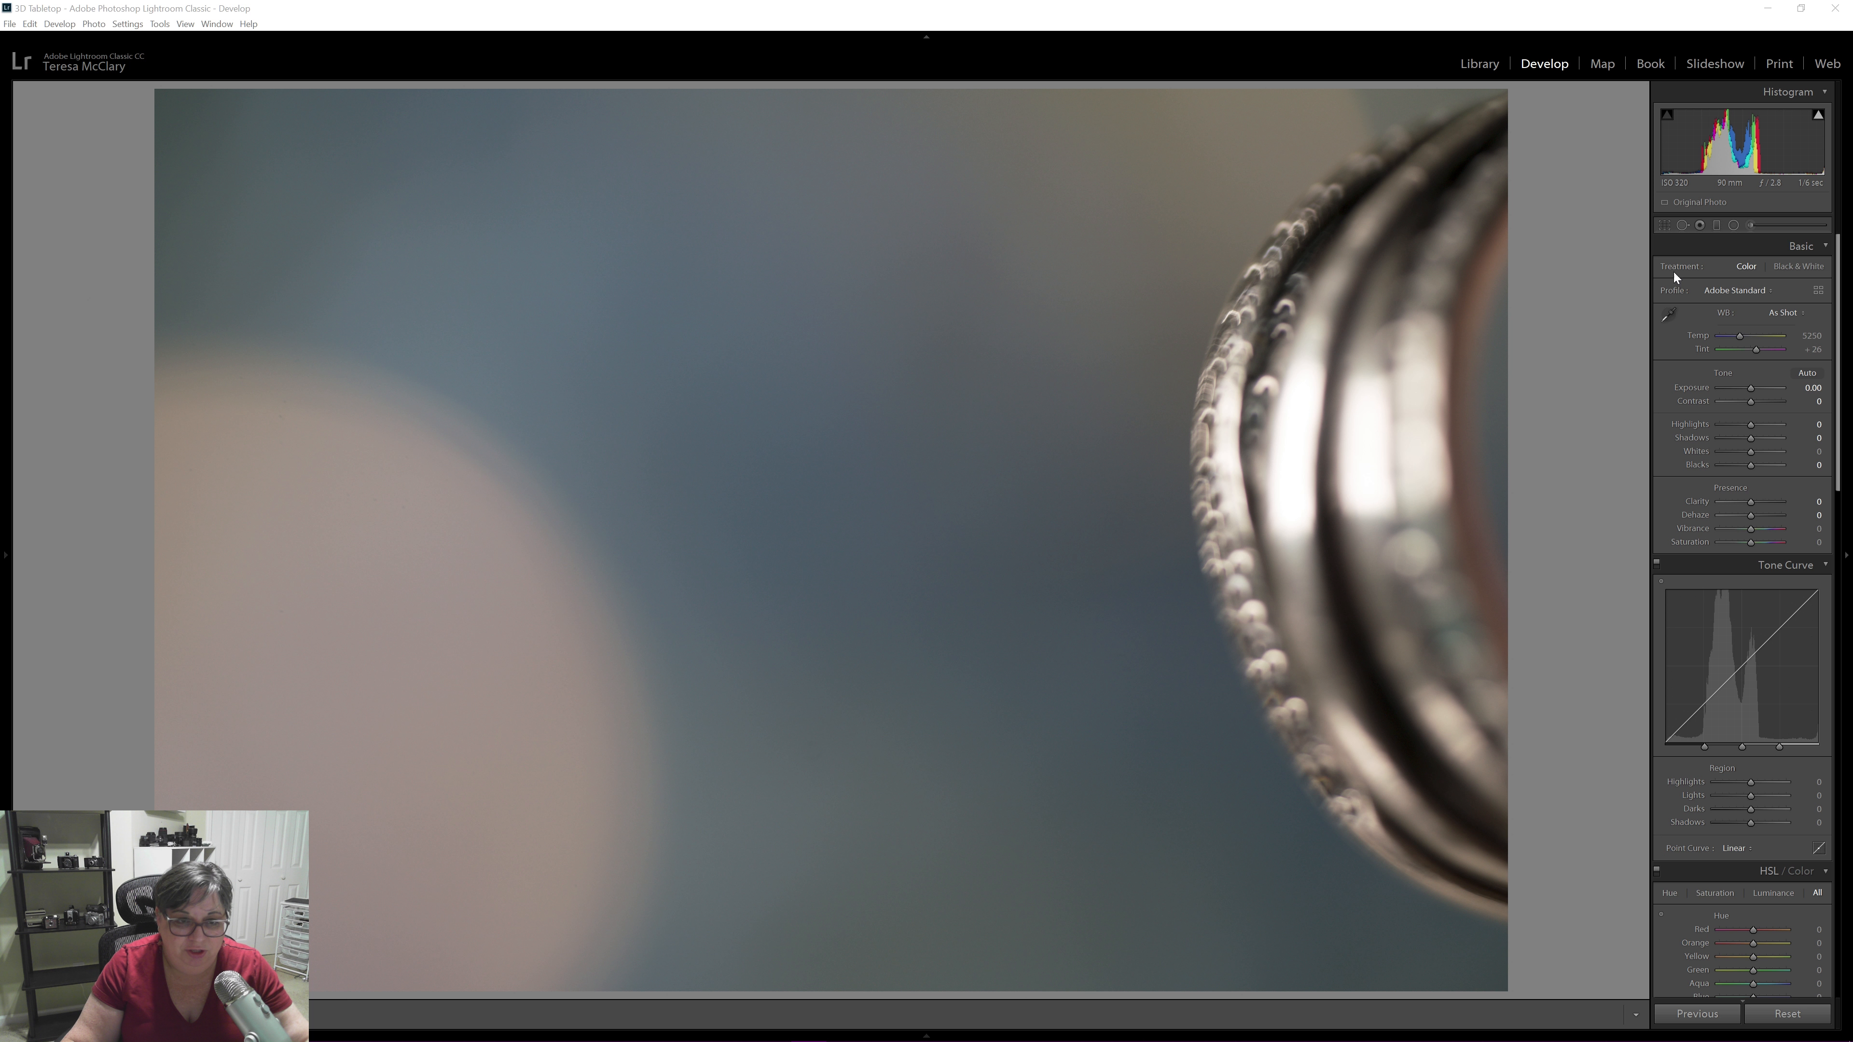
pyautogui.moveTo(1675, 377)
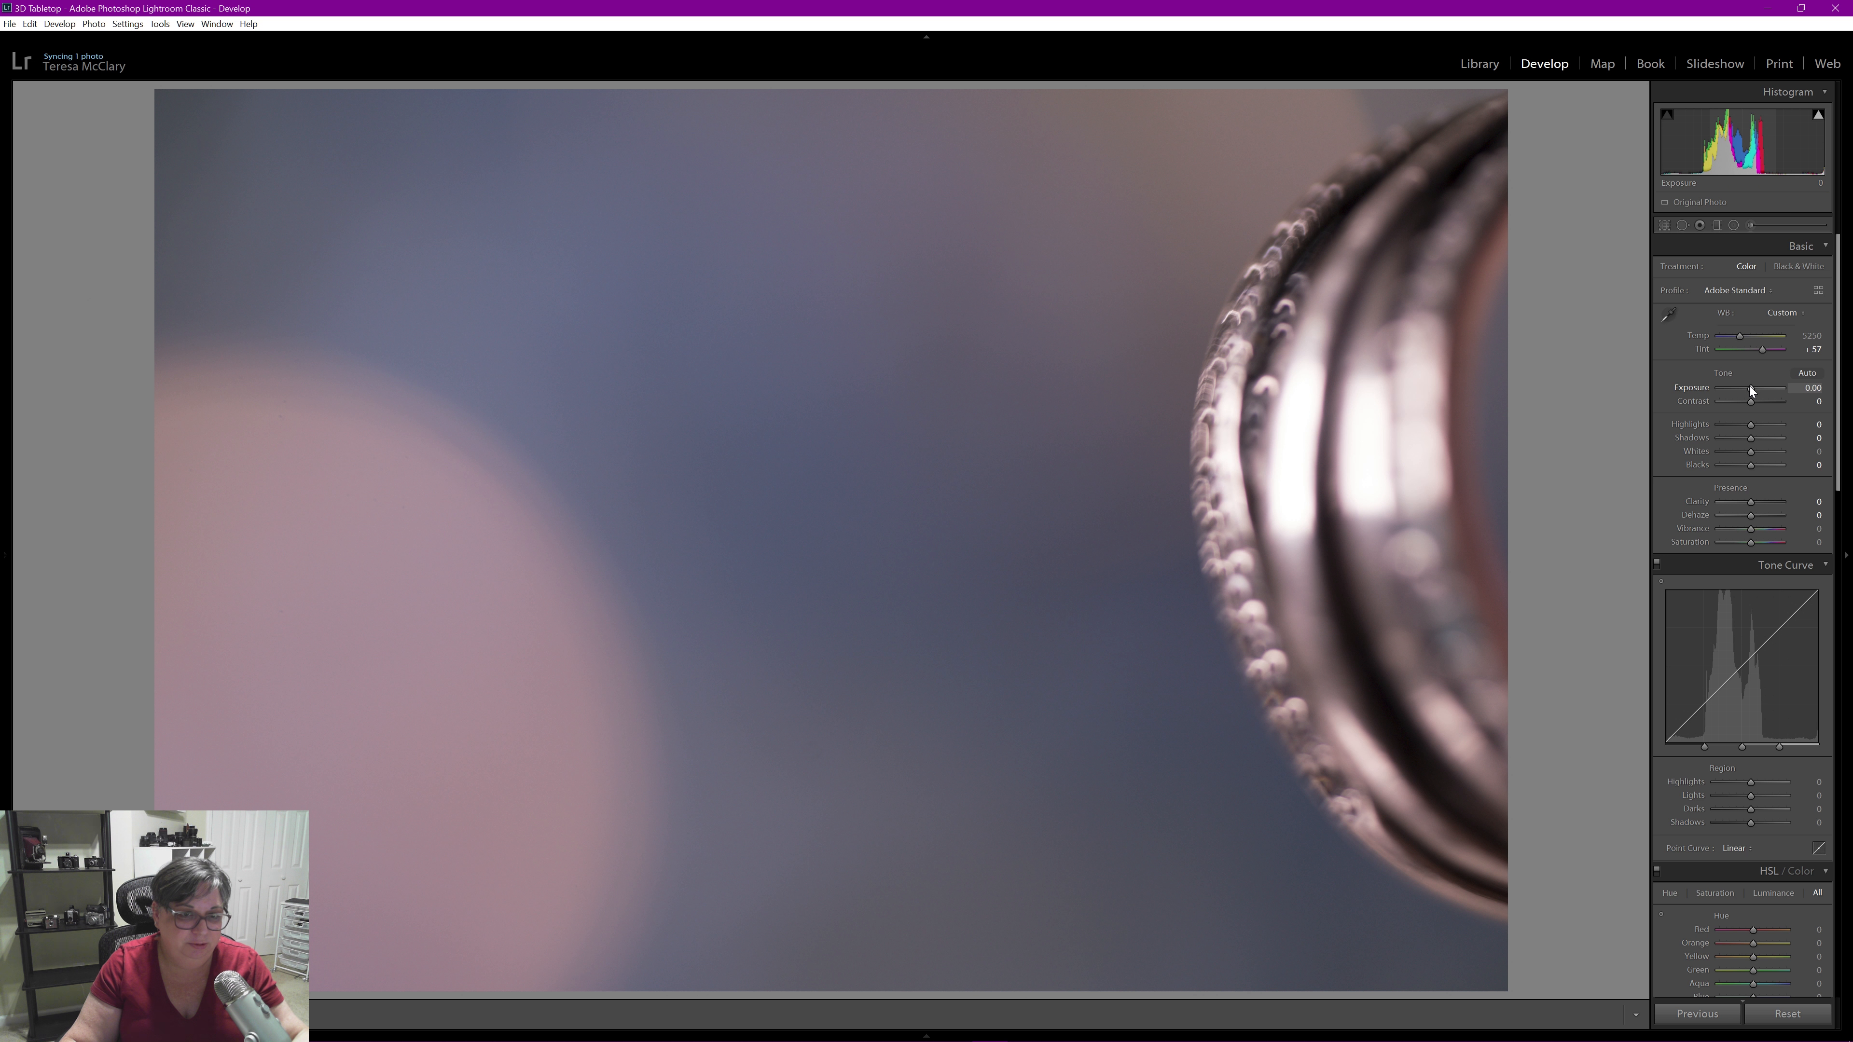
# Raise the photo's exposure to about +0.60 for a lighter pastel background
pyautogui.moveTo(1752, 399); pyautogui.dragTo(1769, 398)
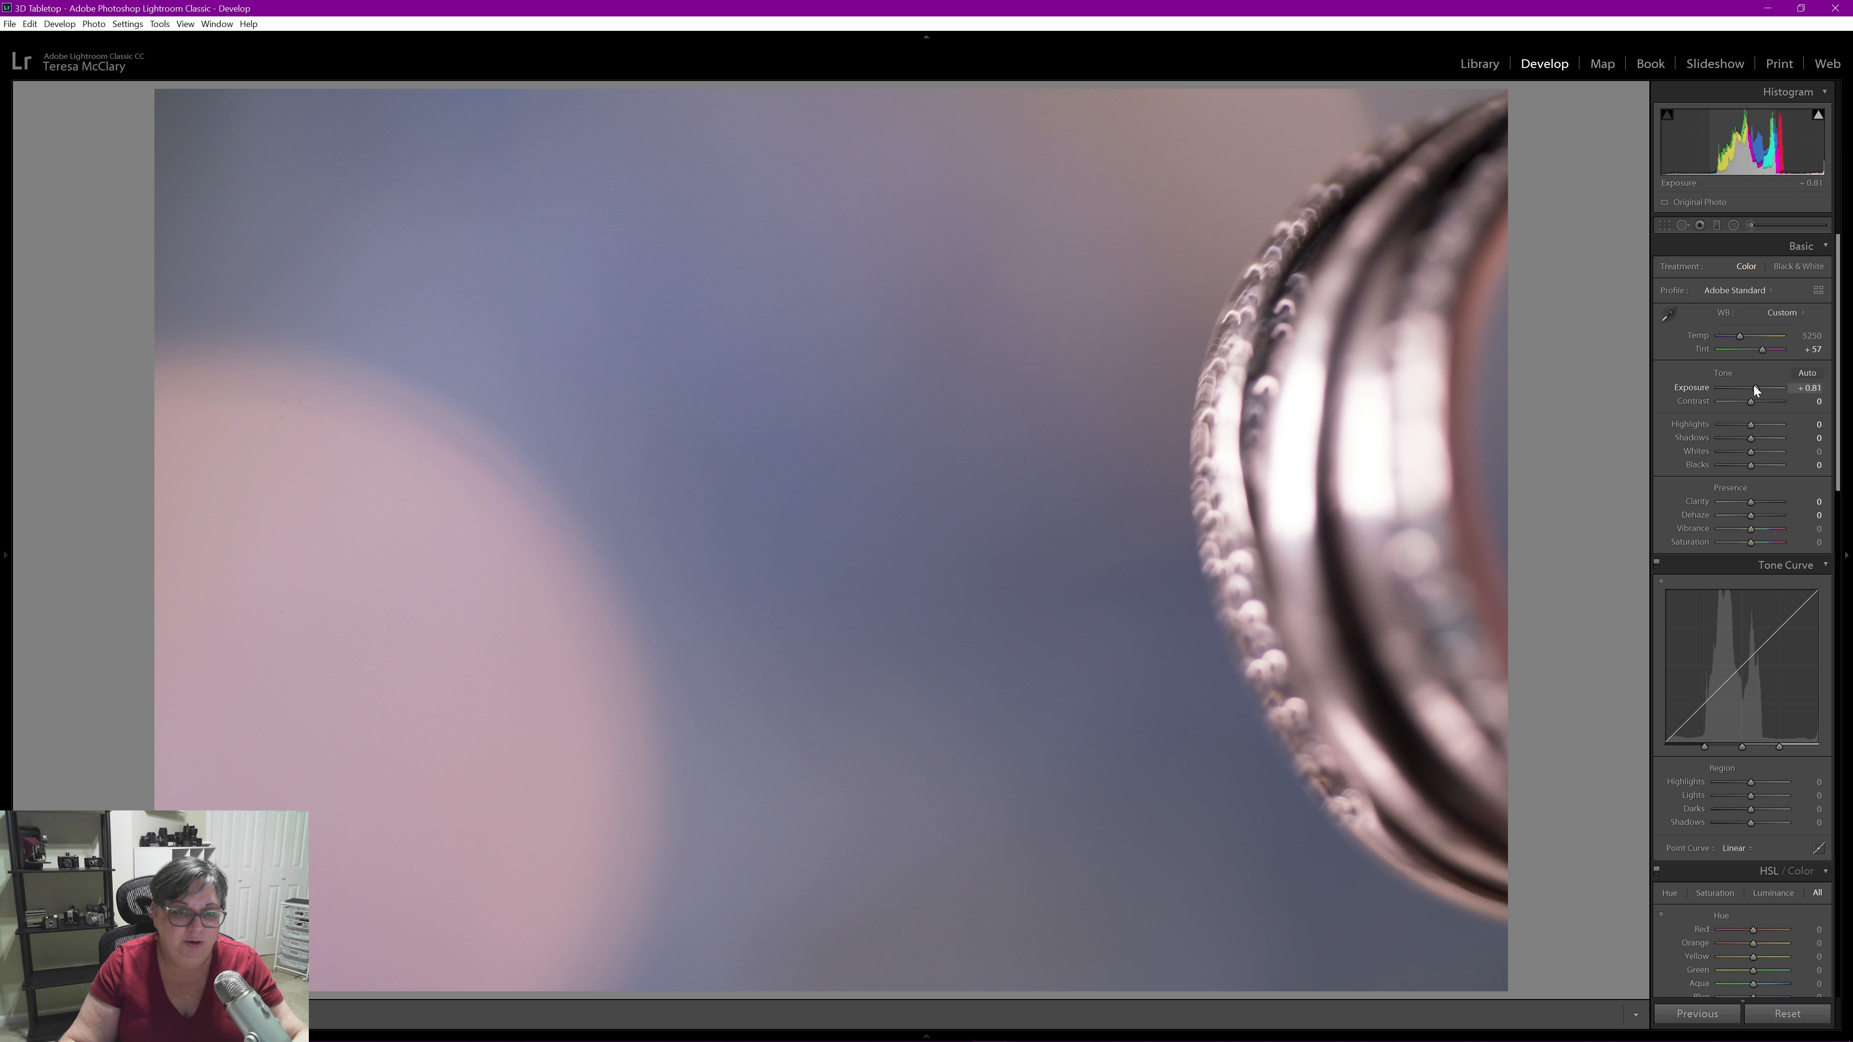
pyautogui.moveTo(1760, 399); pyautogui.dragTo(1752, 400)
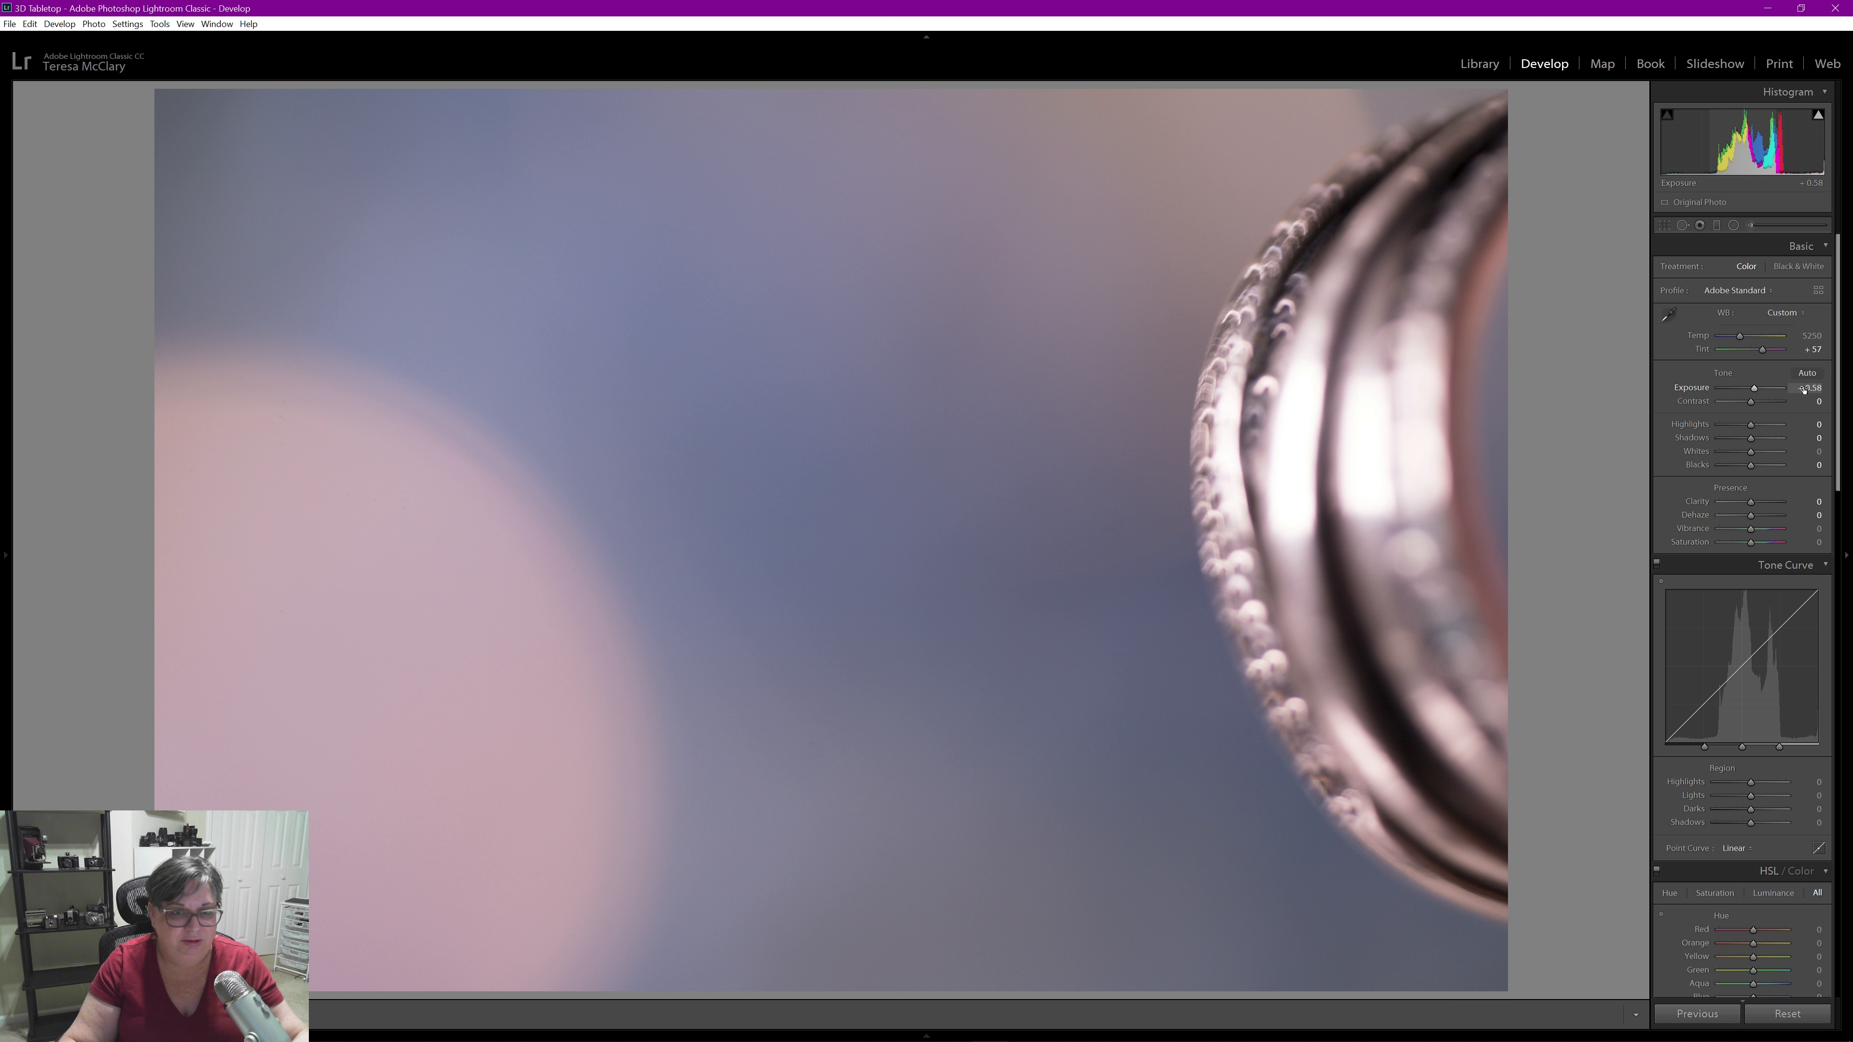
pyautogui.moveTo(1779, 388); pyautogui.dragTo(1815, 388)
pyautogui.write('+0.6')
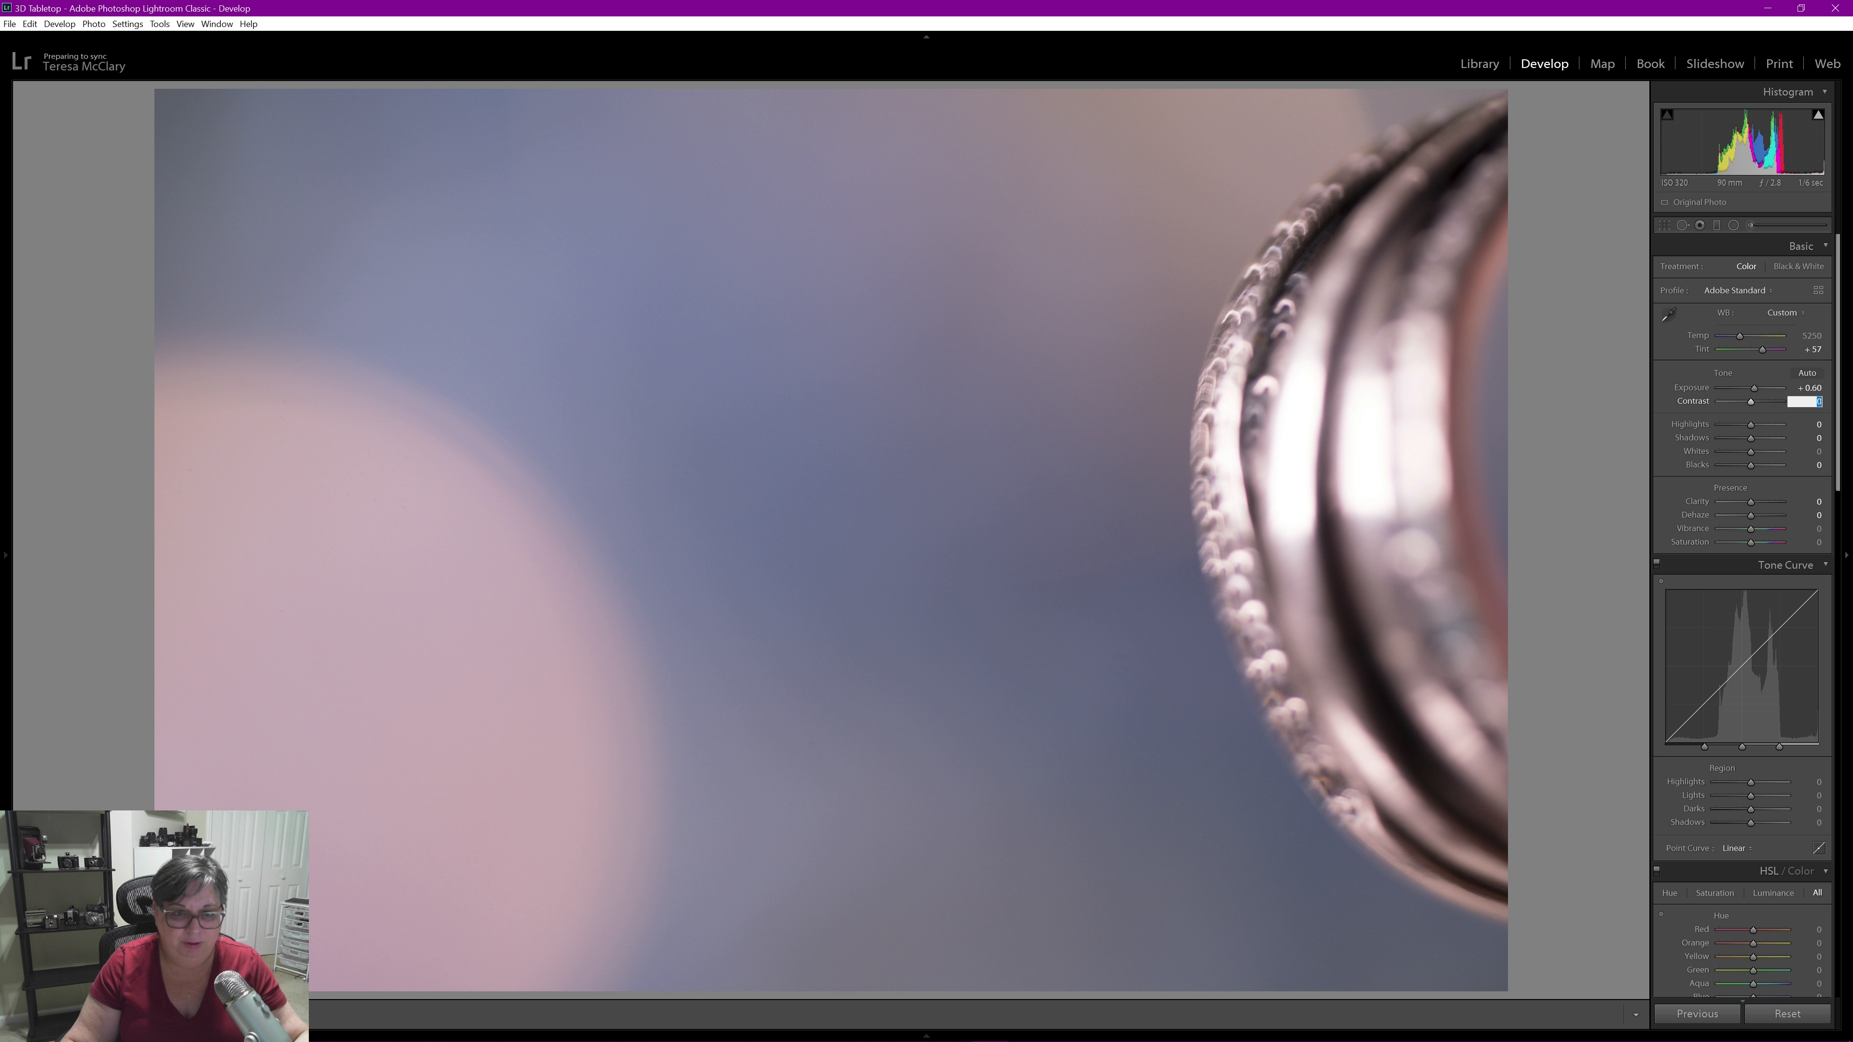
# Lower Contrast to −15 to soften the pastel image
pyautogui.moveTo(1752, 401); pyautogui.dragTo(1743, 401)
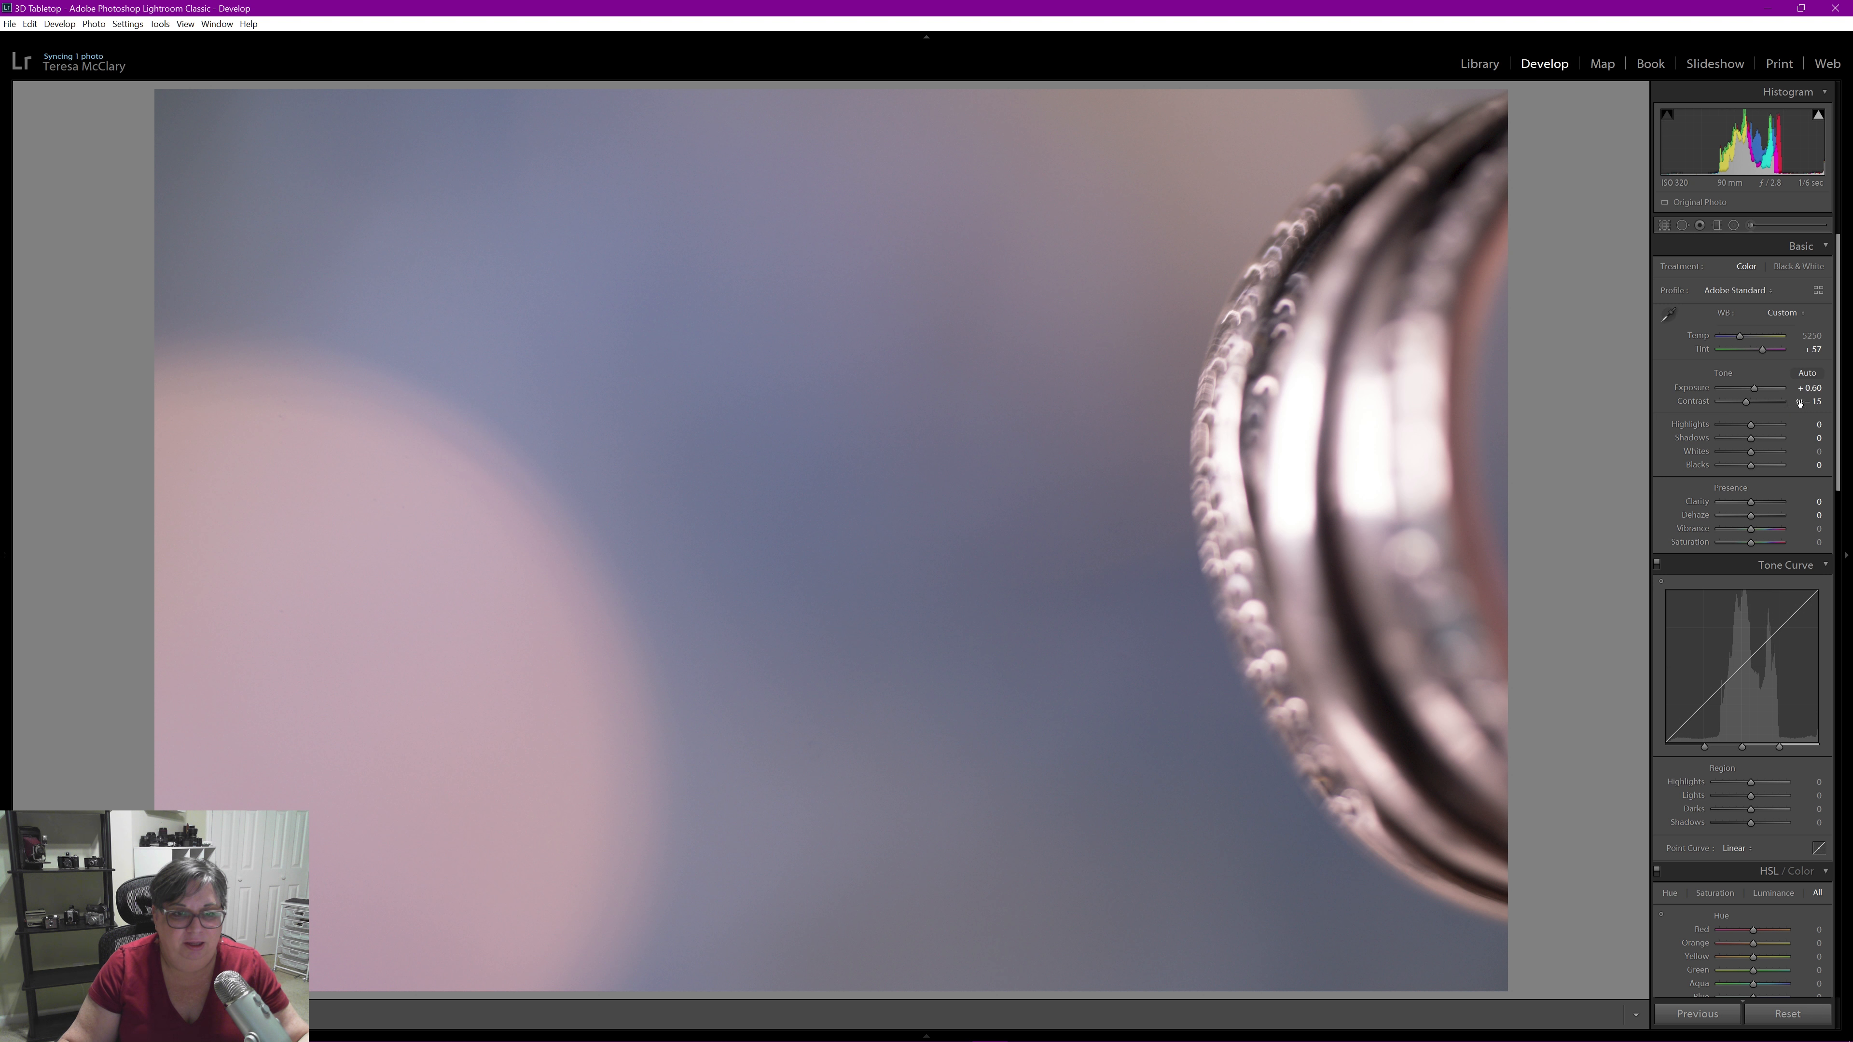
pyautogui.moveTo(1107, 348)
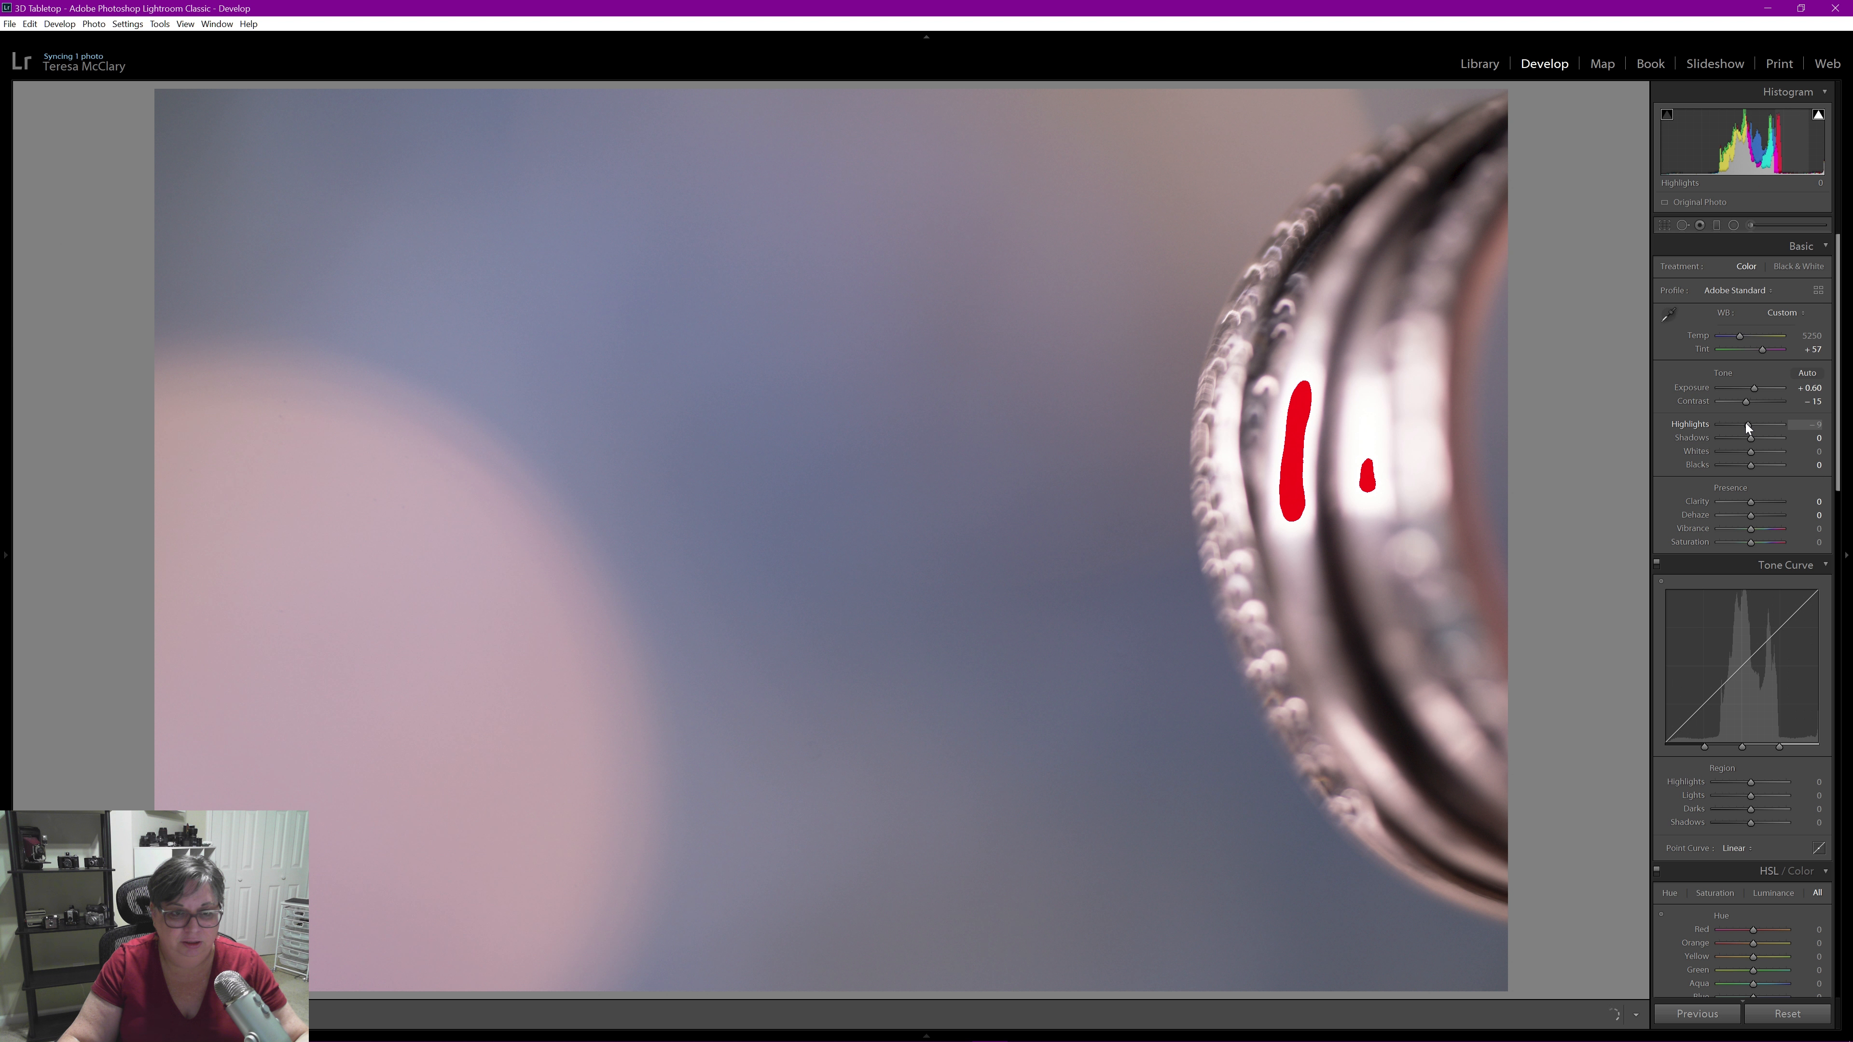
# Test deeper highlight reductions on the ring, then settle Highlights around 30
pyautogui.moveTo(1773, 425); pyautogui.dragTo(1749, 425)
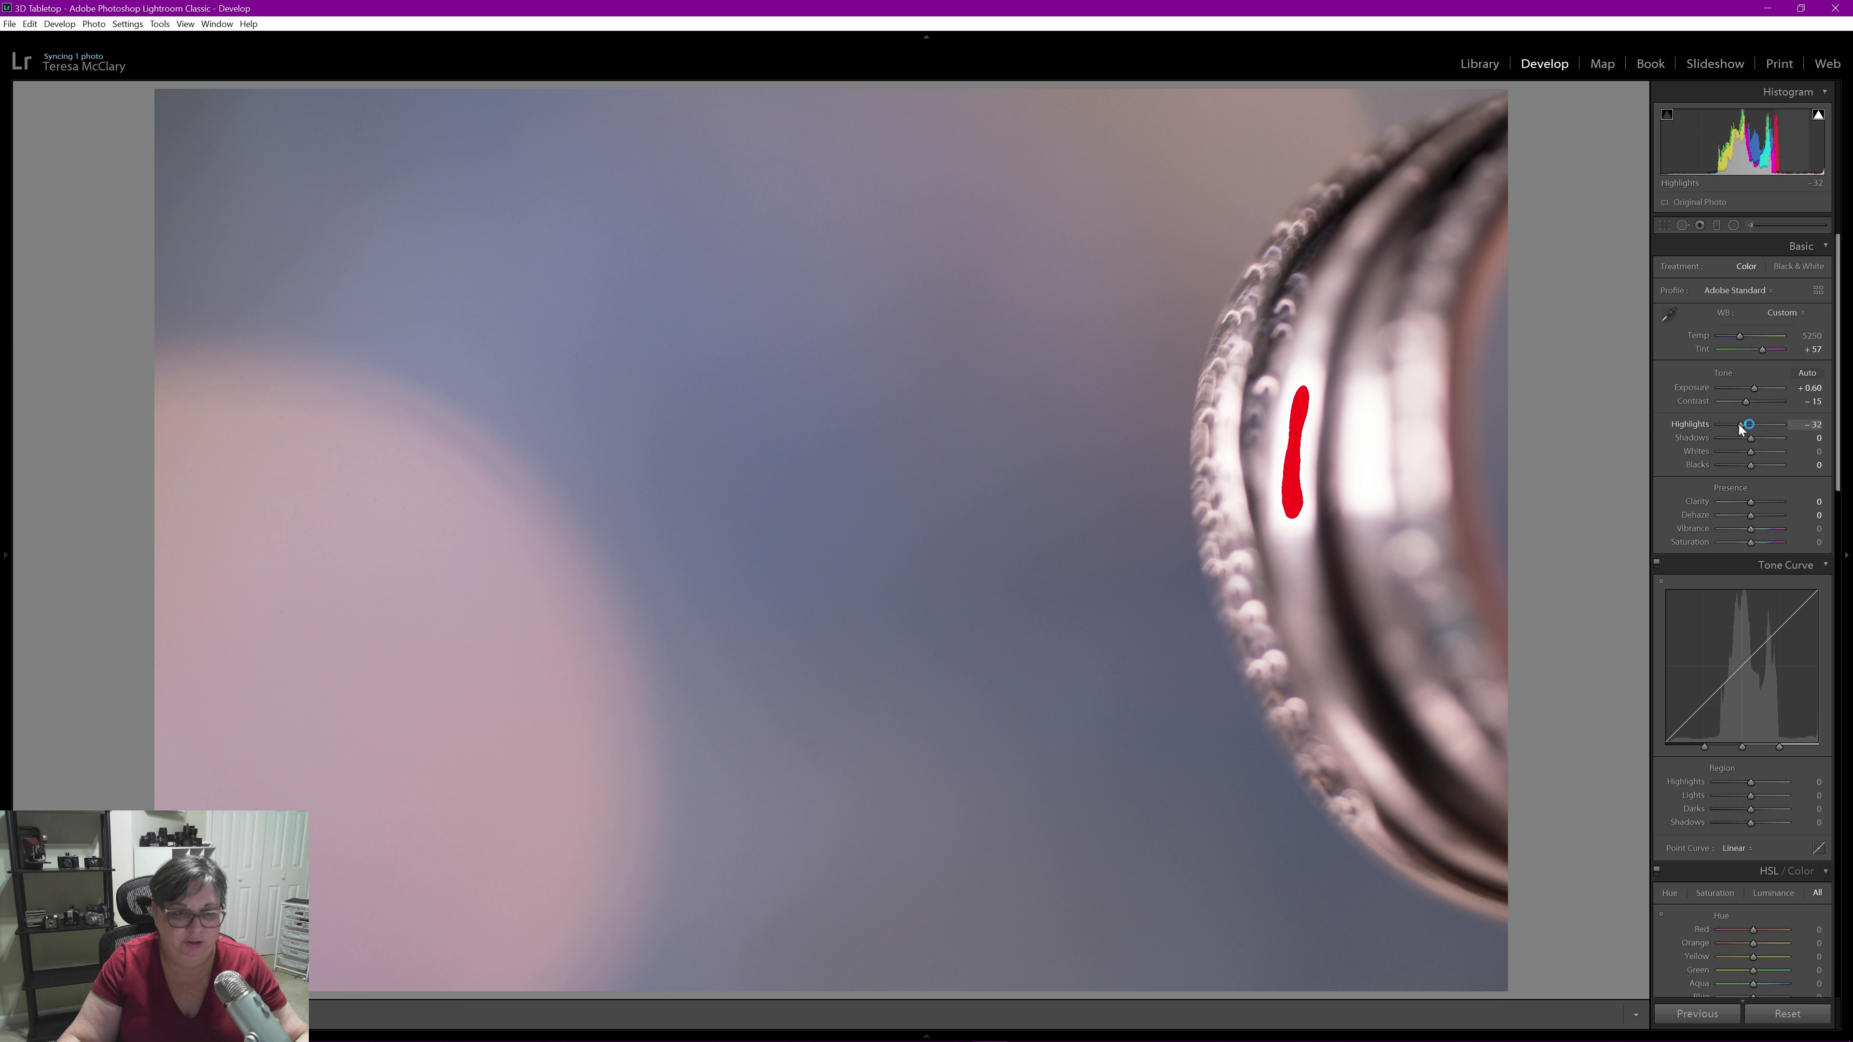
pyautogui.moveTo(1749, 424); pyautogui.dragTo(1739, 425)
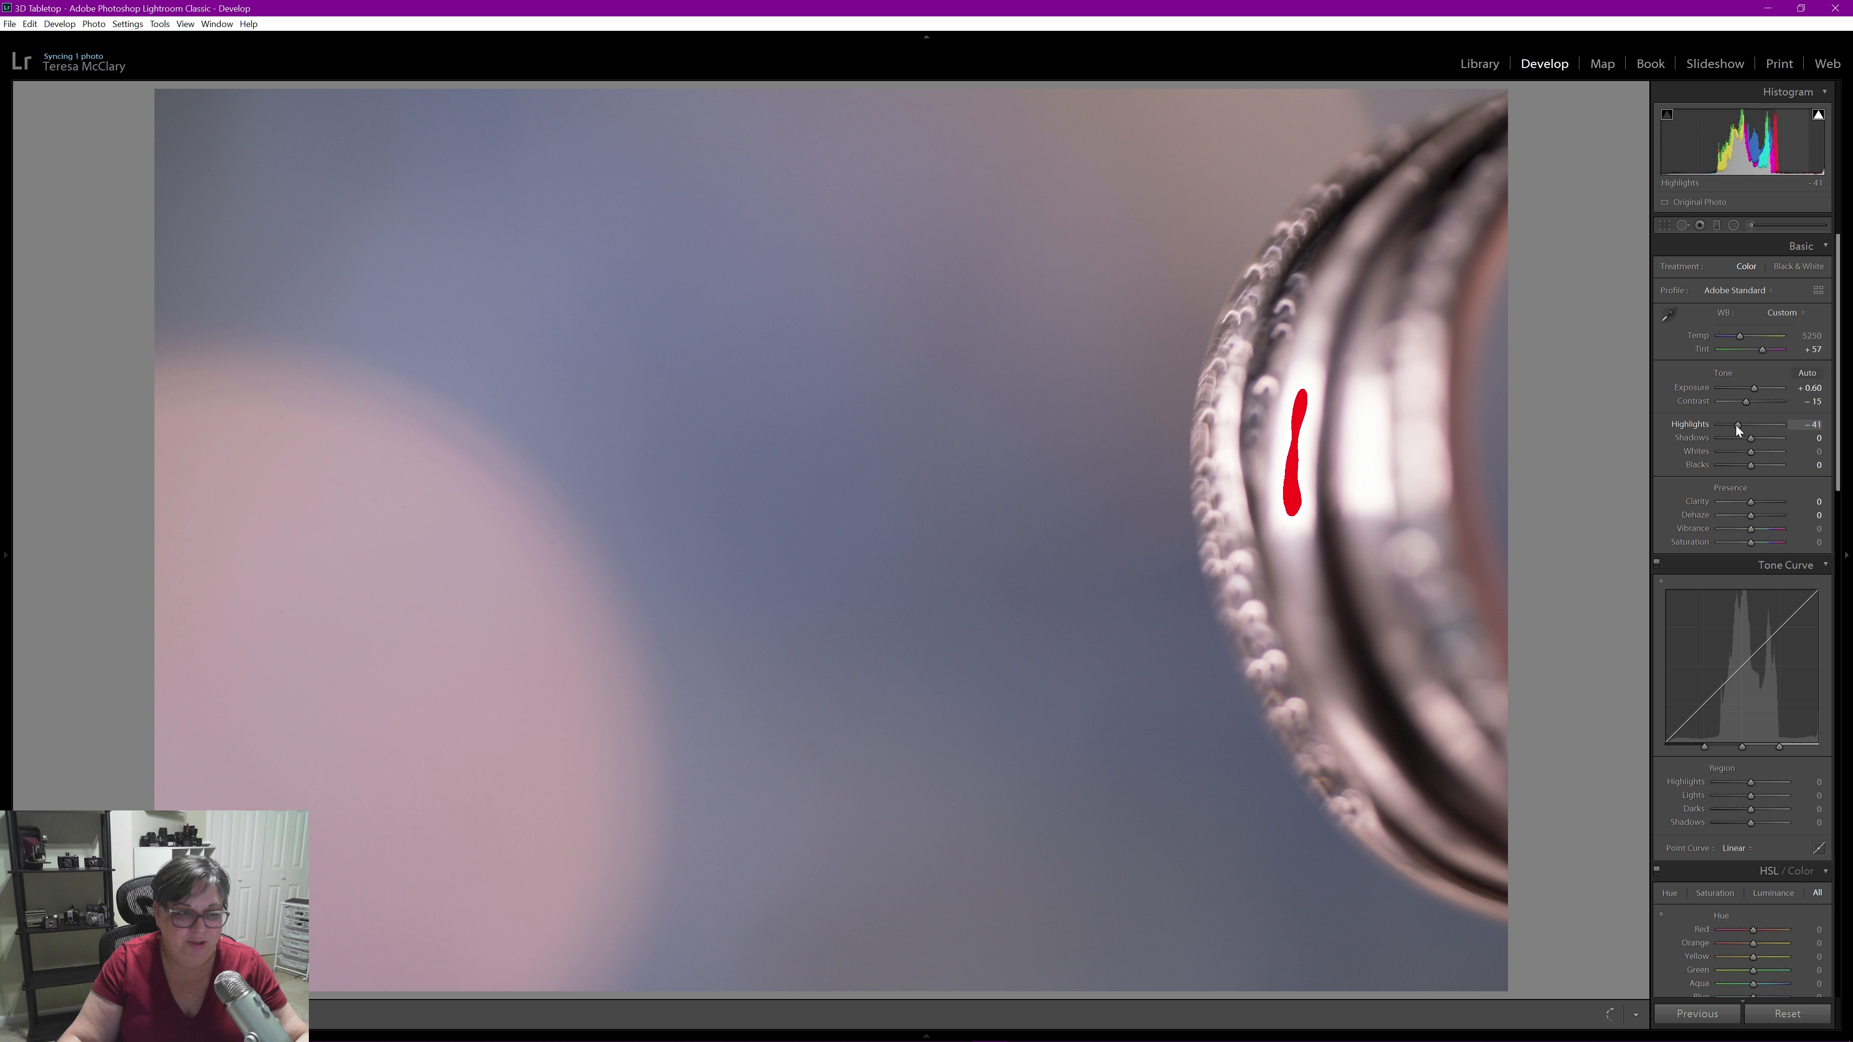
pyautogui.moveTo(1748, 426); pyautogui.dragTo(1757, 425)
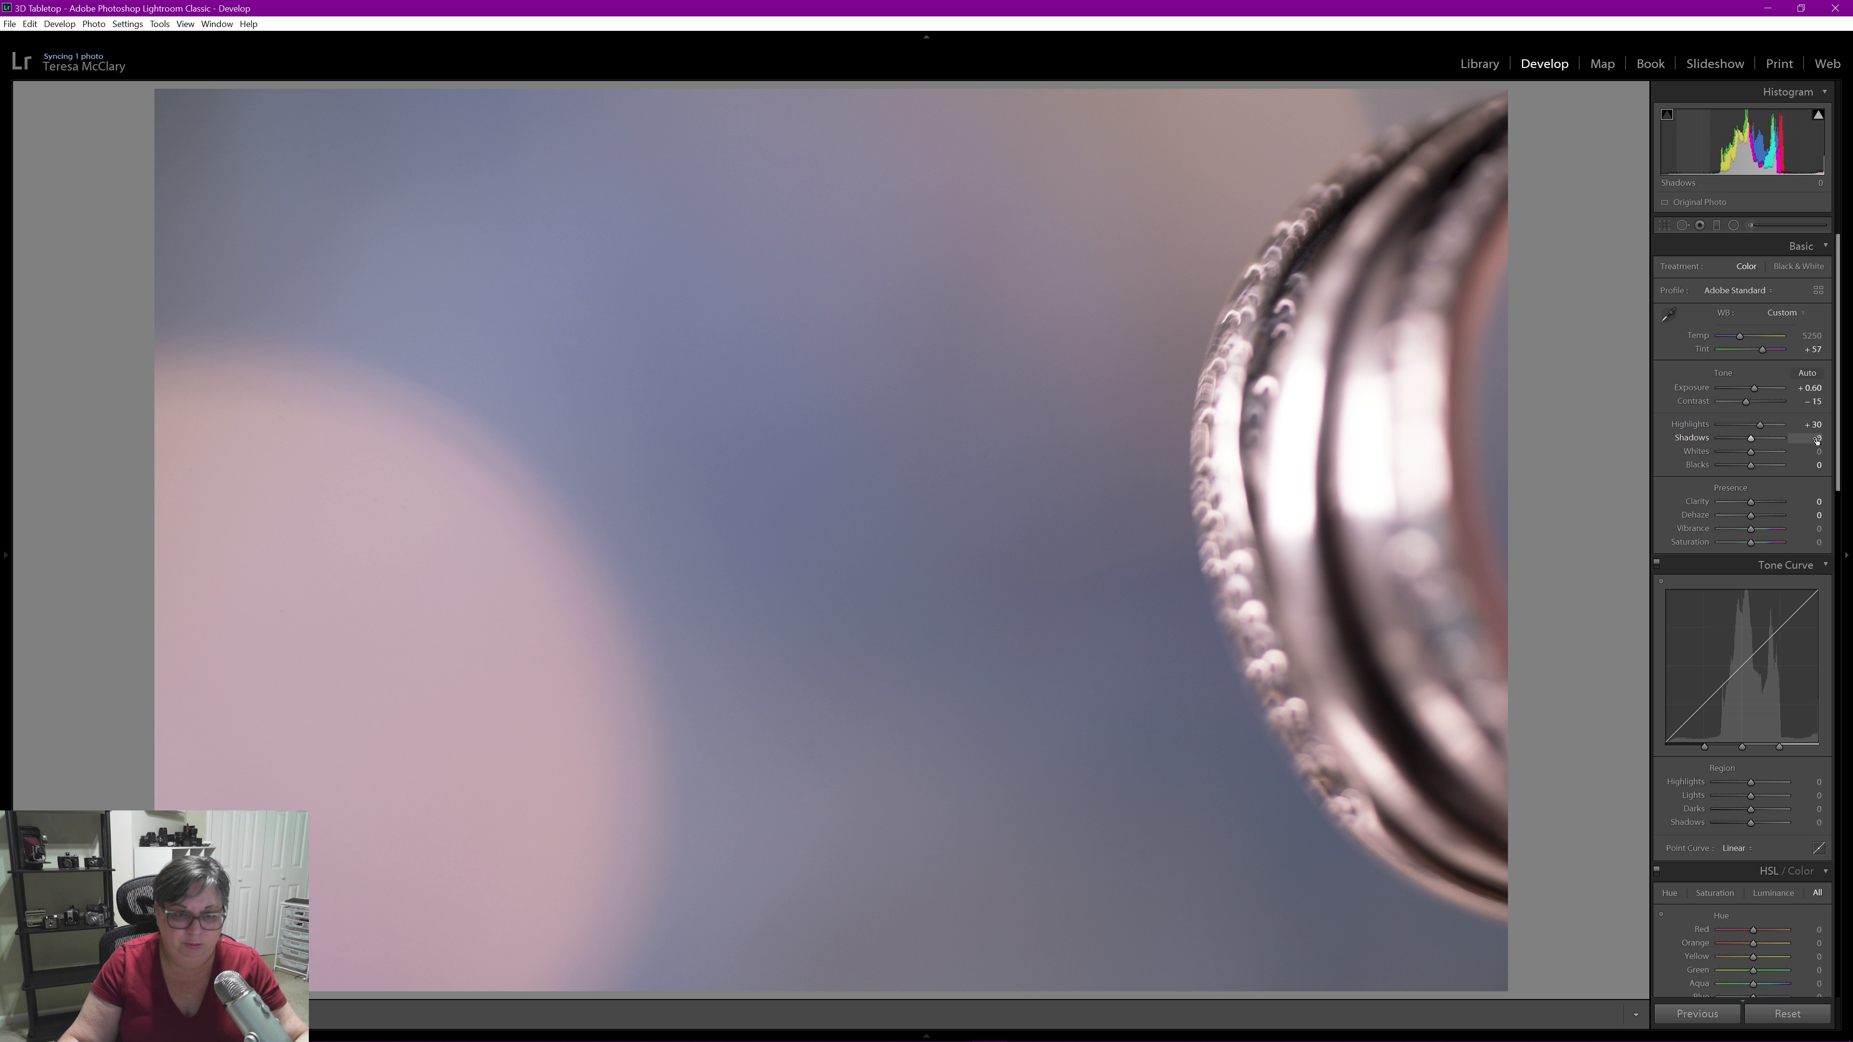
# Lift Shadows to +99 and hide the highlight clipping overlay
pyautogui.moveTo(1739, 437); pyautogui.dragTo(1794, 437)
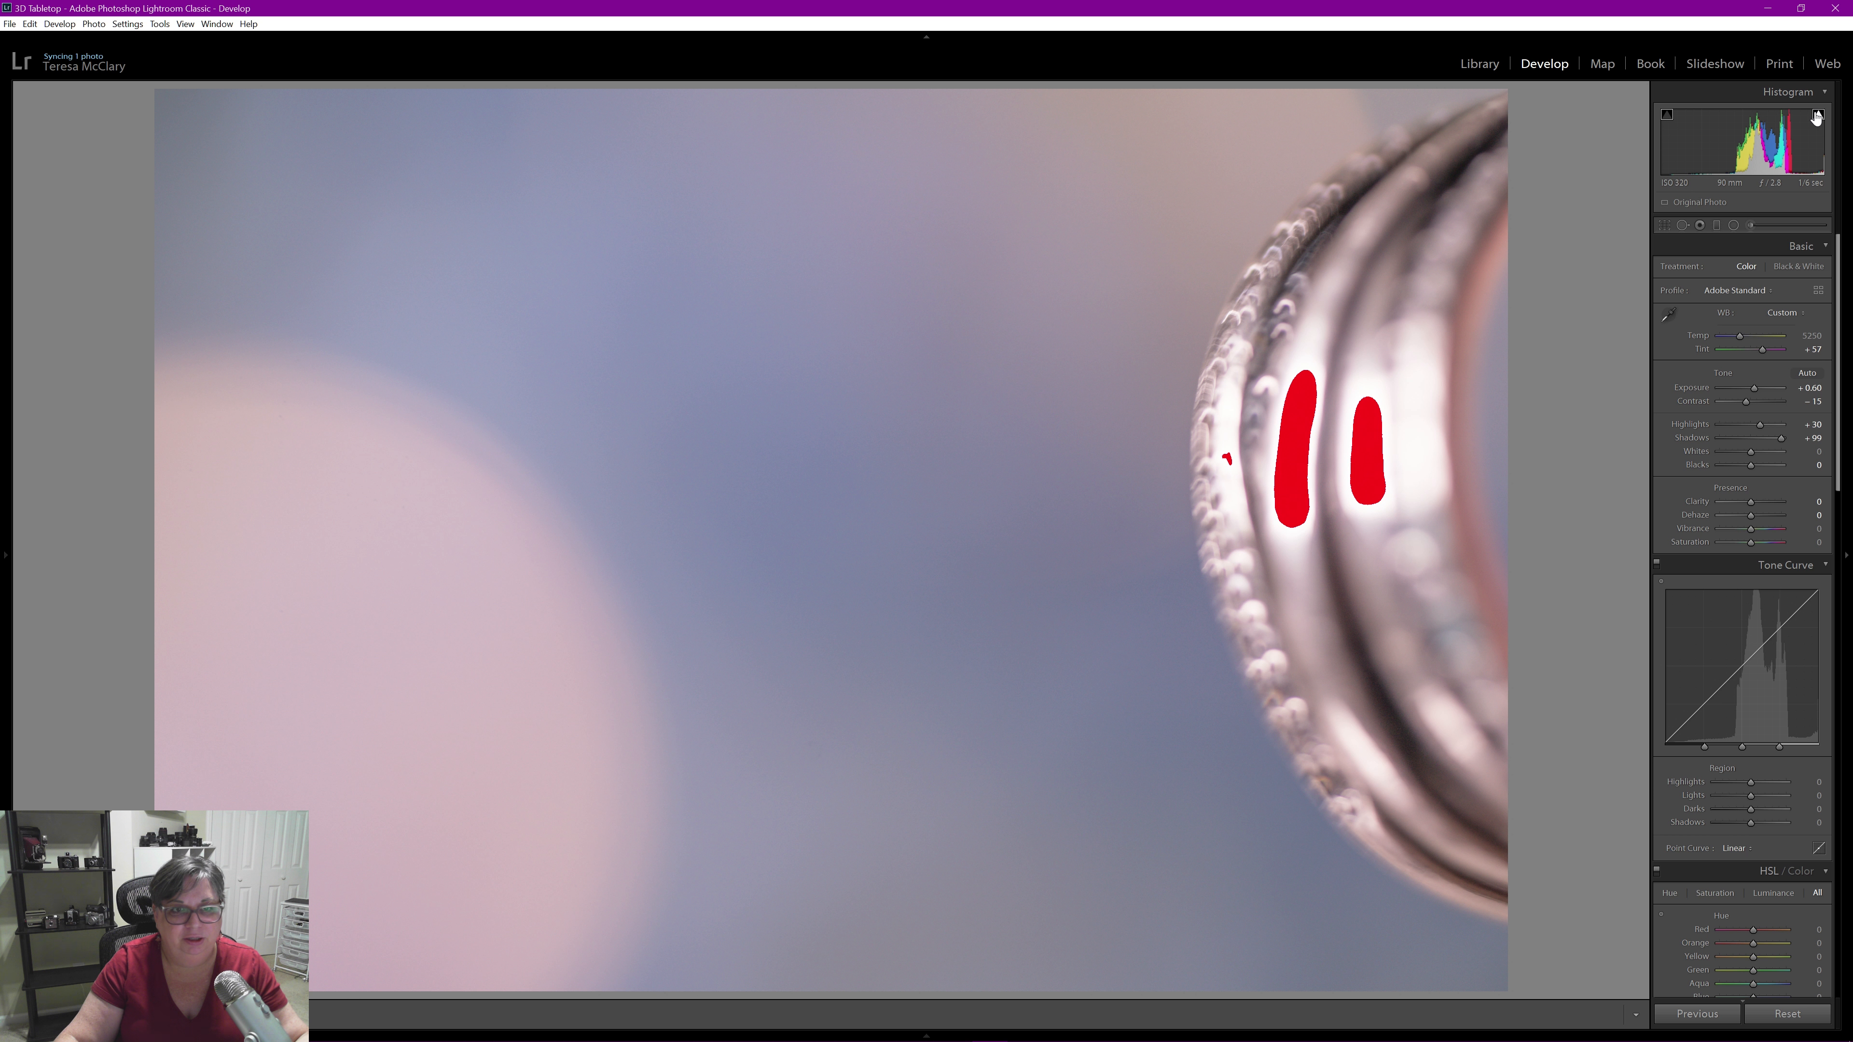
pyautogui.moveTo(1816, 116)
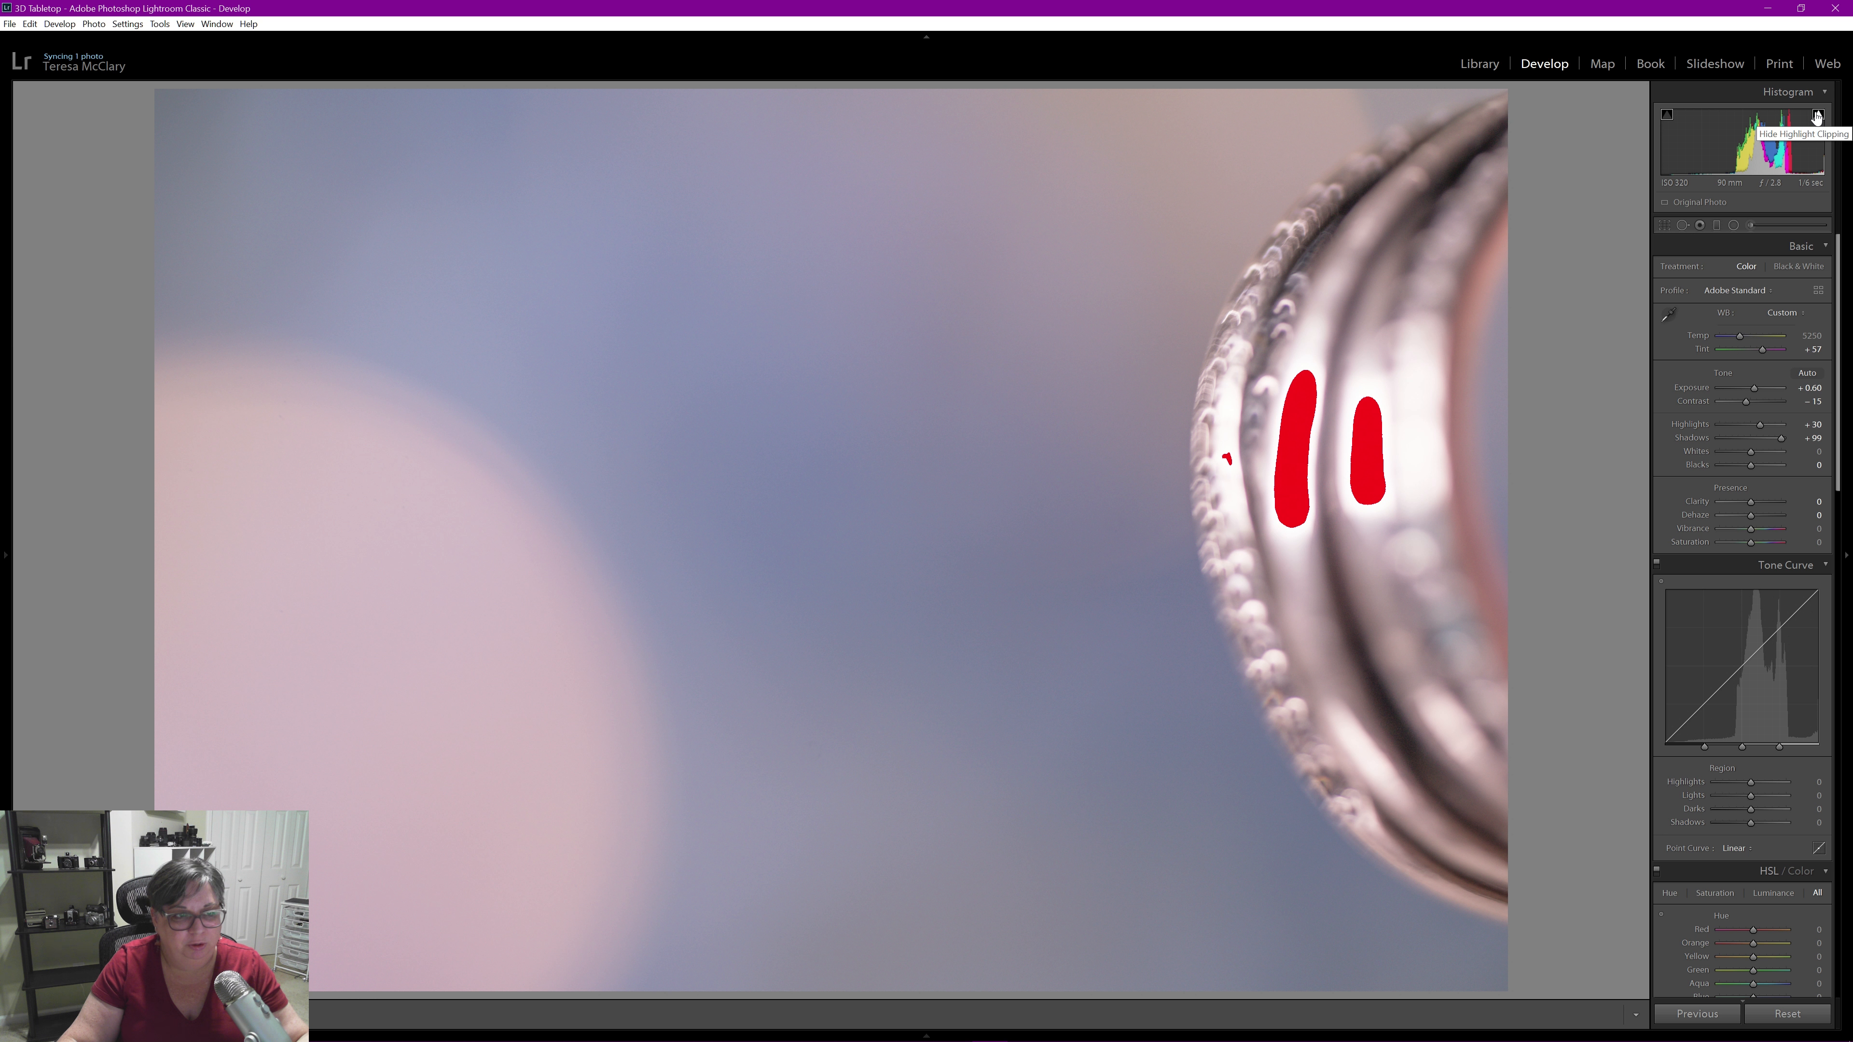
pyautogui.click(1817, 115)
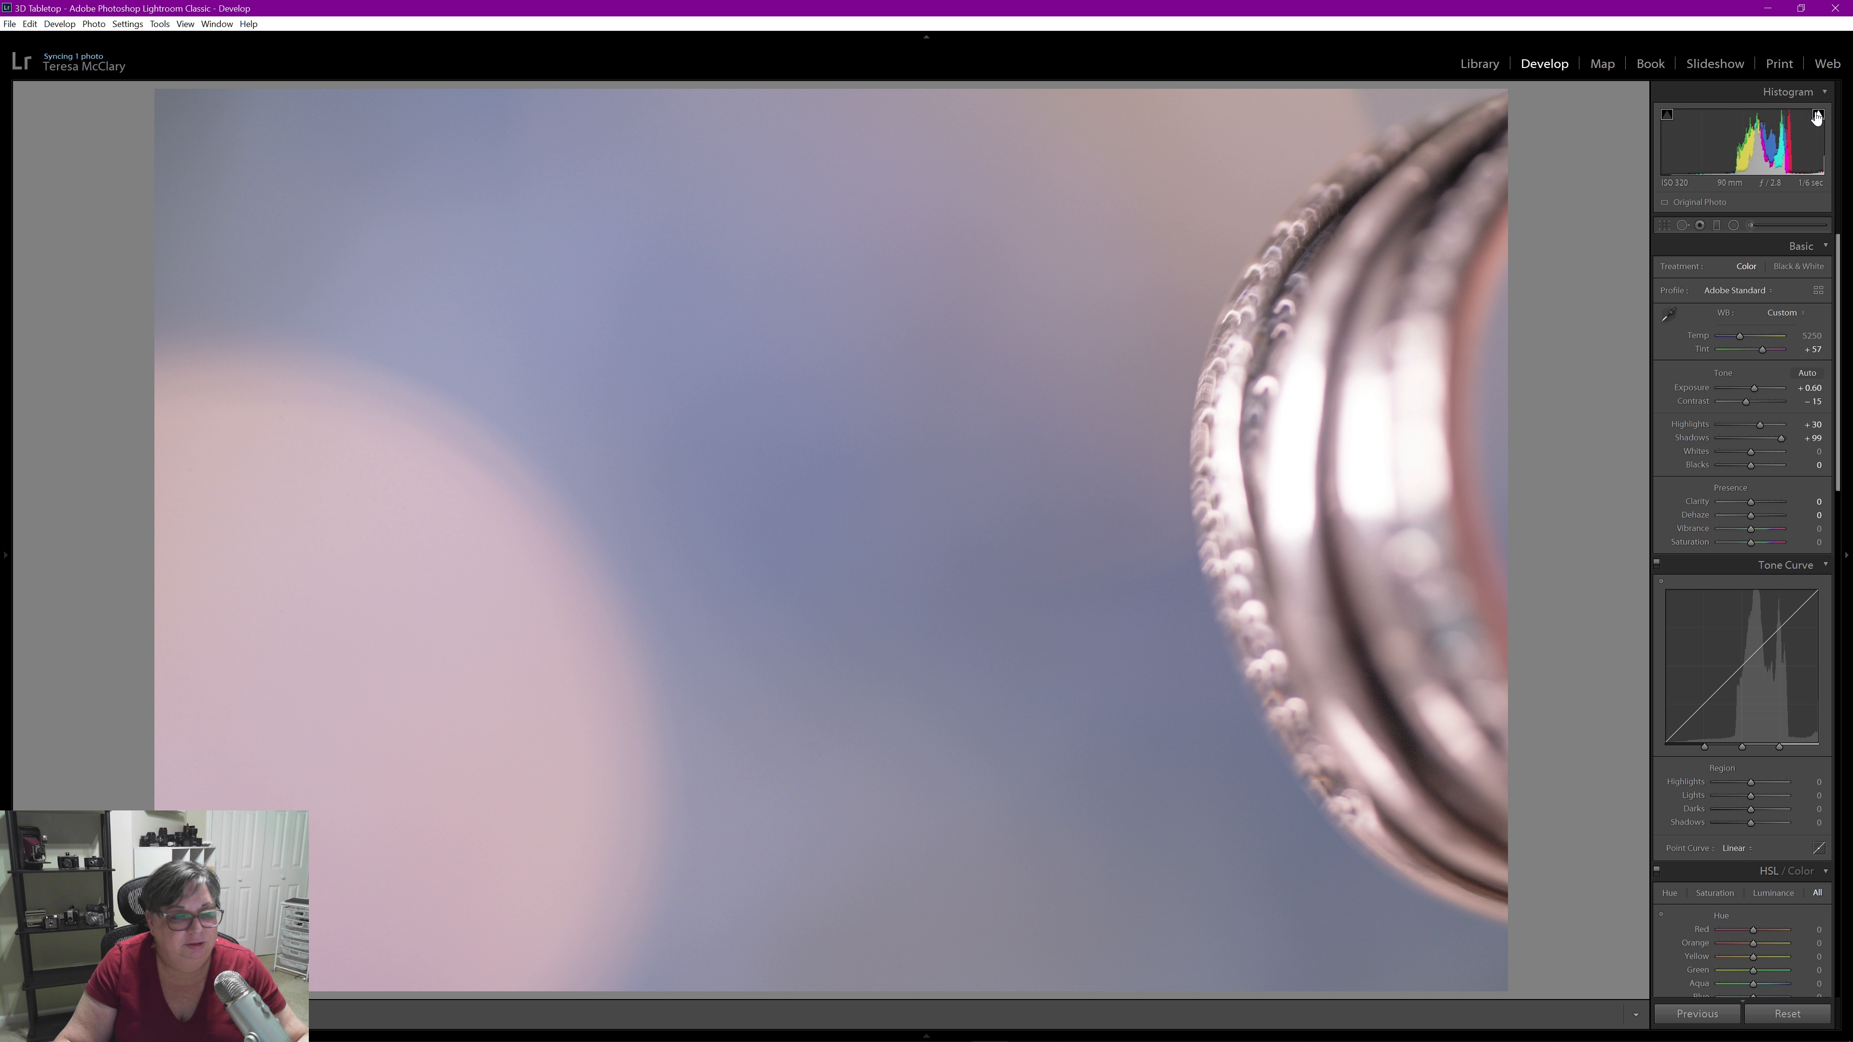
pyautogui.moveTo(1321, 671)
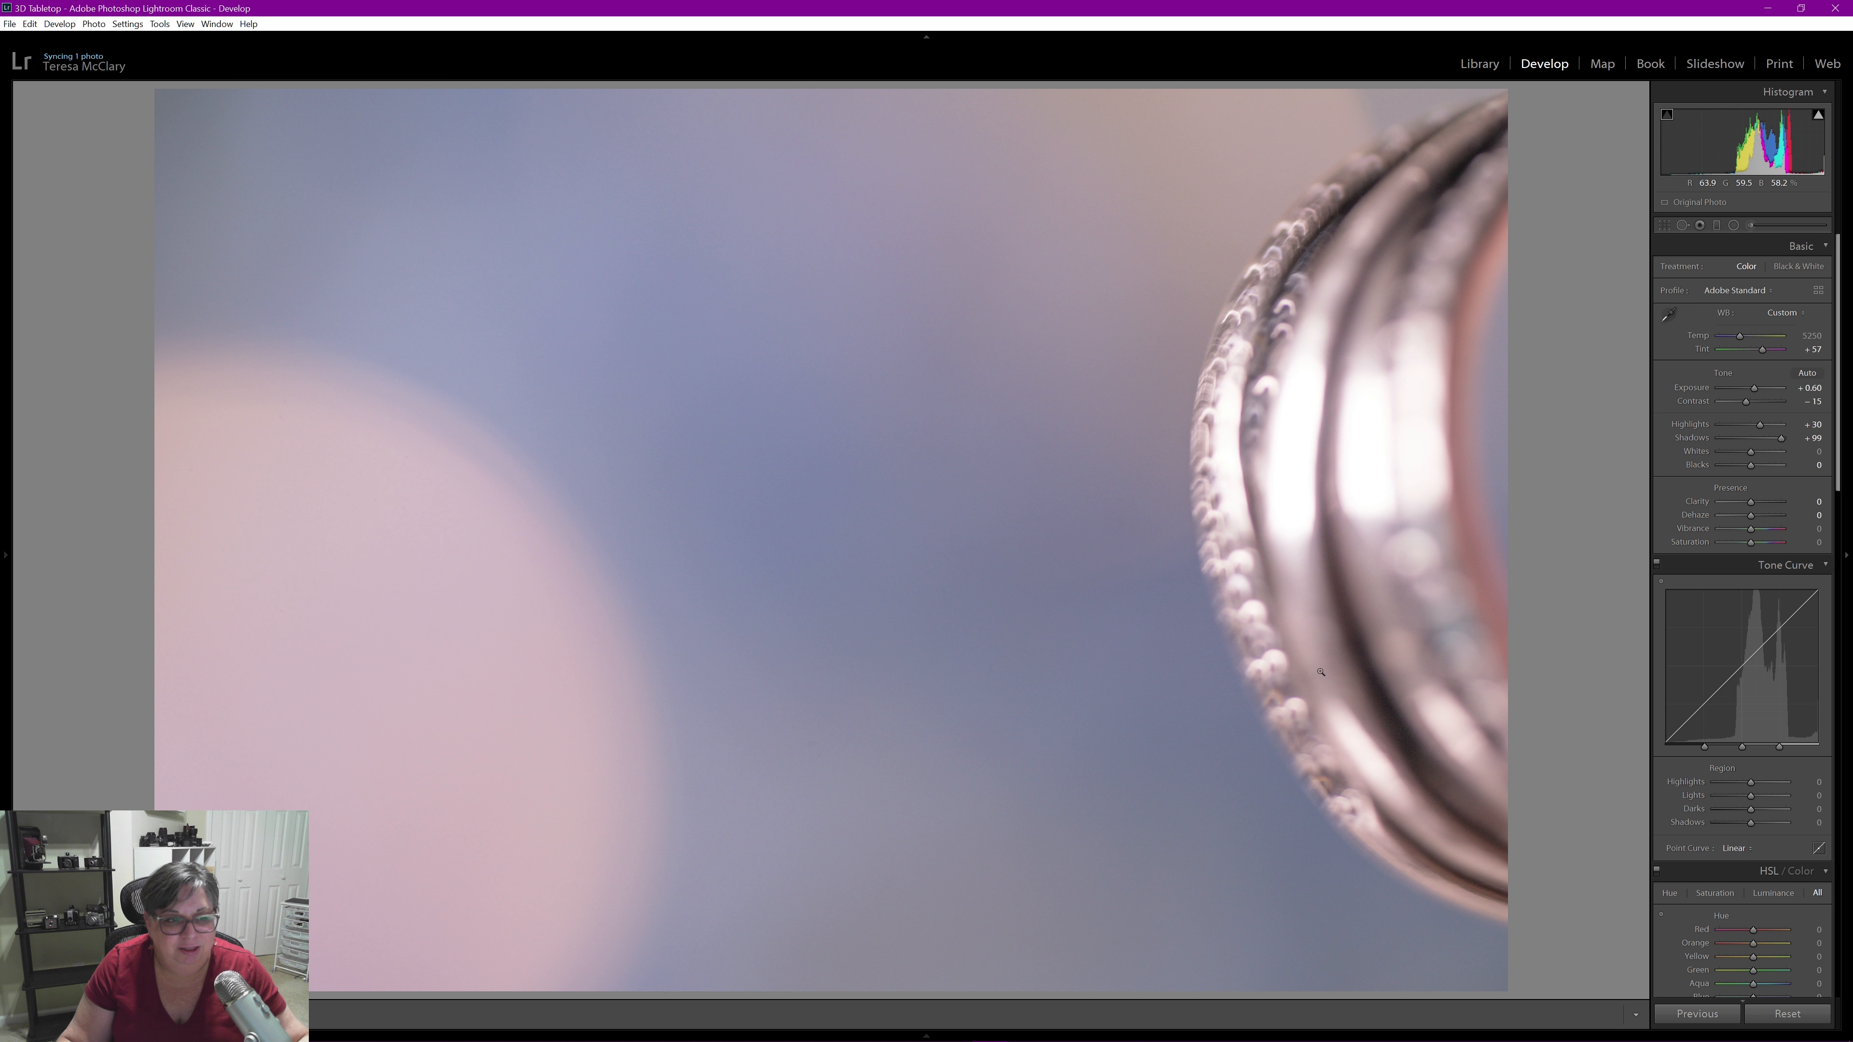
pyautogui.moveTo(1554, 484)
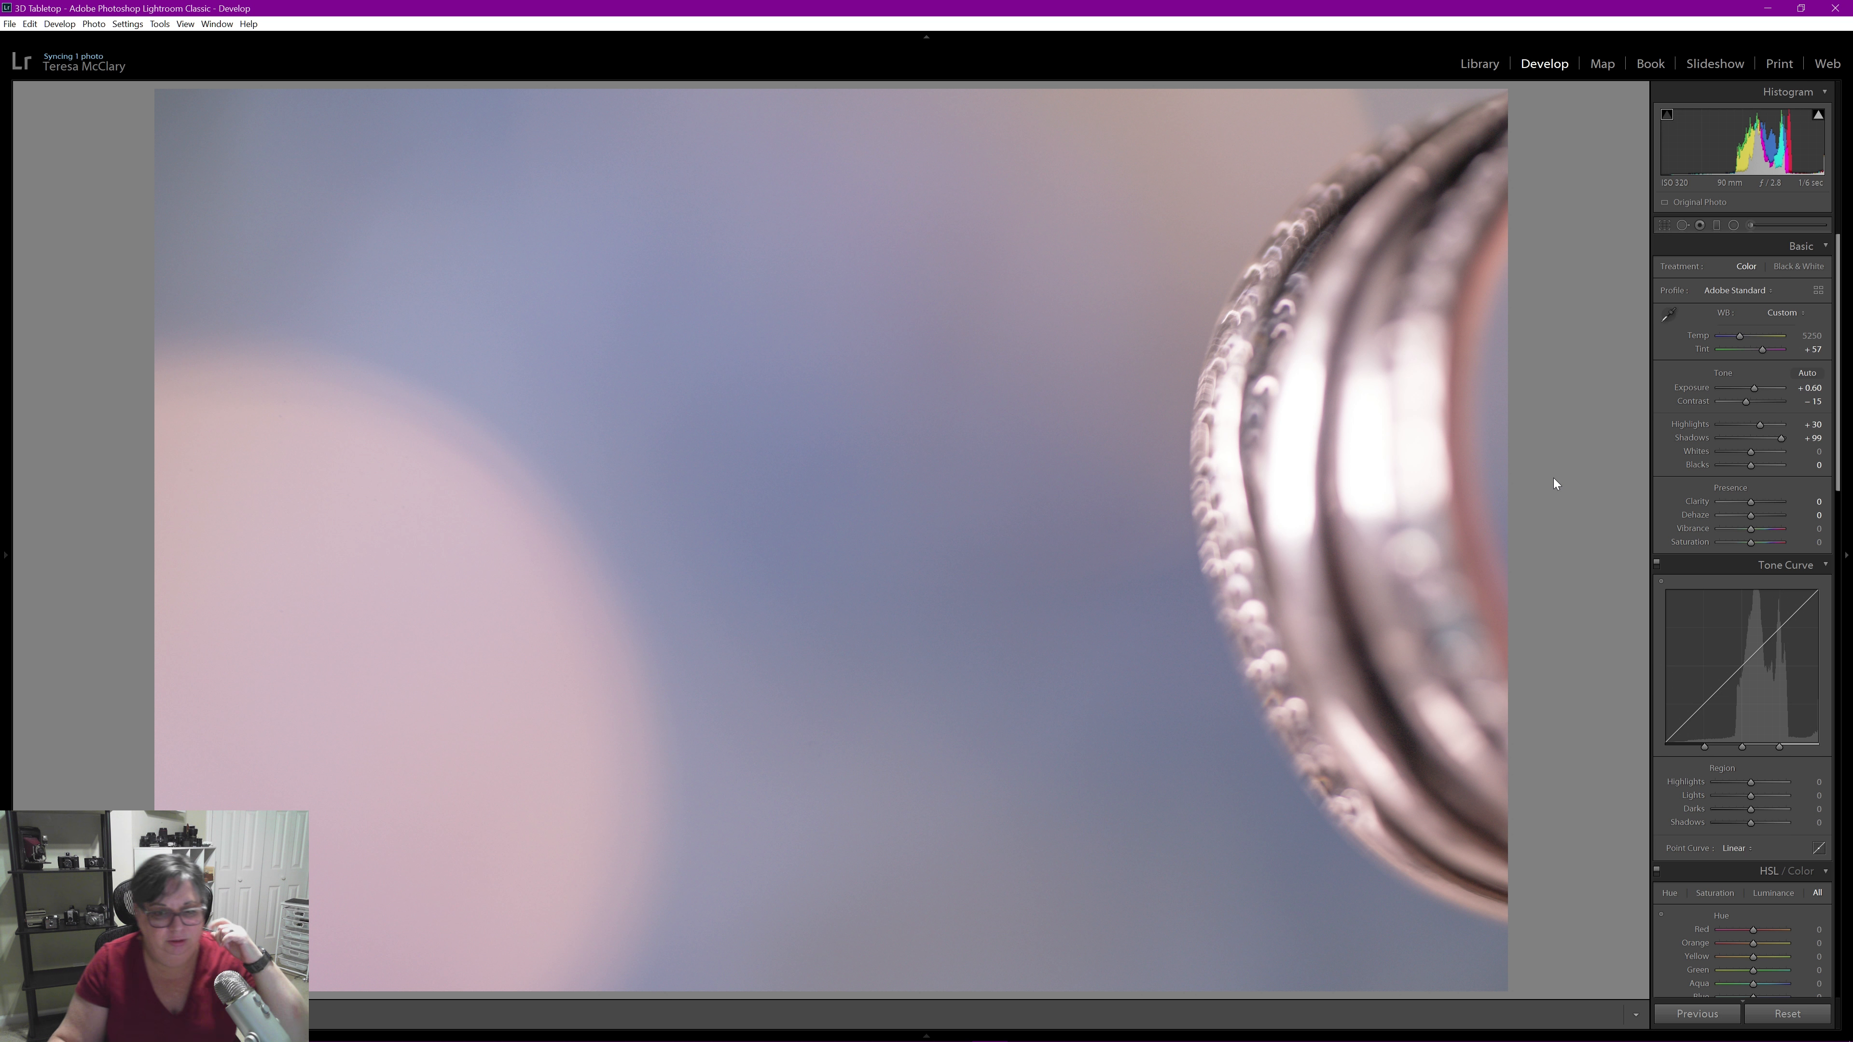
pyautogui.moveTo(1548, 485)
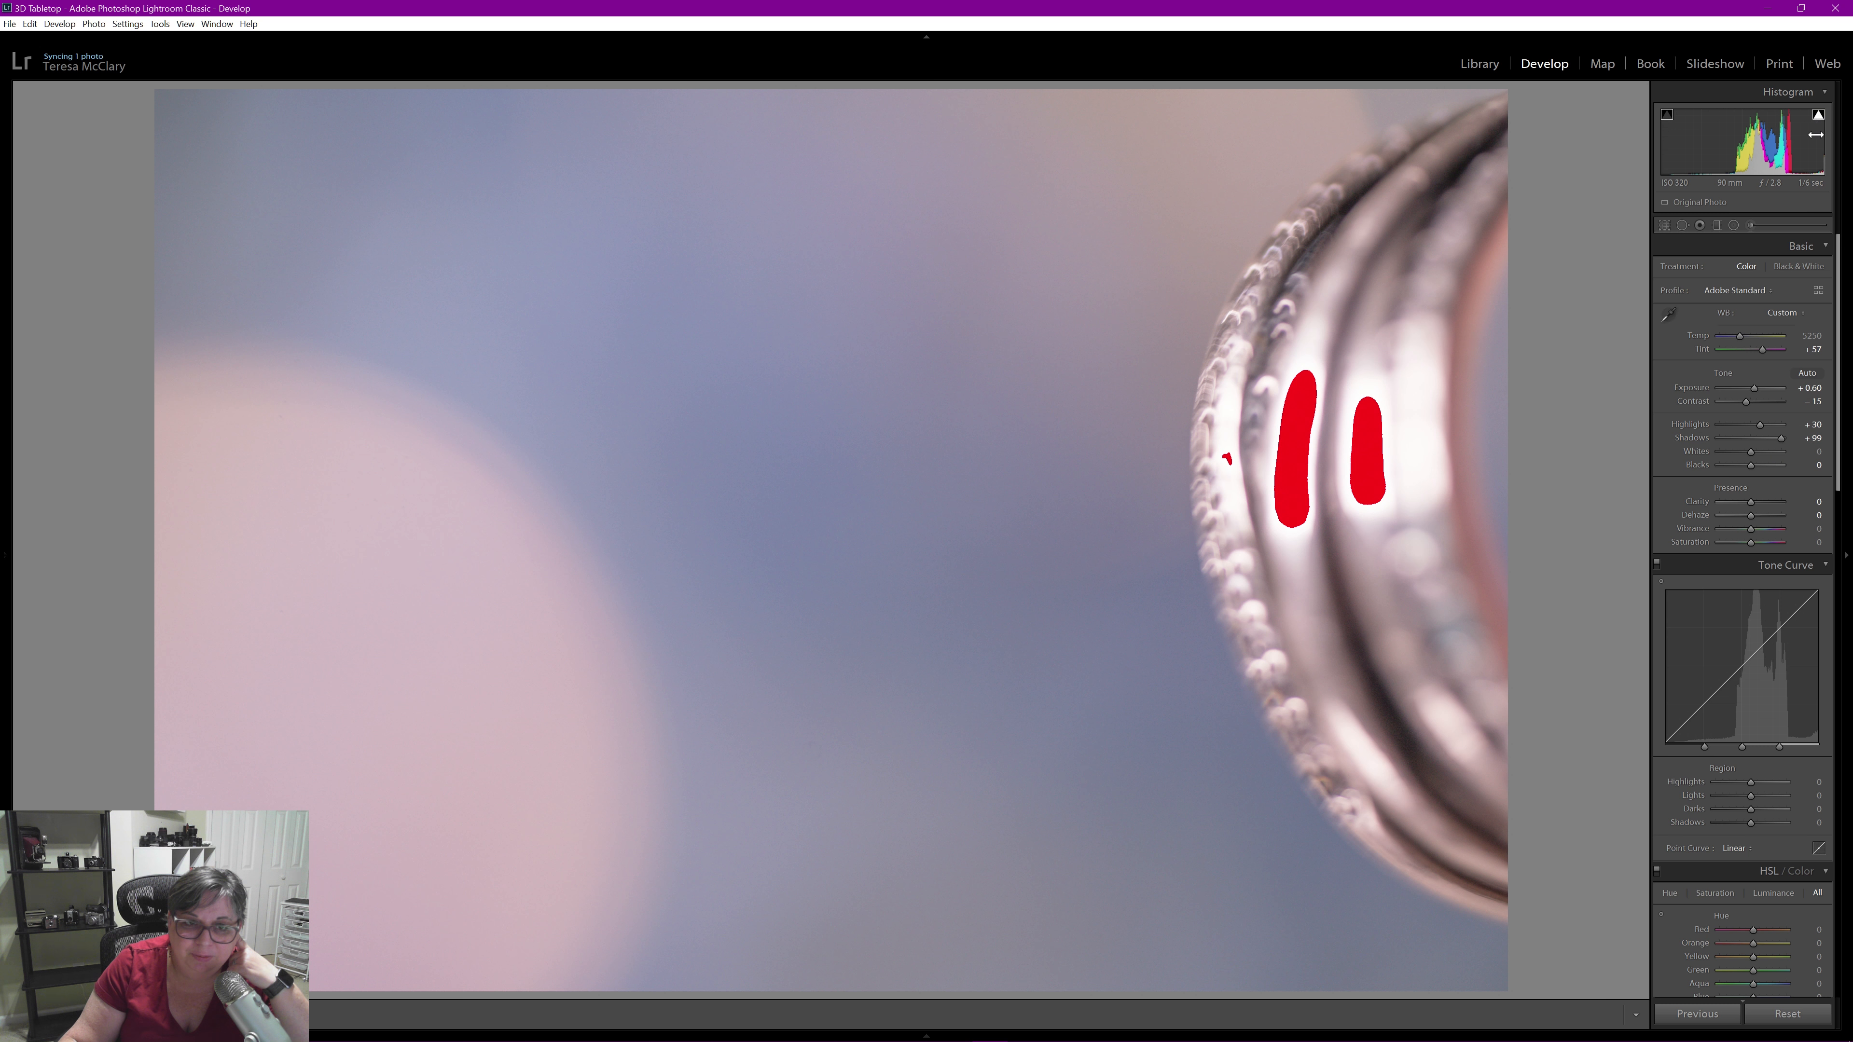
# Test Whites at −100 then return them to 0, and deepen Blacks to −6
pyautogui.moveTo(1752, 459); pyautogui.dragTo(1755, 458)
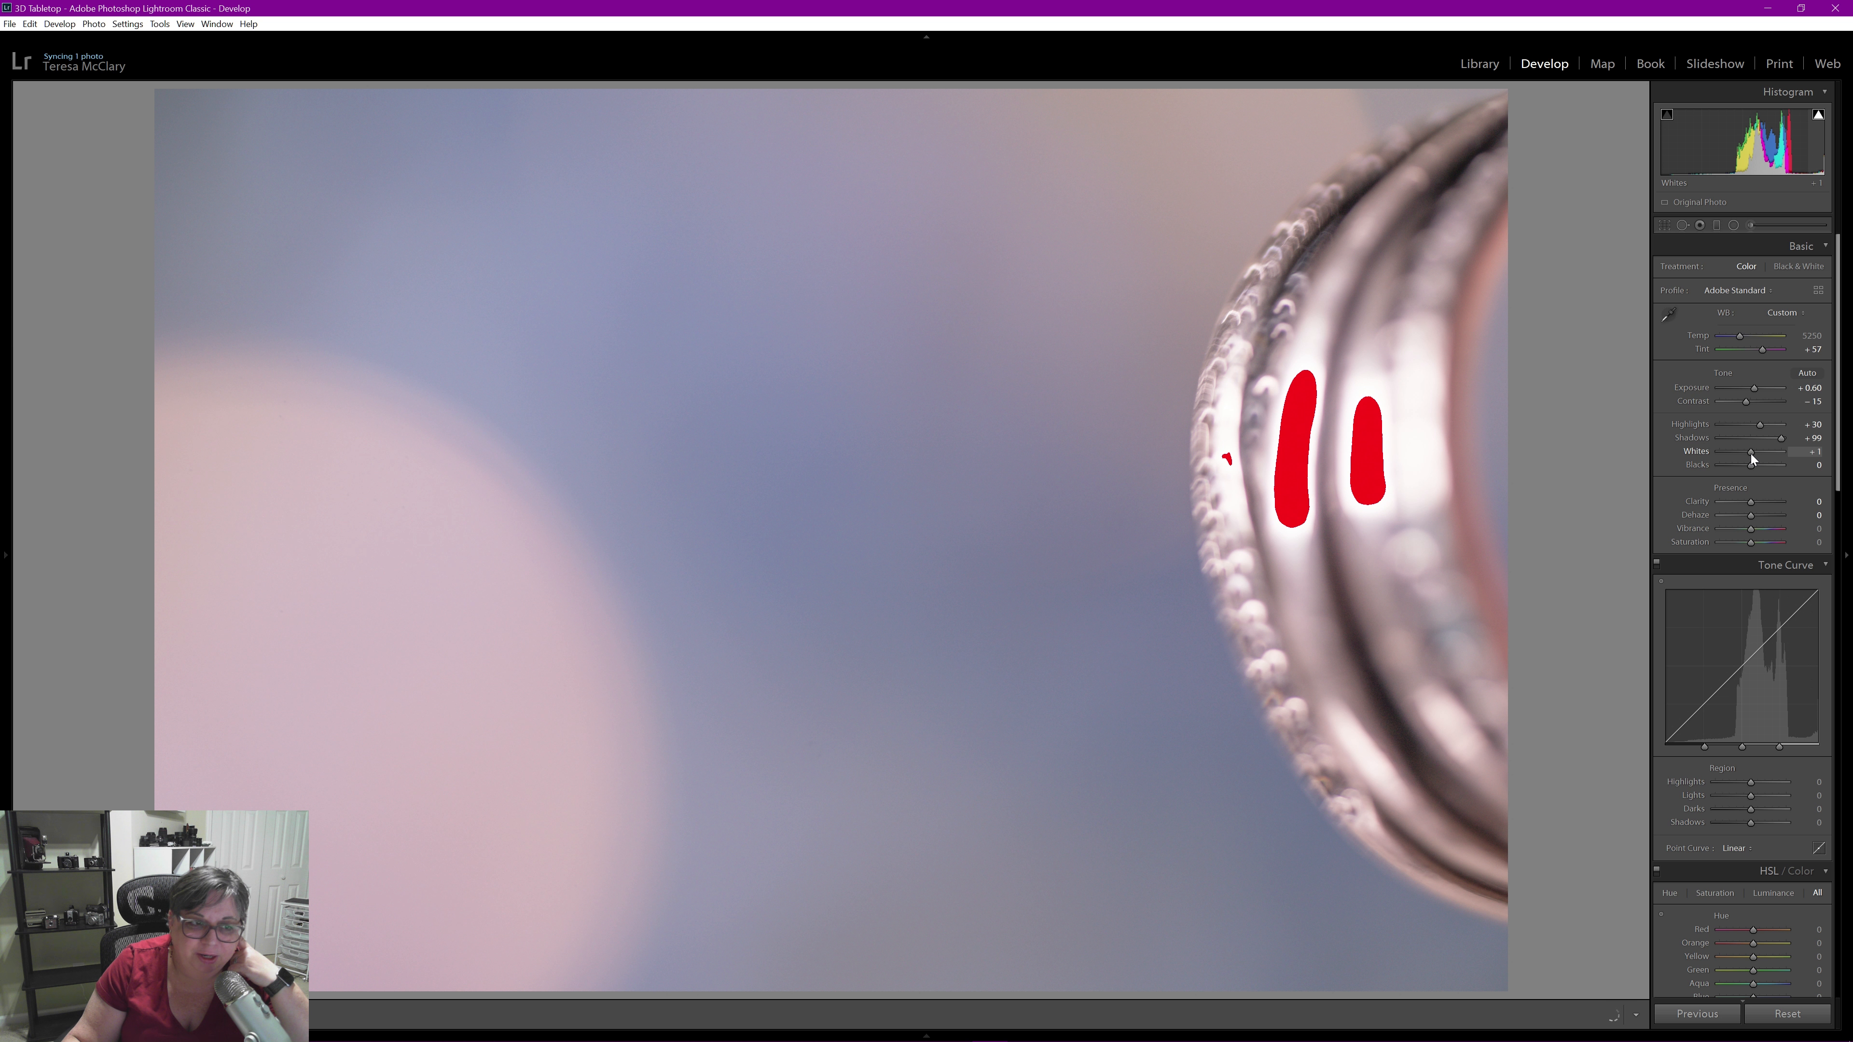
pyautogui.moveTo(1755, 452); pyautogui.dragTo(1720, 452)
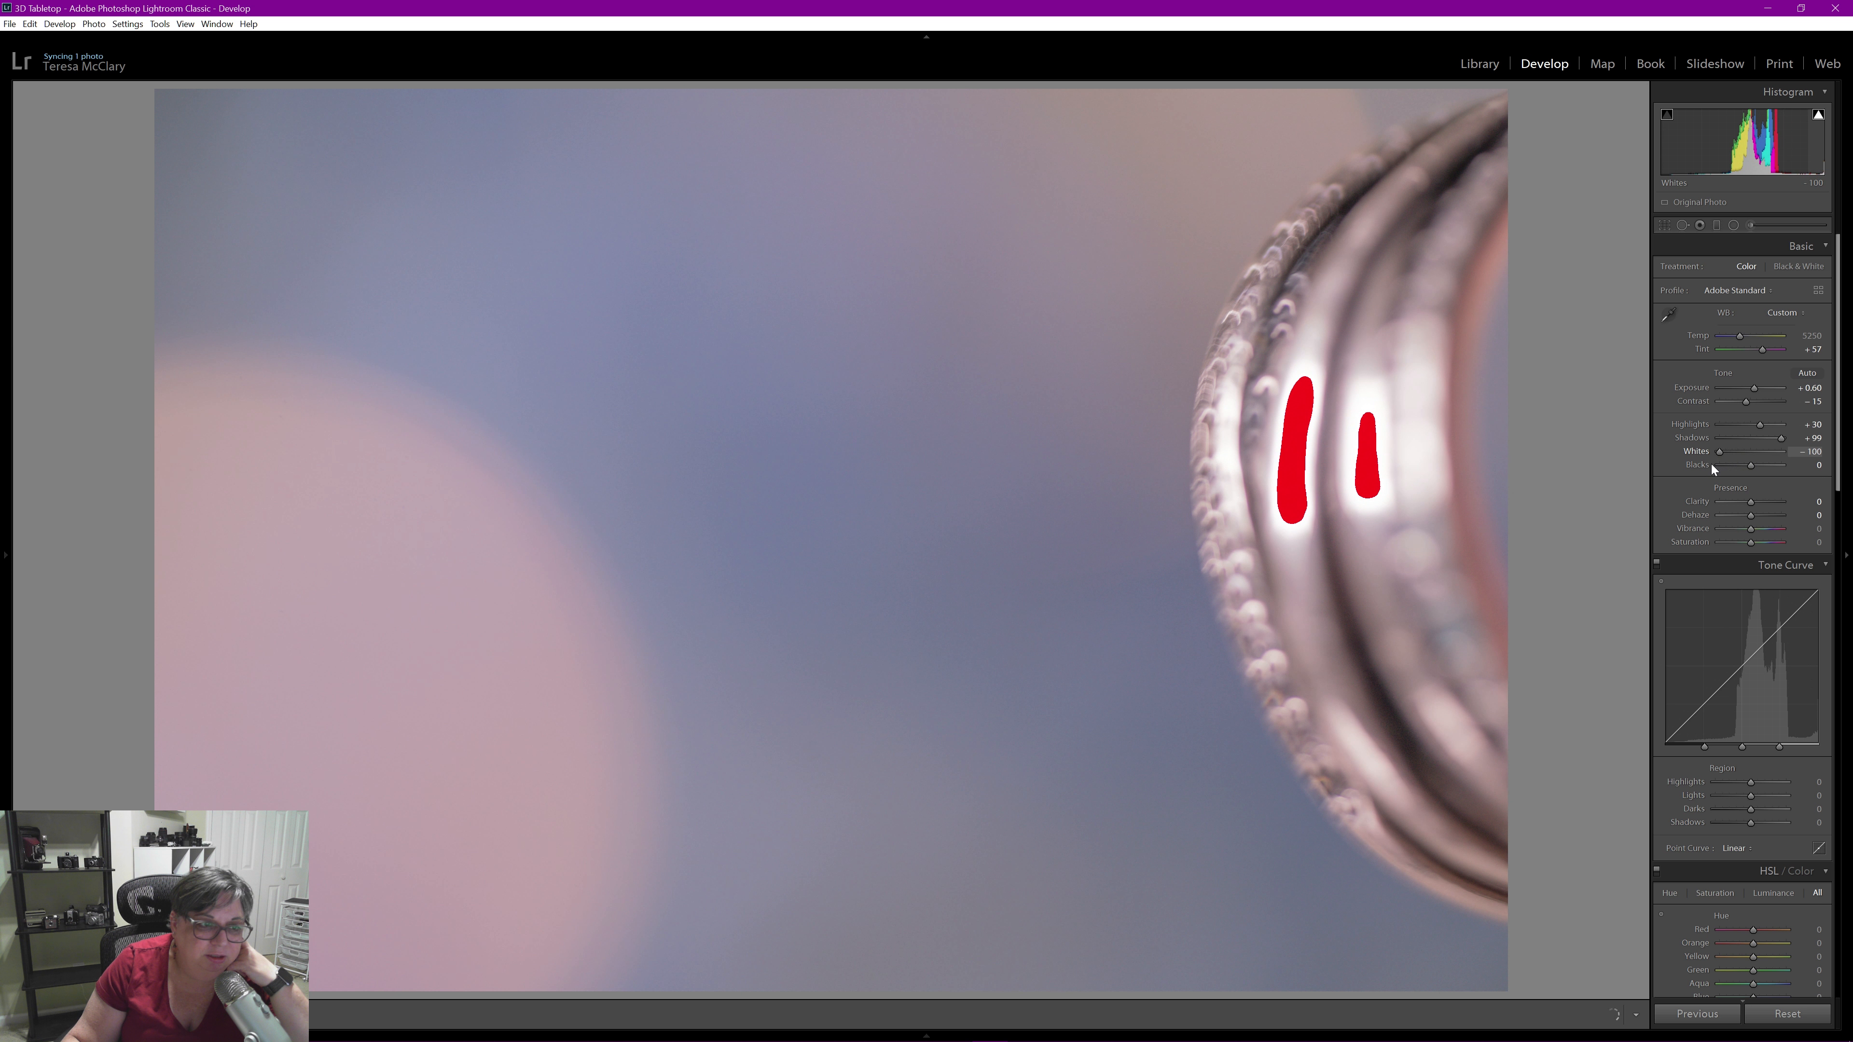
pyautogui.moveTo(1720, 451); pyautogui.dragTo(1749, 452)
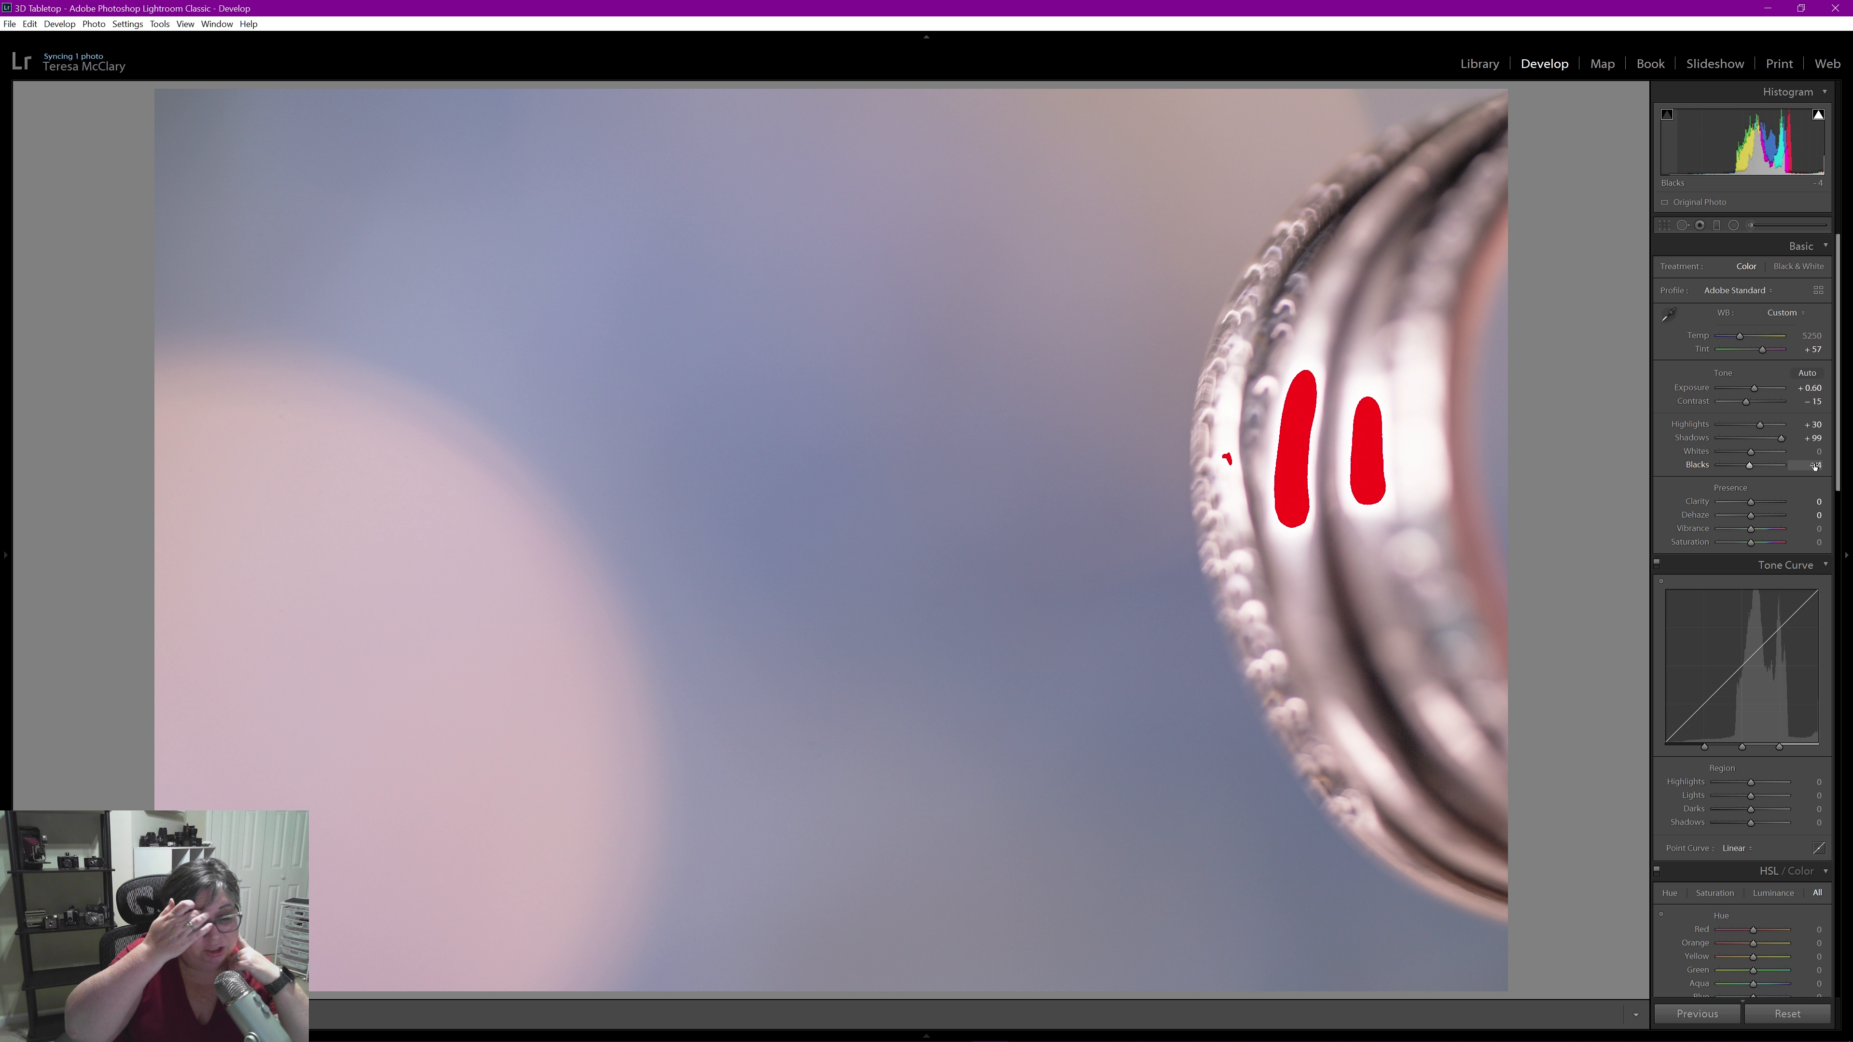
pyautogui.moveTo(1787, 464); pyautogui.dragTo(1761, 464)
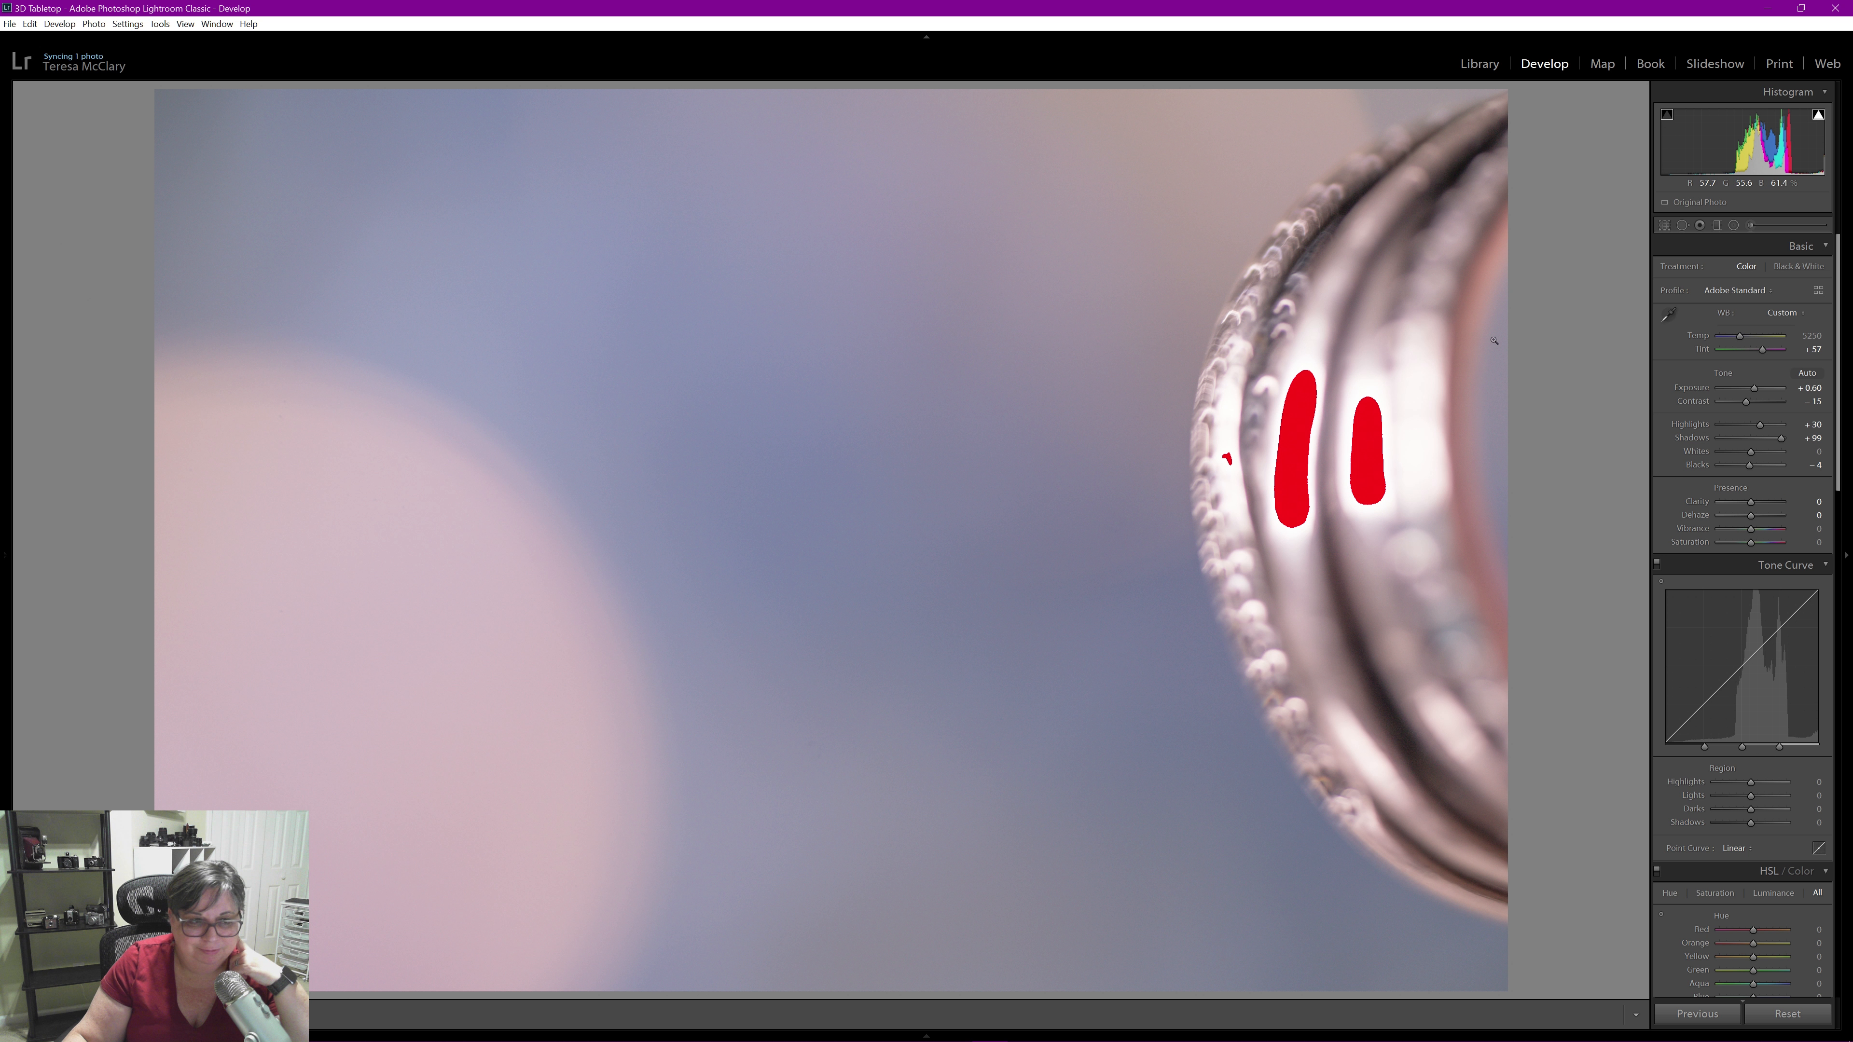
pyautogui.moveTo(1413, 346)
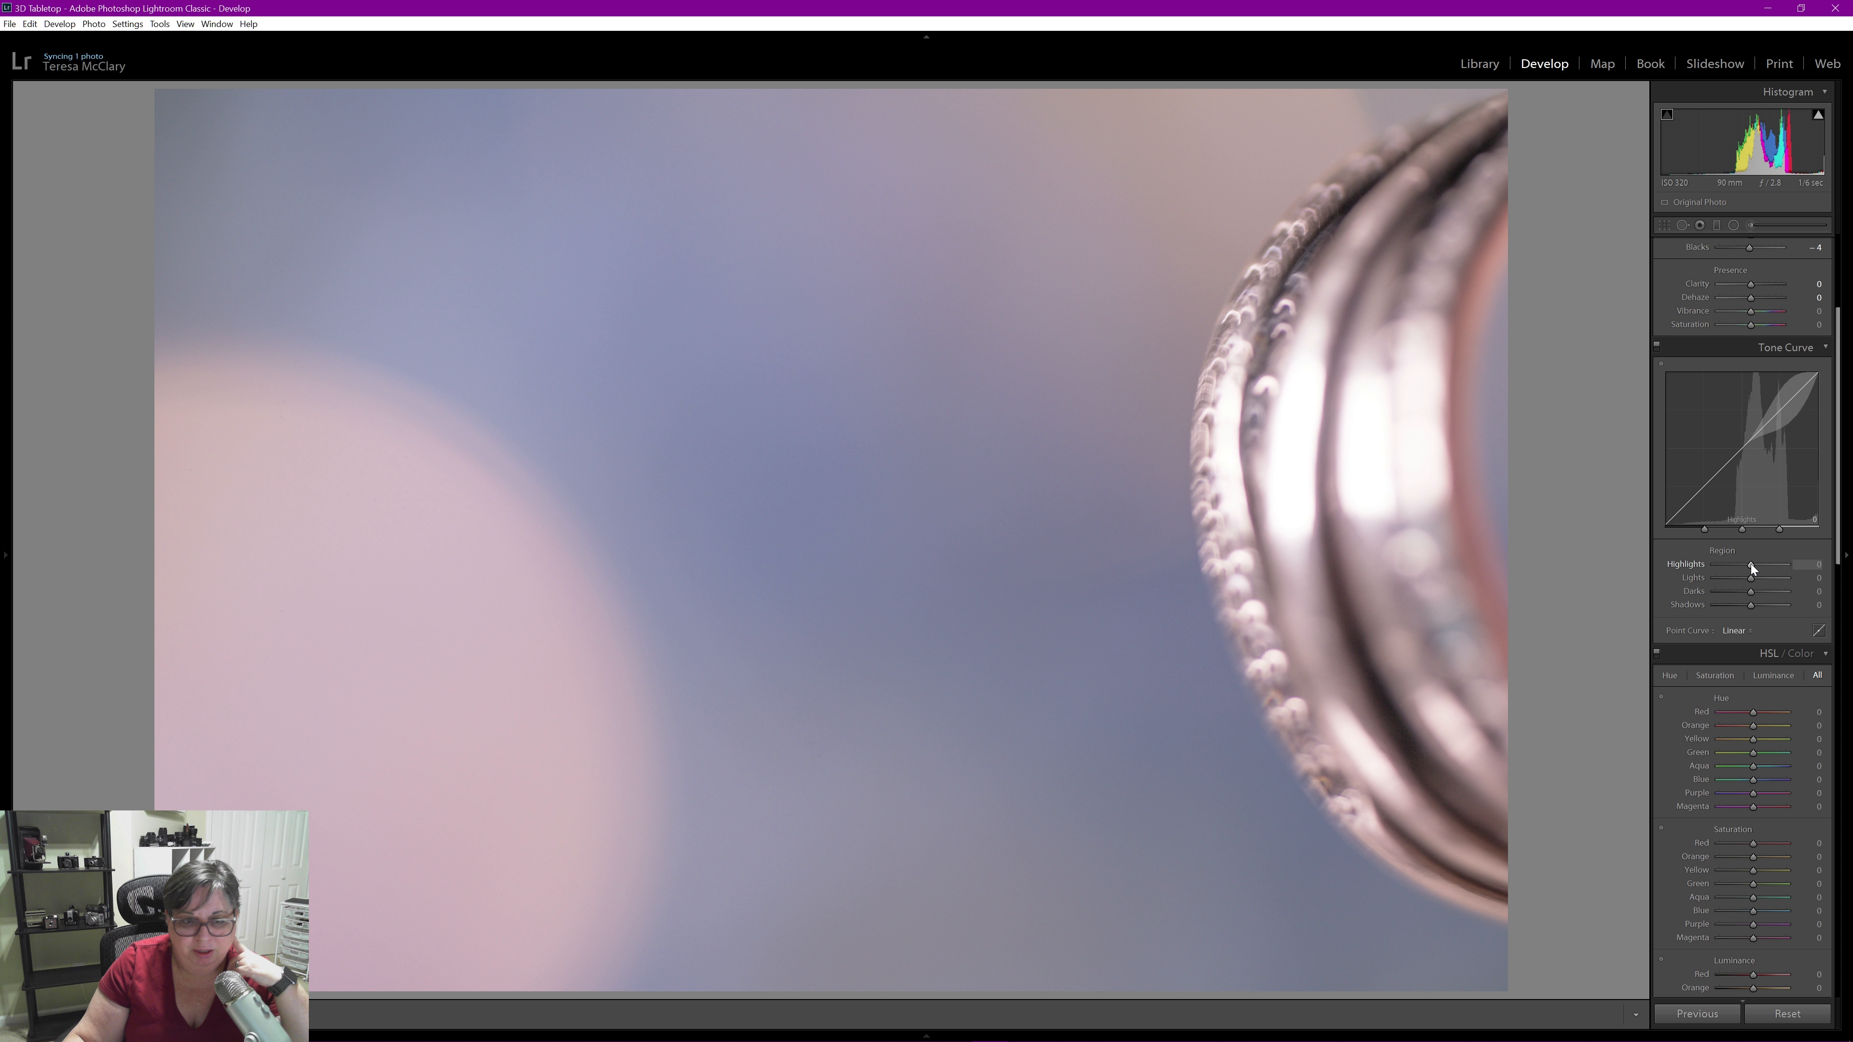
# Ease the tone curve's Highlights region down to about −5
pyautogui.moveTo(1785, 564); pyautogui.dragTo(1752, 564)
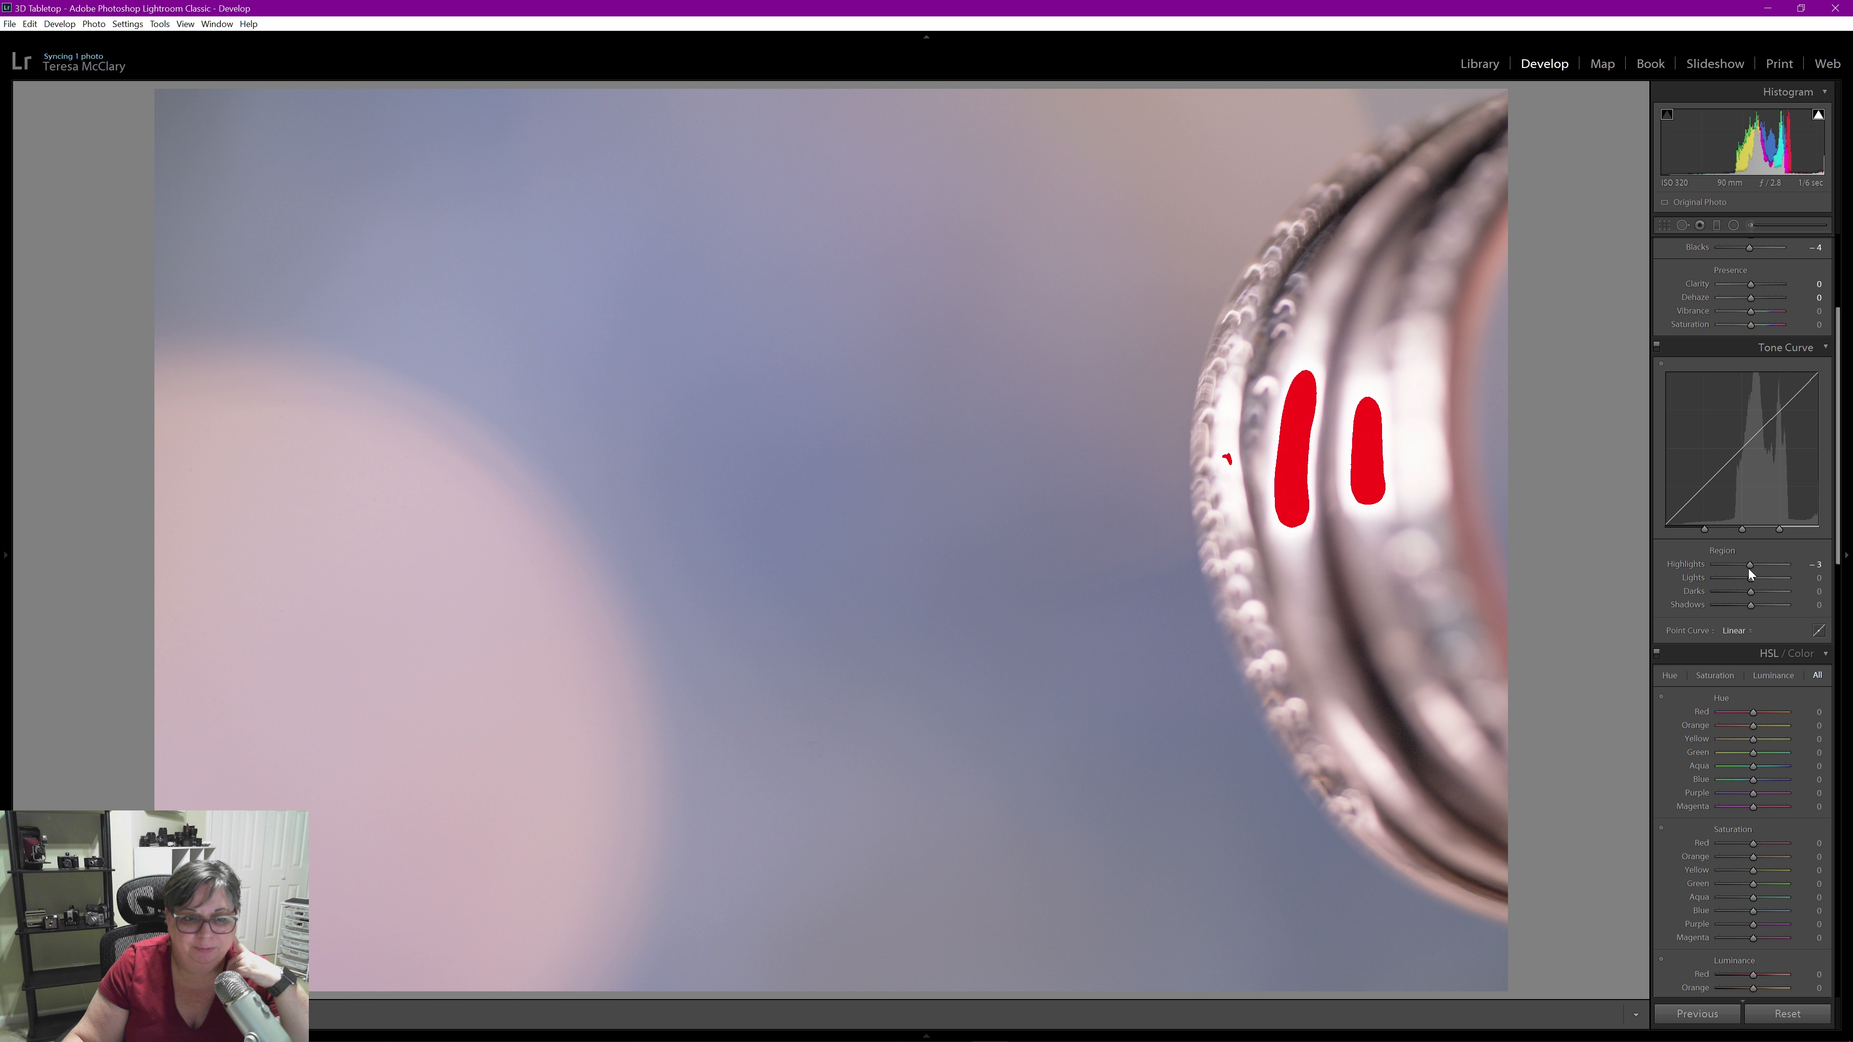
pyautogui.moveTo(1751, 564); pyautogui.dragTo(1736, 563)
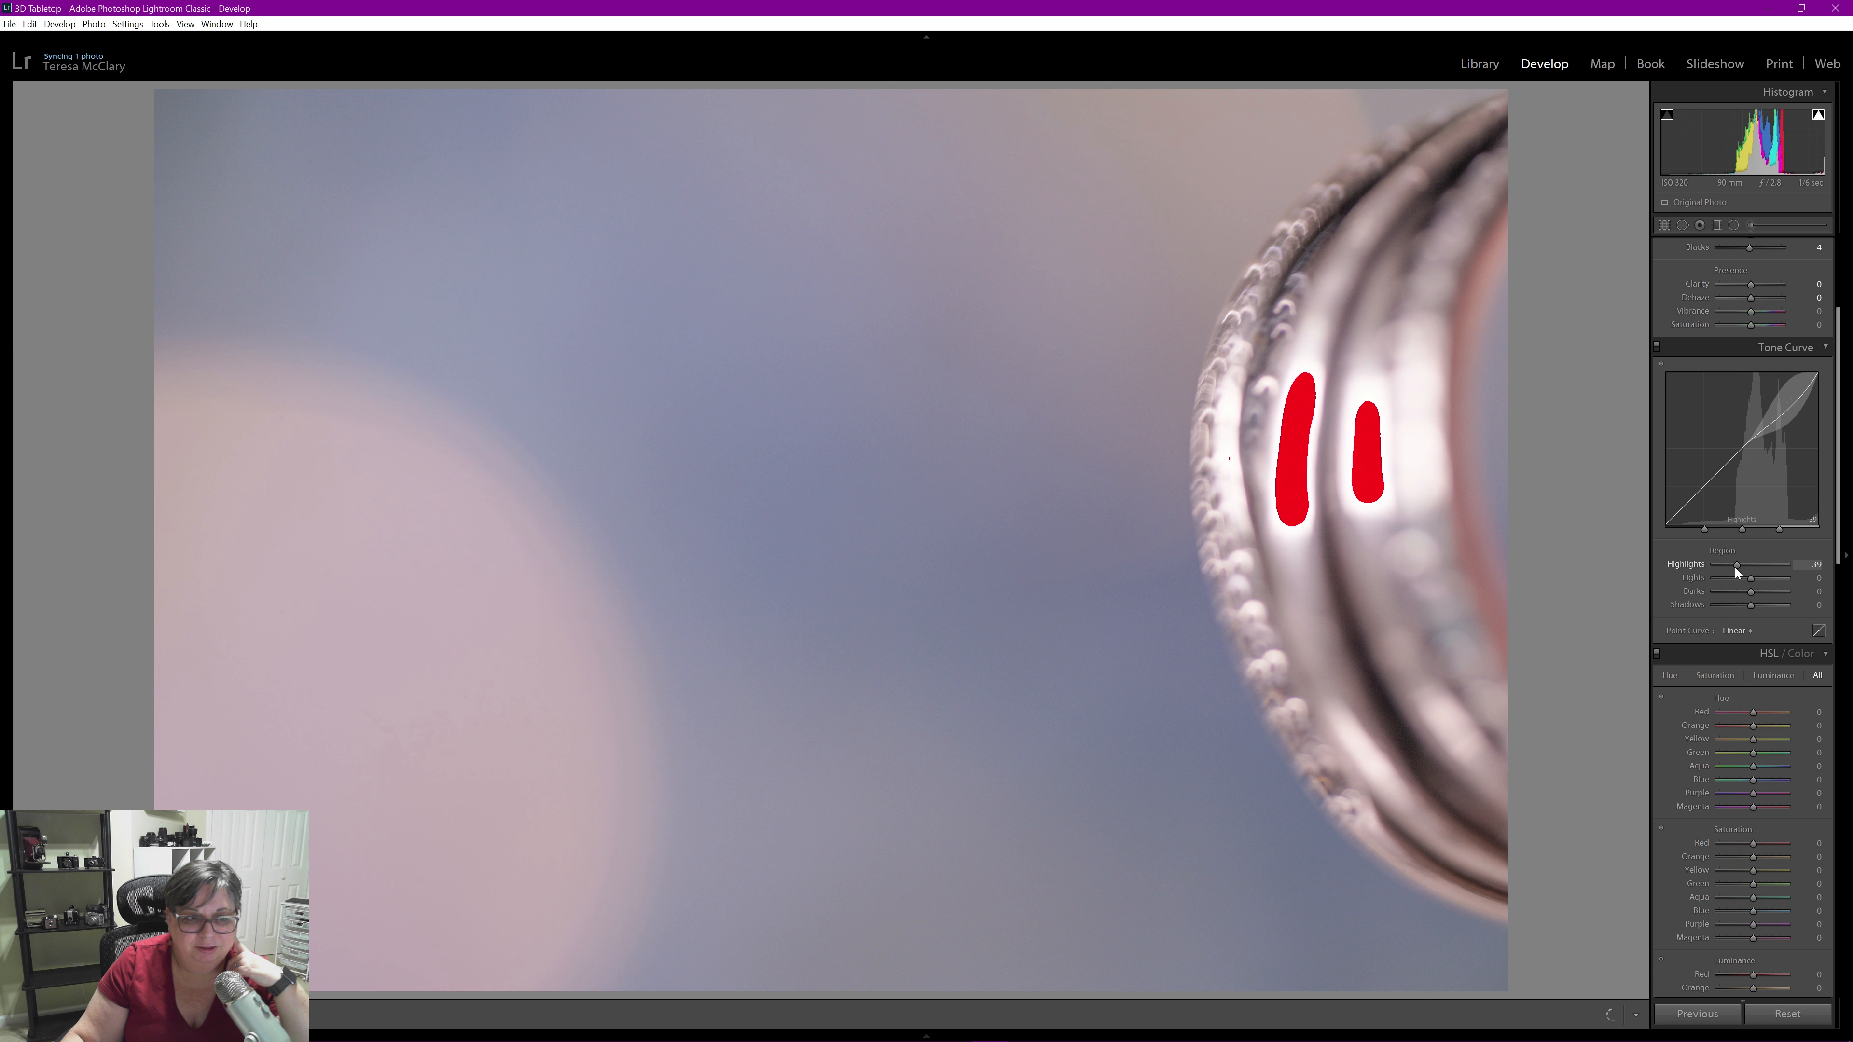
pyautogui.moveTo(1738, 565); pyautogui.dragTo(1752, 565)
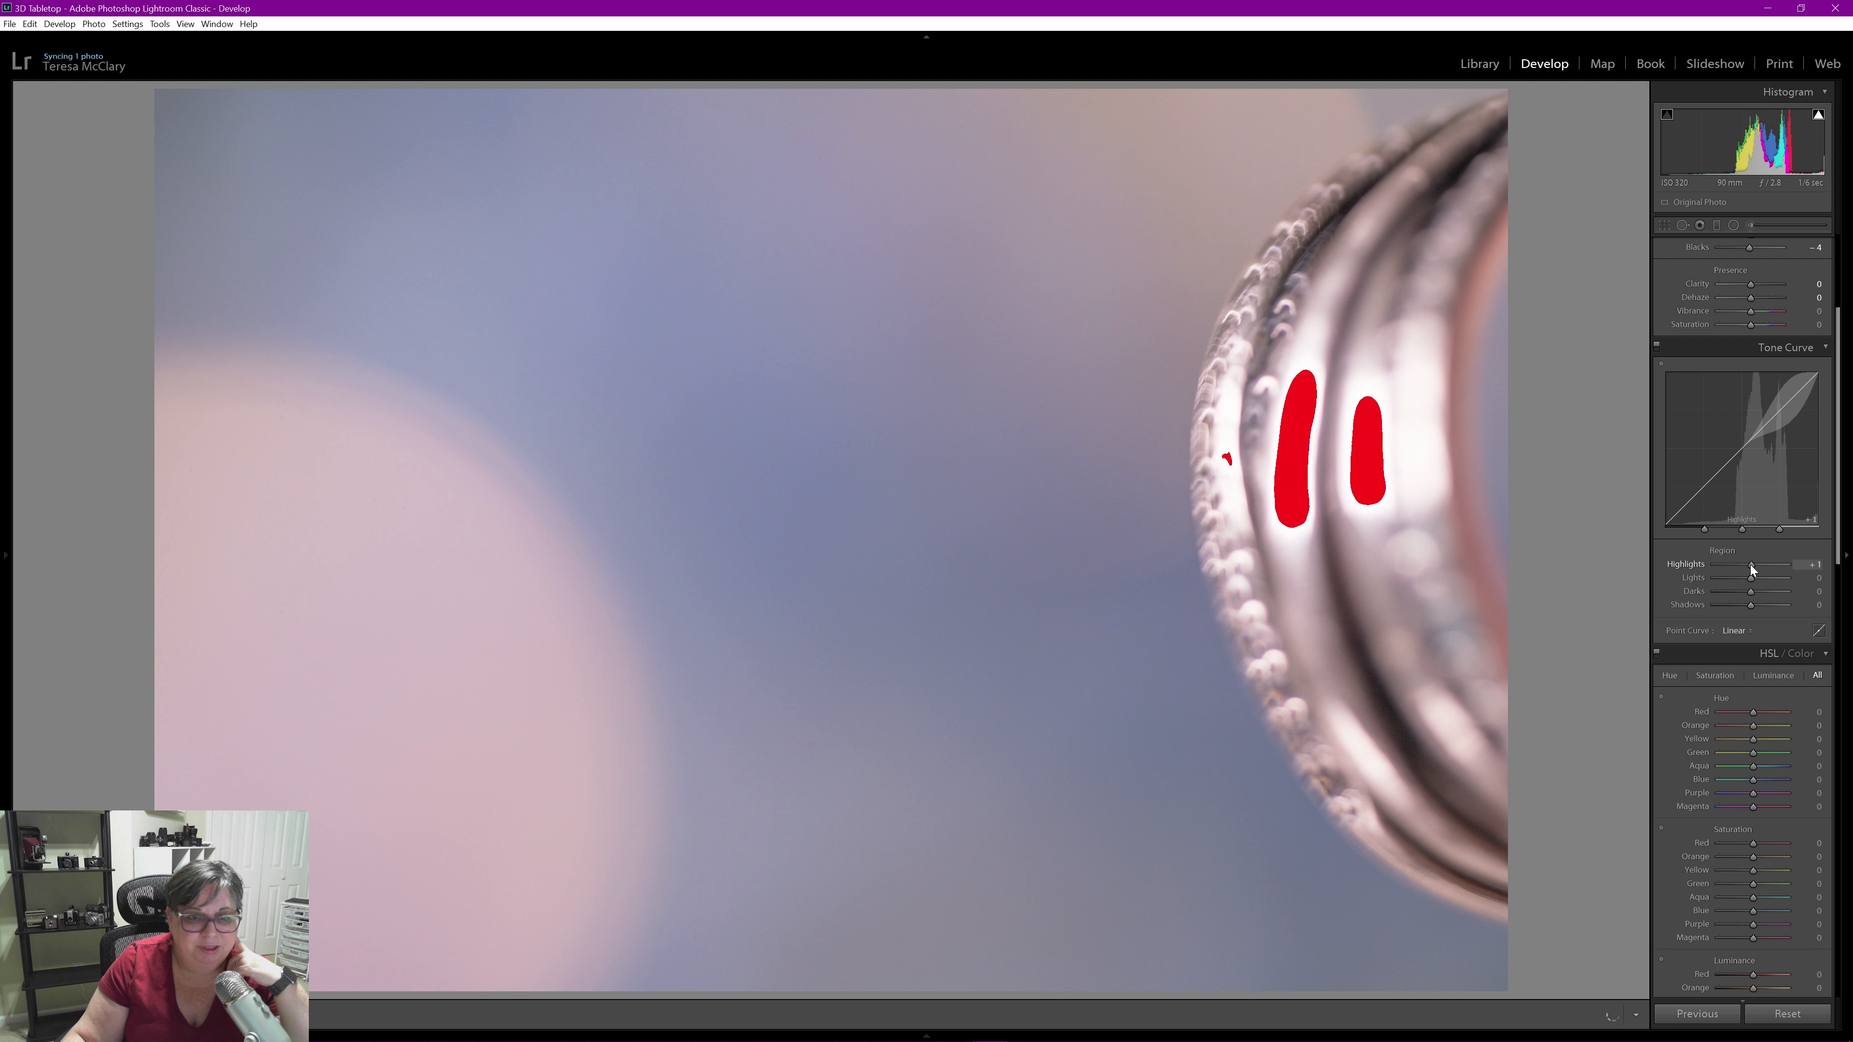
pyautogui.moveTo(1761, 564); pyautogui.dragTo(1747, 564)
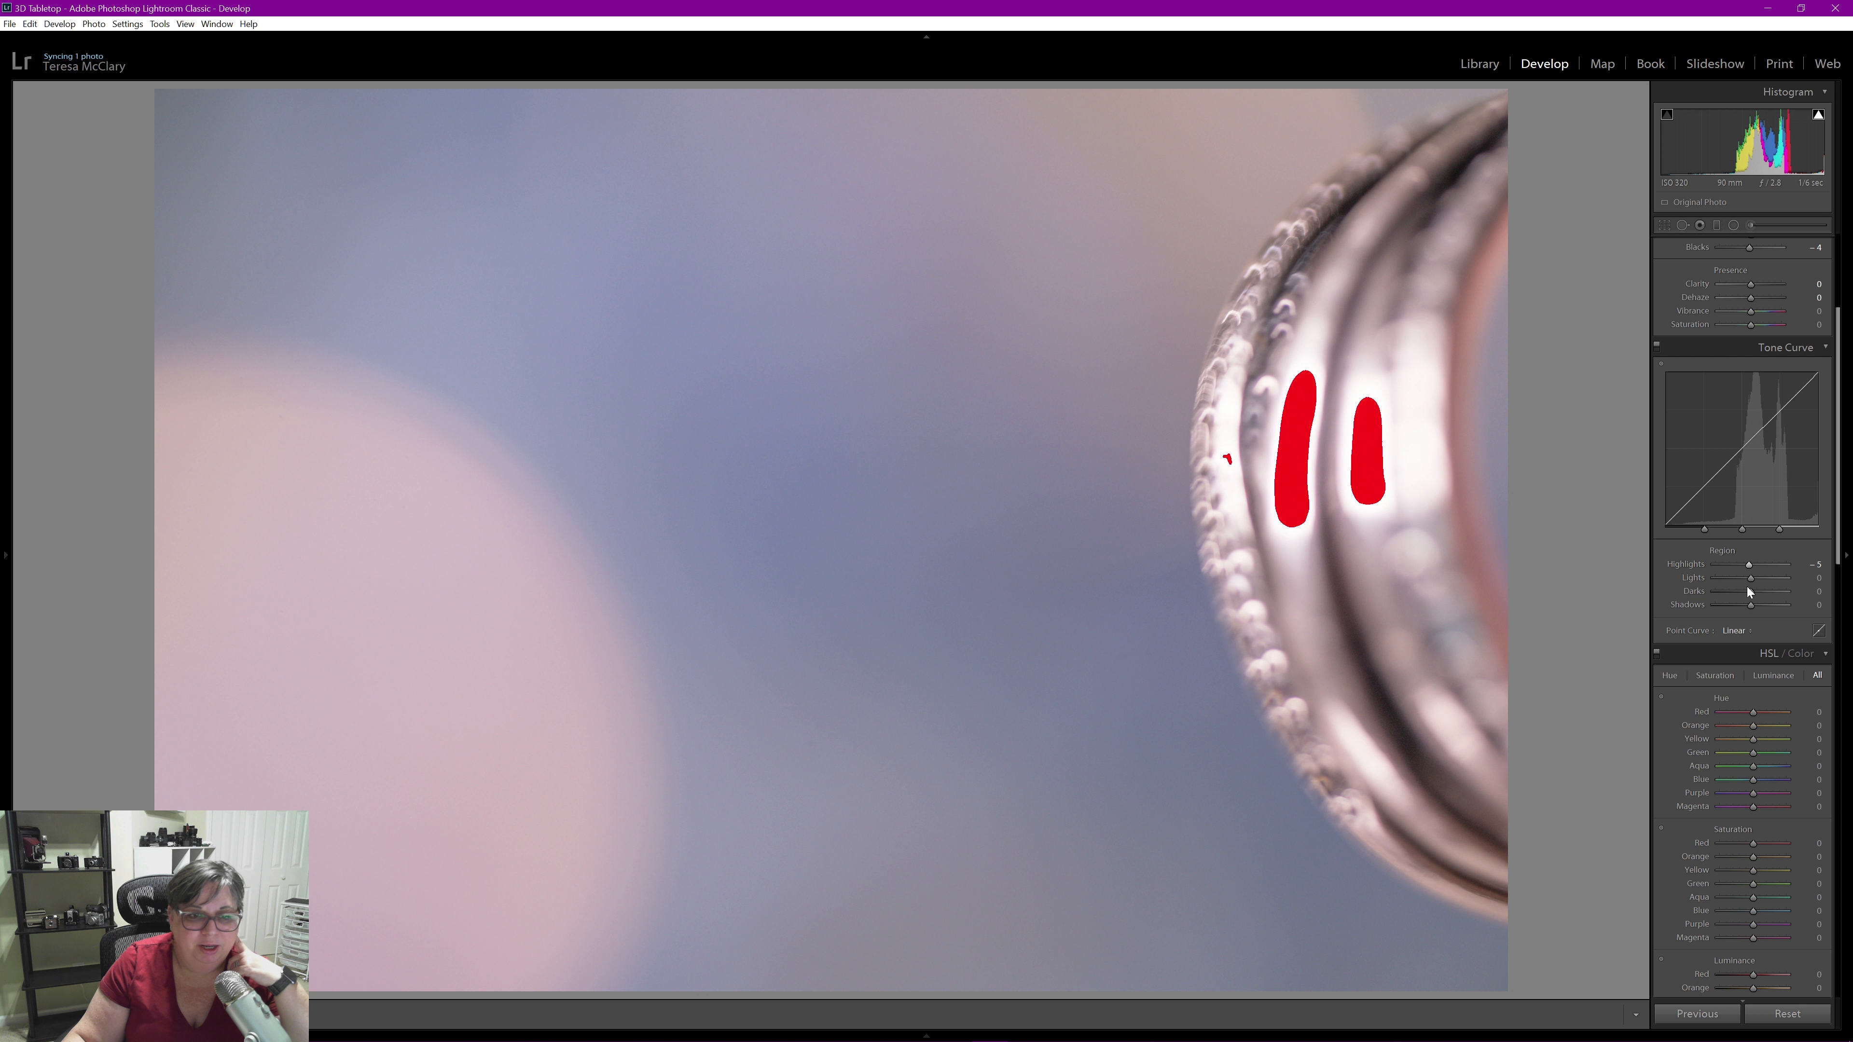
pyautogui.moveTo(1755, 578); pyautogui.dragTo(1773, 578)
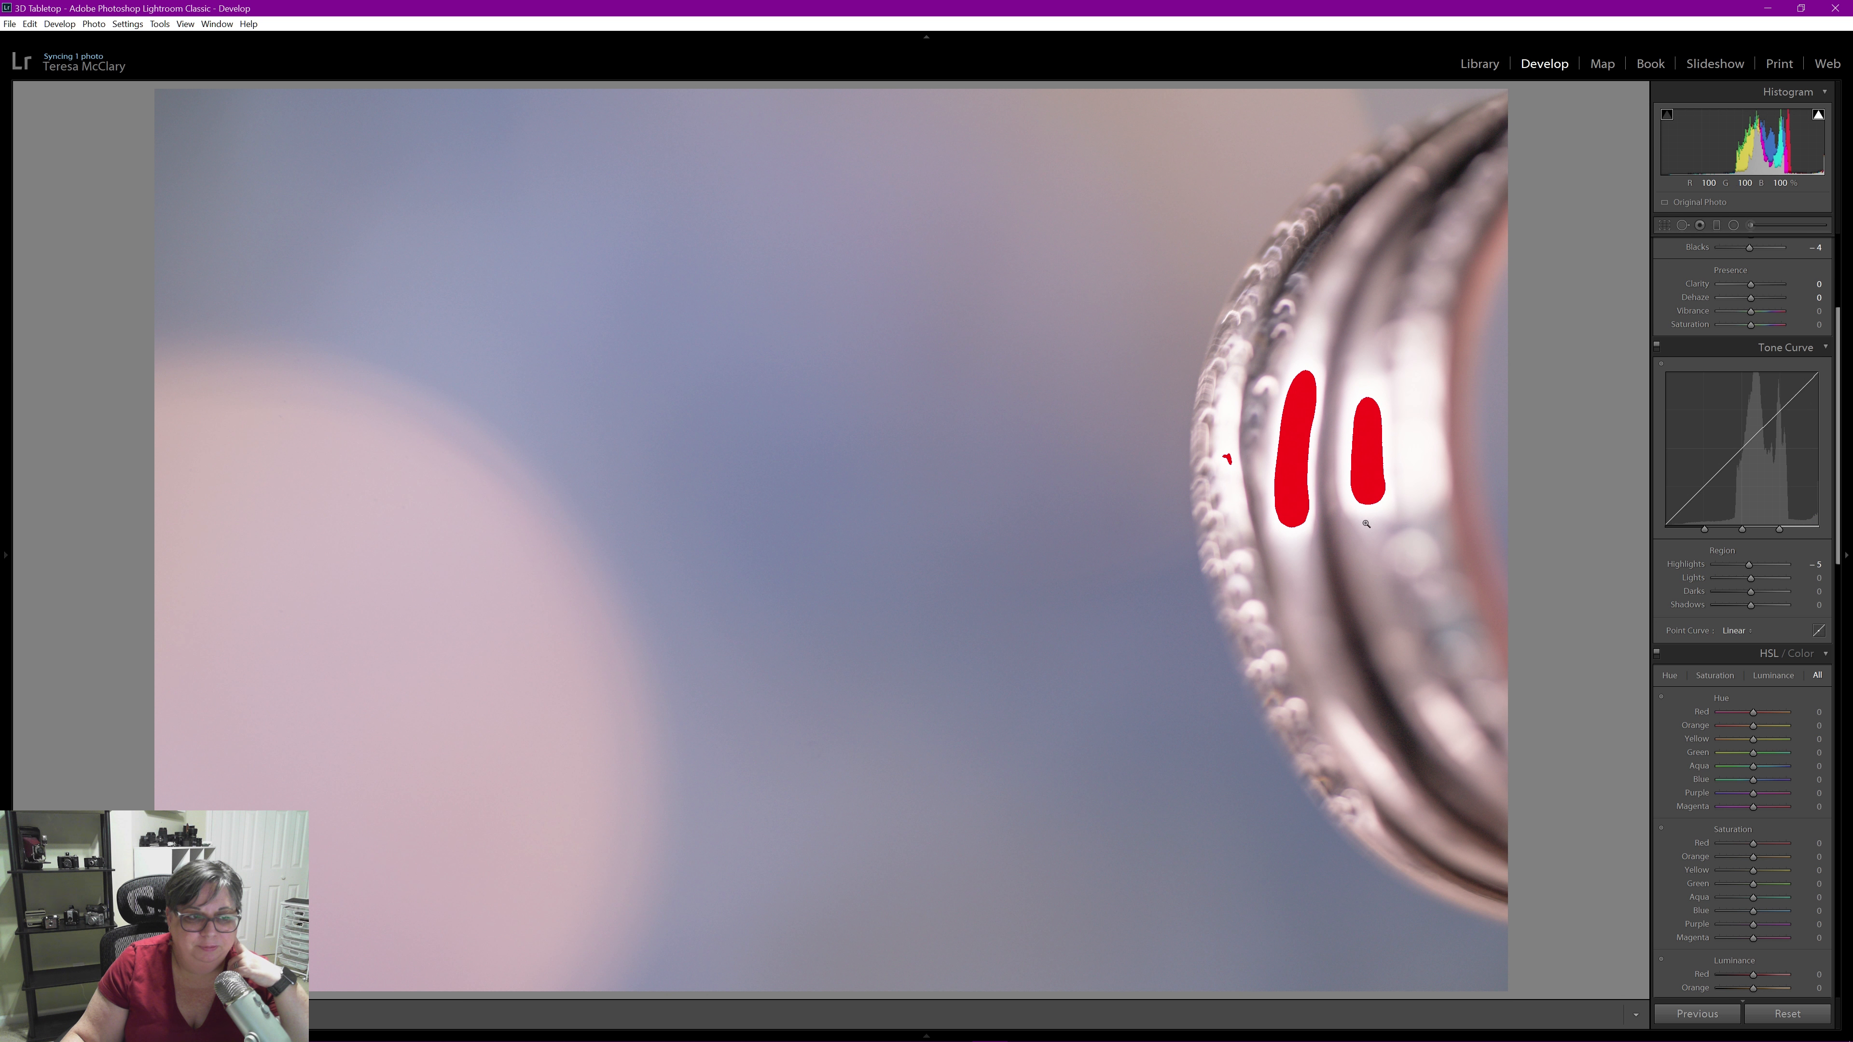
# Lift the curve's Shadows region to +7 and nudge its highlights slightly lower
pyautogui.moveTo(1753, 605); pyautogui.dragTo(1743, 605)
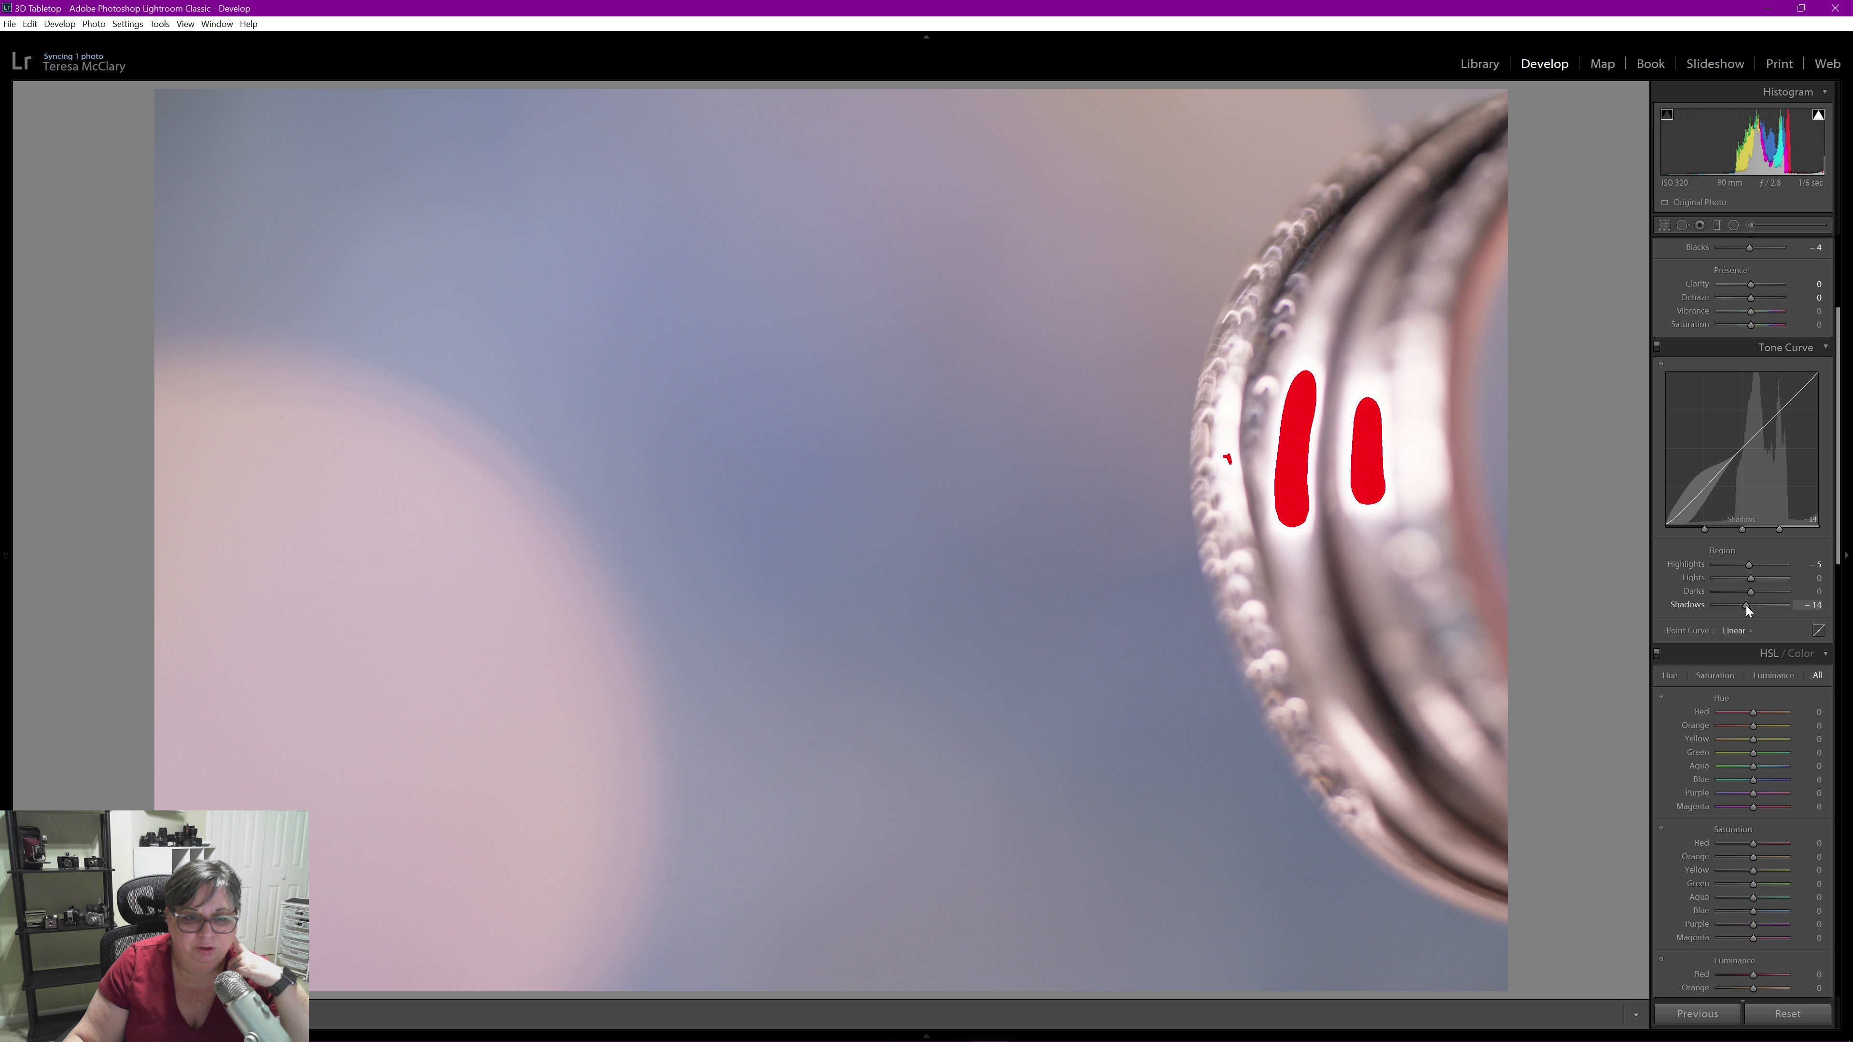
pyautogui.moveTo(1747, 604); pyautogui.dragTo(1786, 604)
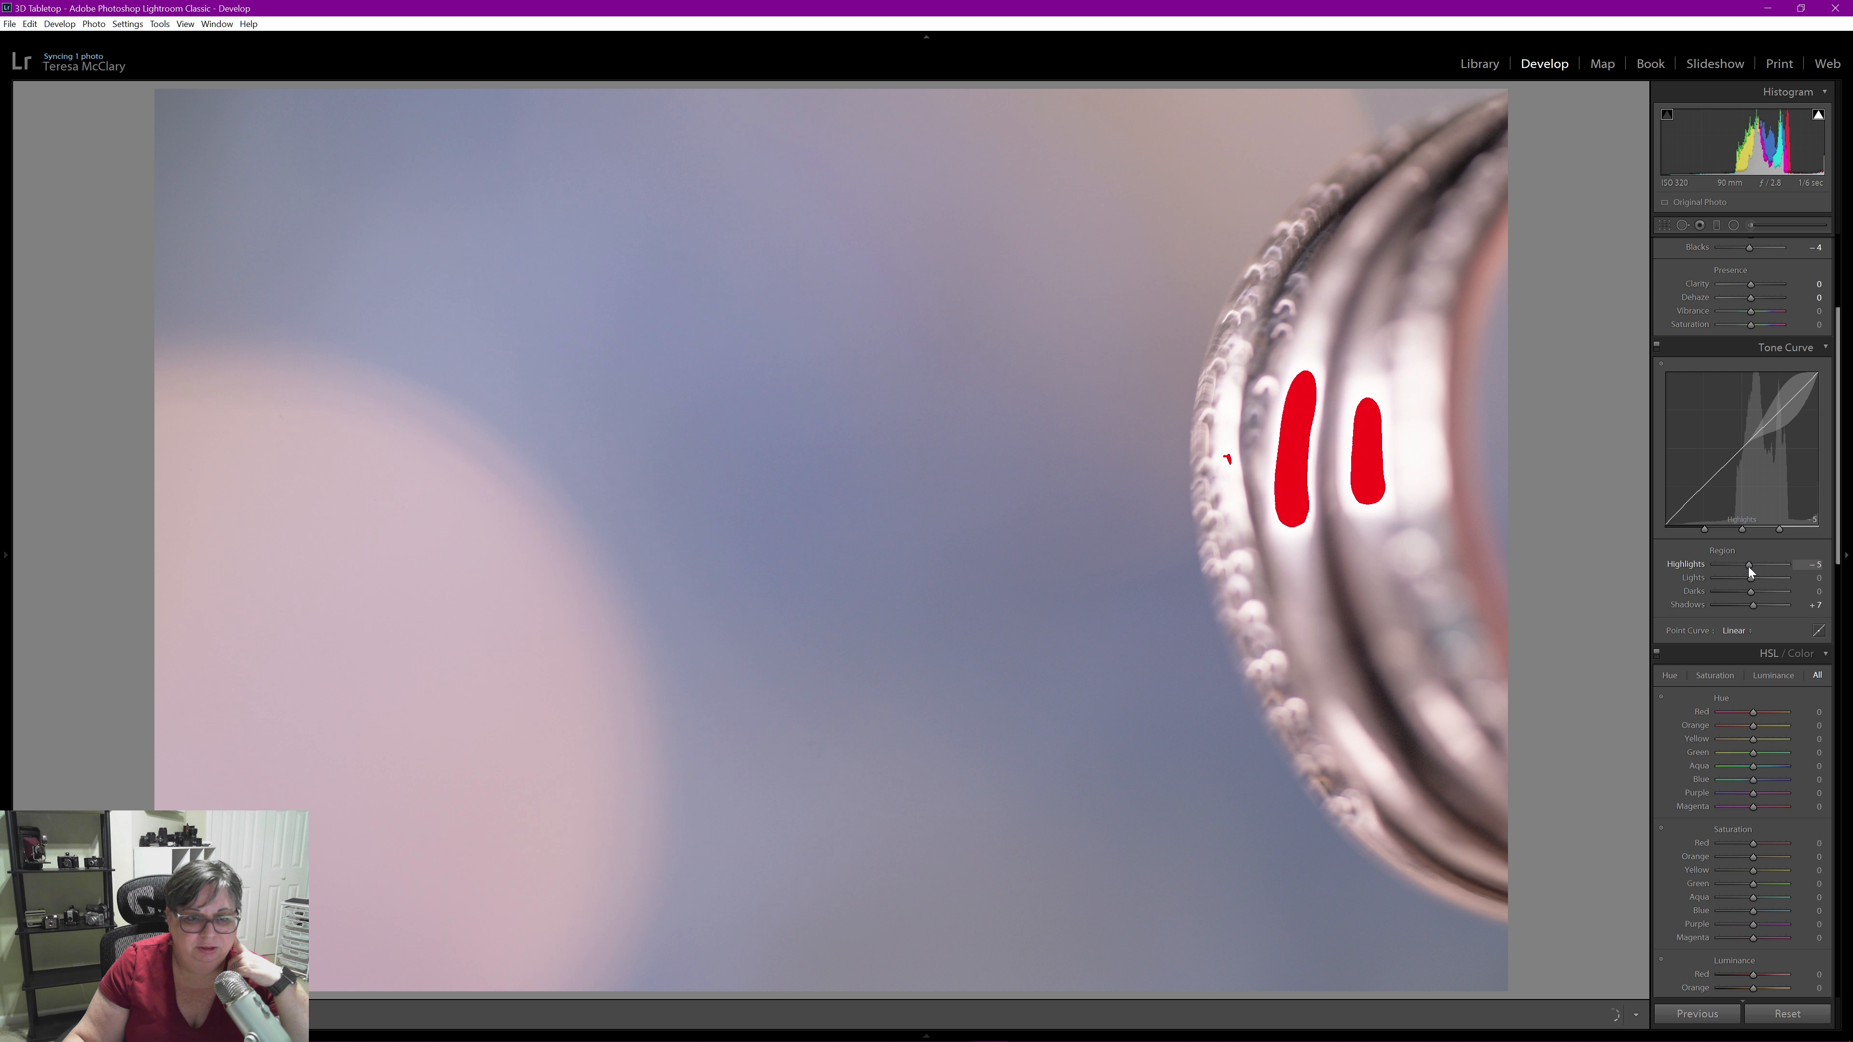
pyautogui.moveTo(1755, 563); pyautogui.dragTo(1747, 563)
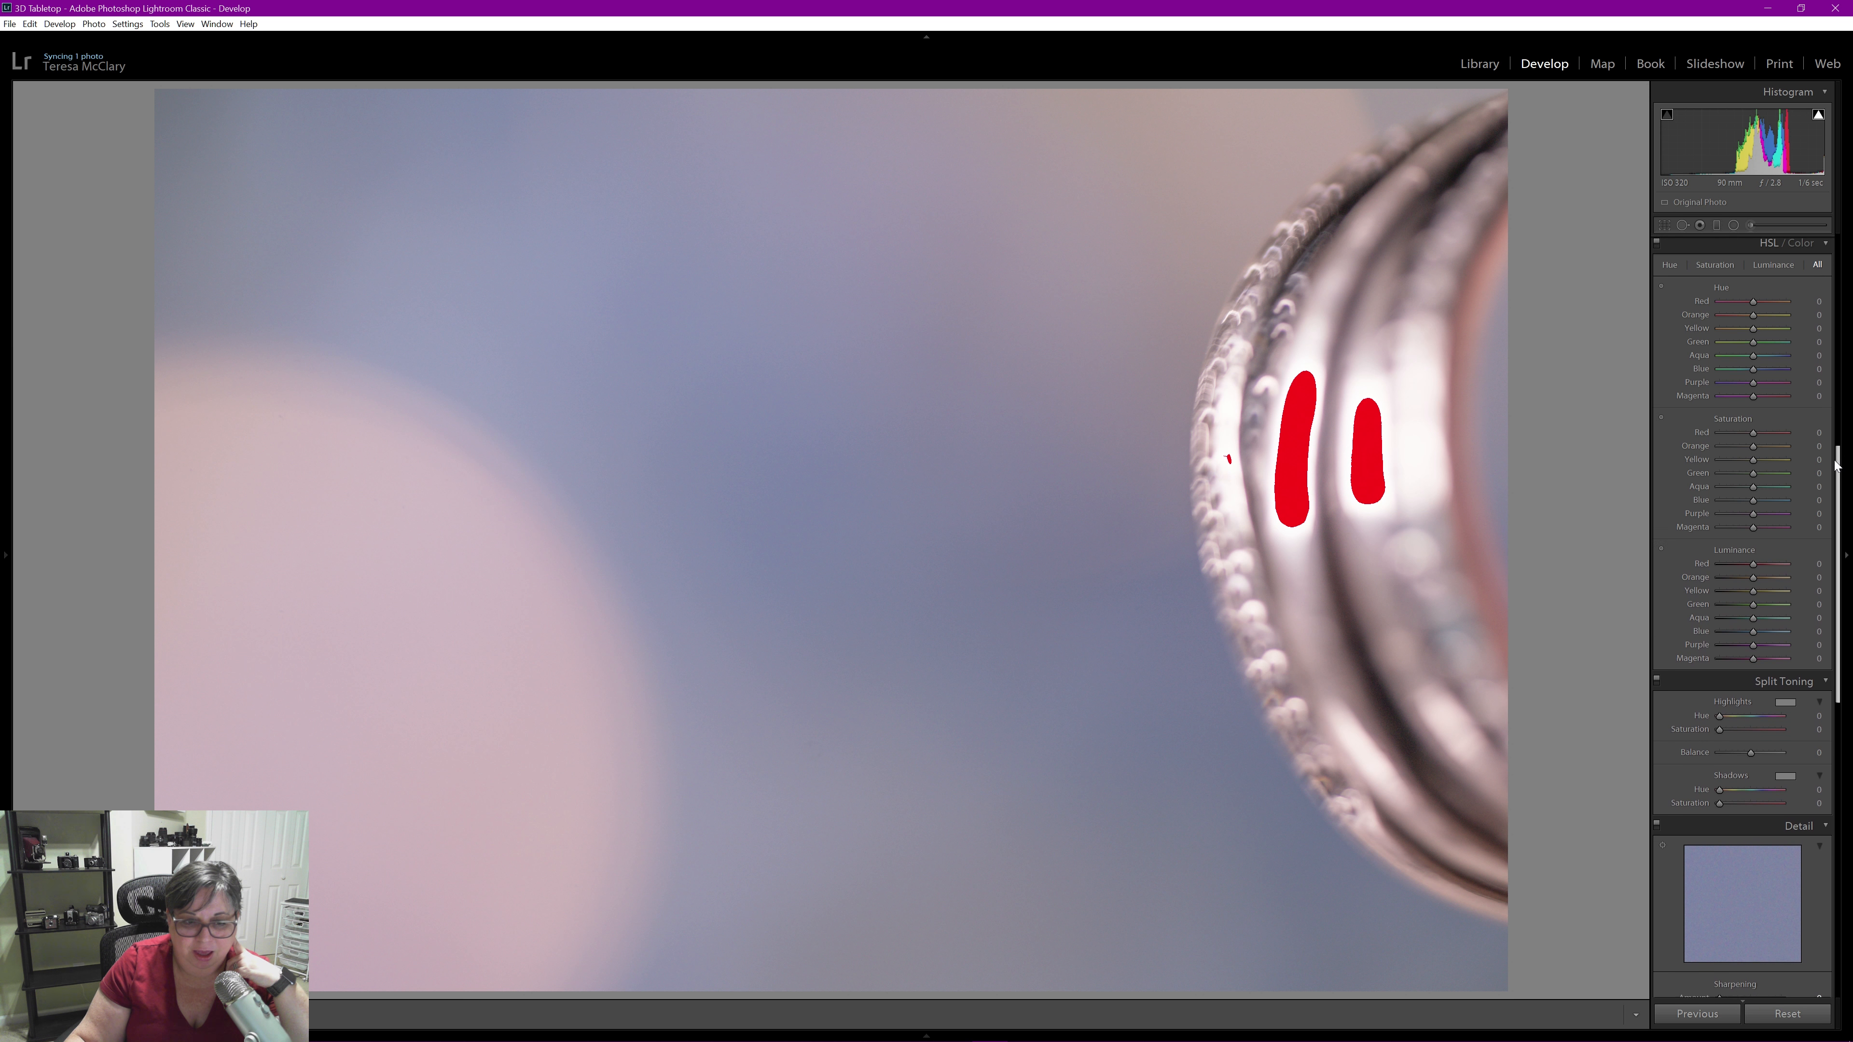
# Set Split Toning highlights to purple-pink, hue 288 and saturation 28
pyautogui.scroll(-3)
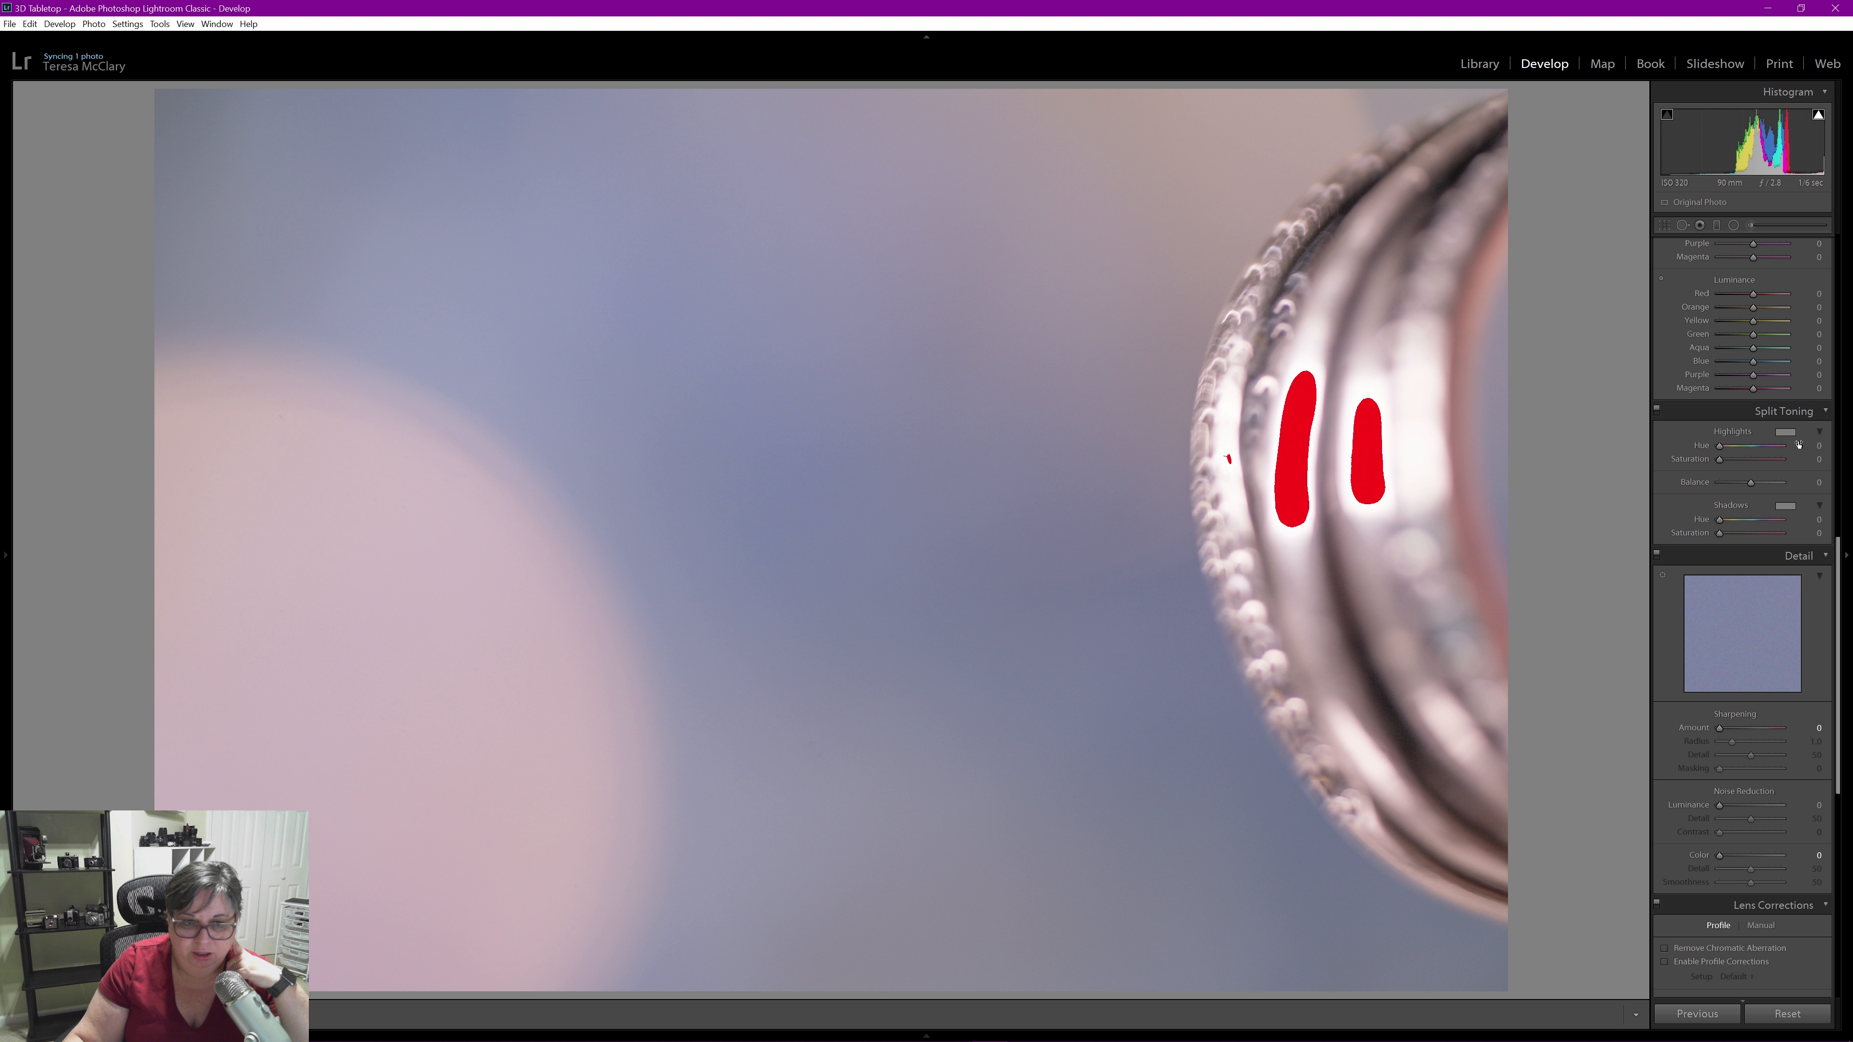
pyautogui.click(1817, 447)
pyautogui.write('268')
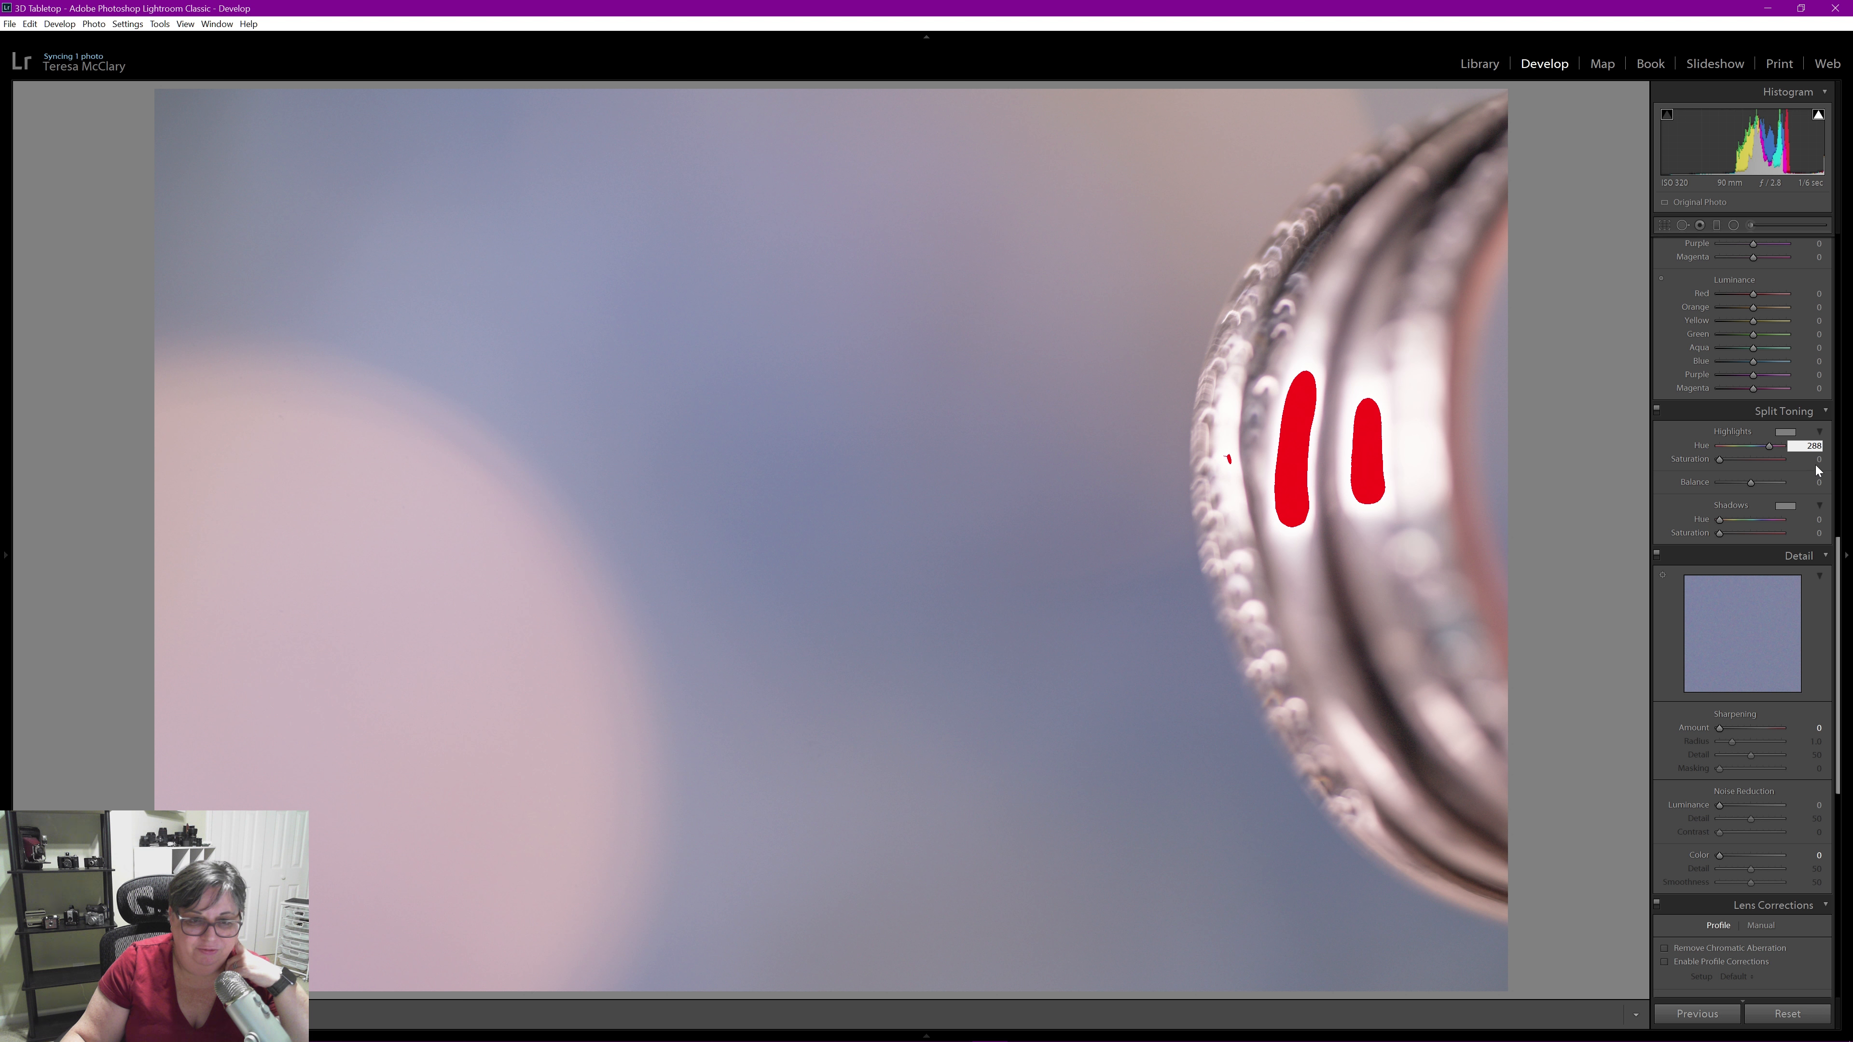
pyautogui.click(1818, 458)
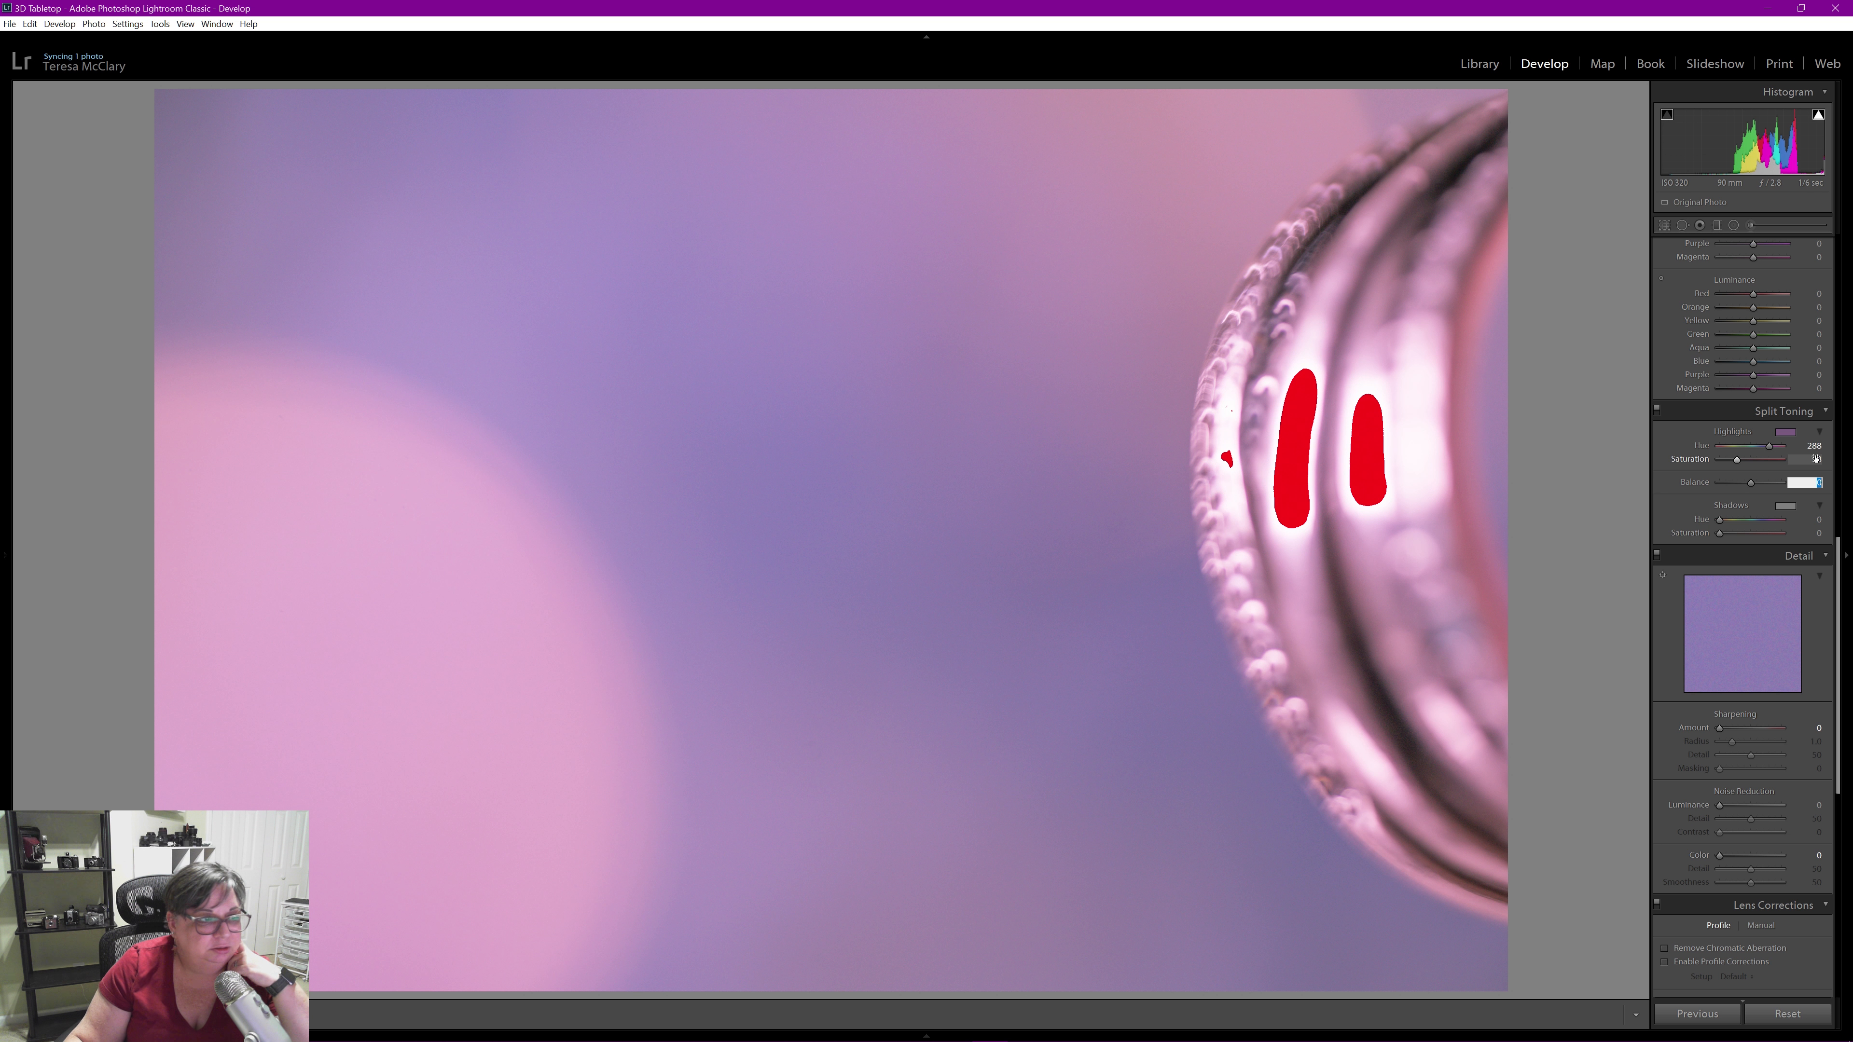
pyautogui.moveTo(1738, 458); pyautogui.dragTo(1769, 458)
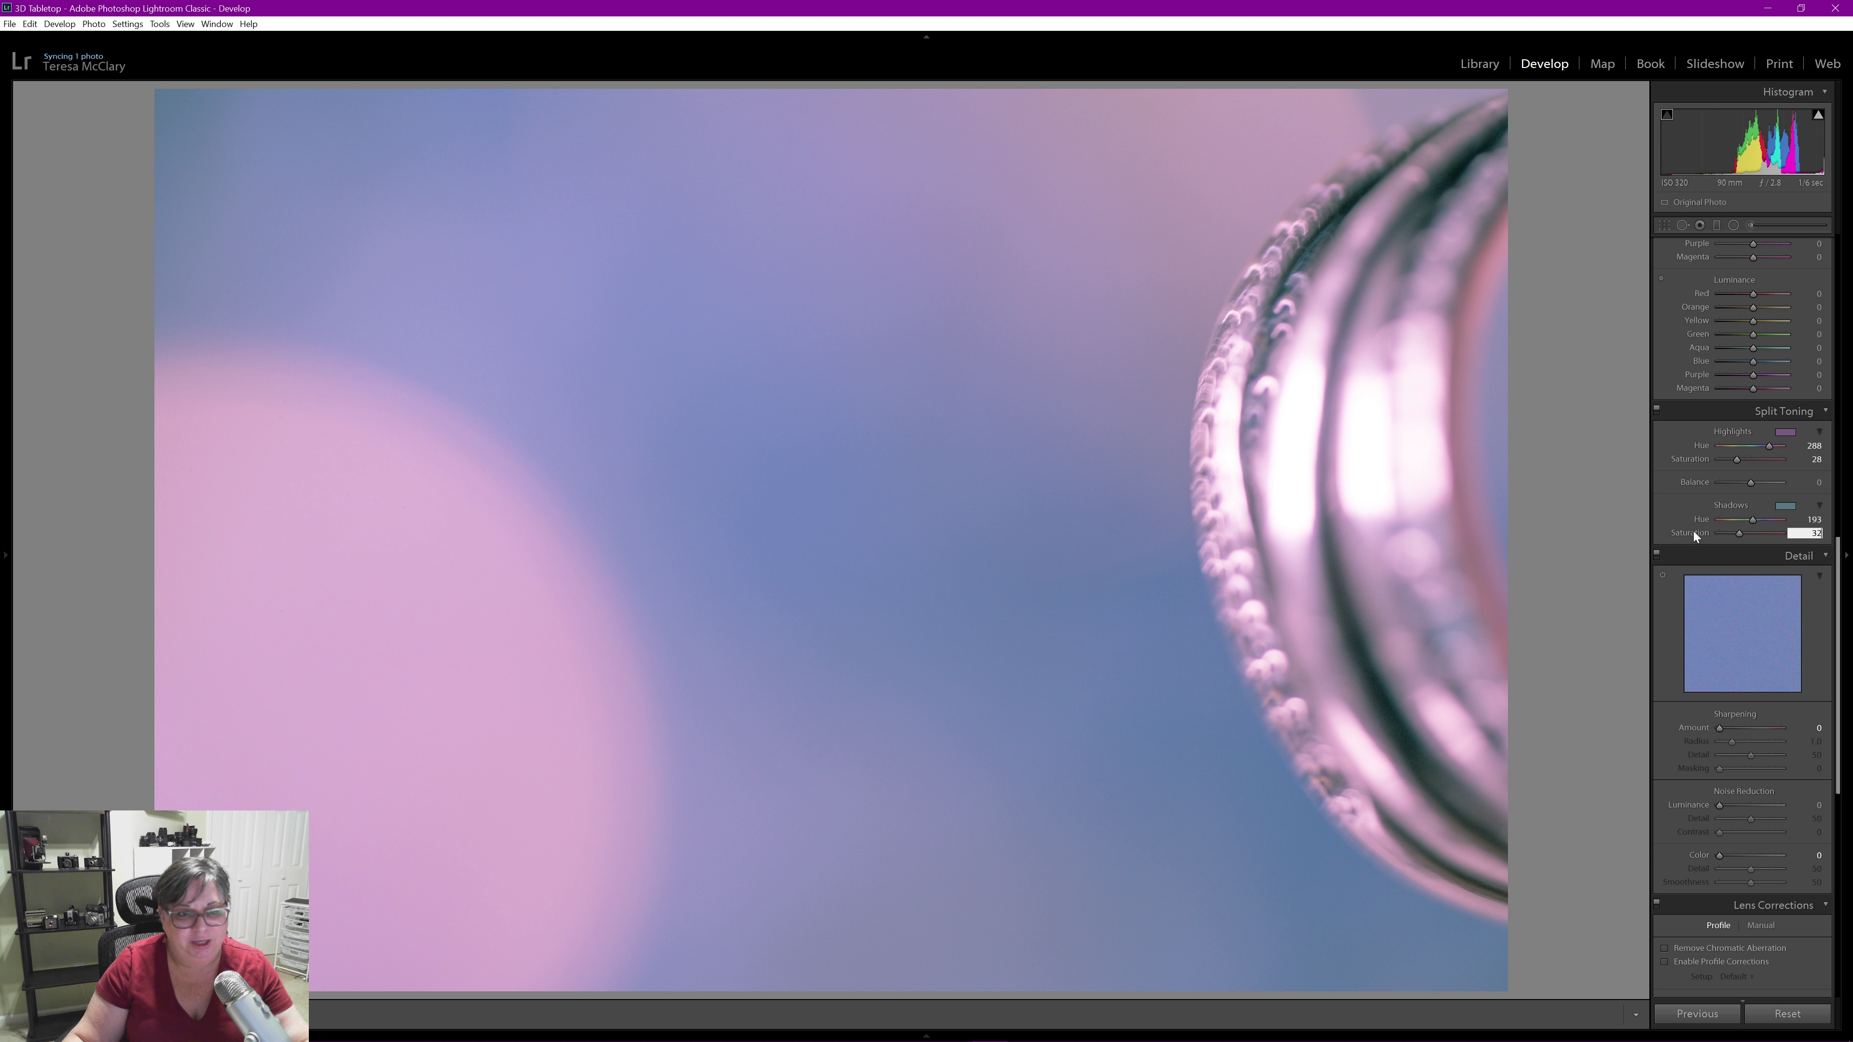
pyautogui.moveTo(584, 386)
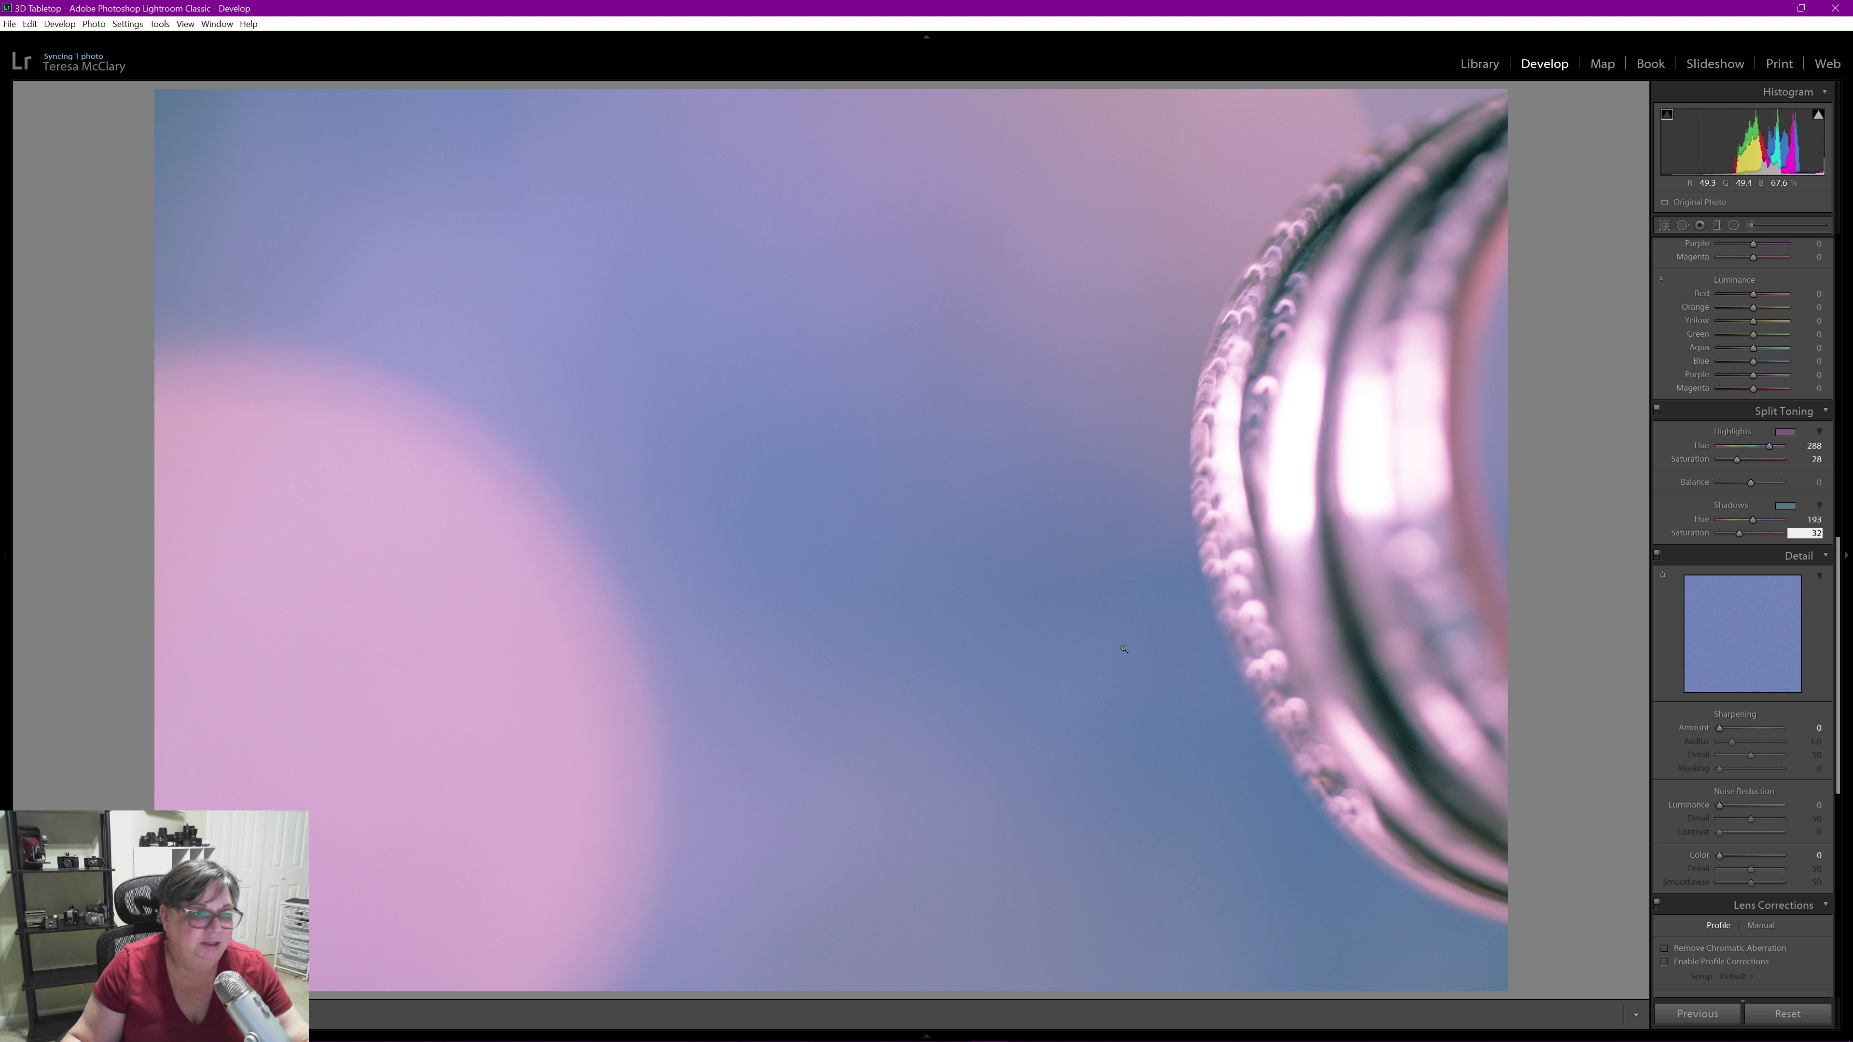
pyautogui.moveTo(543, 344)
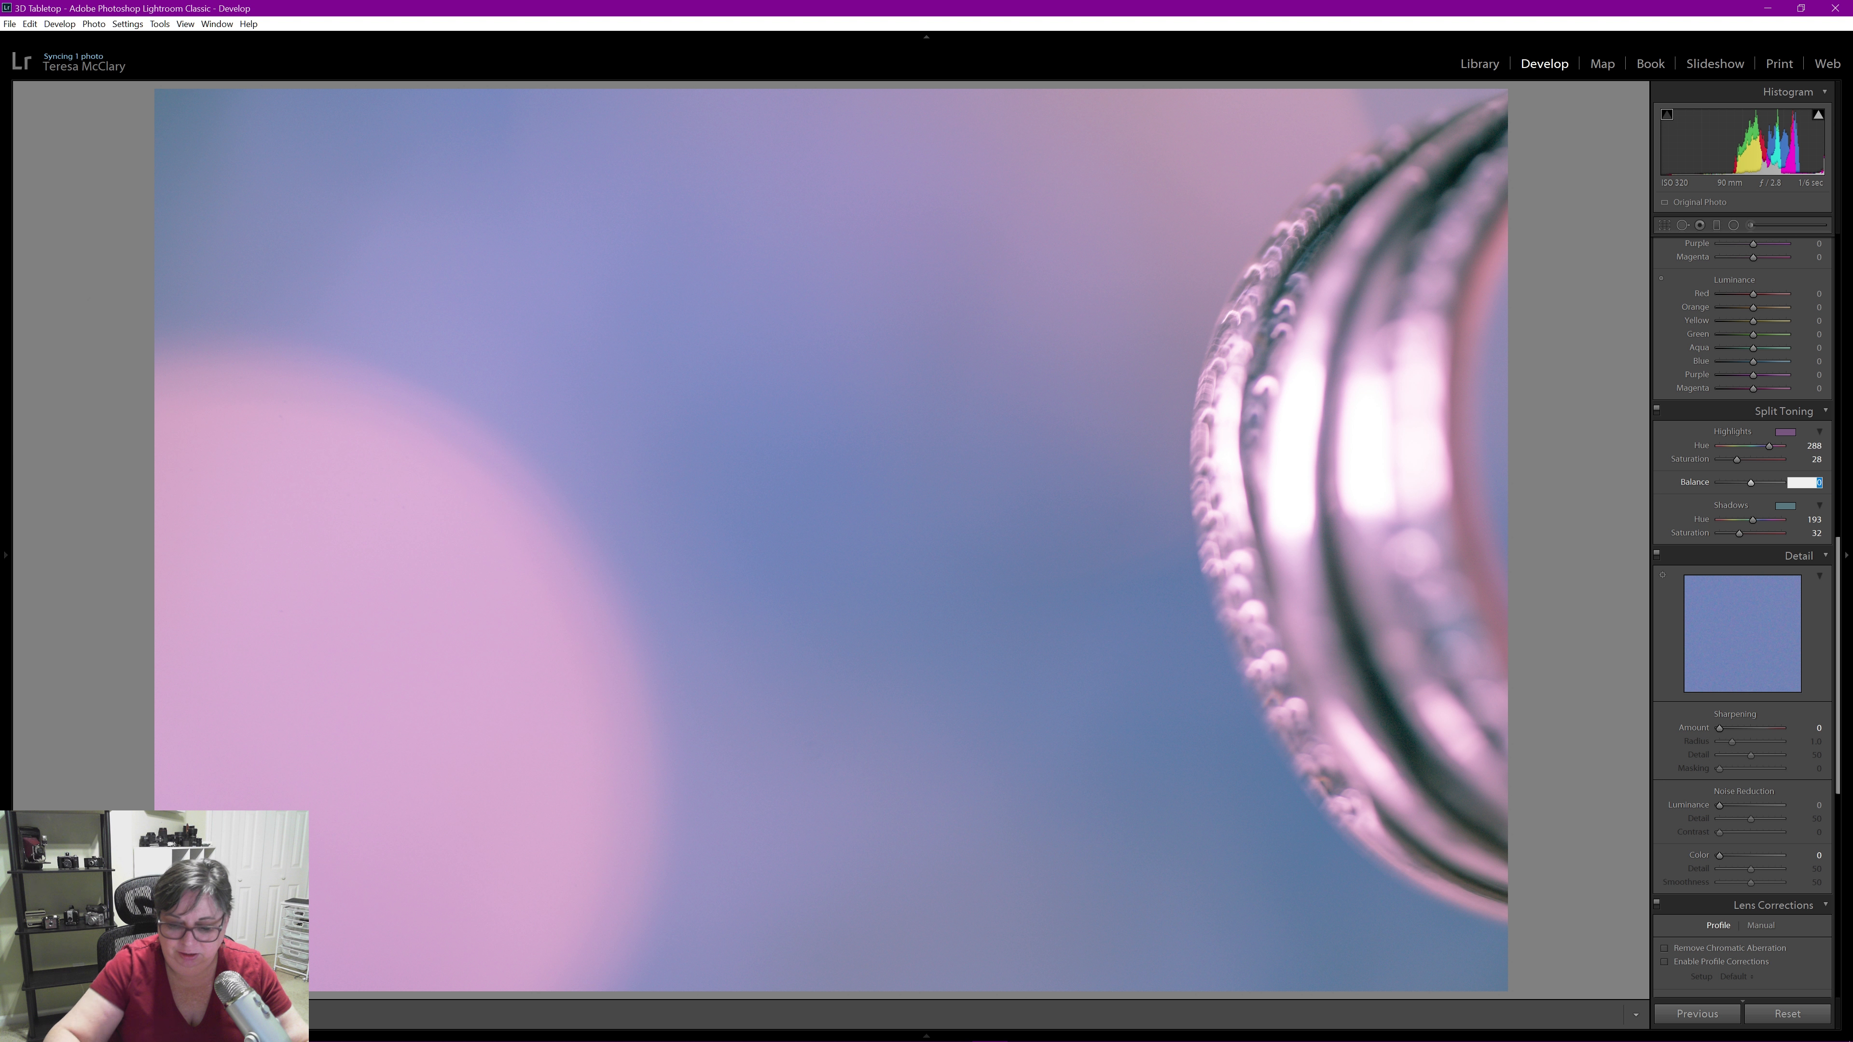
# Shift the split-toning Balance toward the teal shadows, settling at −33
pyautogui.moveTo(1816, 483); pyautogui.dragTo(1796, 482)
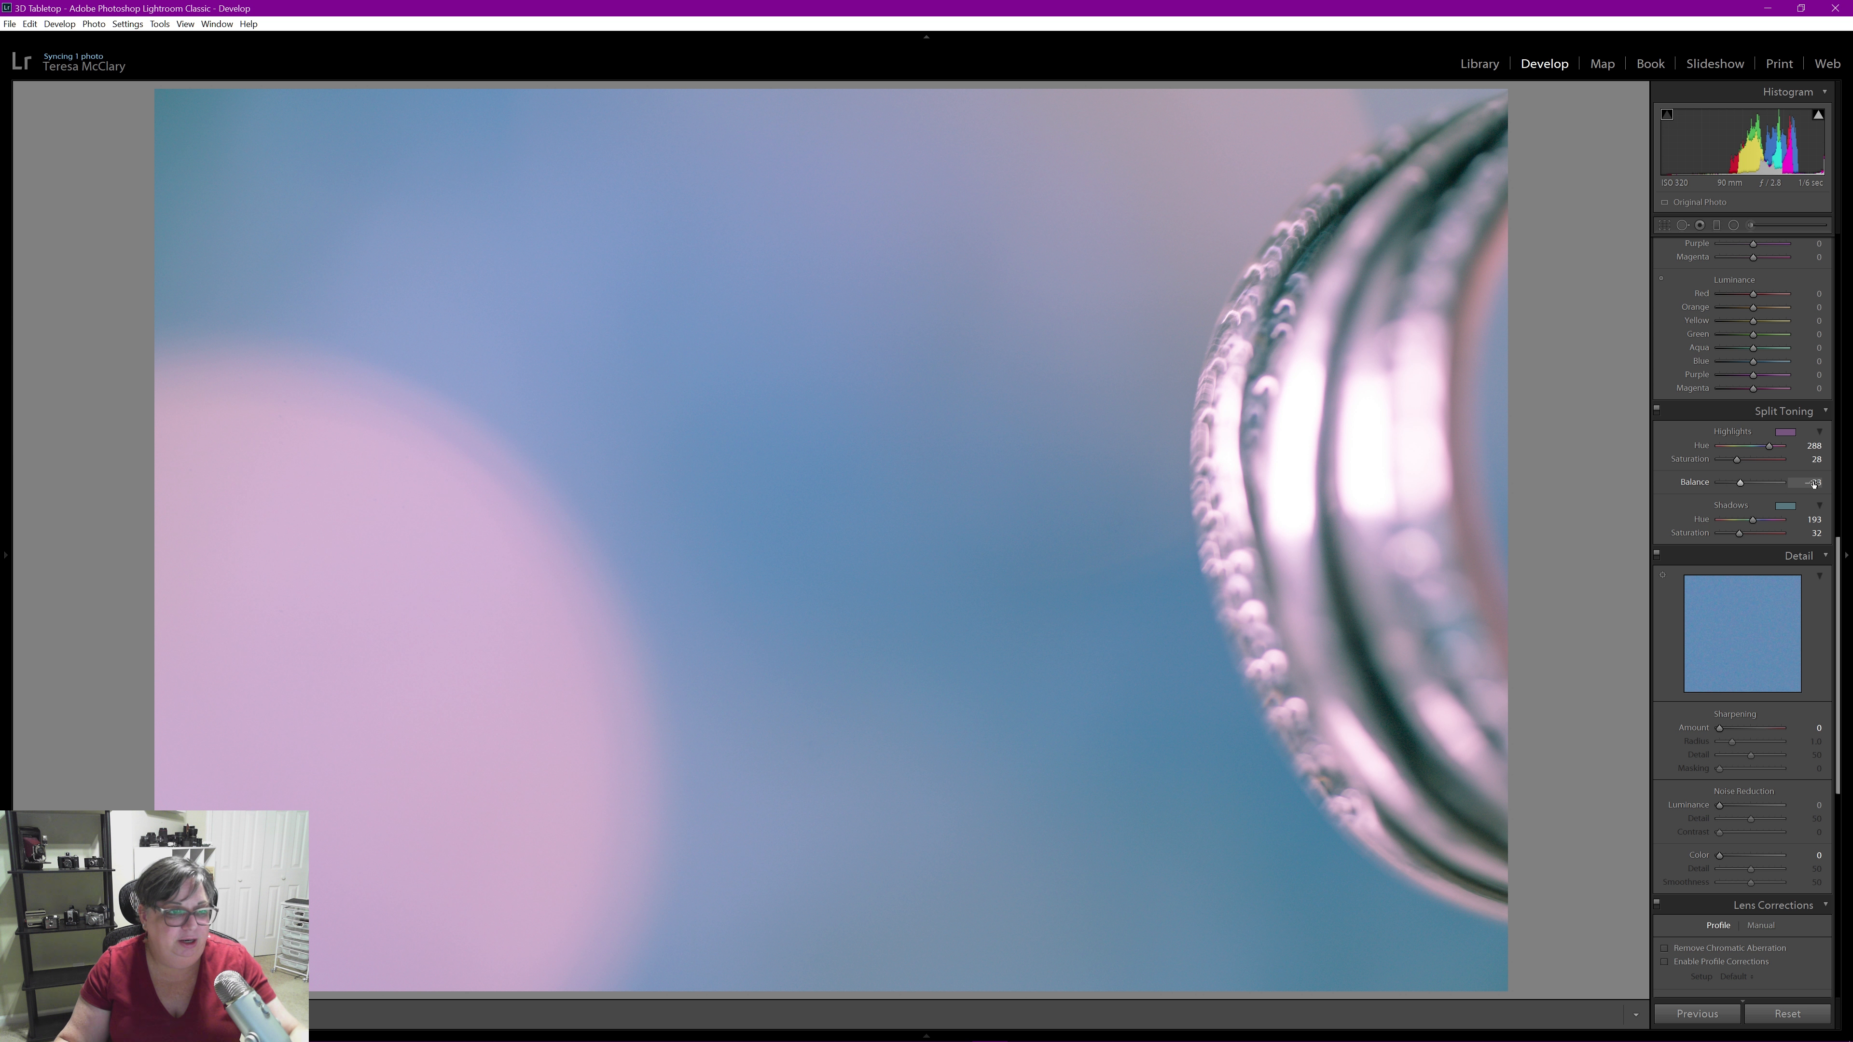
pyautogui.moveTo(1785, 483); pyautogui.dragTo(1767, 483)
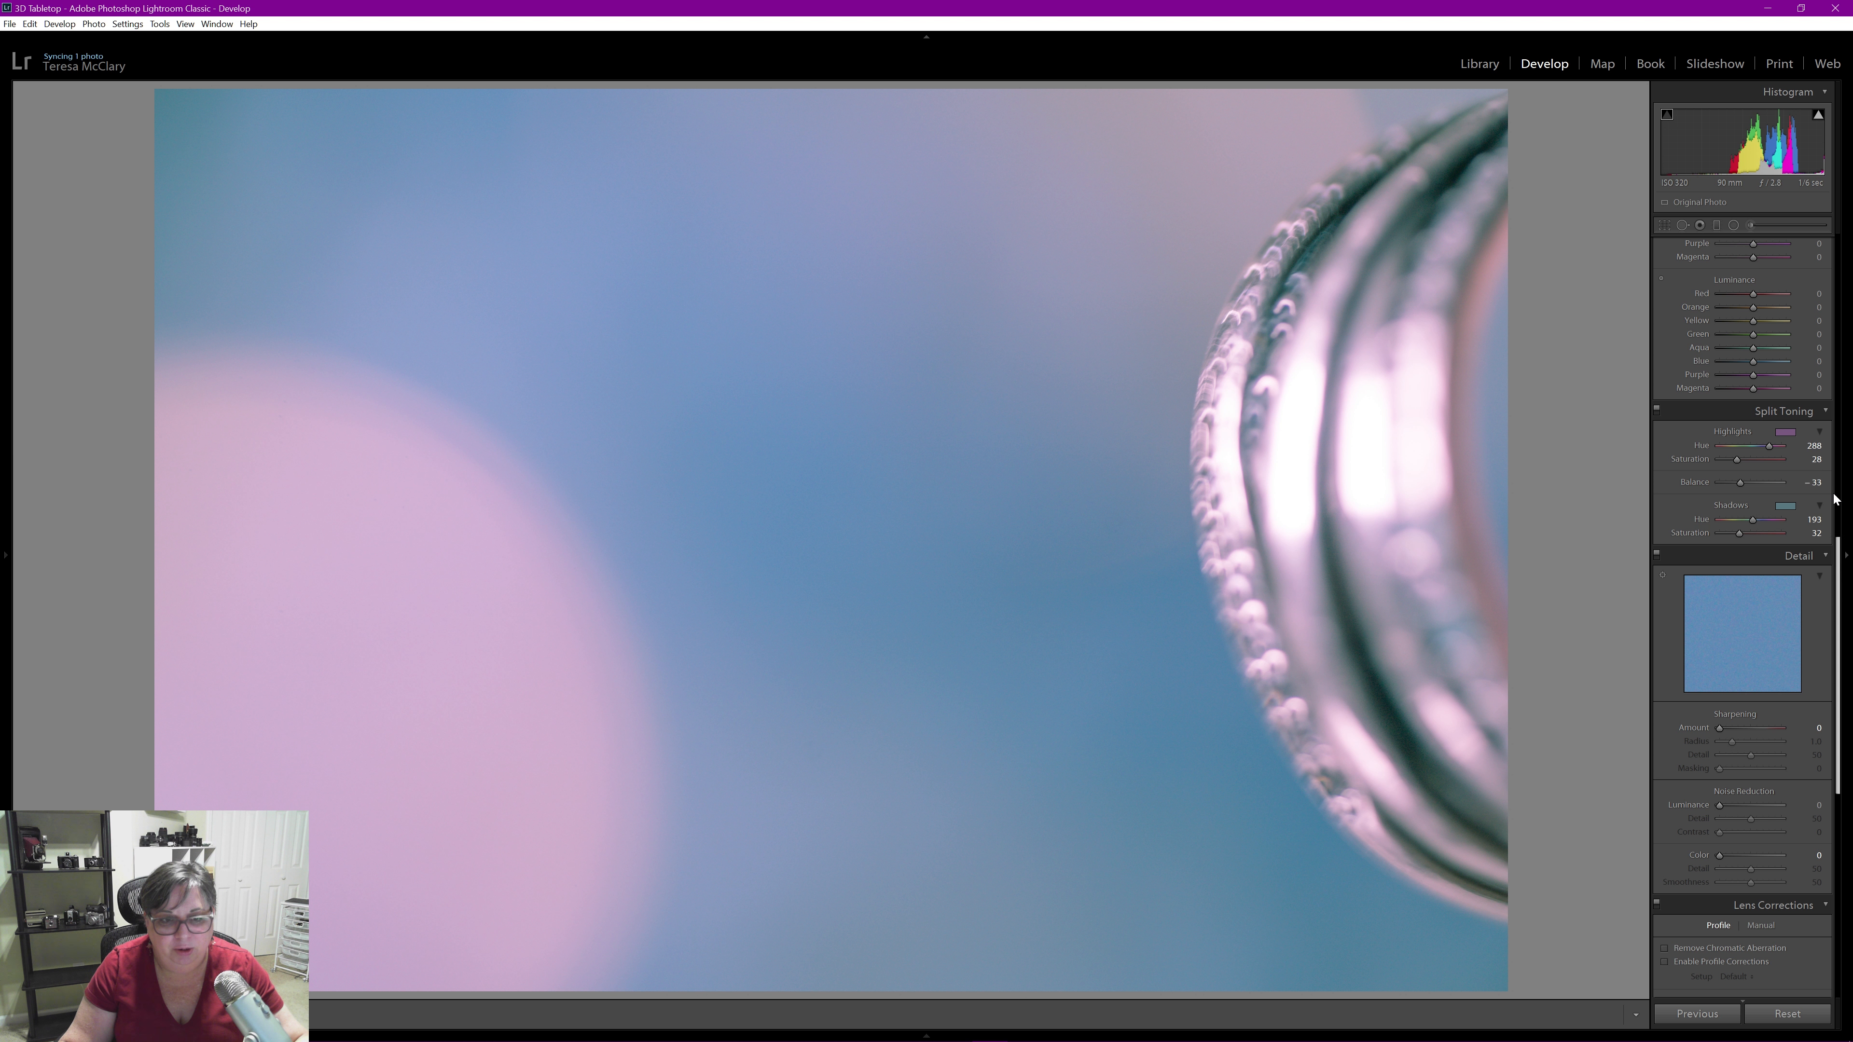
pyautogui.scroll(-3)
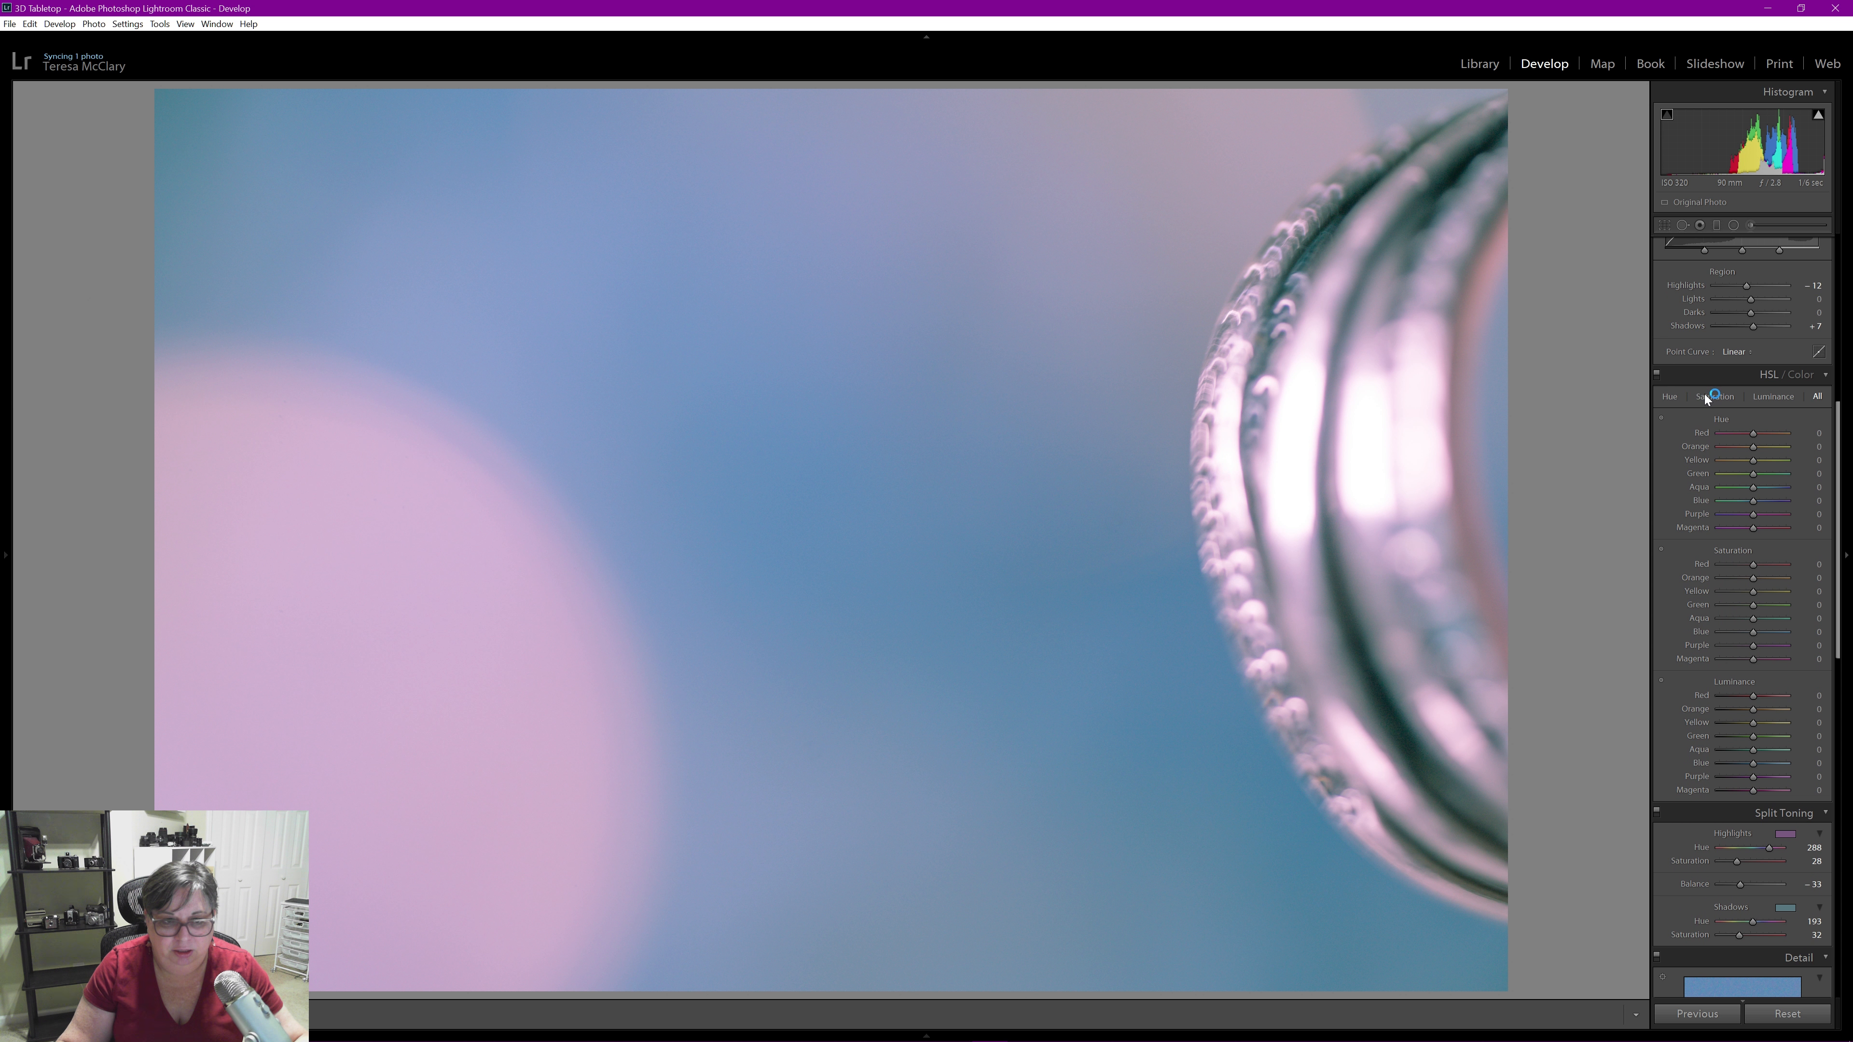
# In HSL Luminance, raise Aqua +40, Blue +57, Purple +25 and Magenta +35
pyautogui.click(1780, 395)
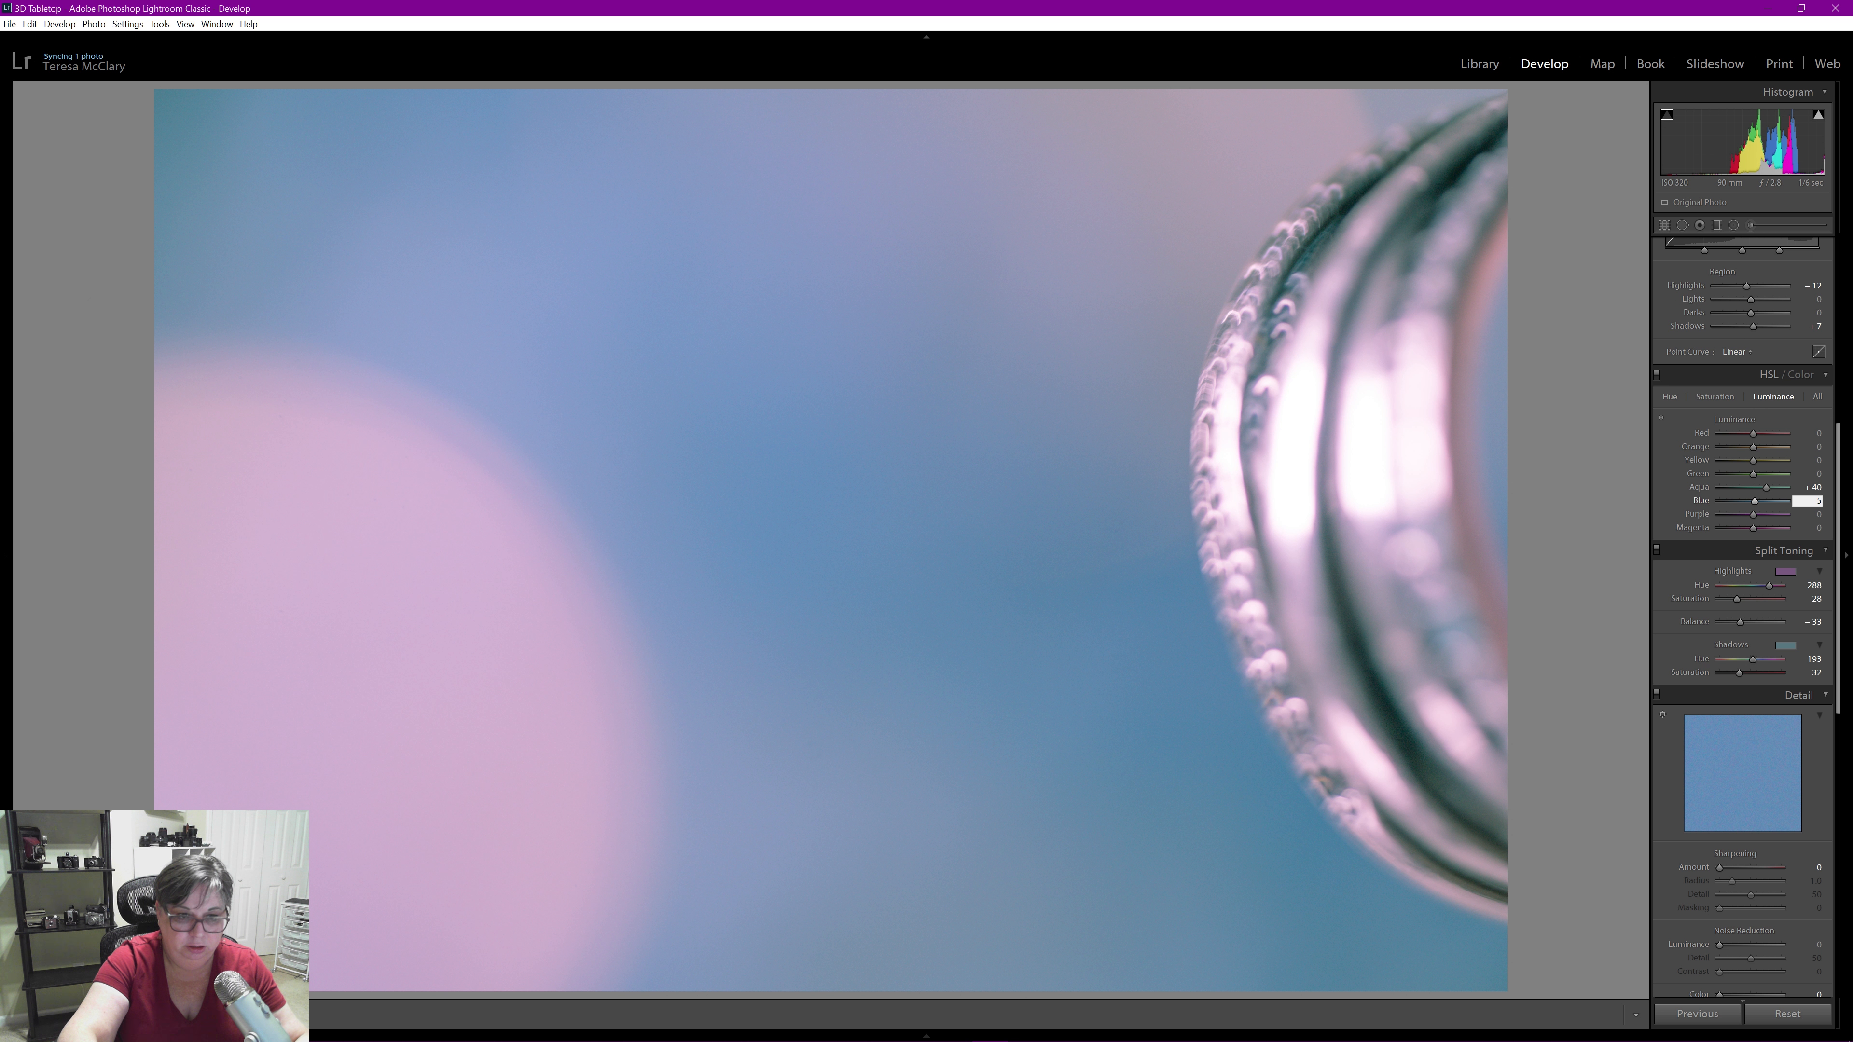
pyautogui.moveTo(1754, 500); pyautogui.dragTo(1796, 500)
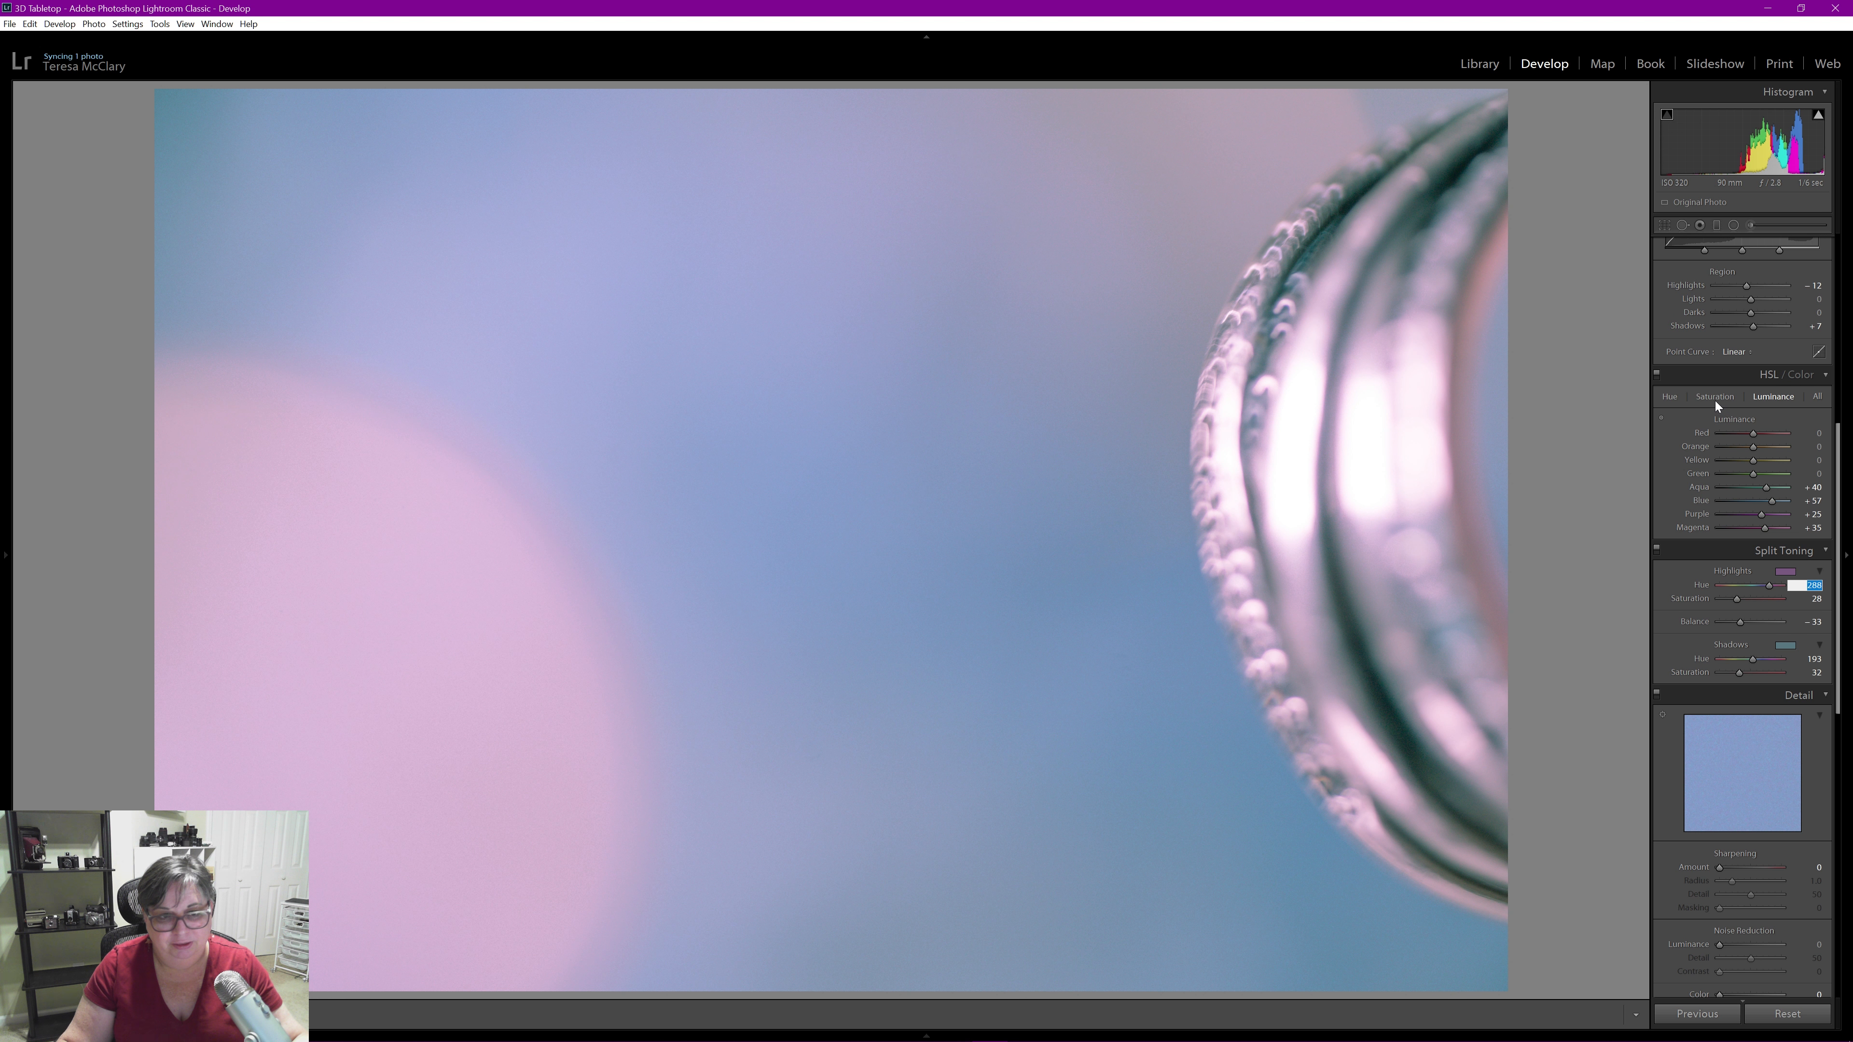
# Retune luminance to Aqua +29, Blue +45, Purple +32 and Magenta +42
pyautogui.click(1715, 396)
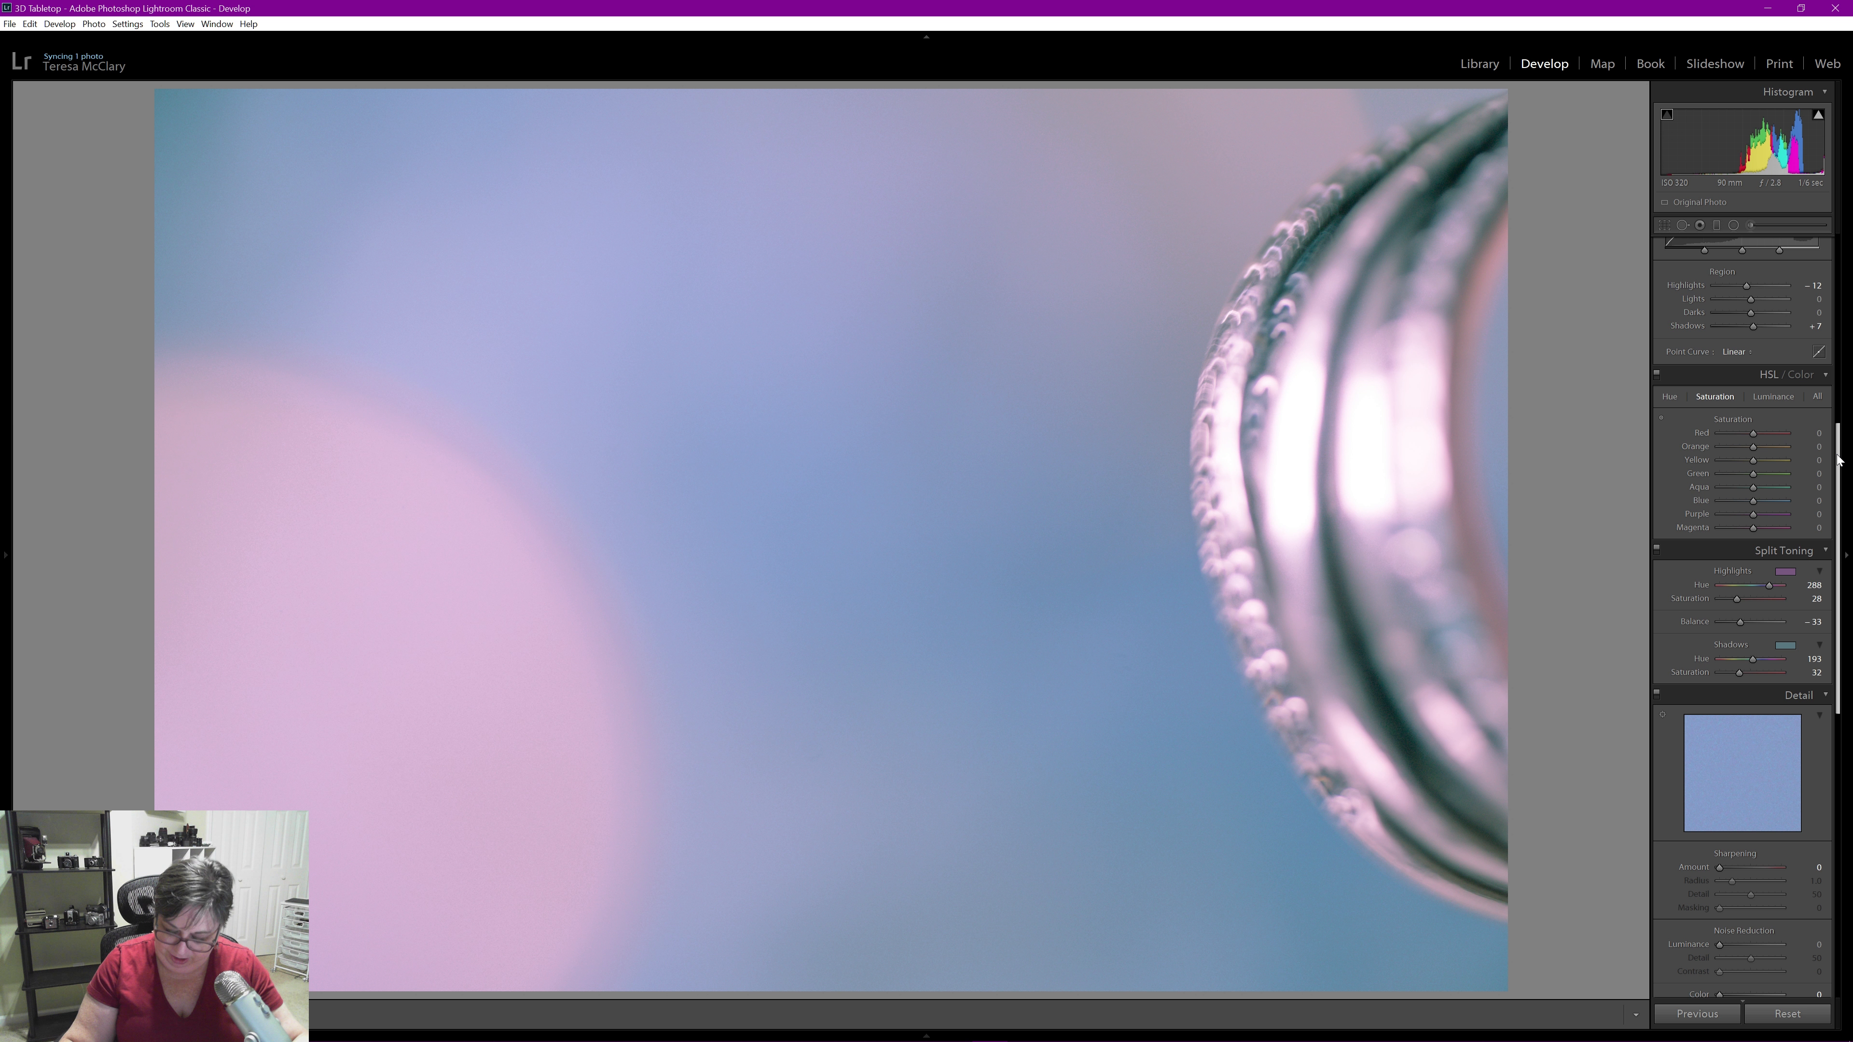
pyautogui.click(1773, 396)
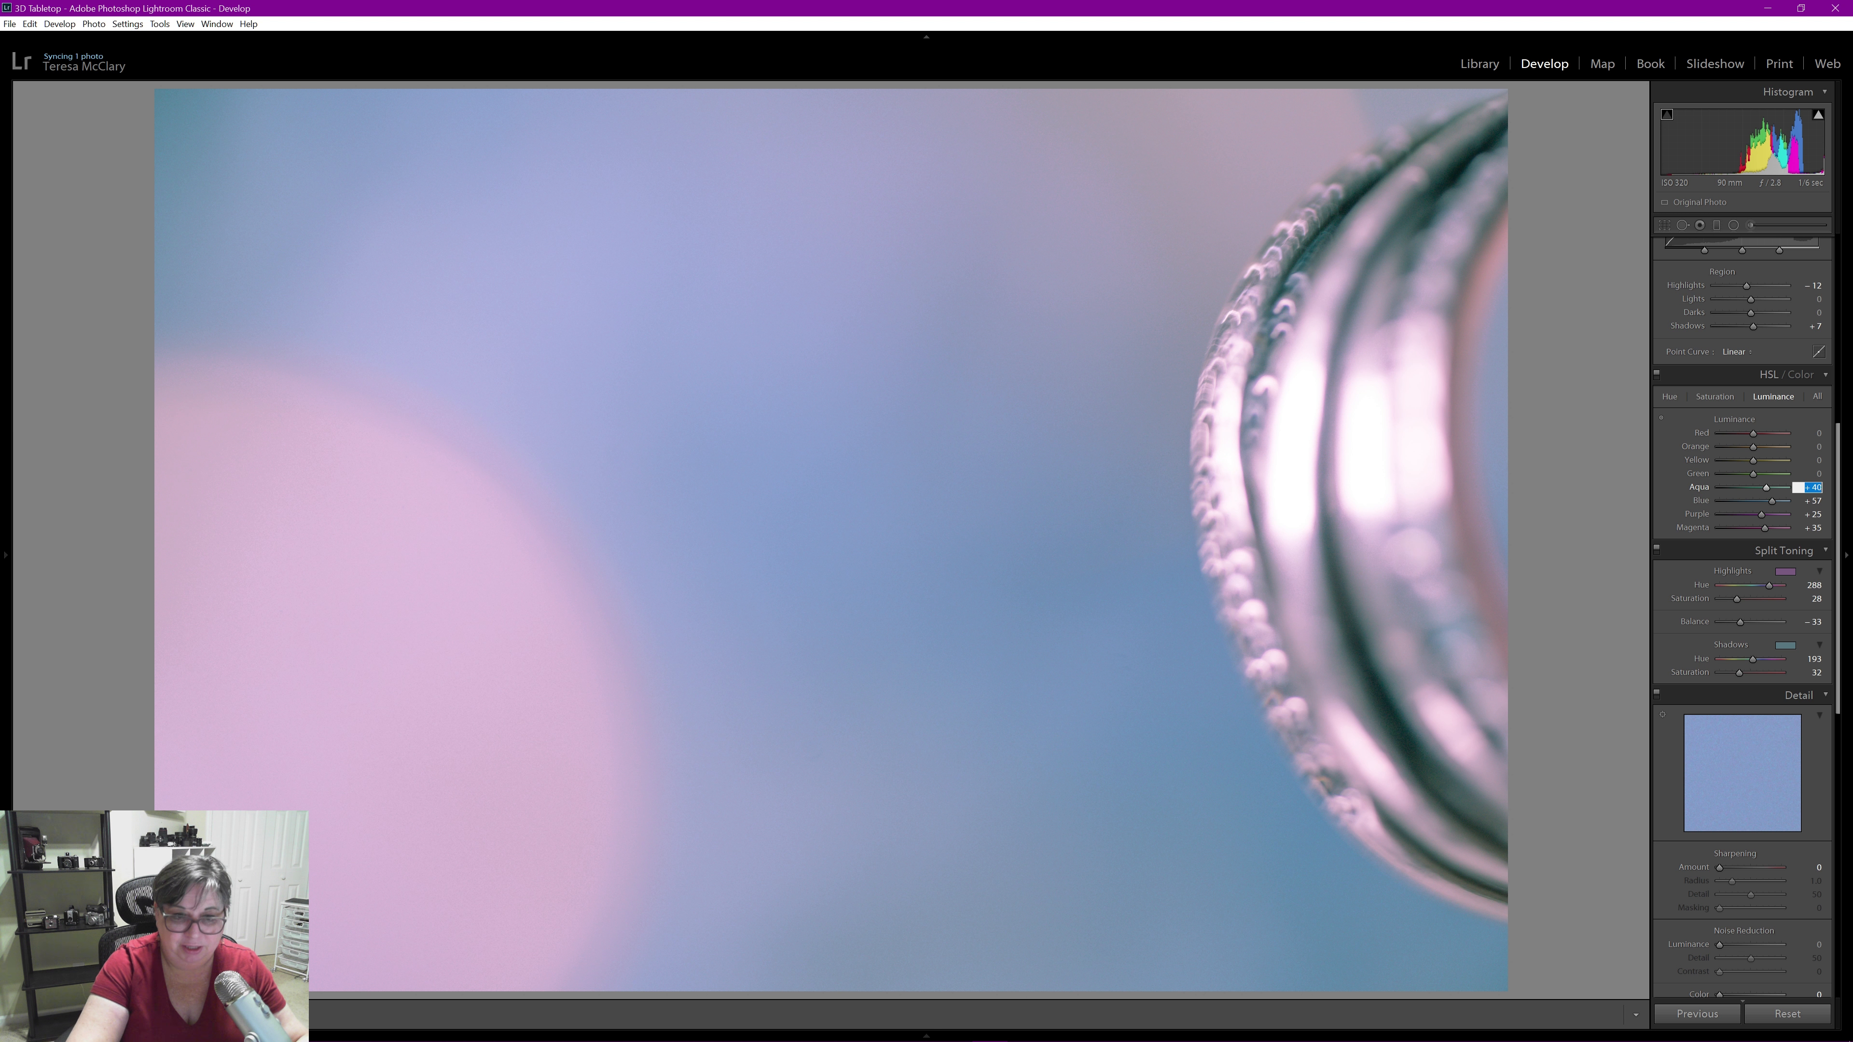
pyautogui.moveTo(1760, 487); pyautogui.dragTo(1790, 487)
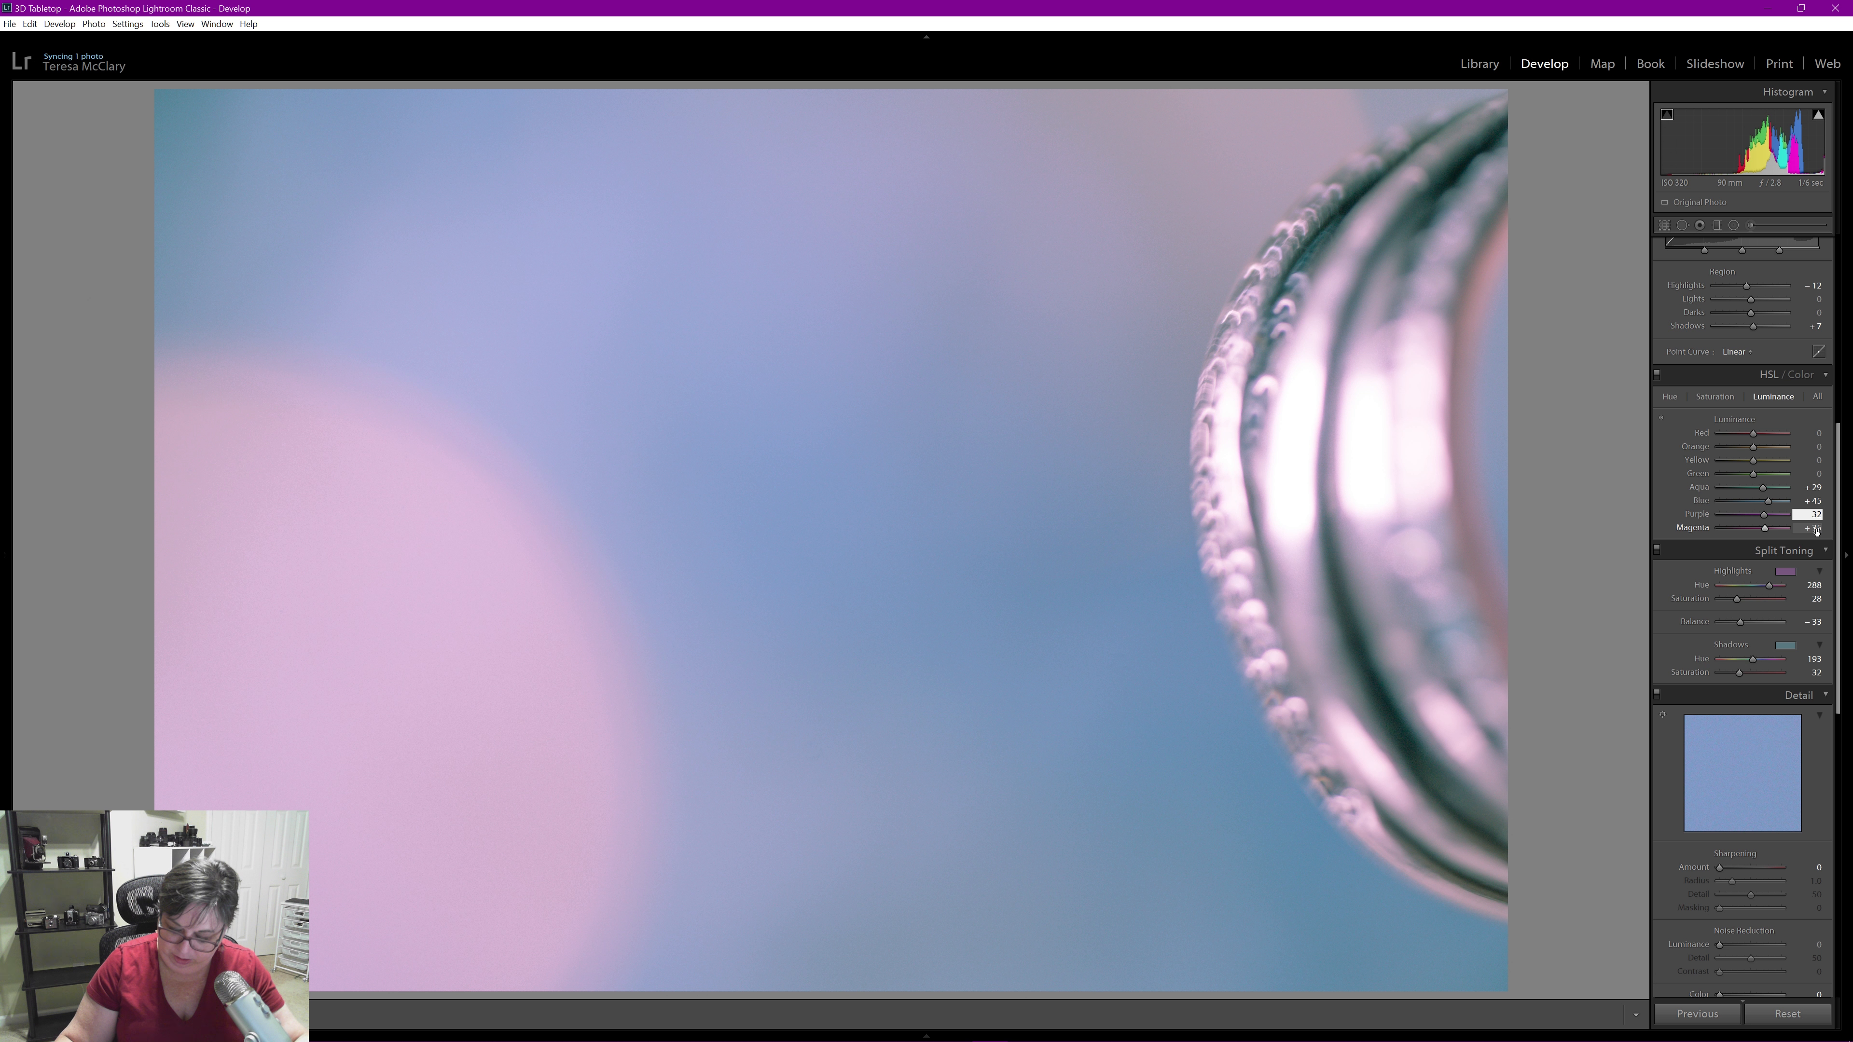
pyautogui.moveTo(1760, 528); pyautogui.dragTo(1773, 528)
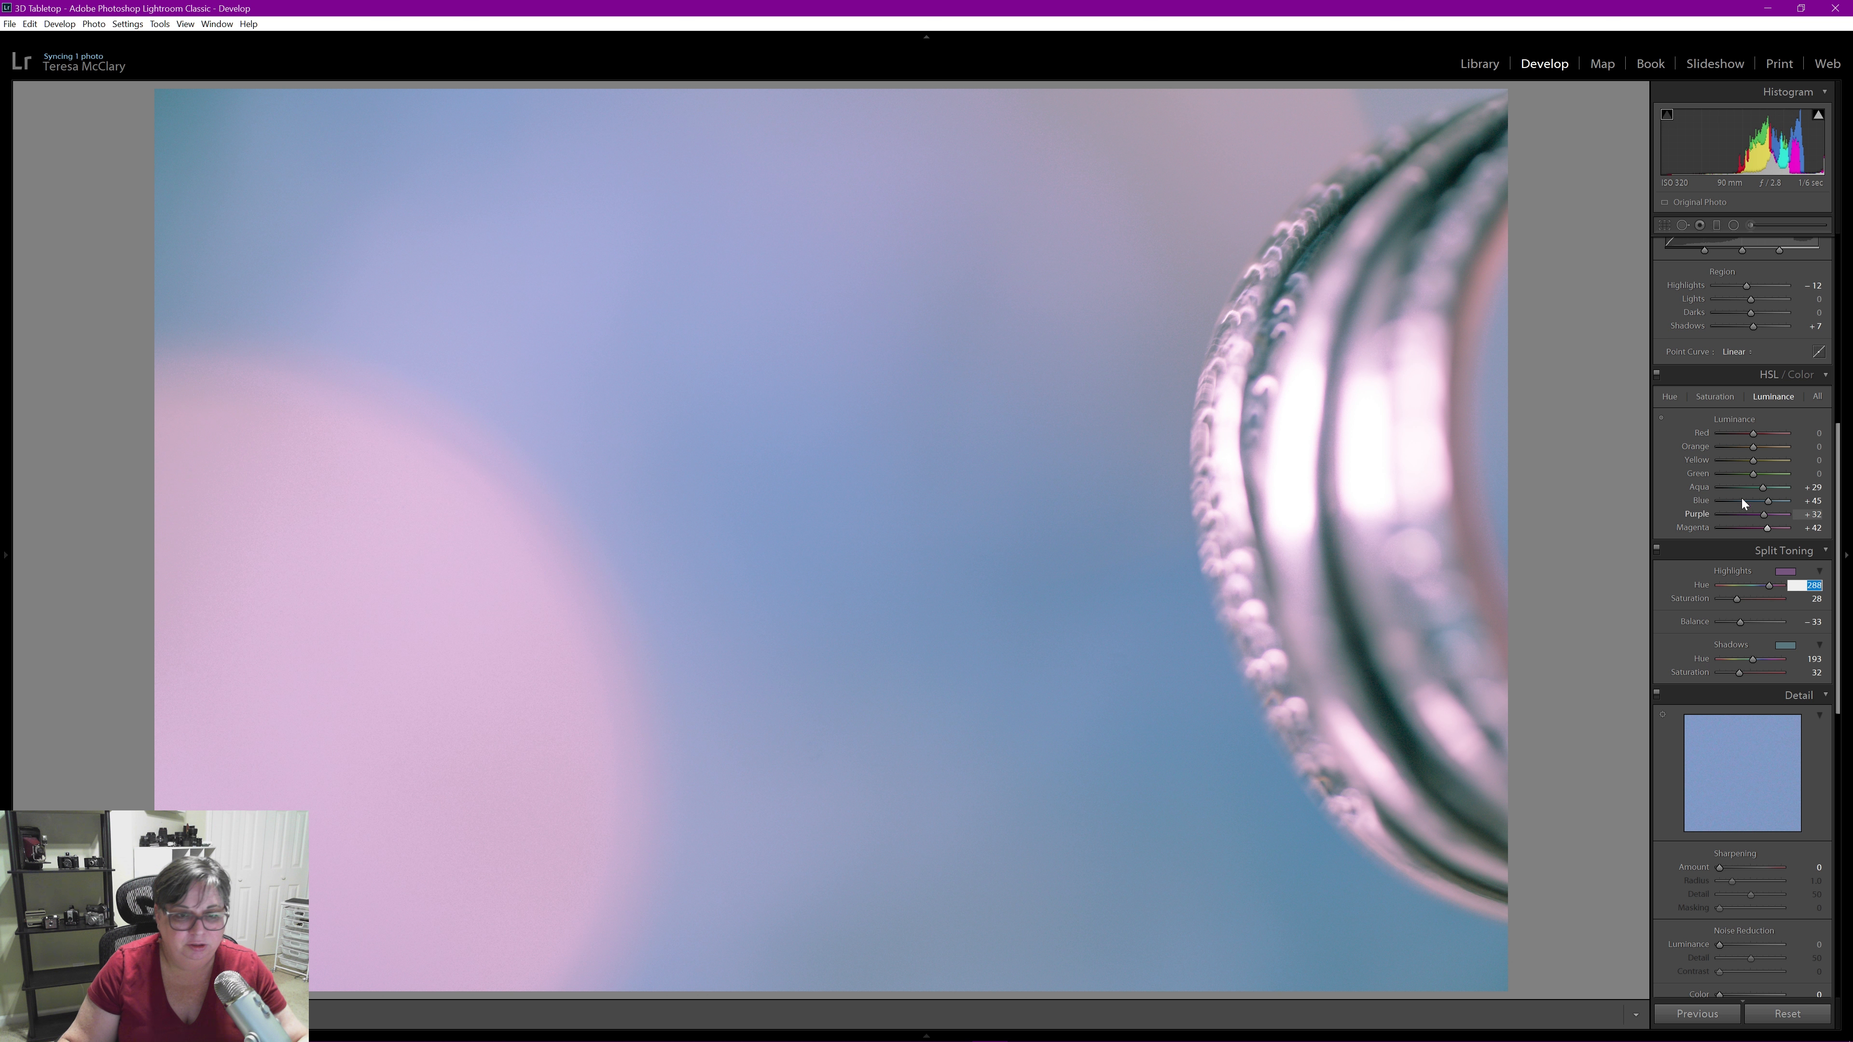
pyautogui.click(1714, 395)
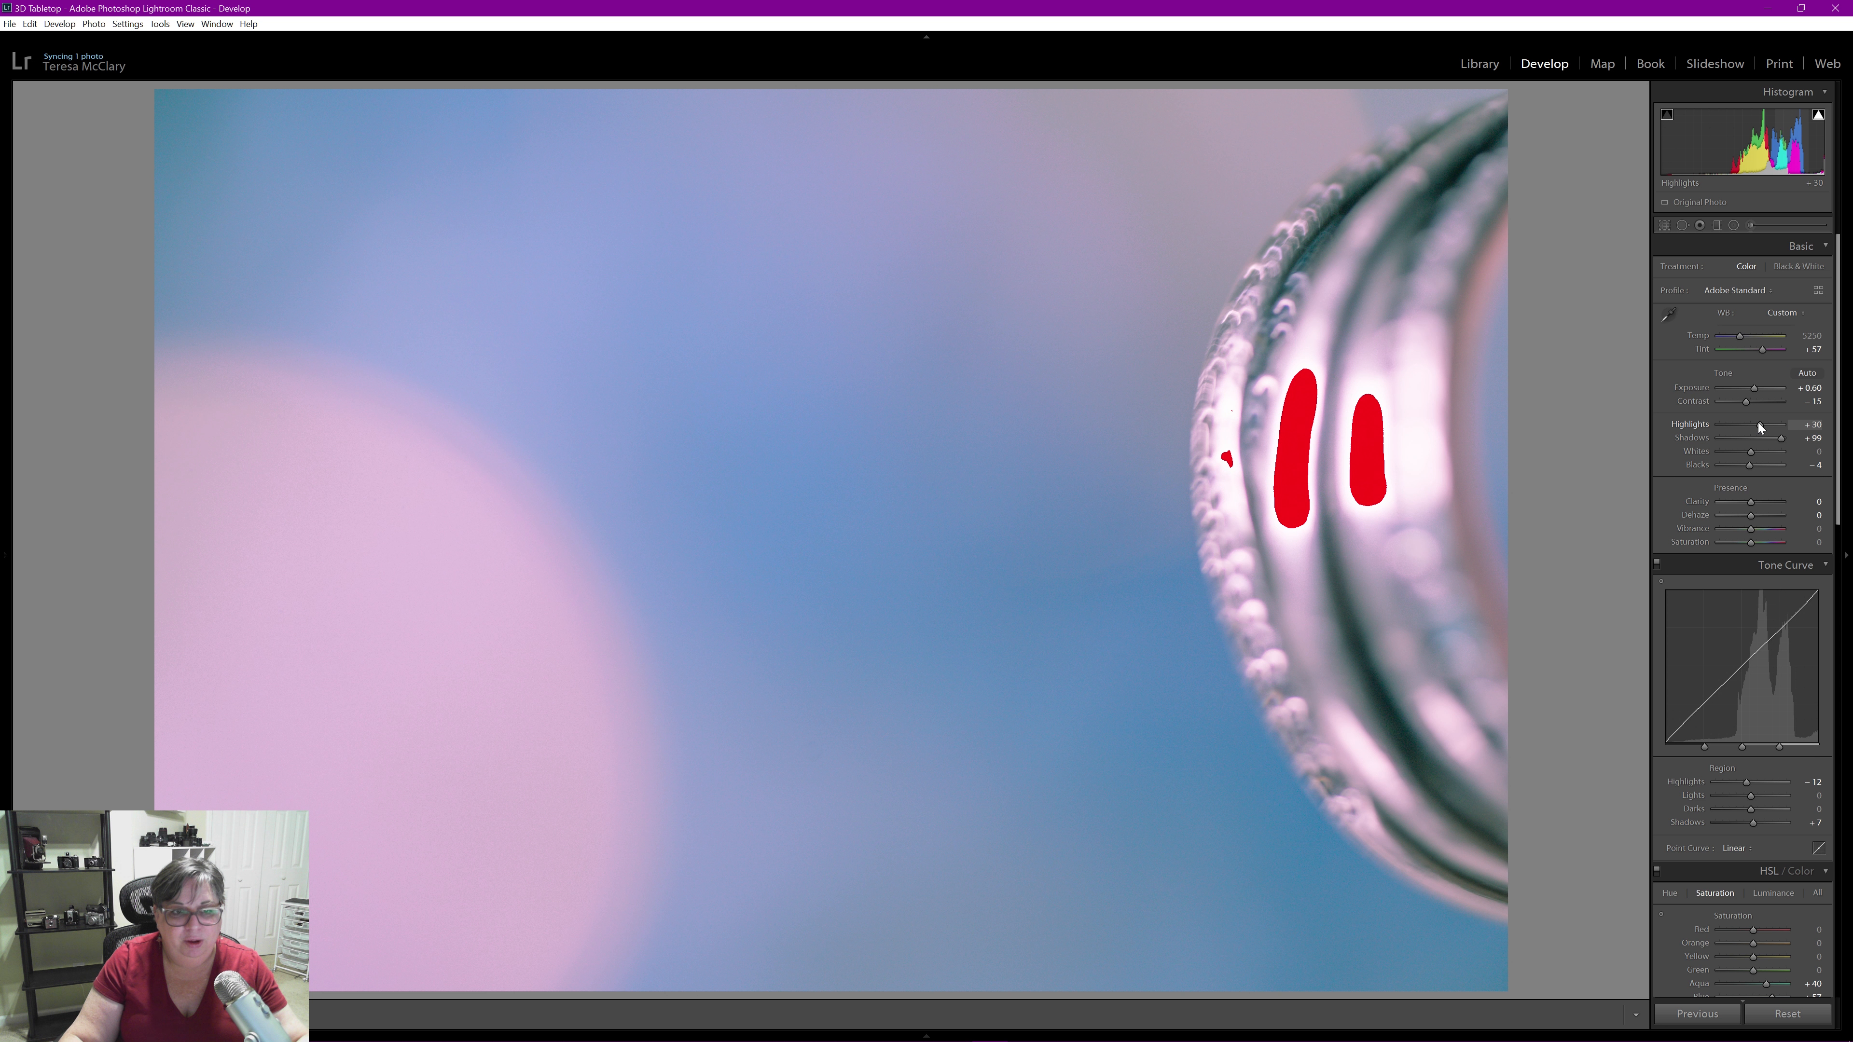
# Pull Highlights down to curb ring clipping and boost Shadows to +100
pyautogui.moveTo(1773, 426); pyautogui.dragTo(1749, 425)
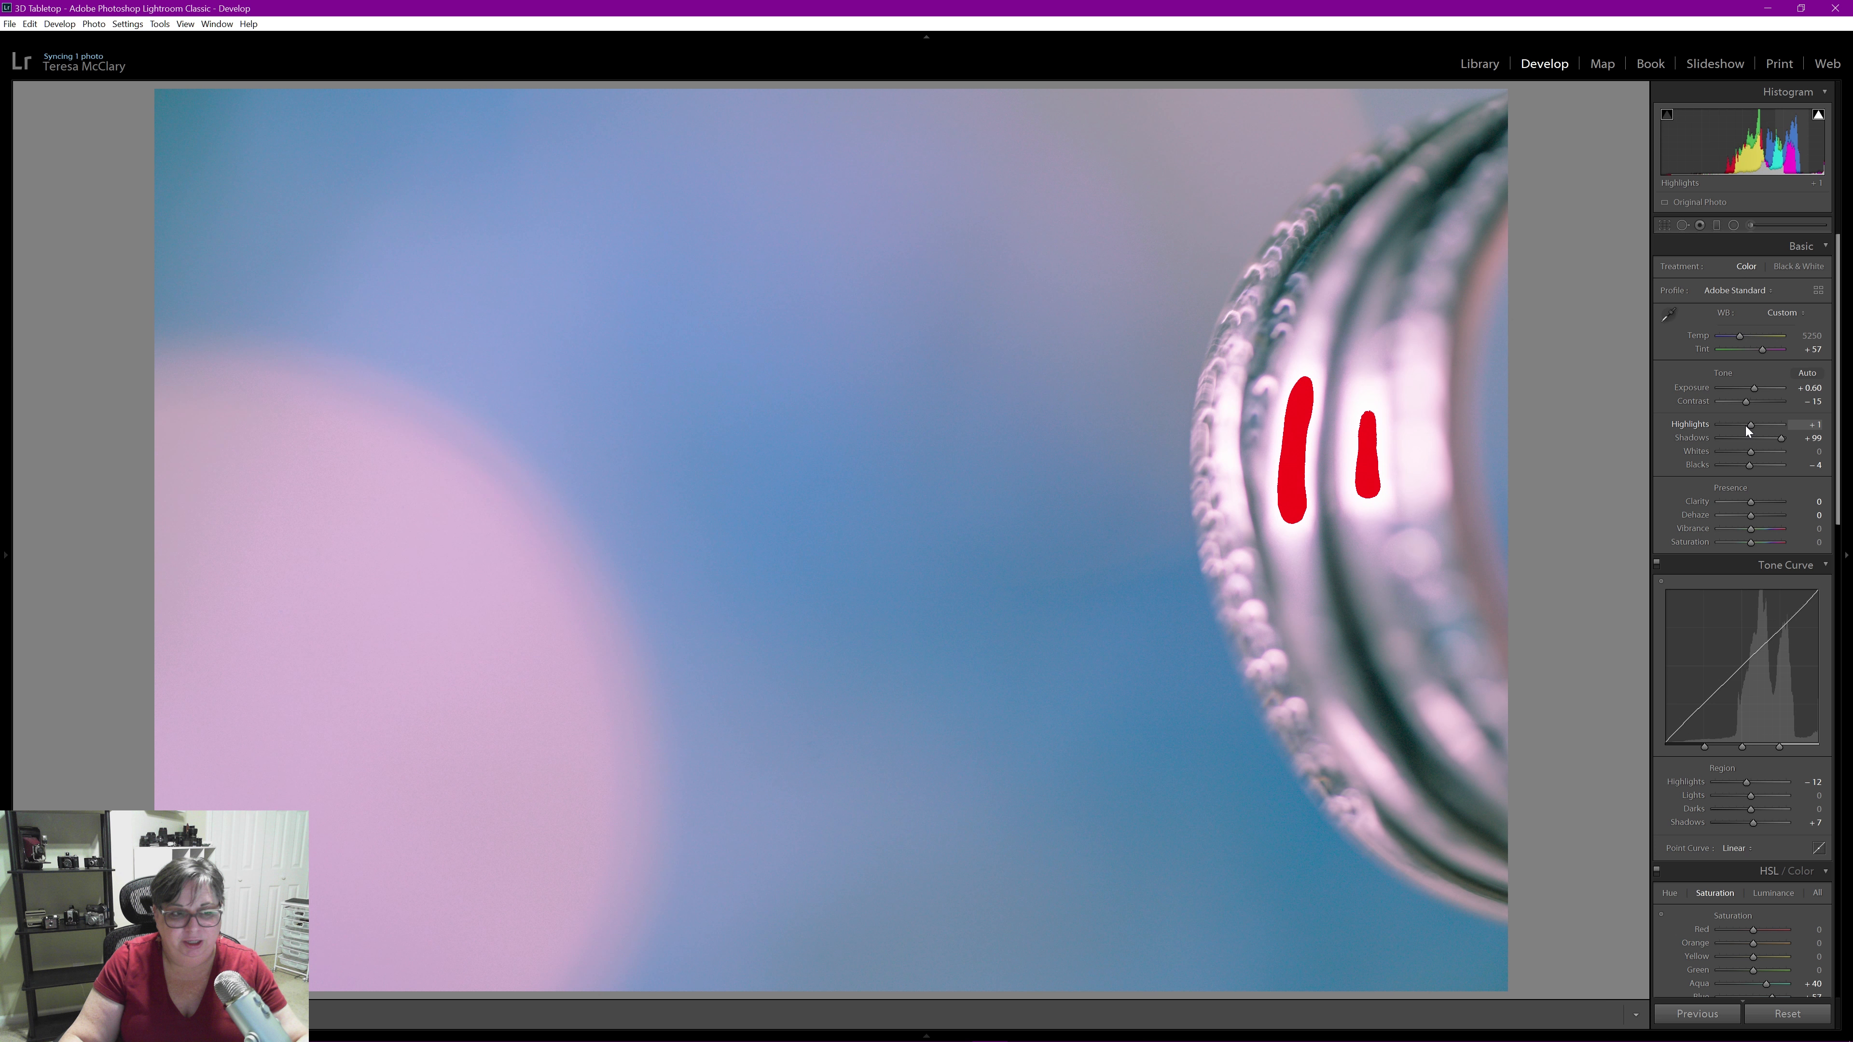
pyautogui.moveTo(1750, 425); pyautogui.dragTo(1725, 426)
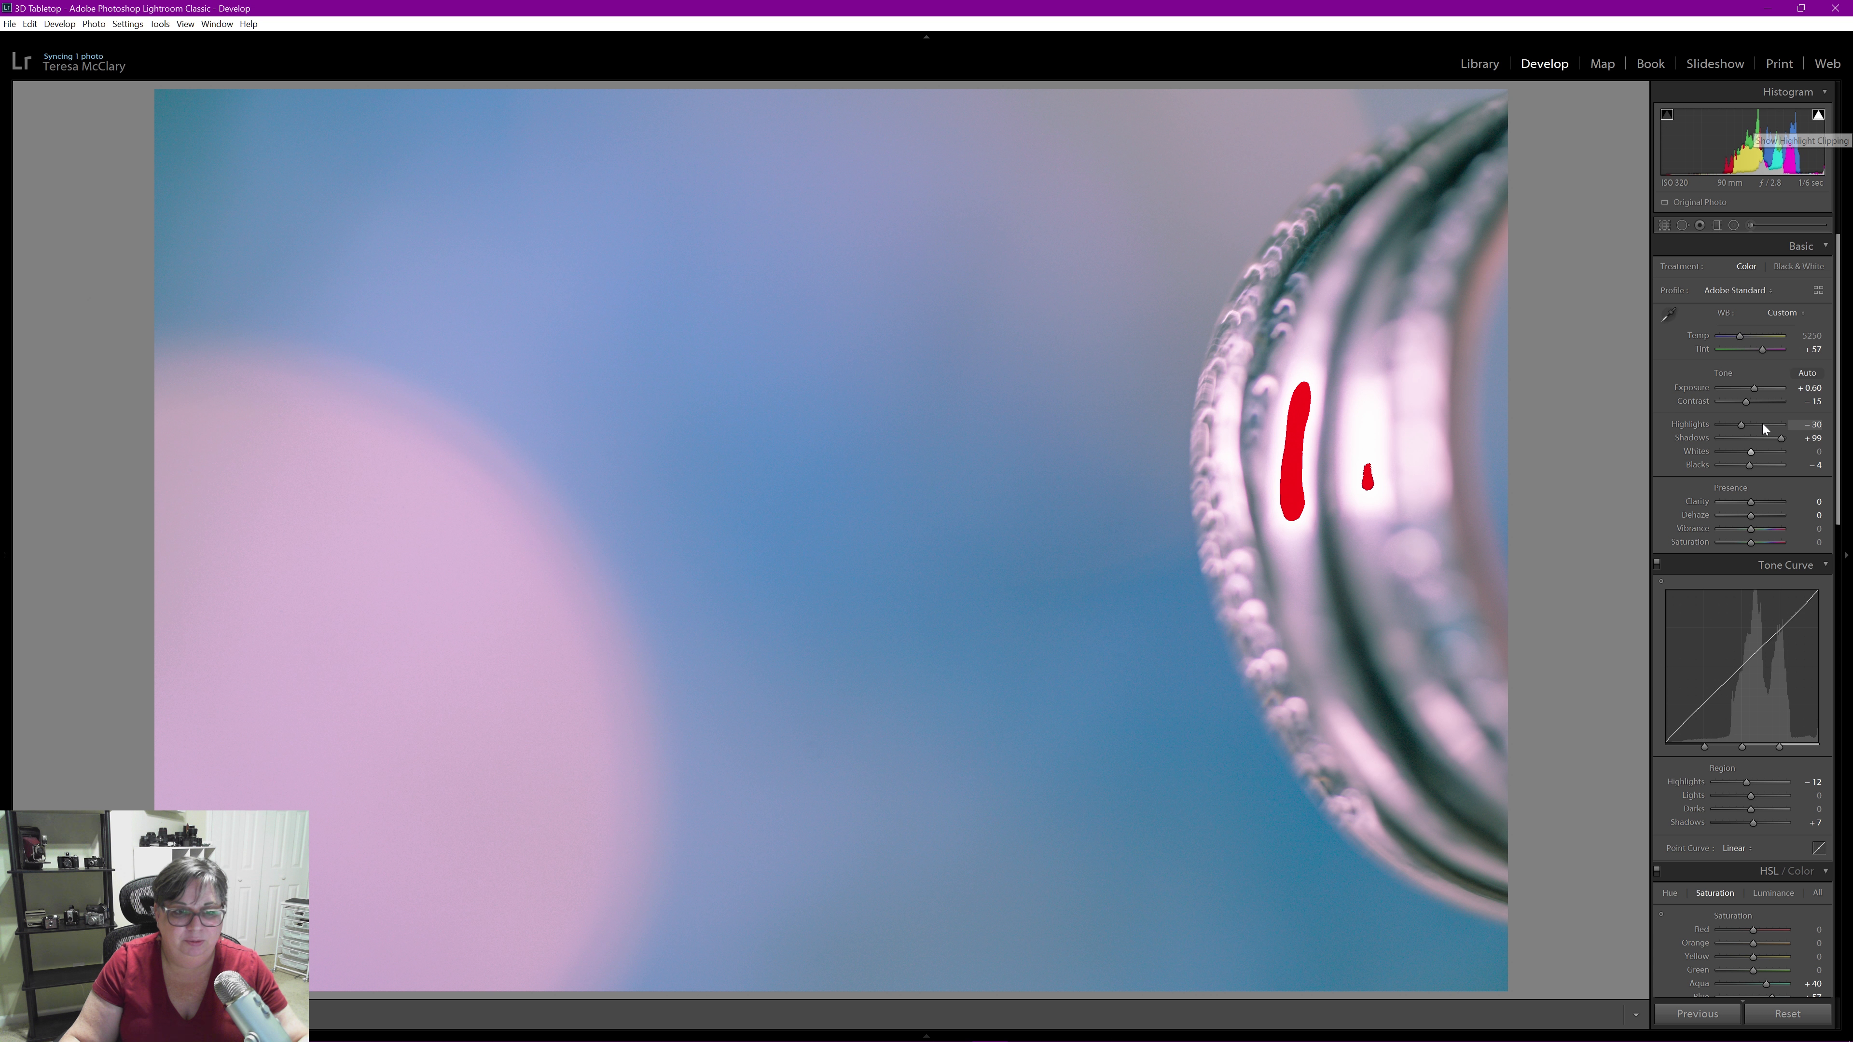
pyautogui.moveTo(1741, 425); pyautogui.dragTo(1737, 426)
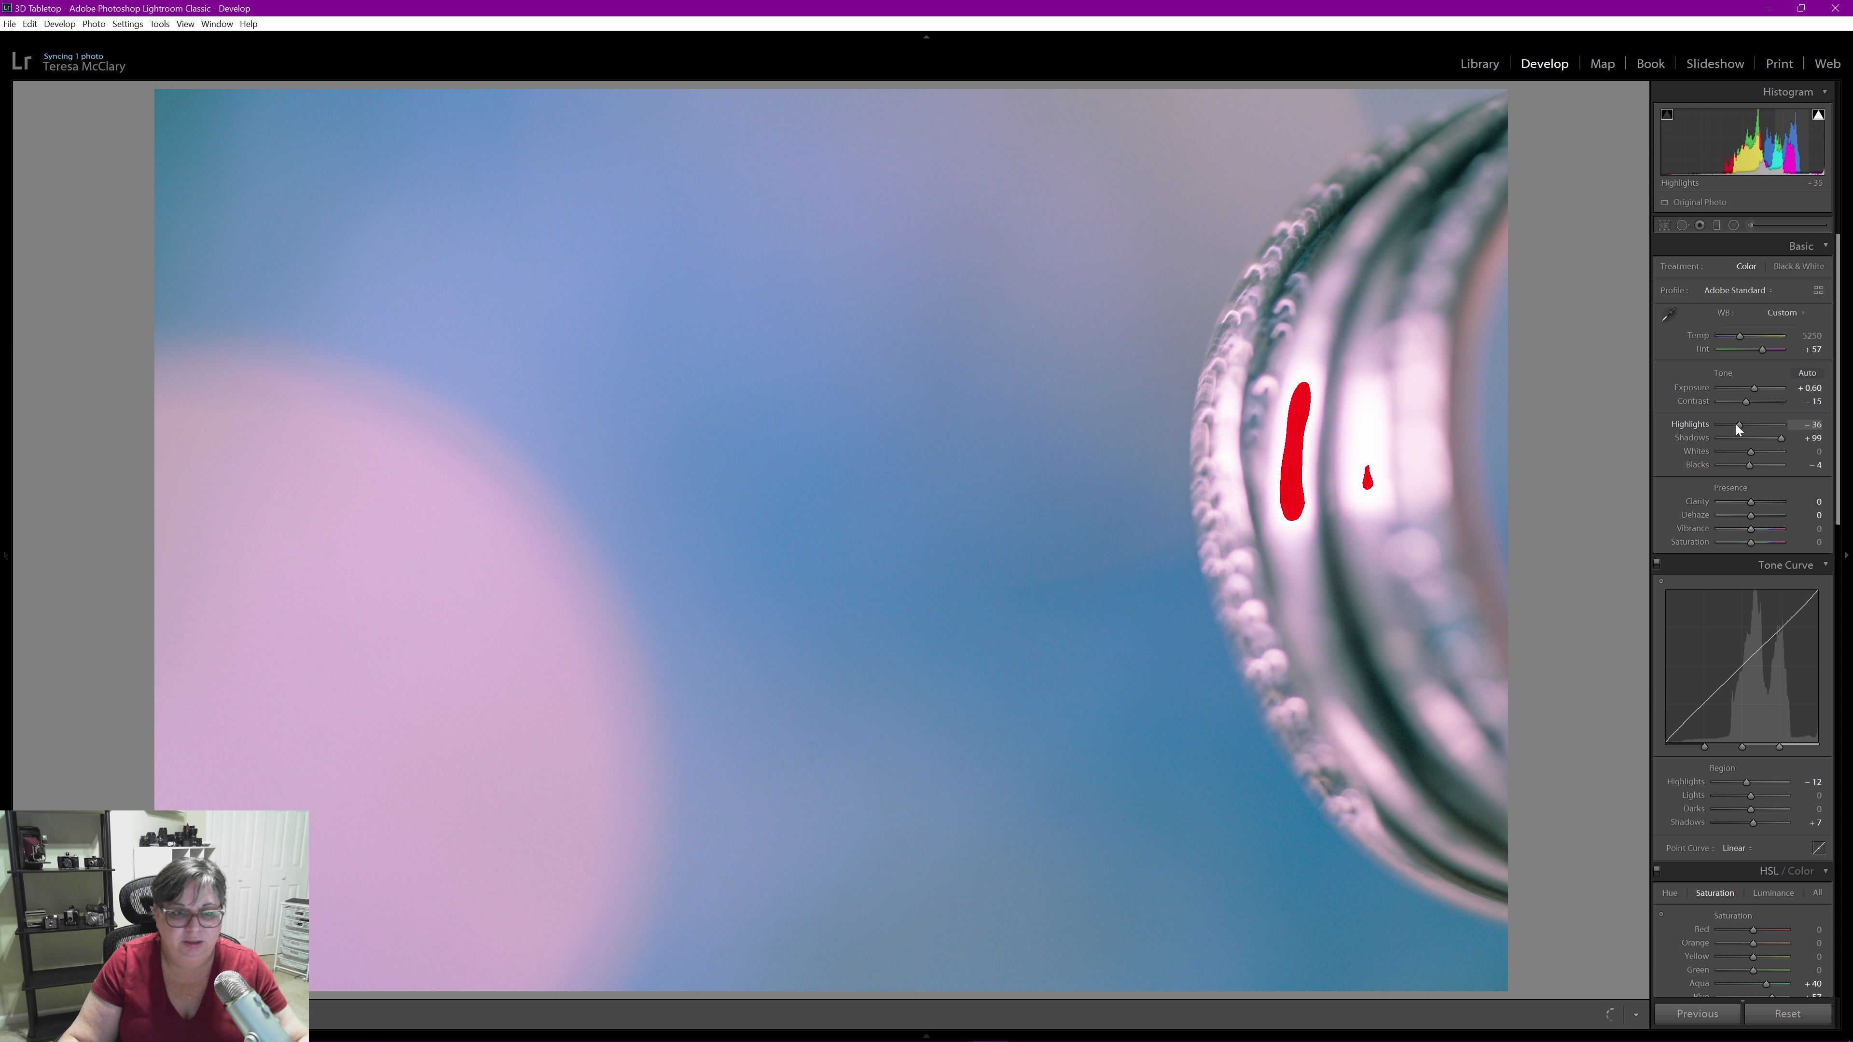
pyautogui.moveTo(1796, 439); pyautogui.dragTo(1752, 439)
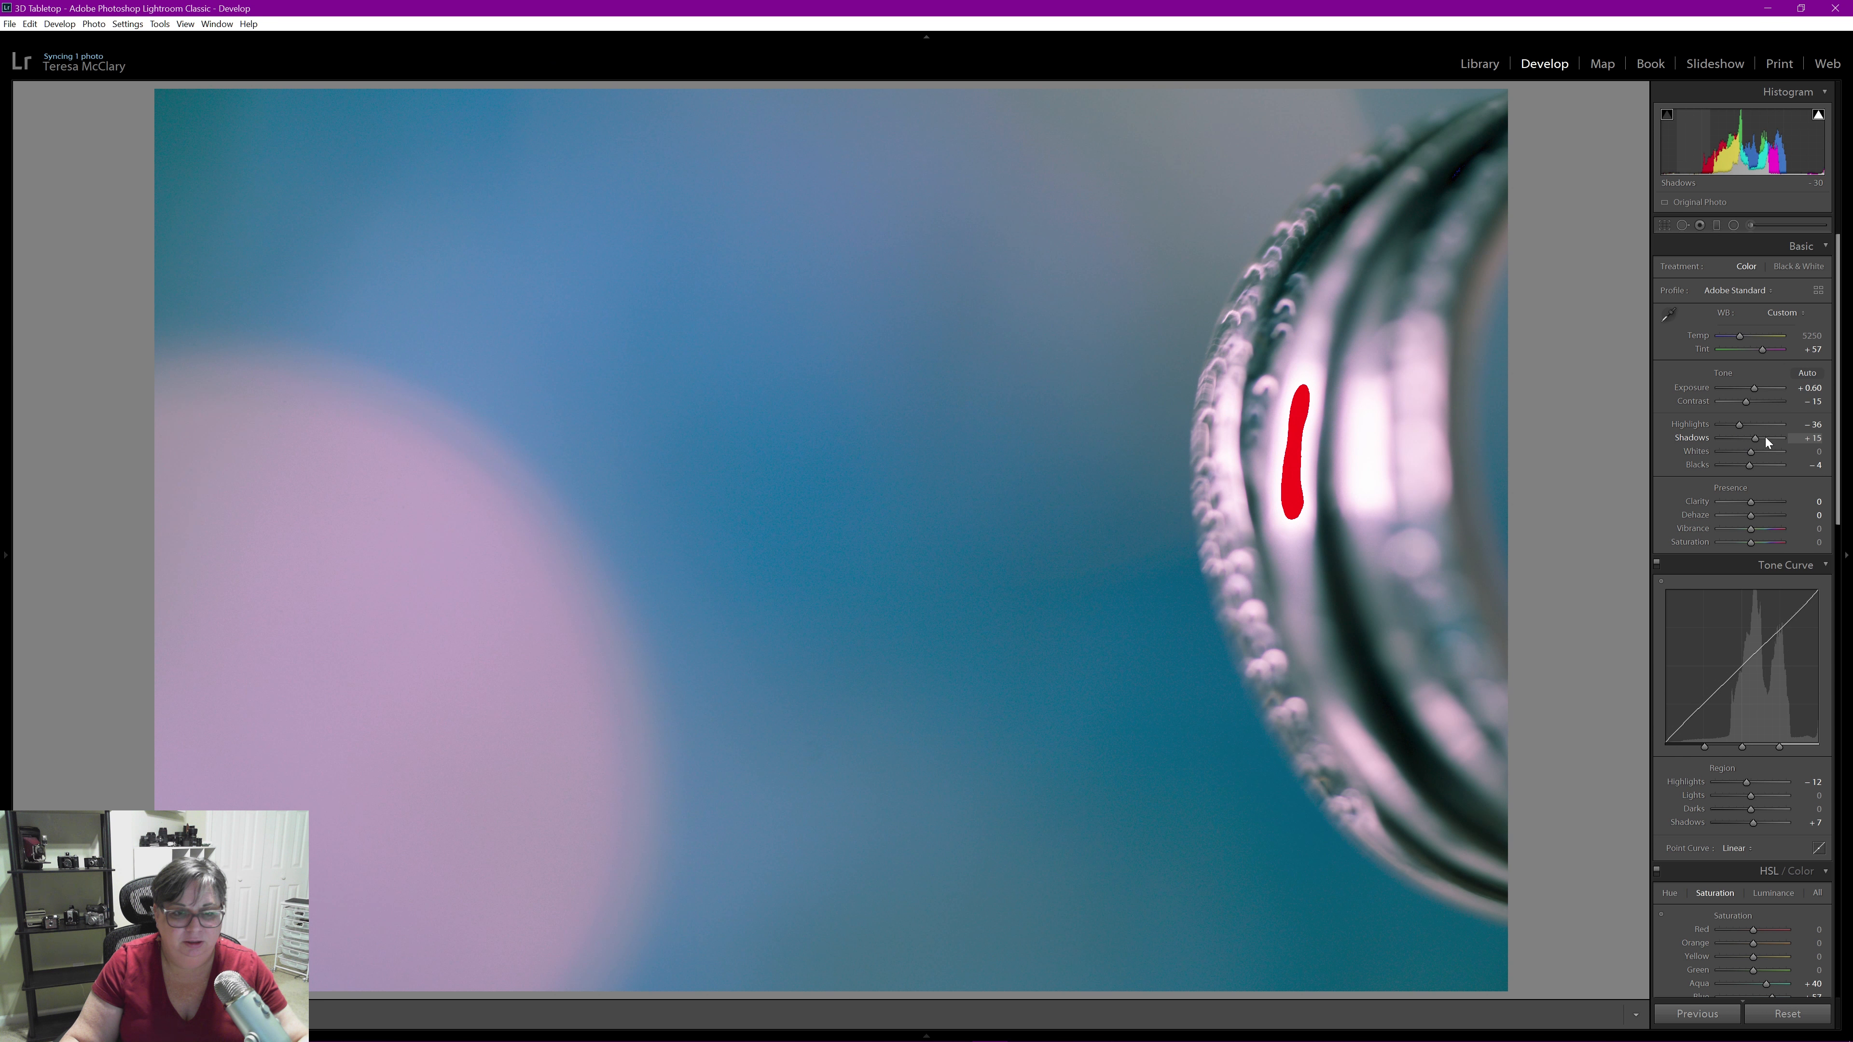
pyautogui.moveTo(1754, 437); pyautogui.dragTo(1782, 437)
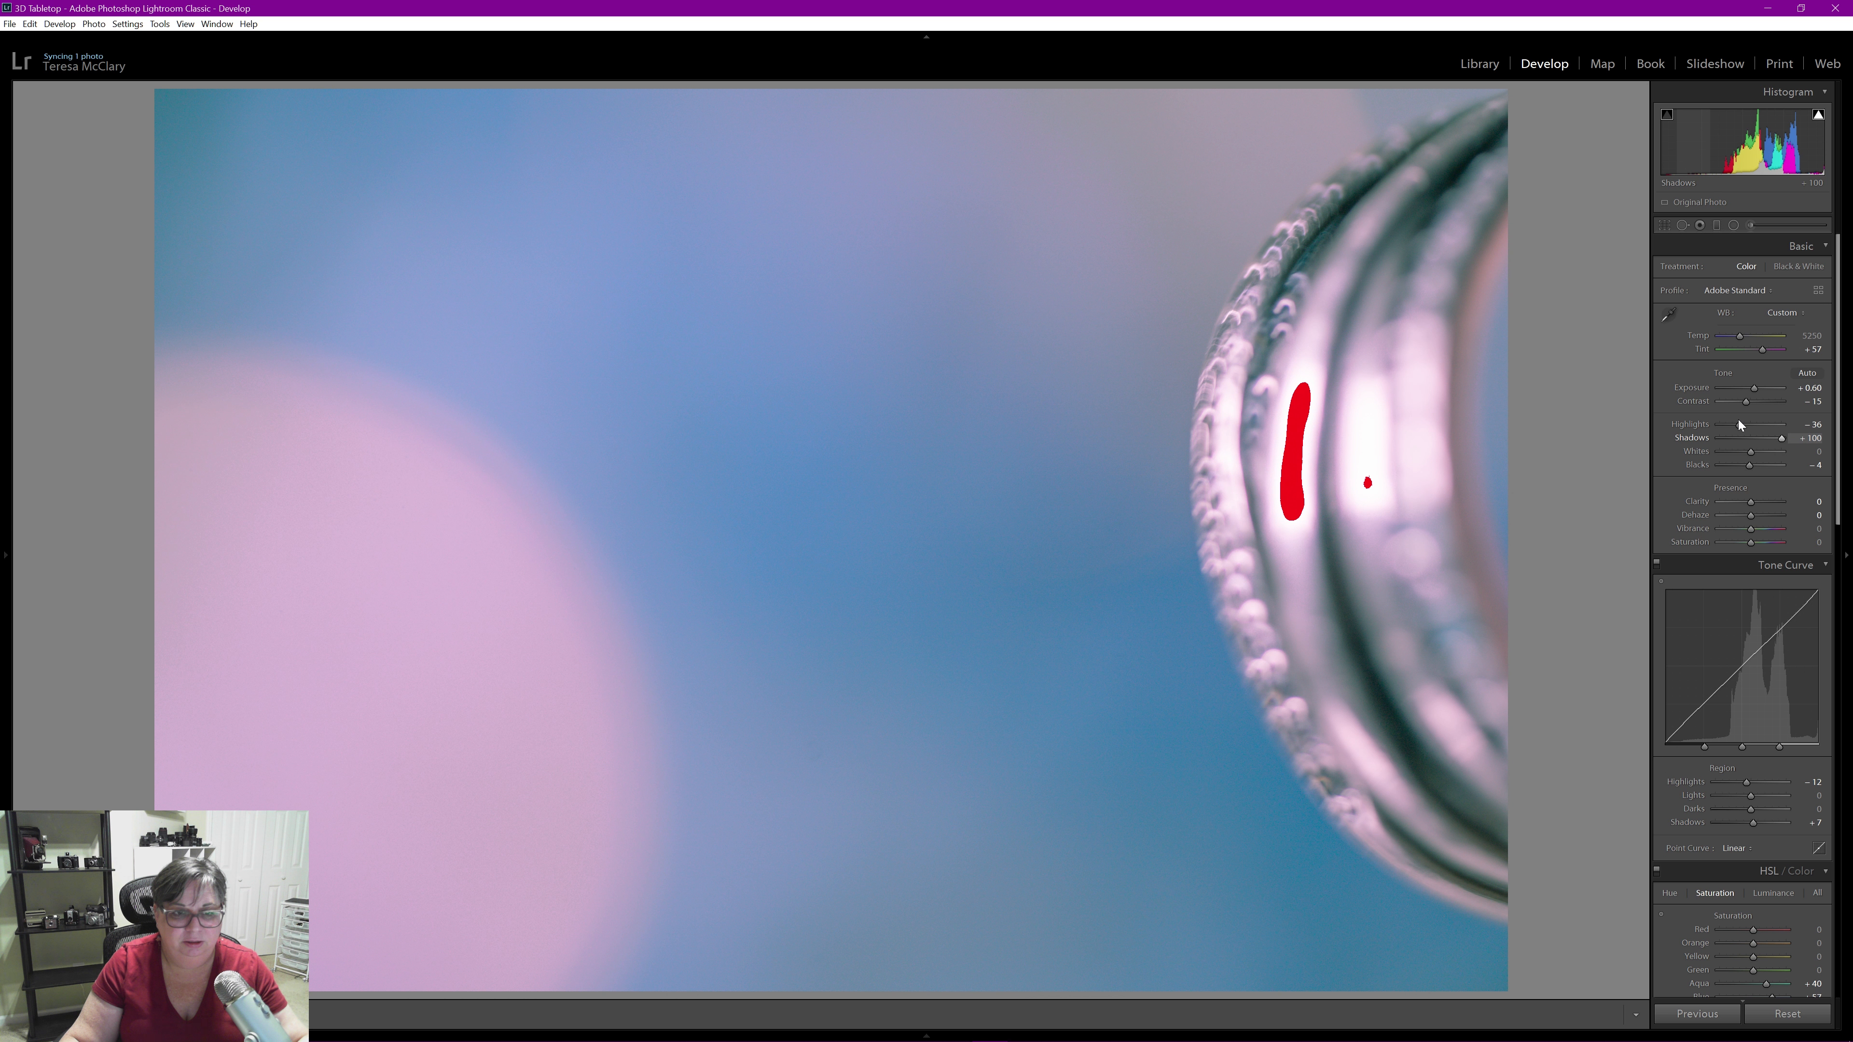
# Drop Highlights to −100, then ease them back to about −69
pyautogui.moveTo(1761, 425); pyautogui.dragTo(1738, 426)
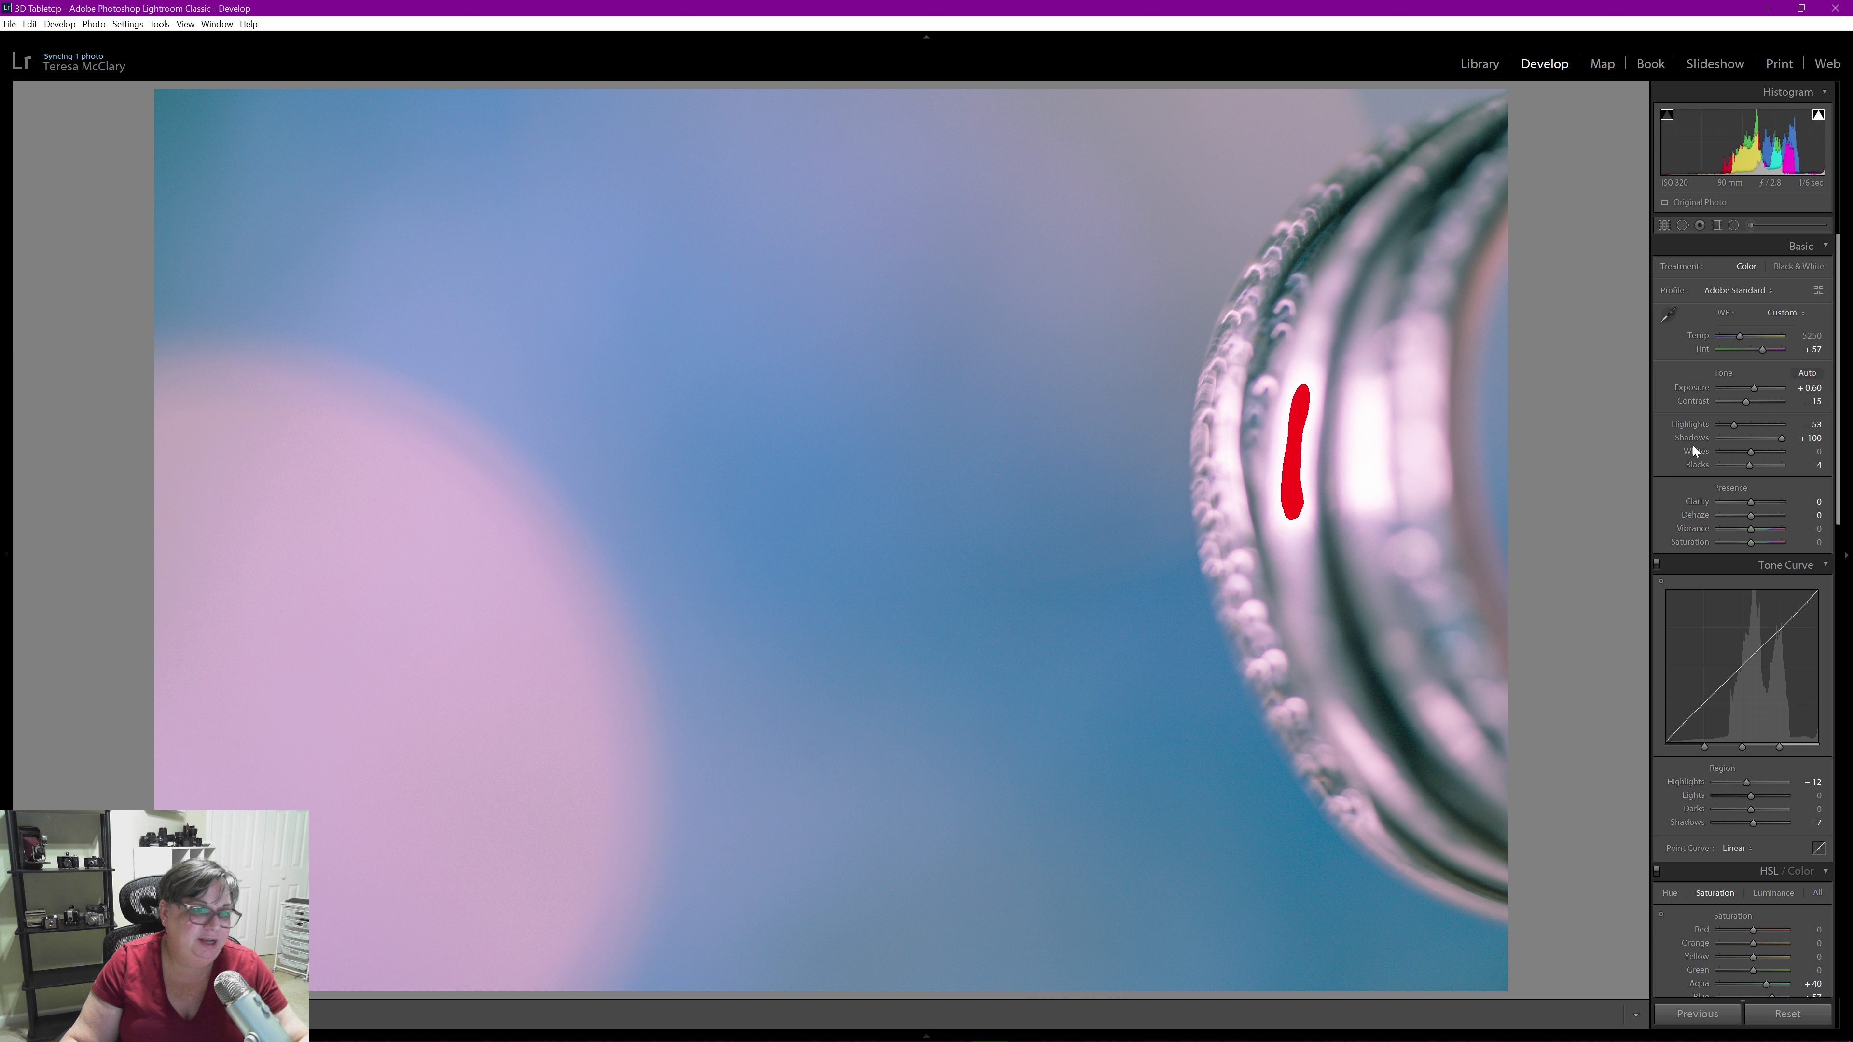
pyautogui.moveTo(1701, 451)
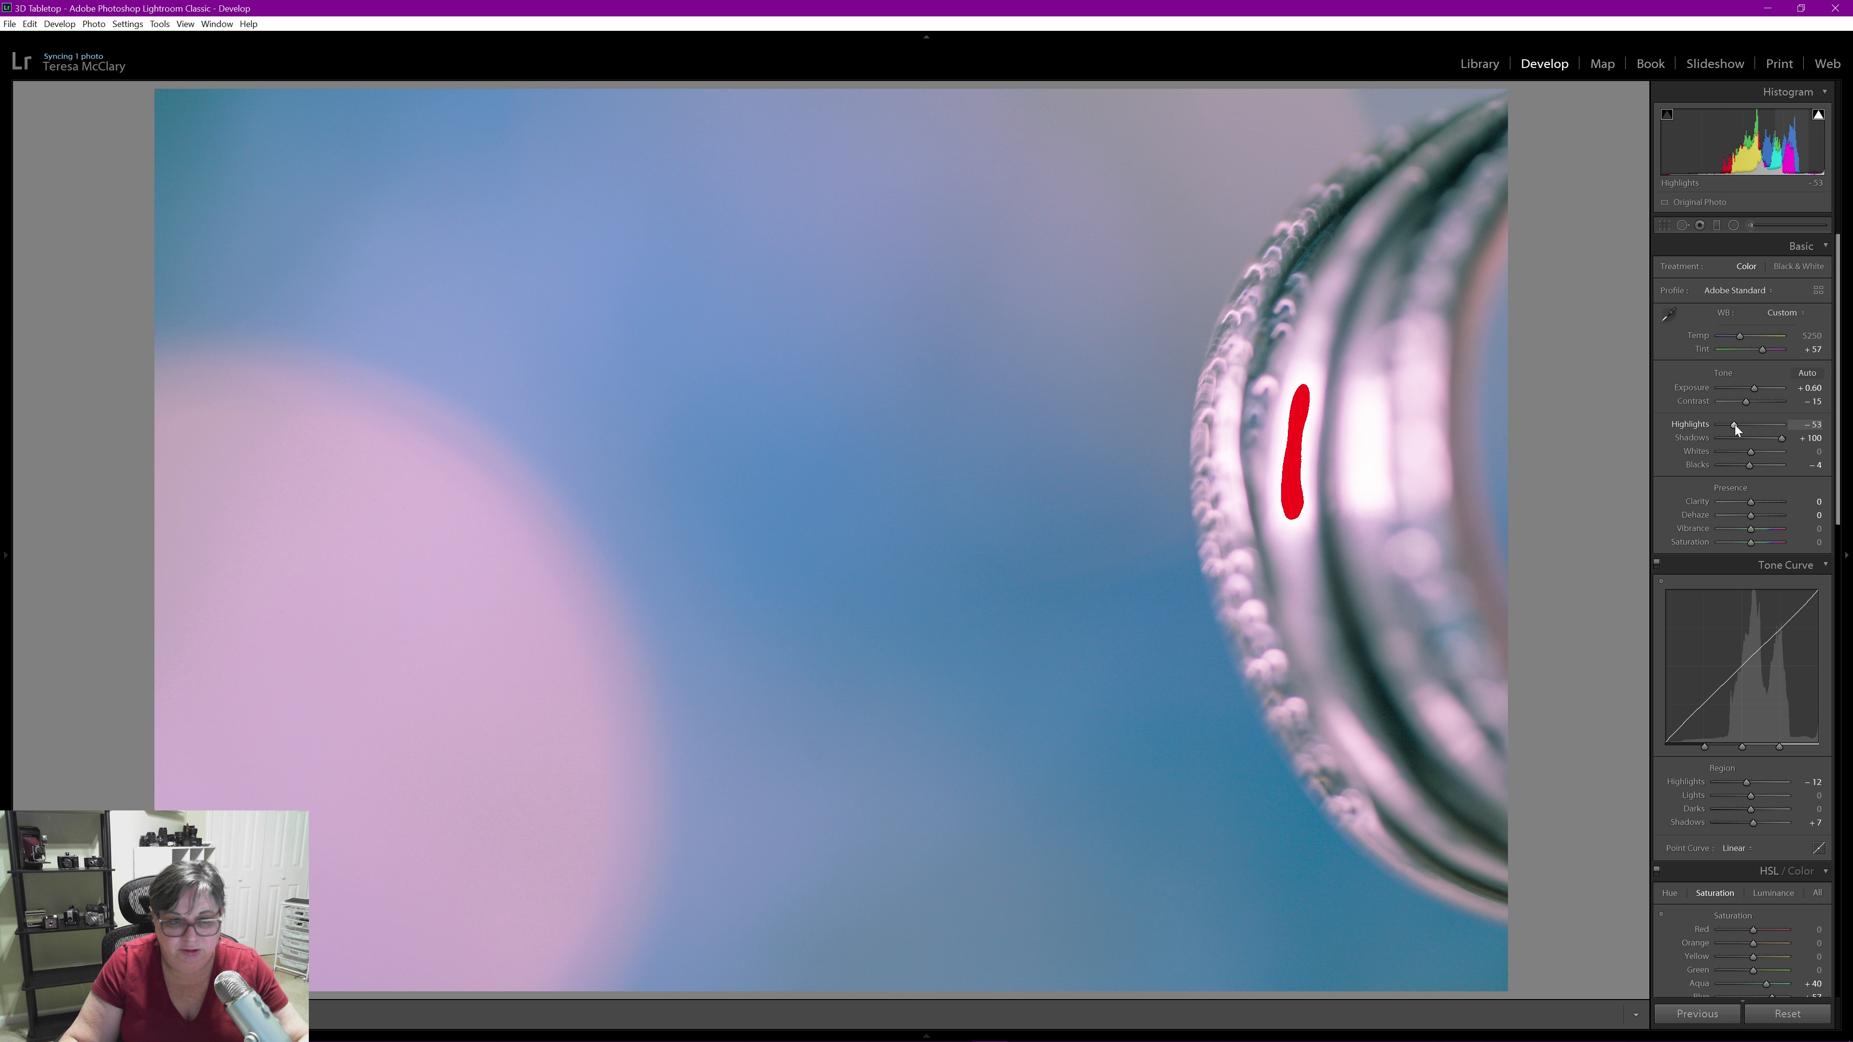
pyautogui.moveTo(1721, 426); pyautogui.dragTo(1714, 425)
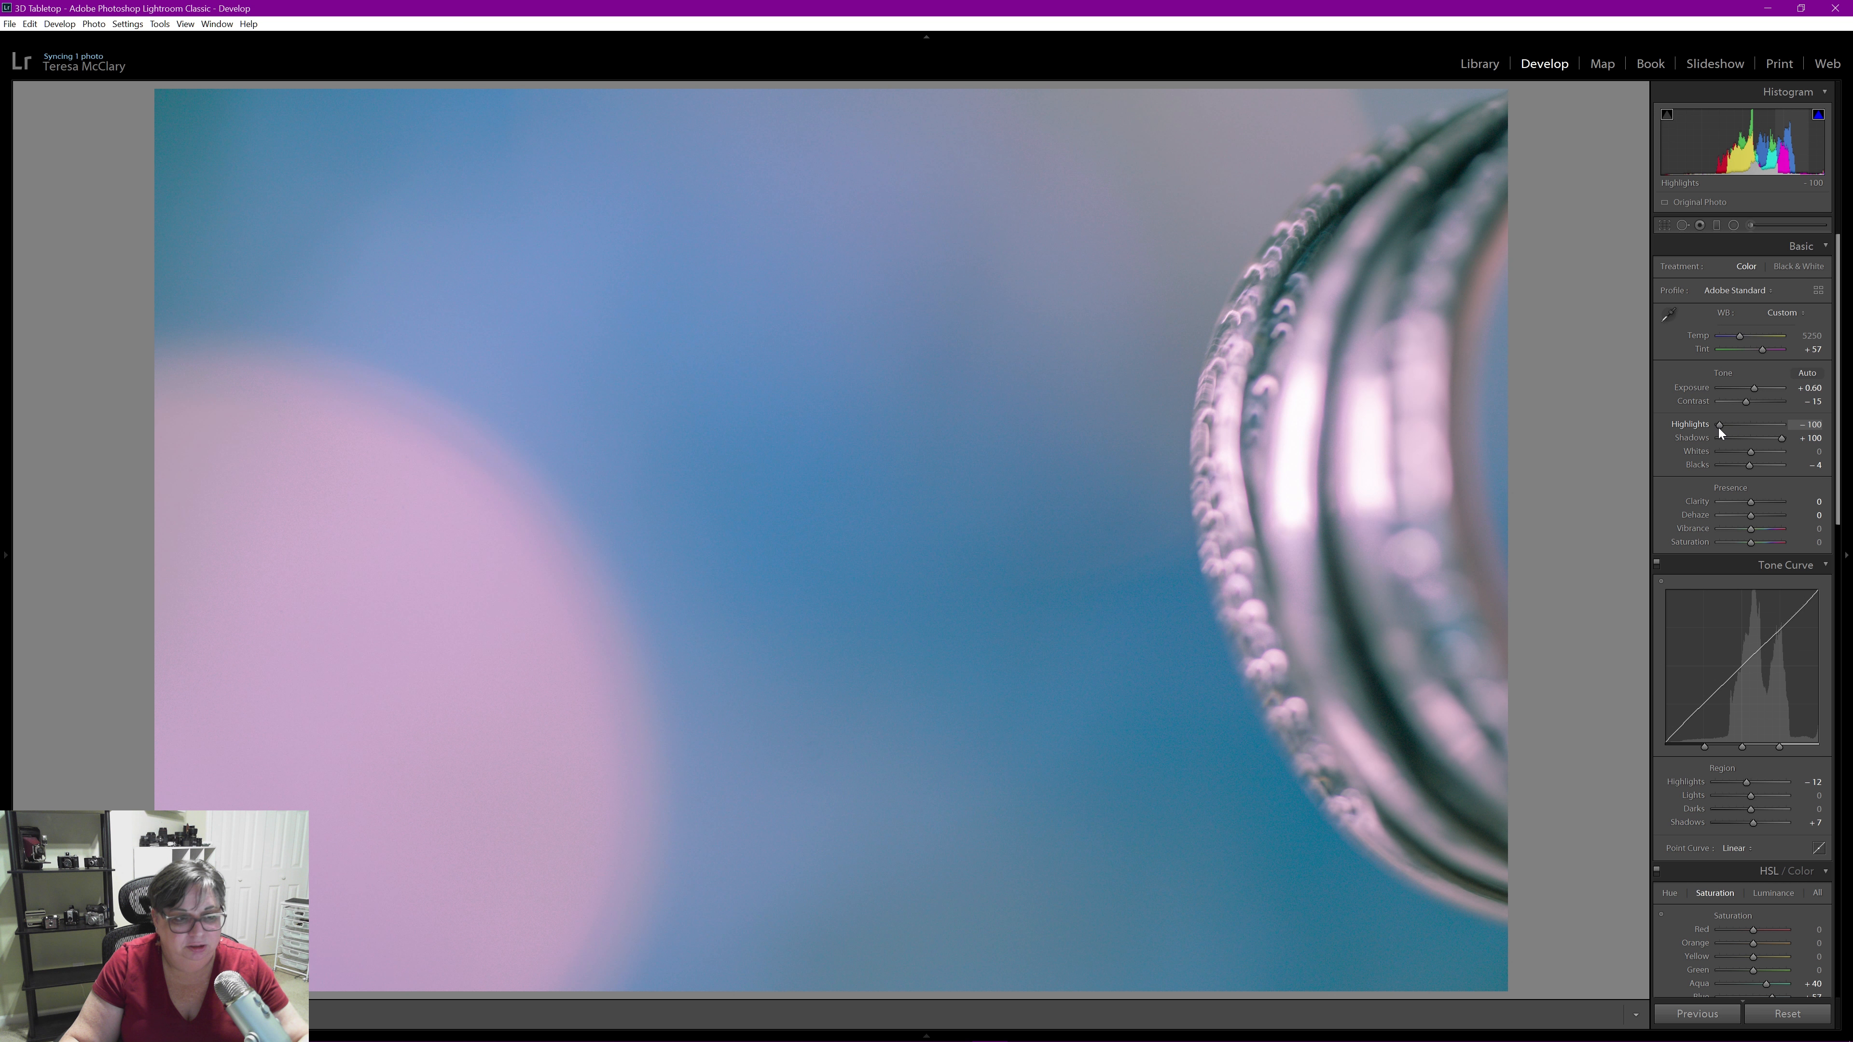
pyautogui.moveTo(1721, 424); pyautogui.dragTo(1732, 424)
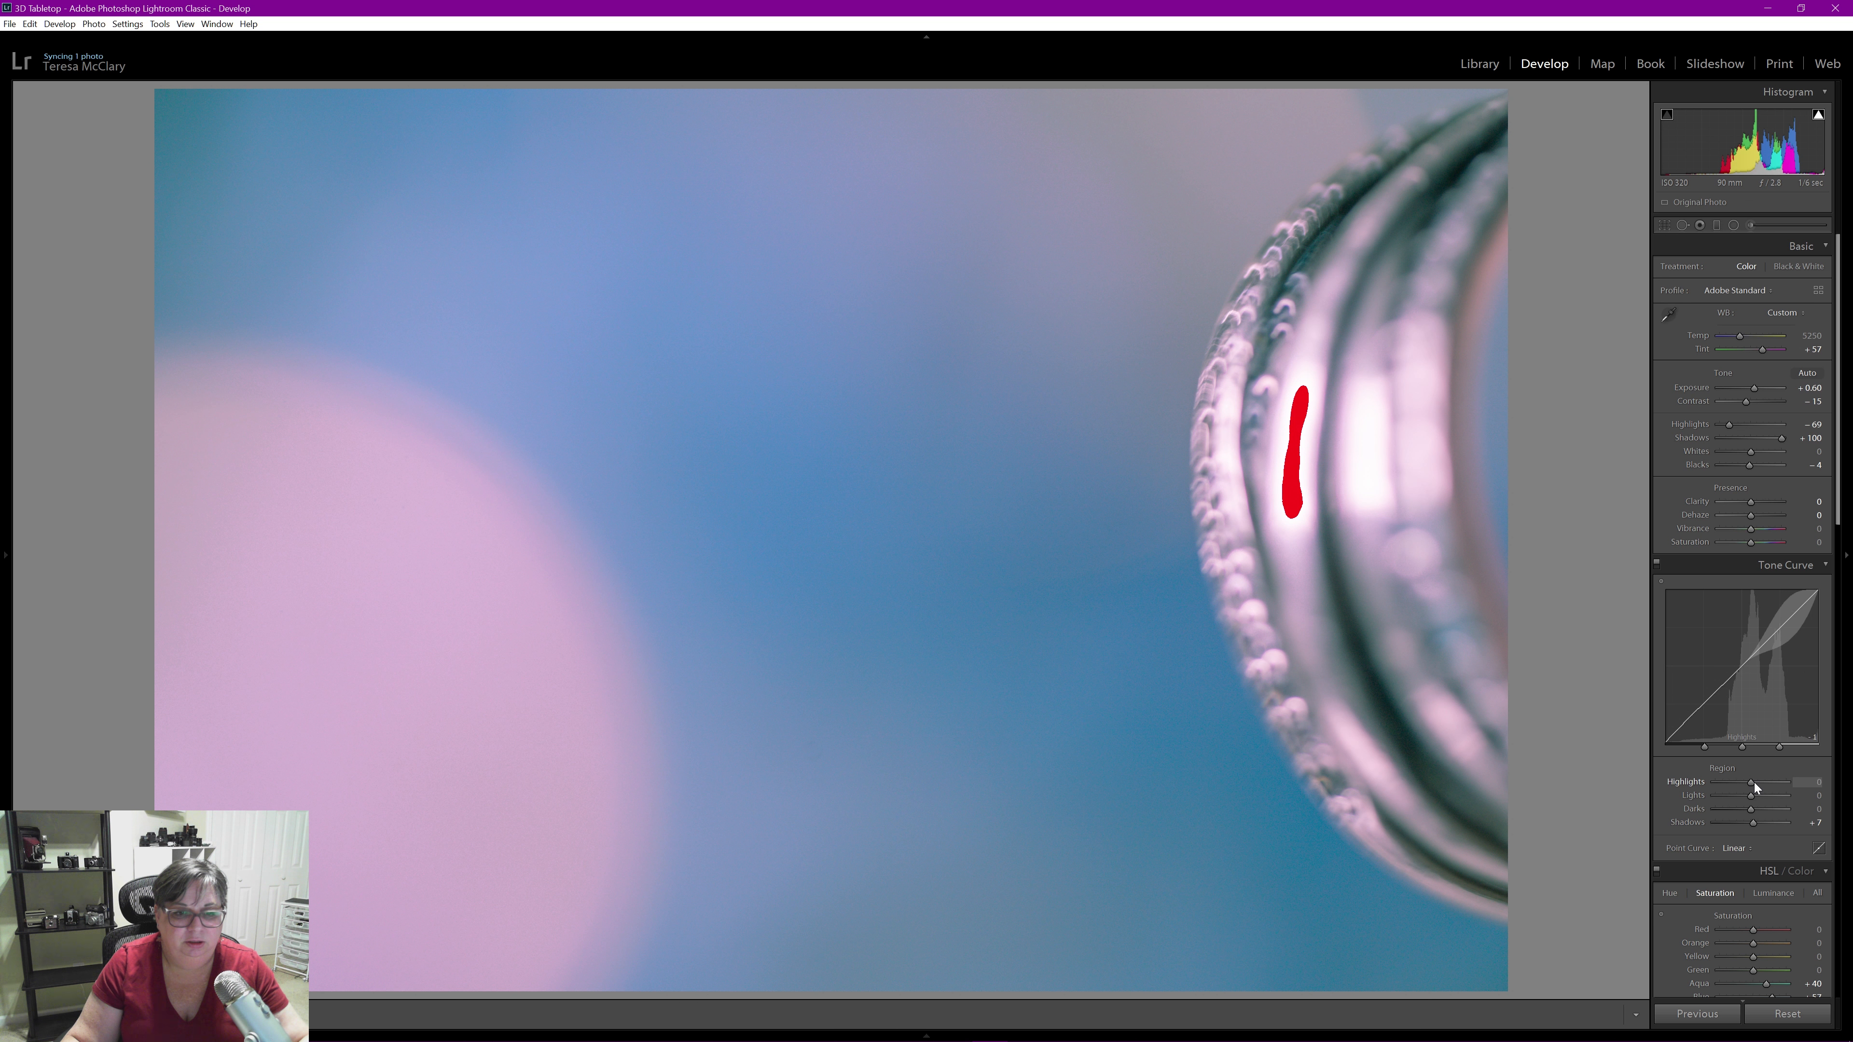
# Raise the tone curve highlights to +7 and shadows to +19, nudging the lights region
pyautogui.moveTo(1754, 782); pyautogui.dragTo(1760, 783)
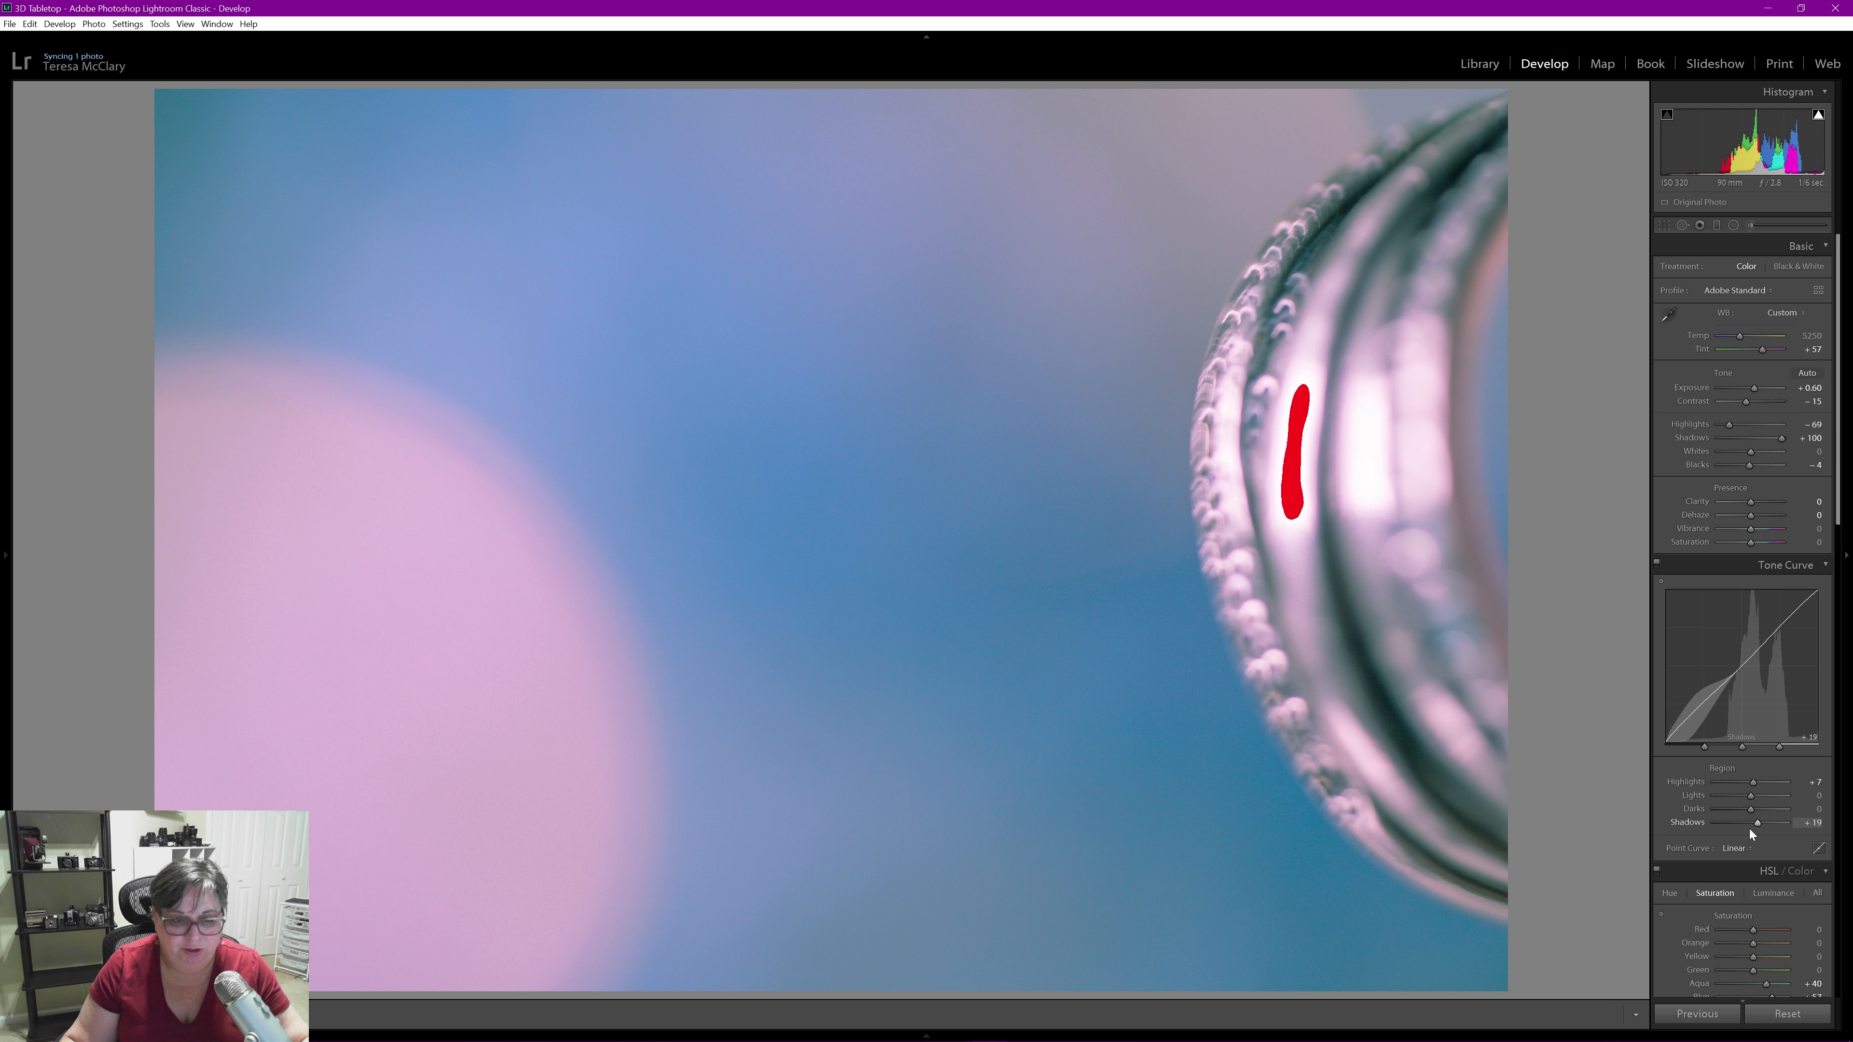
pyautogui.moveTo(1743, 795); pyautogui.dragTo(1761, 795)
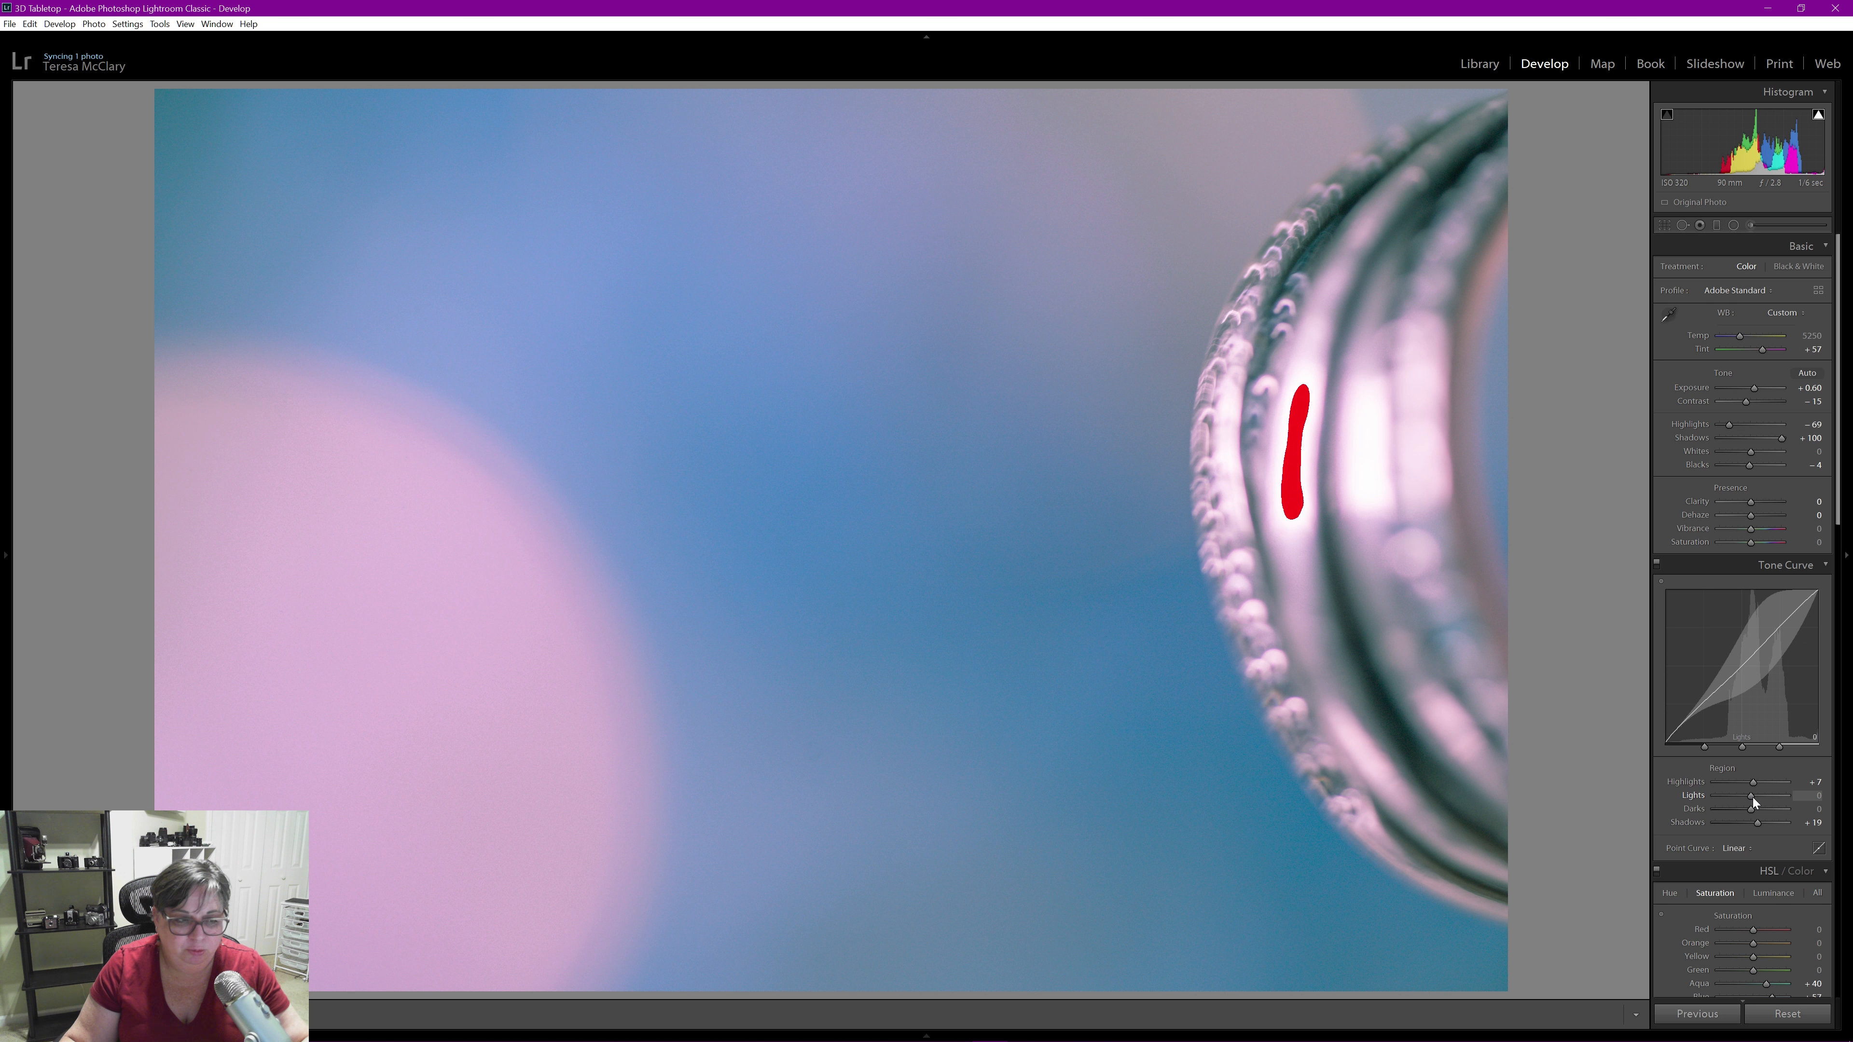
pyautogui.moveTo(1748, 796); pyautogui.dragTo(1761, 796)
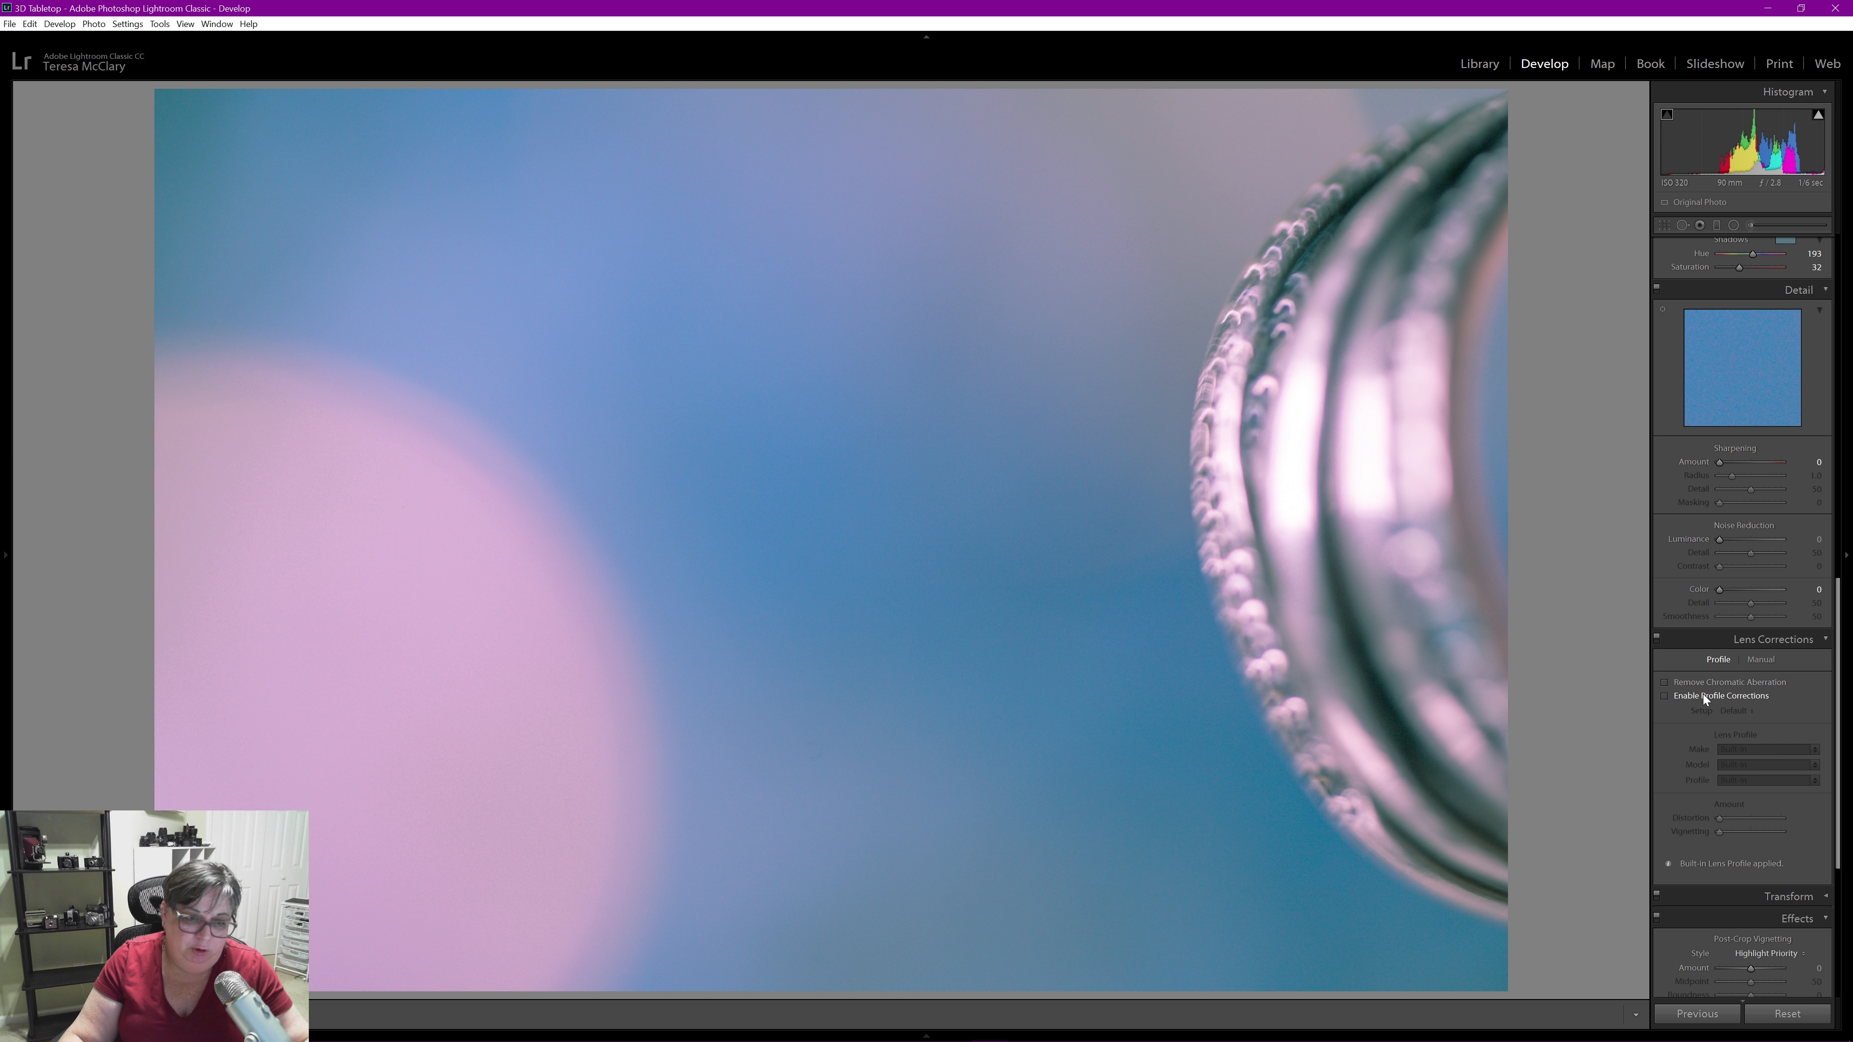
pyautogui.moveTo(1664, 682)
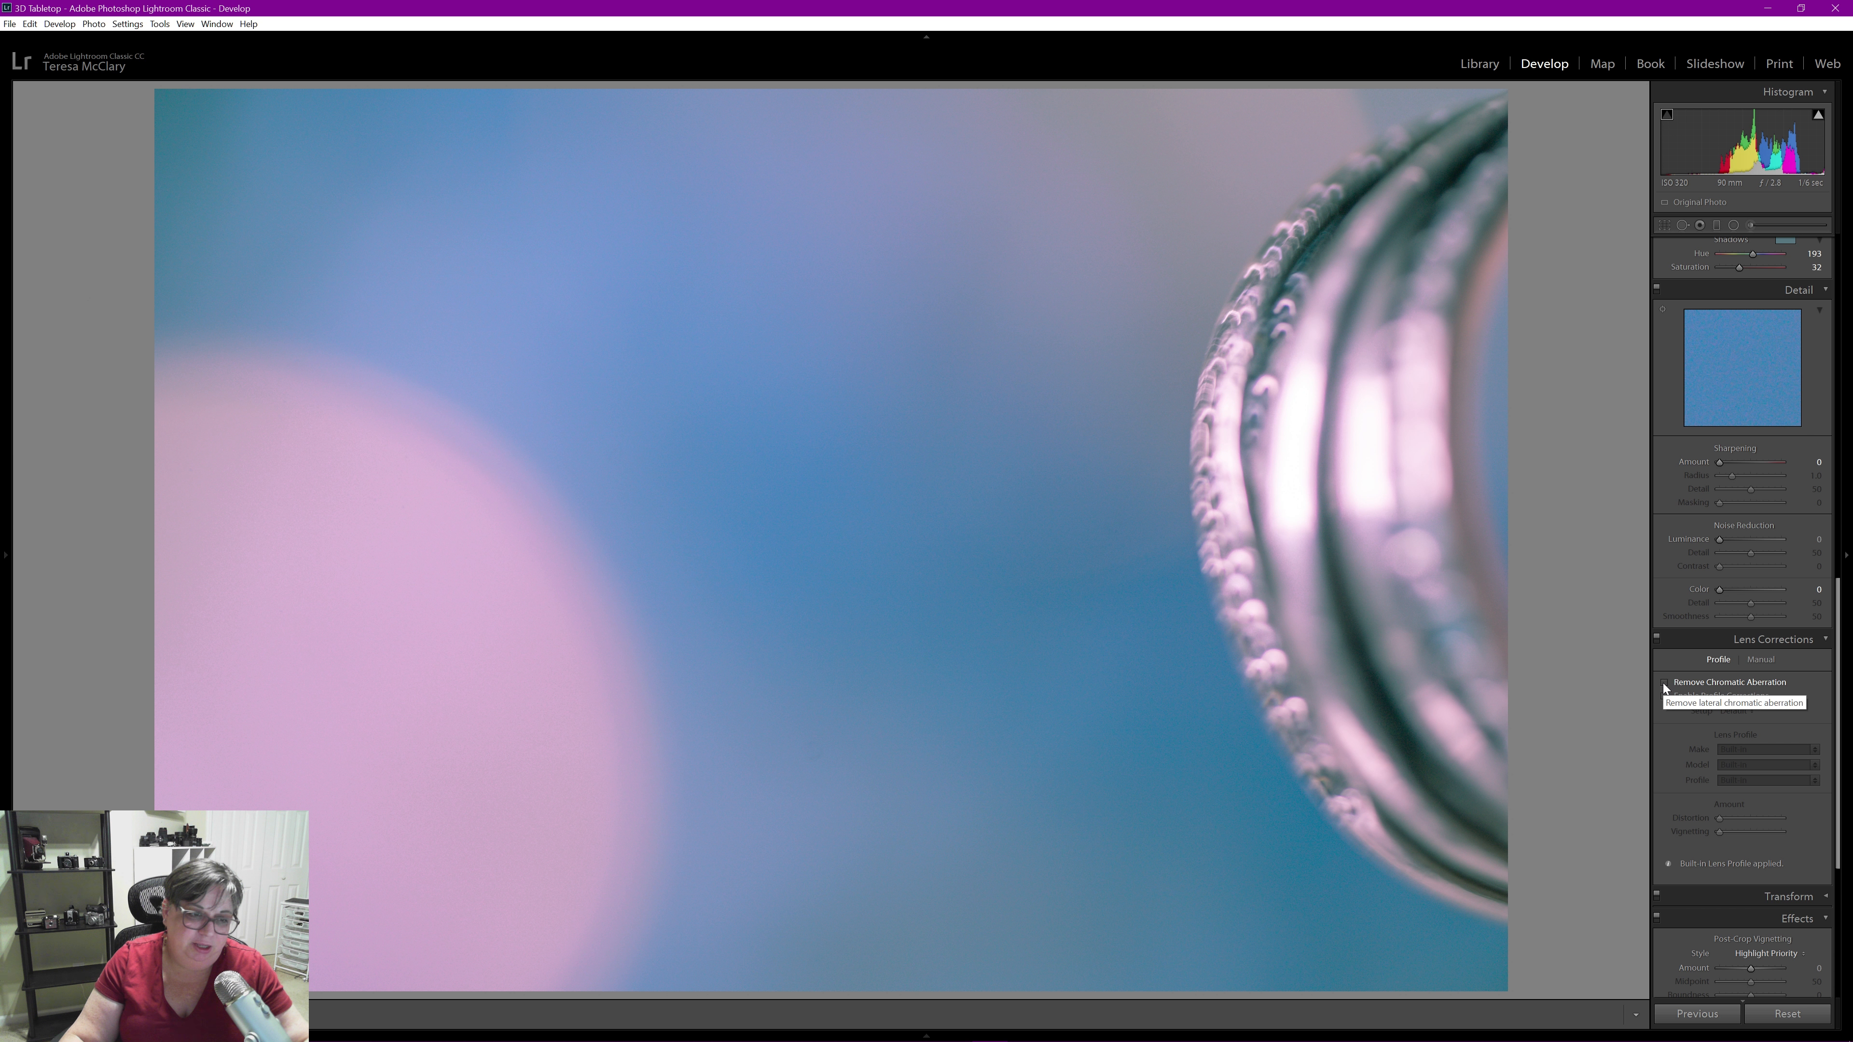
pyautogui.click(1664, 683)
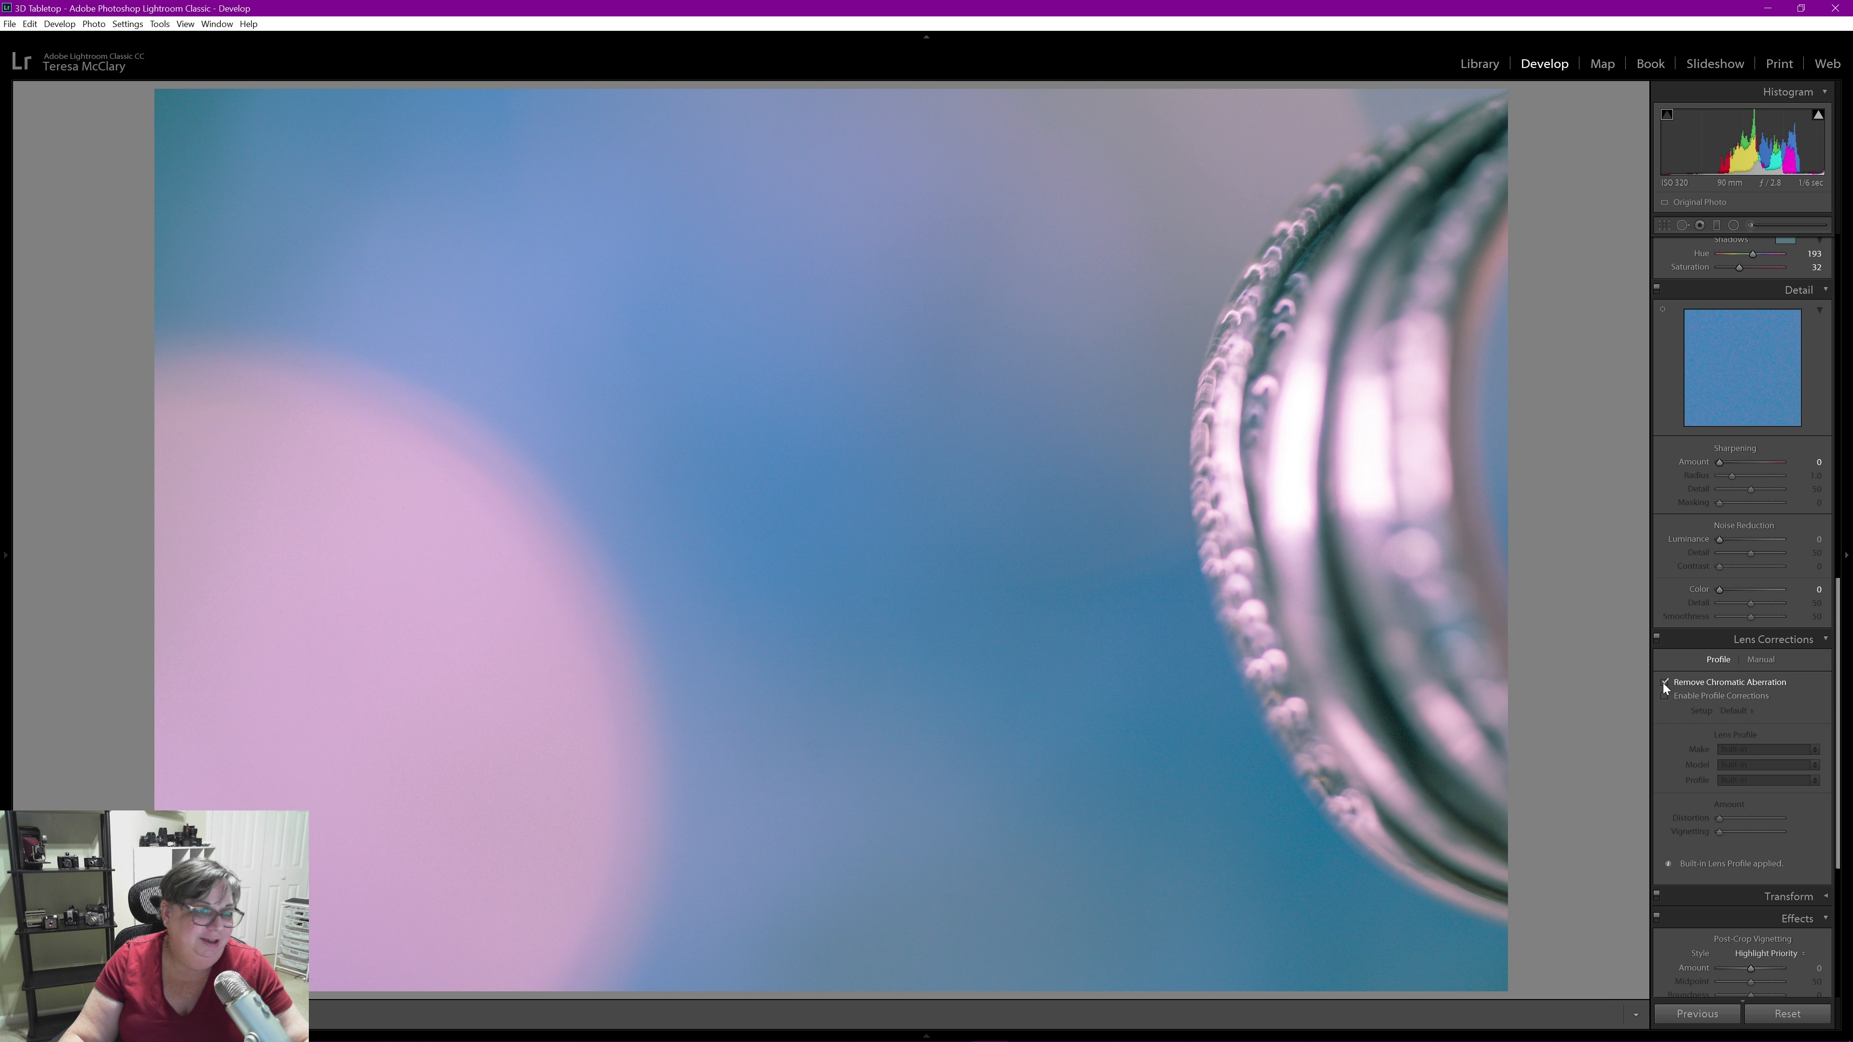
pyautogui.click(1666, 682)
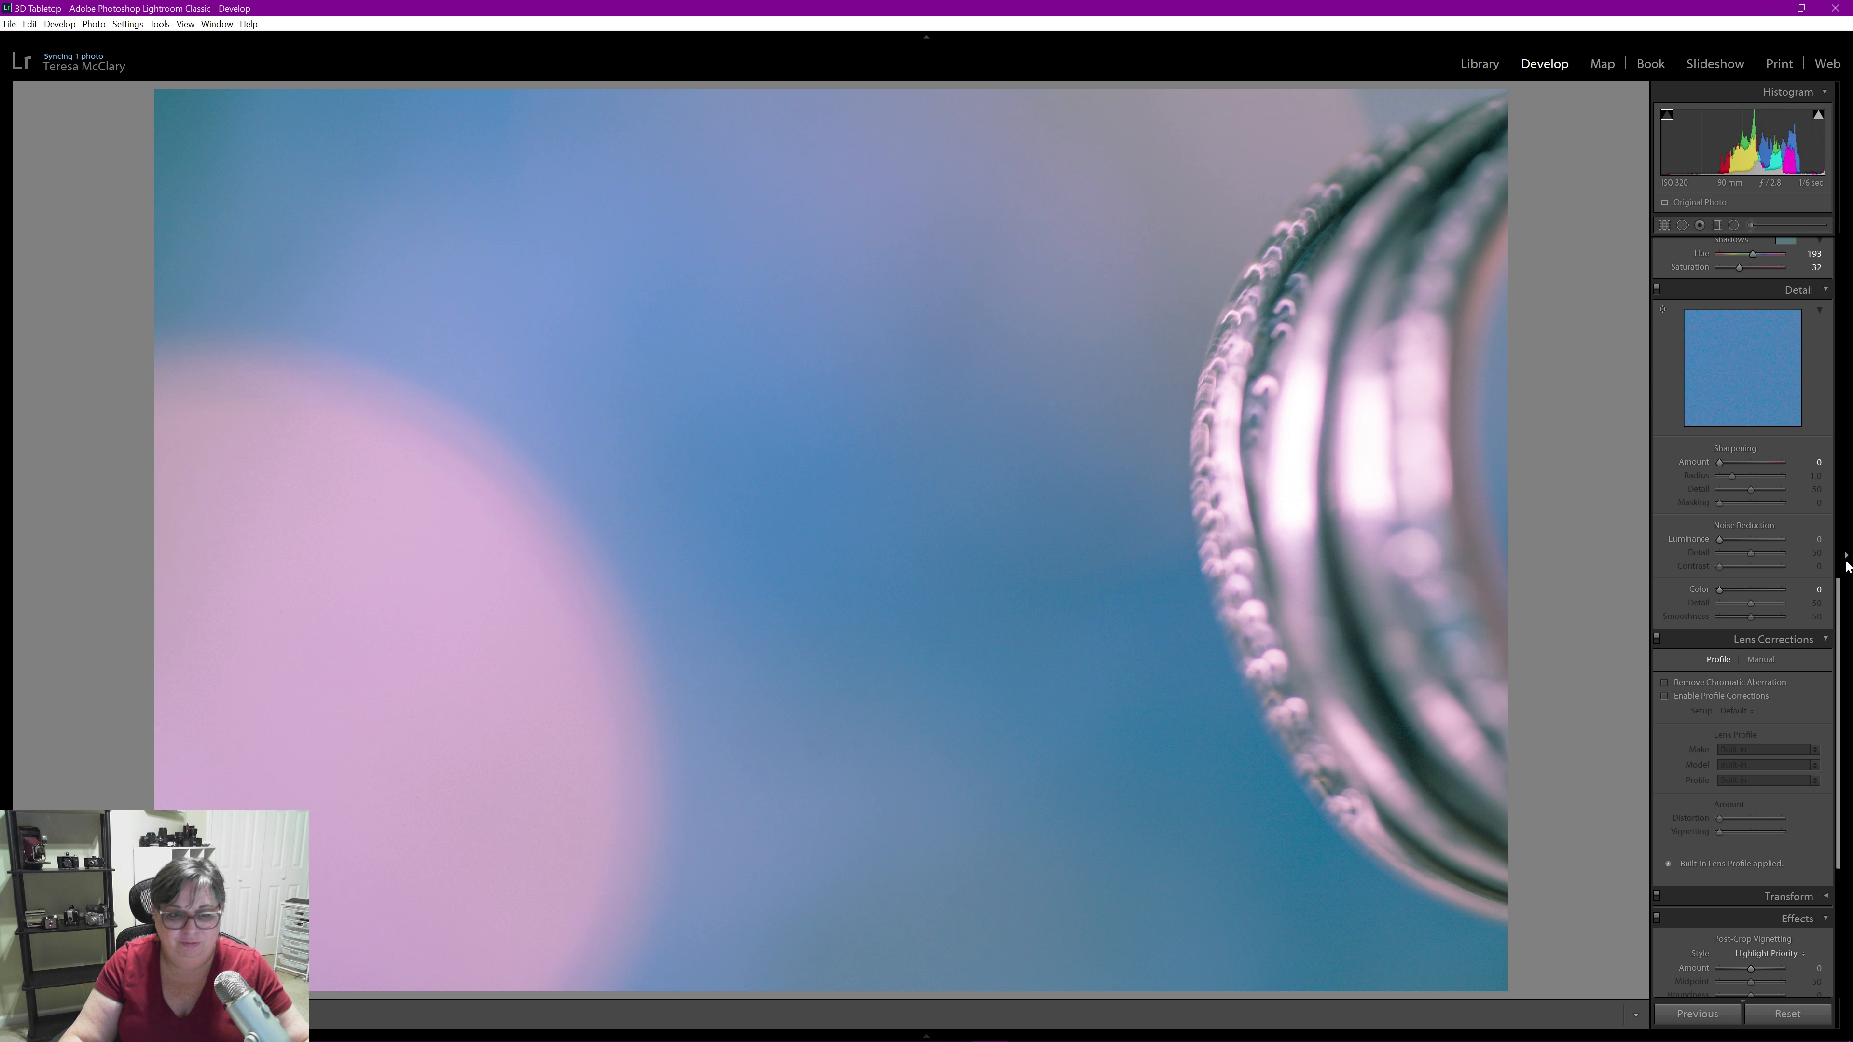
pyautogui.moveTo(1805, 474)
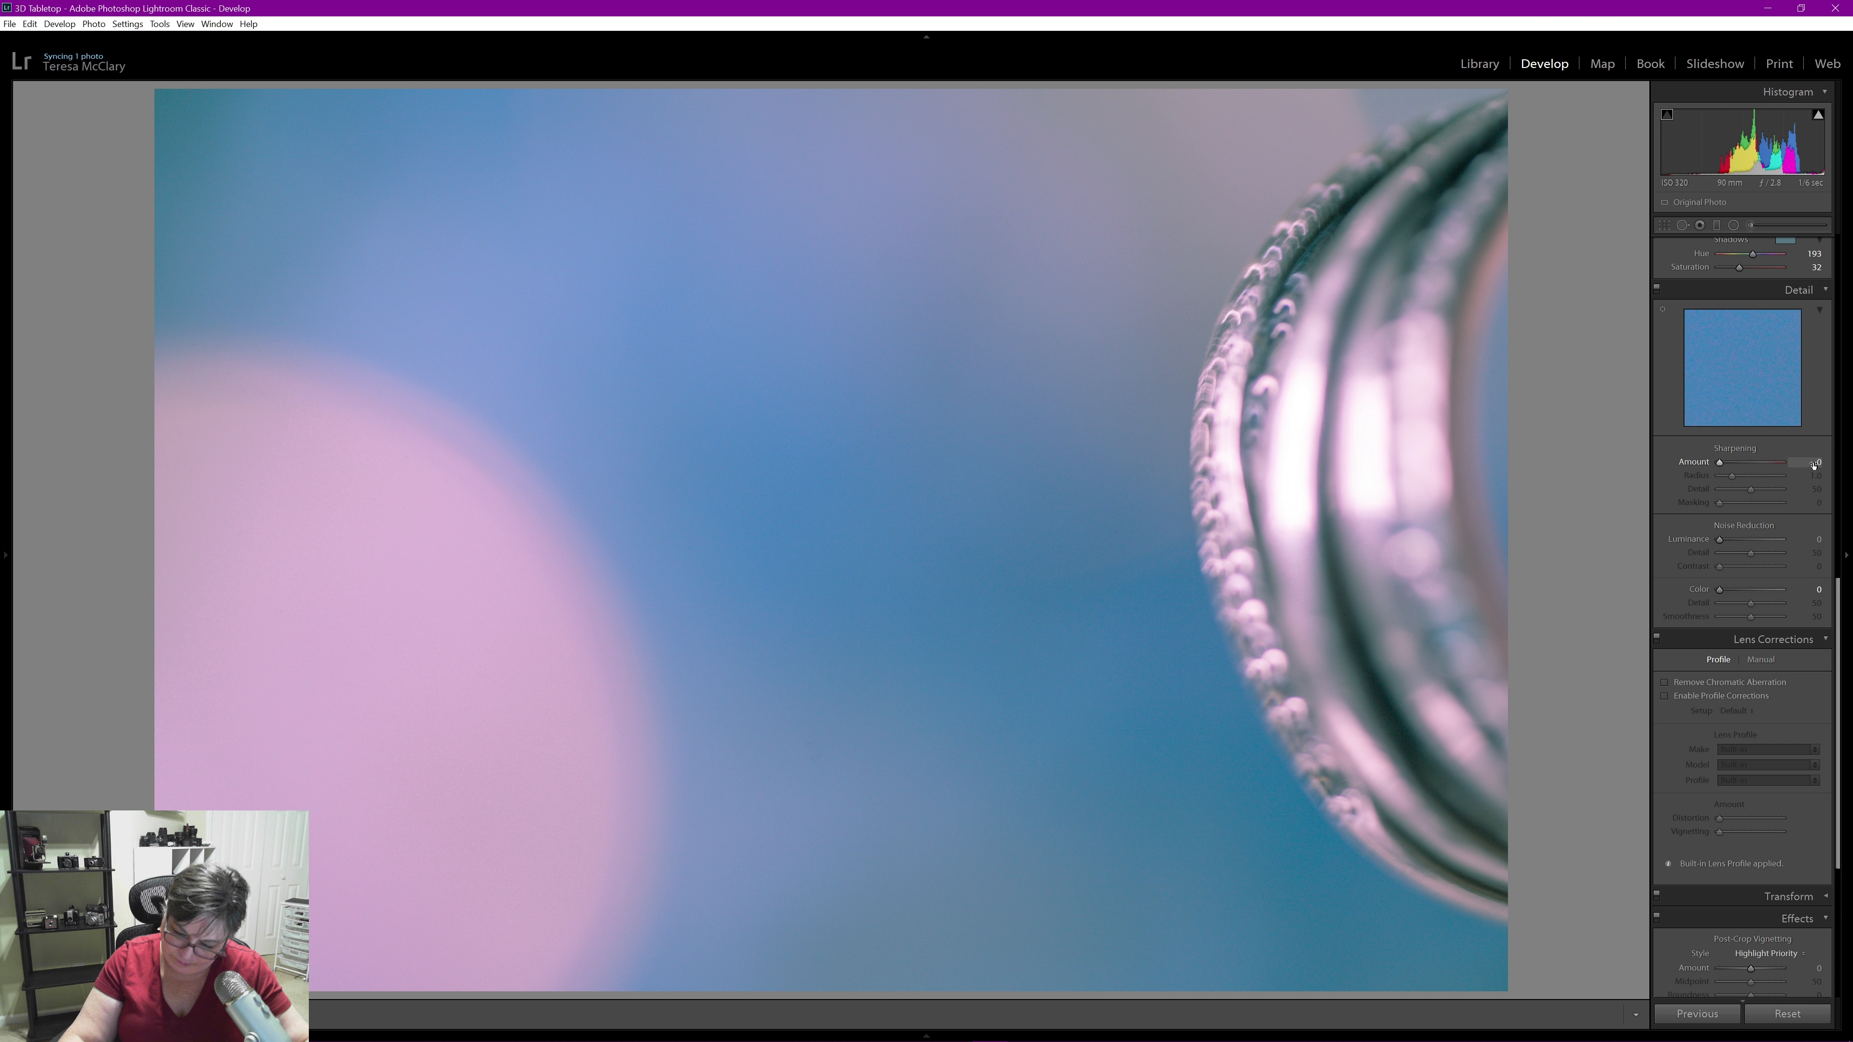
# Add a small sharpening amount and raise masking to about 50 so mainly the ring edges sharpen
pyautogui.click(1760, 463)
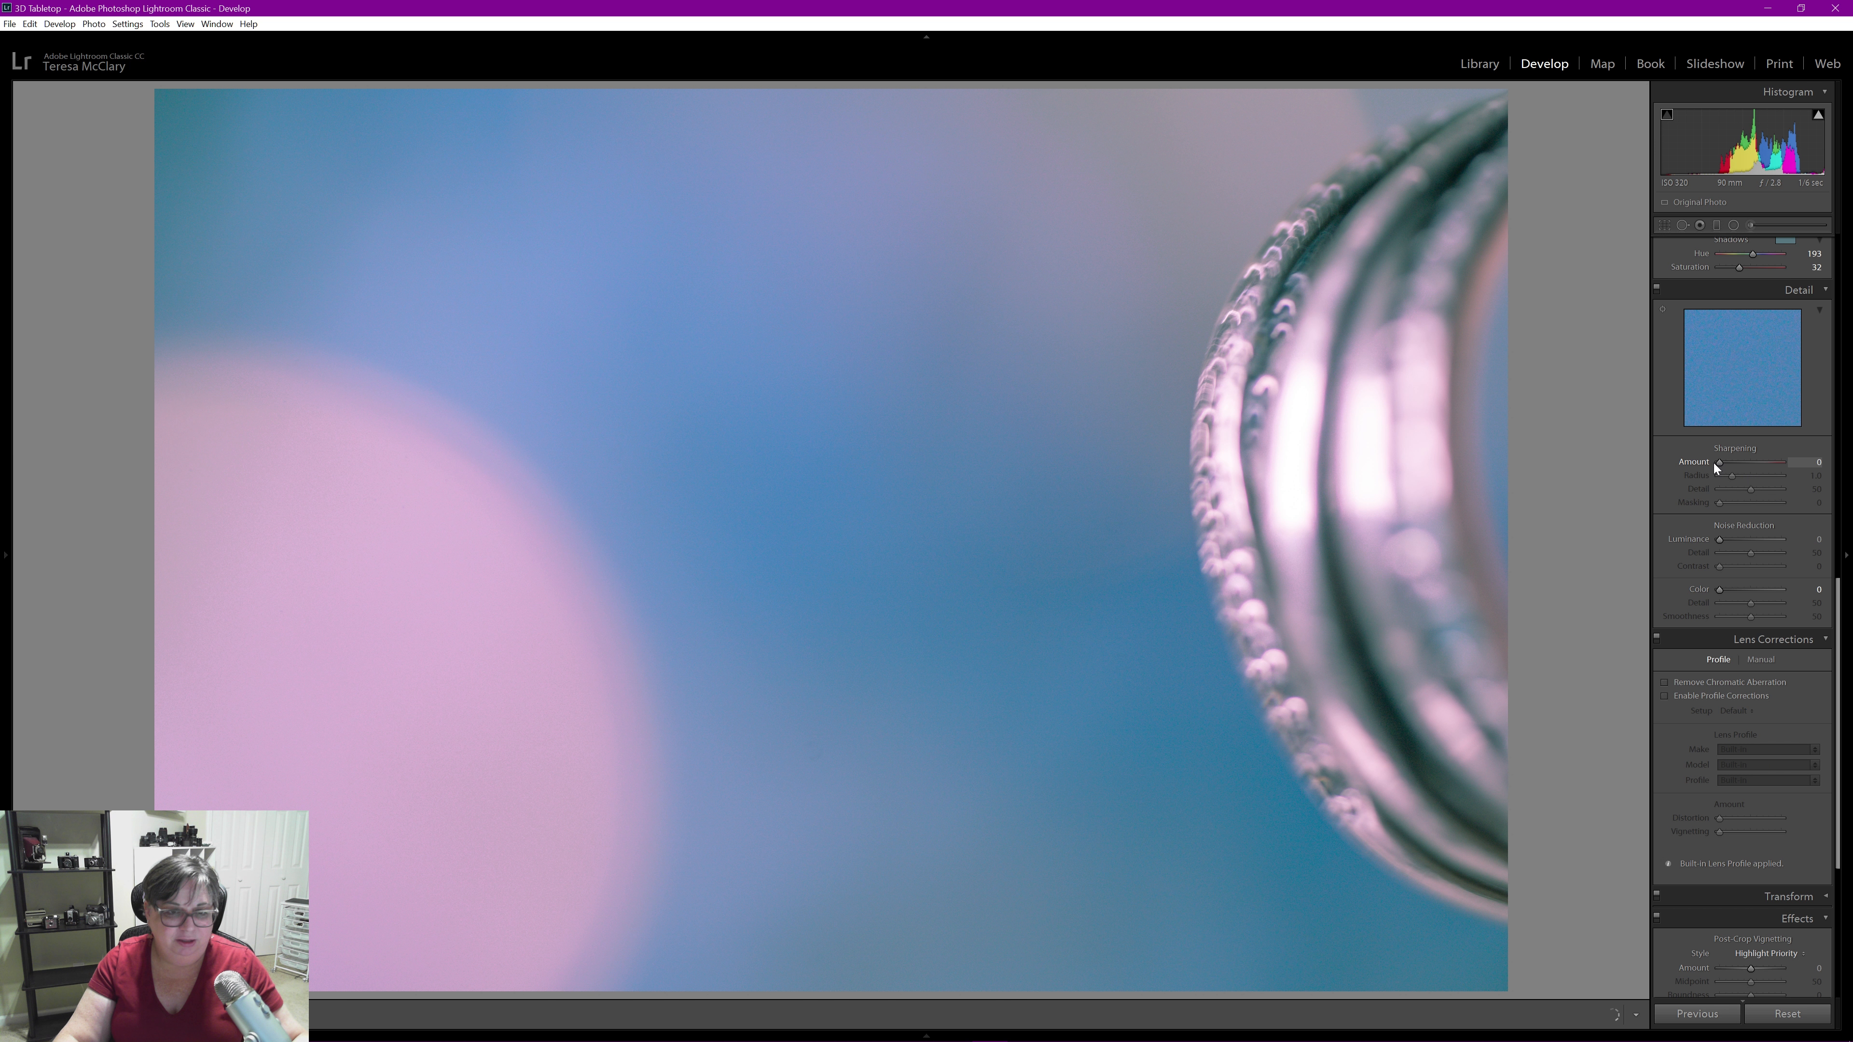
pyautogui.moveTo(1720, 461); pyautogui.dragTo(1746, 461)
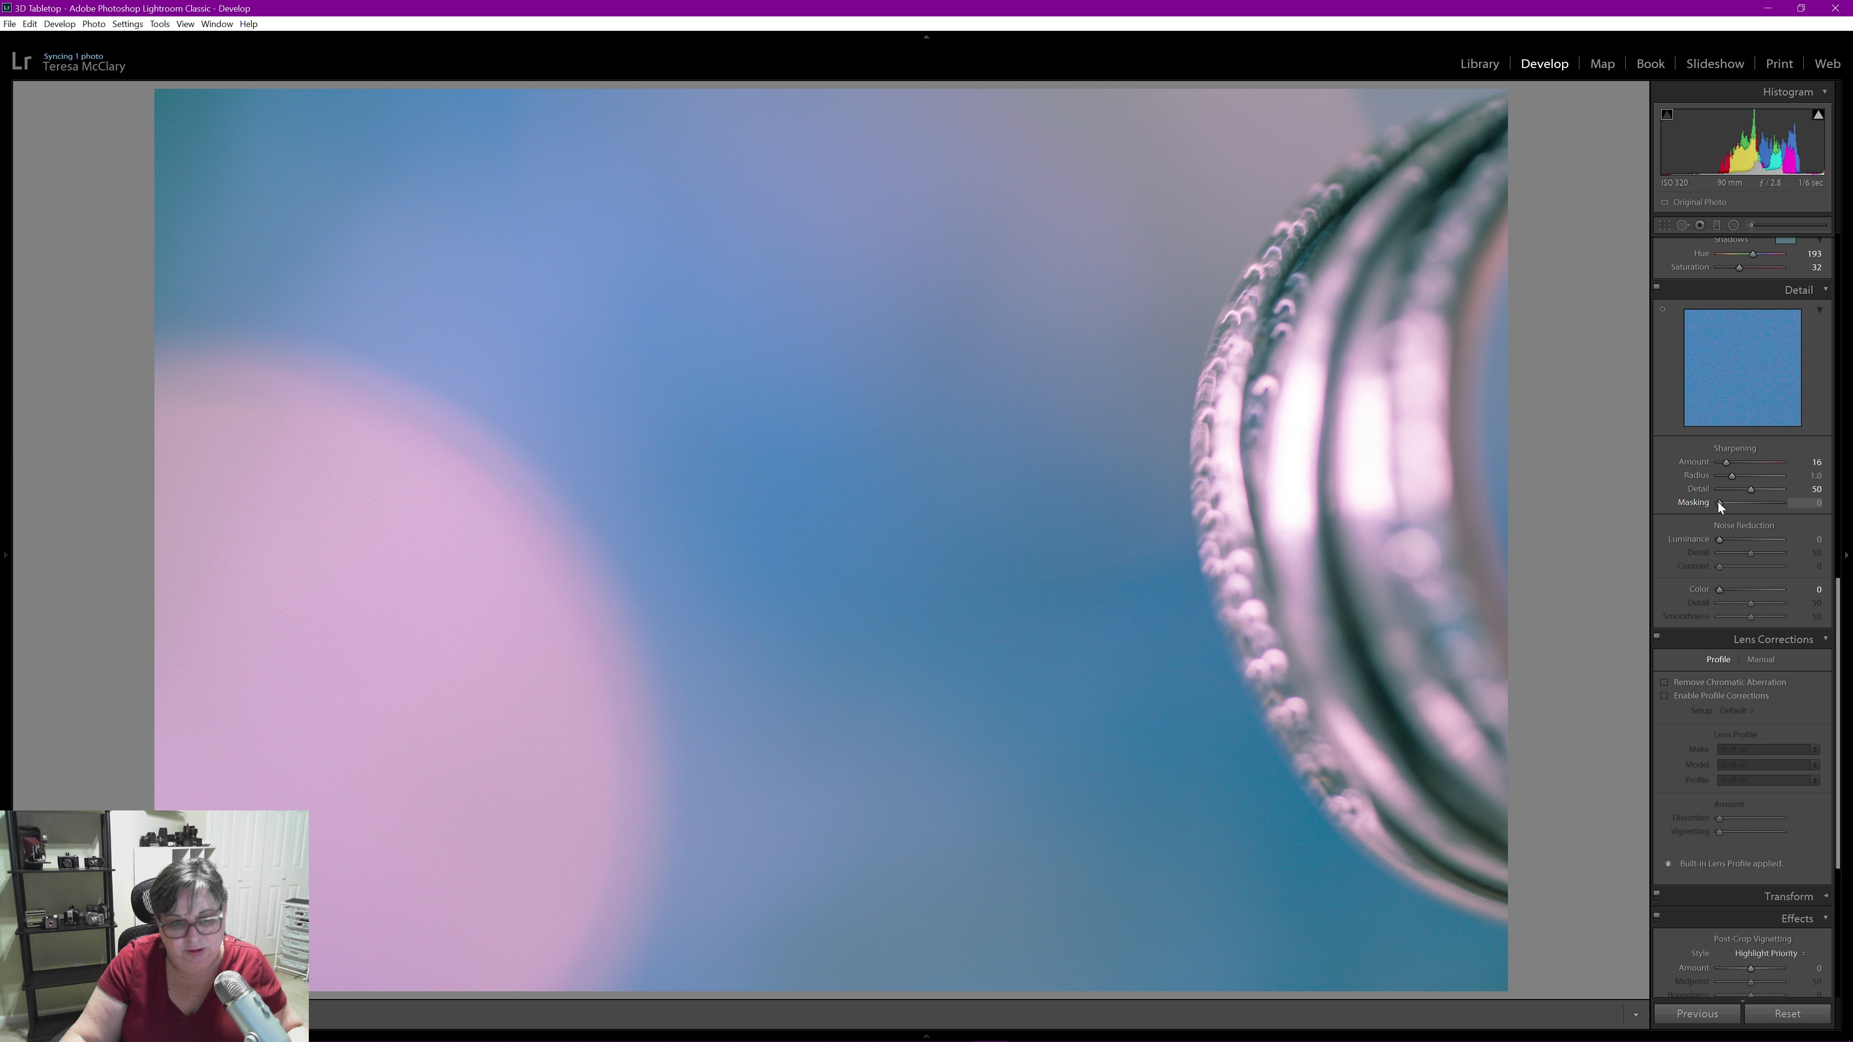
pyautogui.moveTo(1721, 502); pyautogui.dragTo(1727, 502)
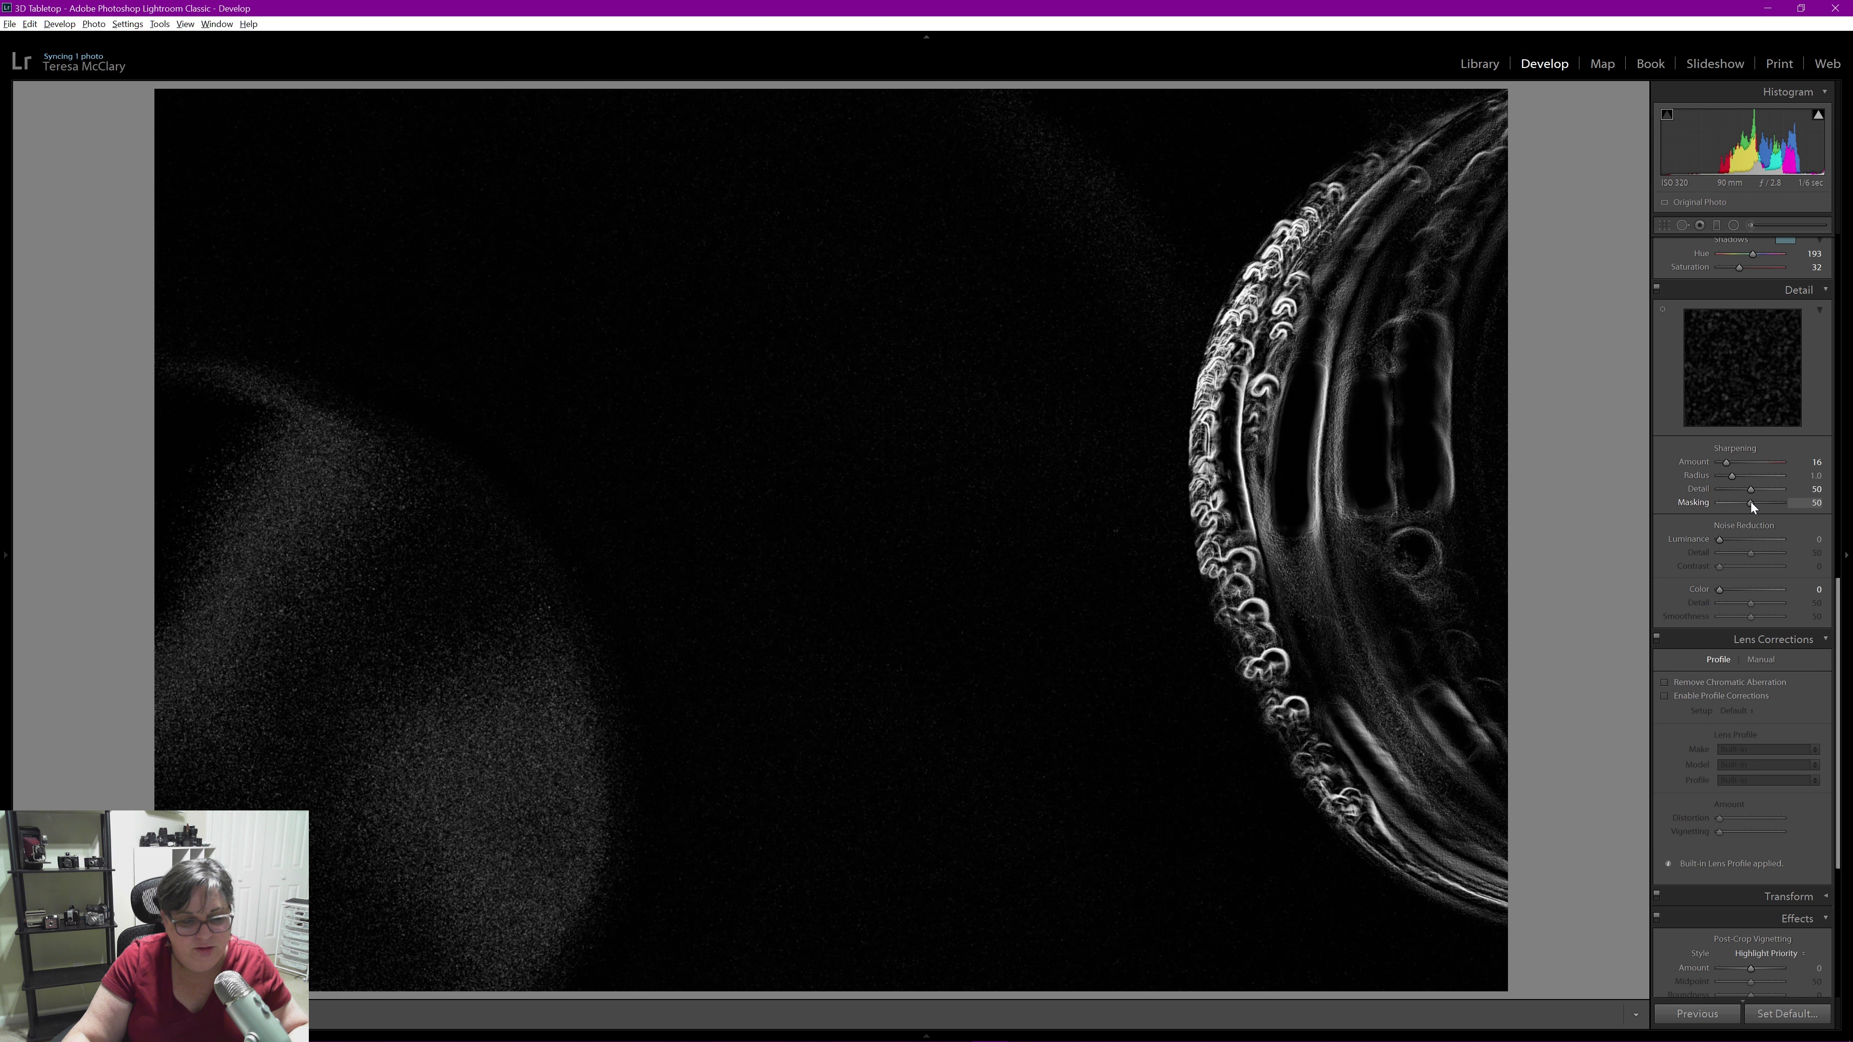
pyautogui.moveTo(1749, 501); pyautogui.dragTo(1752, 502)
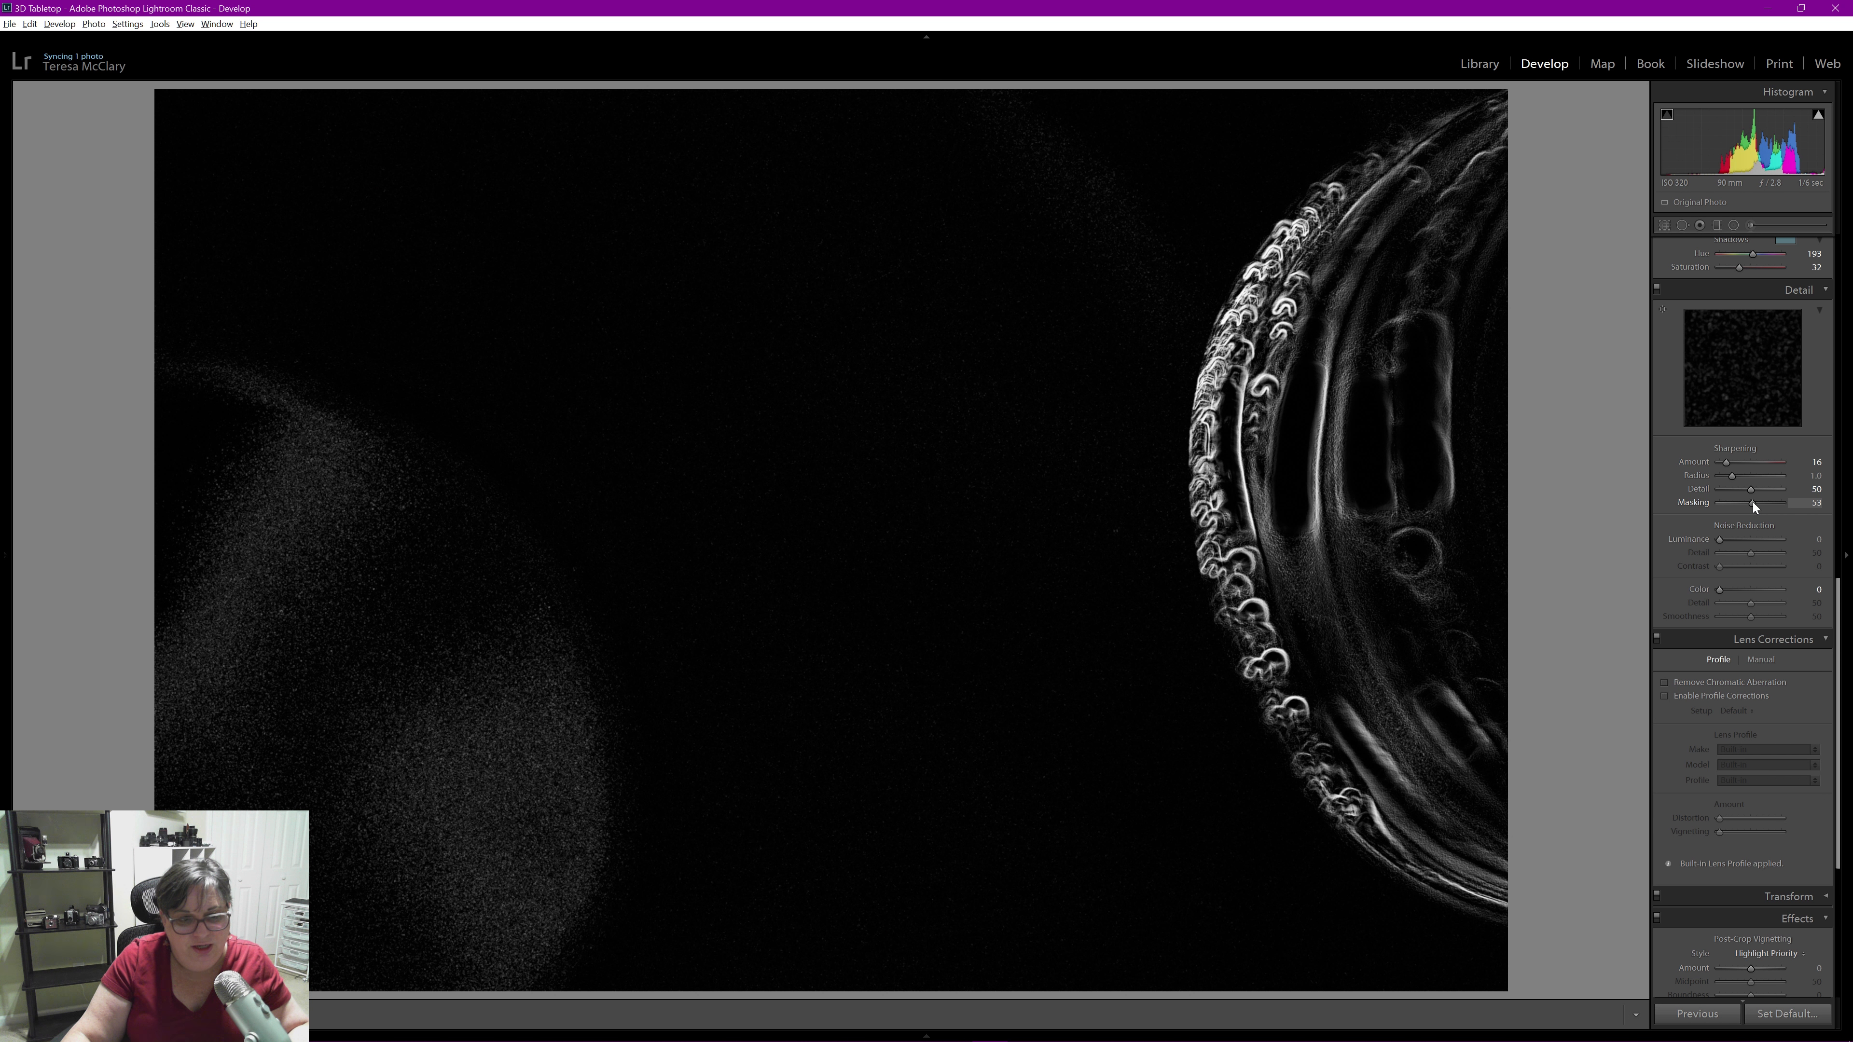
pyautogui.moveTo(1754, 504); pyautogui.dragTo(1796, 504)
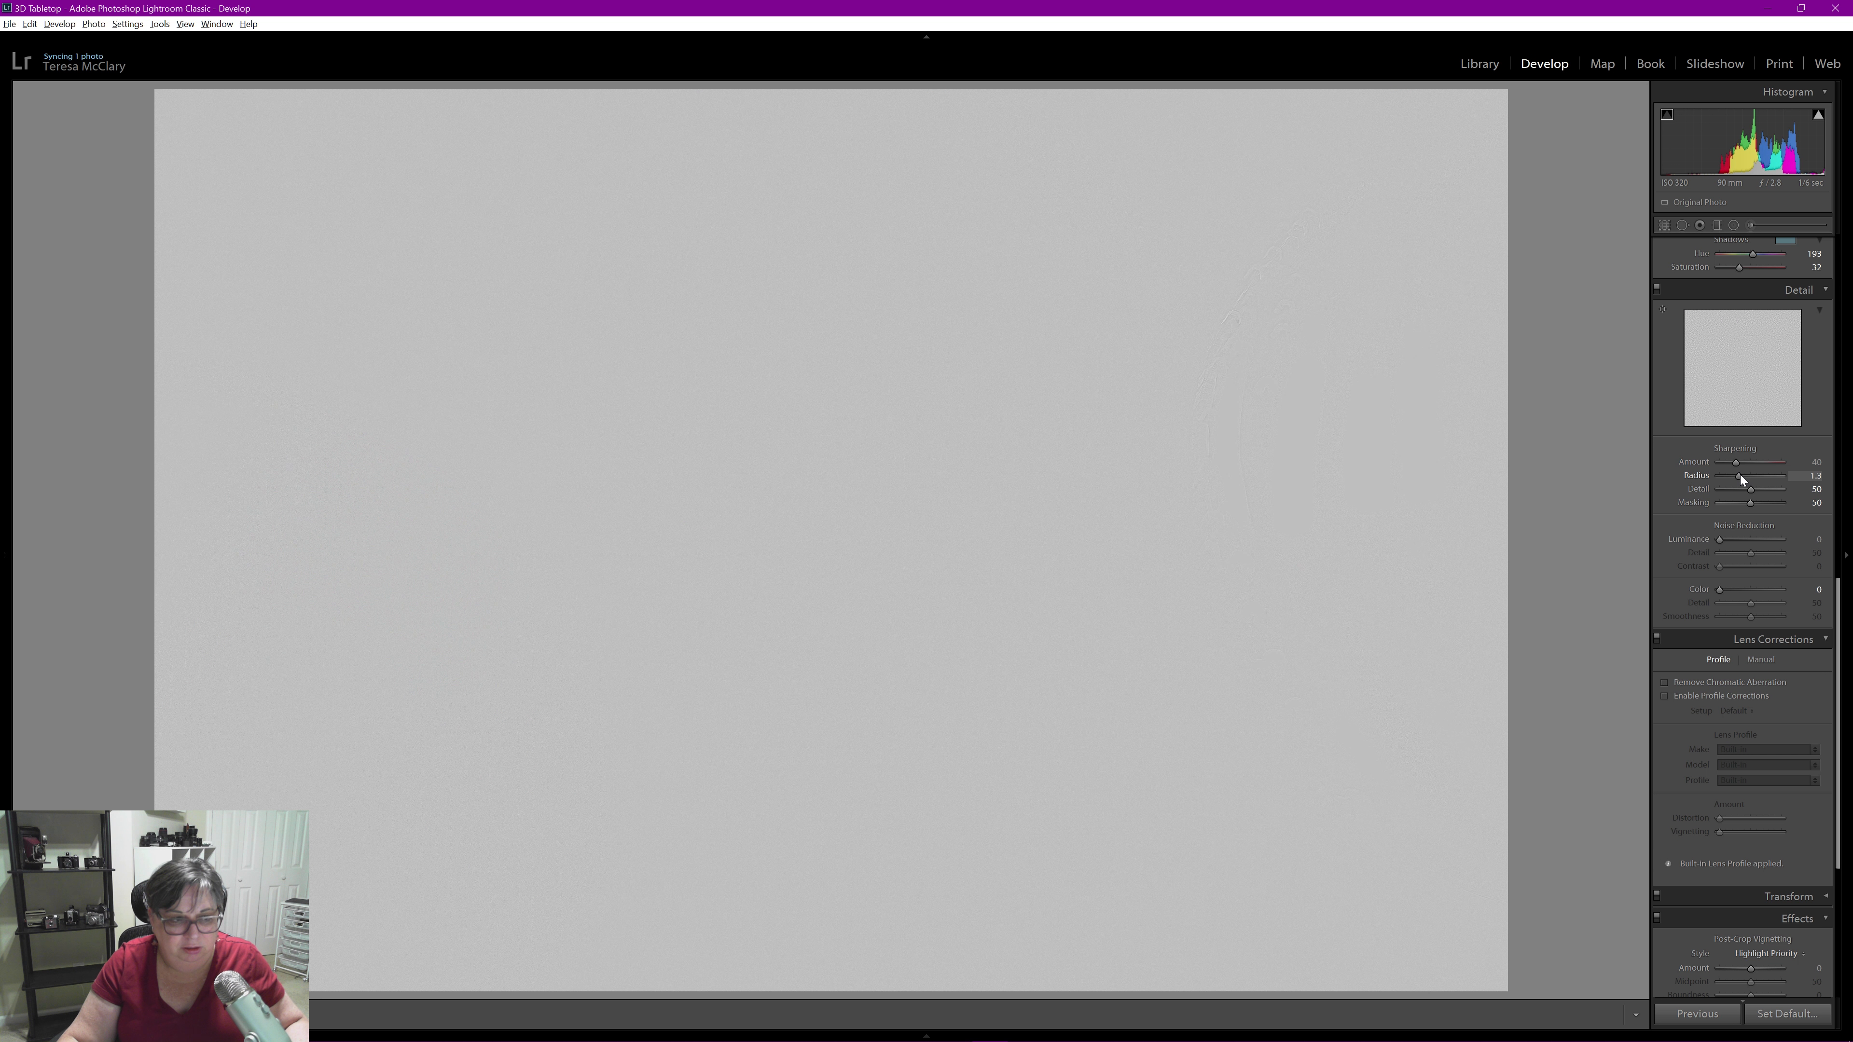
# Widen the sharpening radius to 2.2 and push the amount up to 67
pyautogui.moveTo(1748, 475); pyautogui.dragTo(1755, 475)
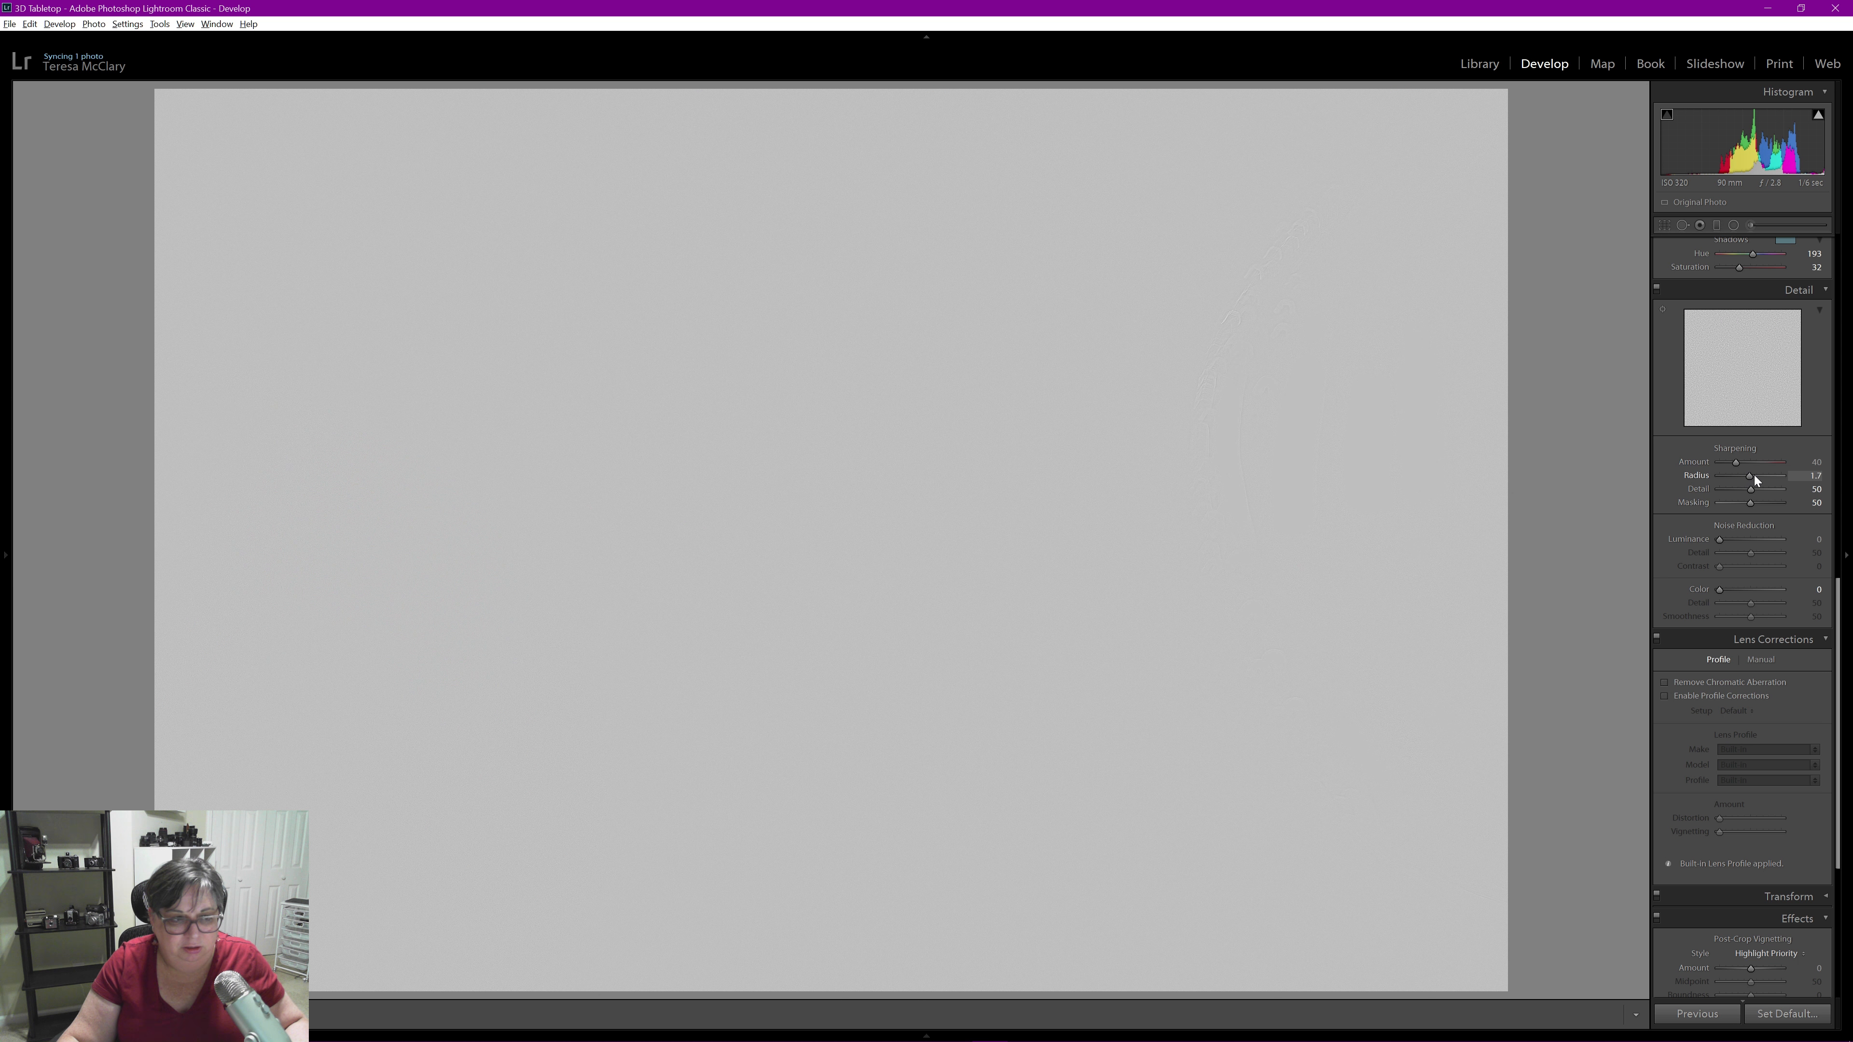
pyautogui.moveTo(1748, 475); pyautogui.dragTo(1760, 475)
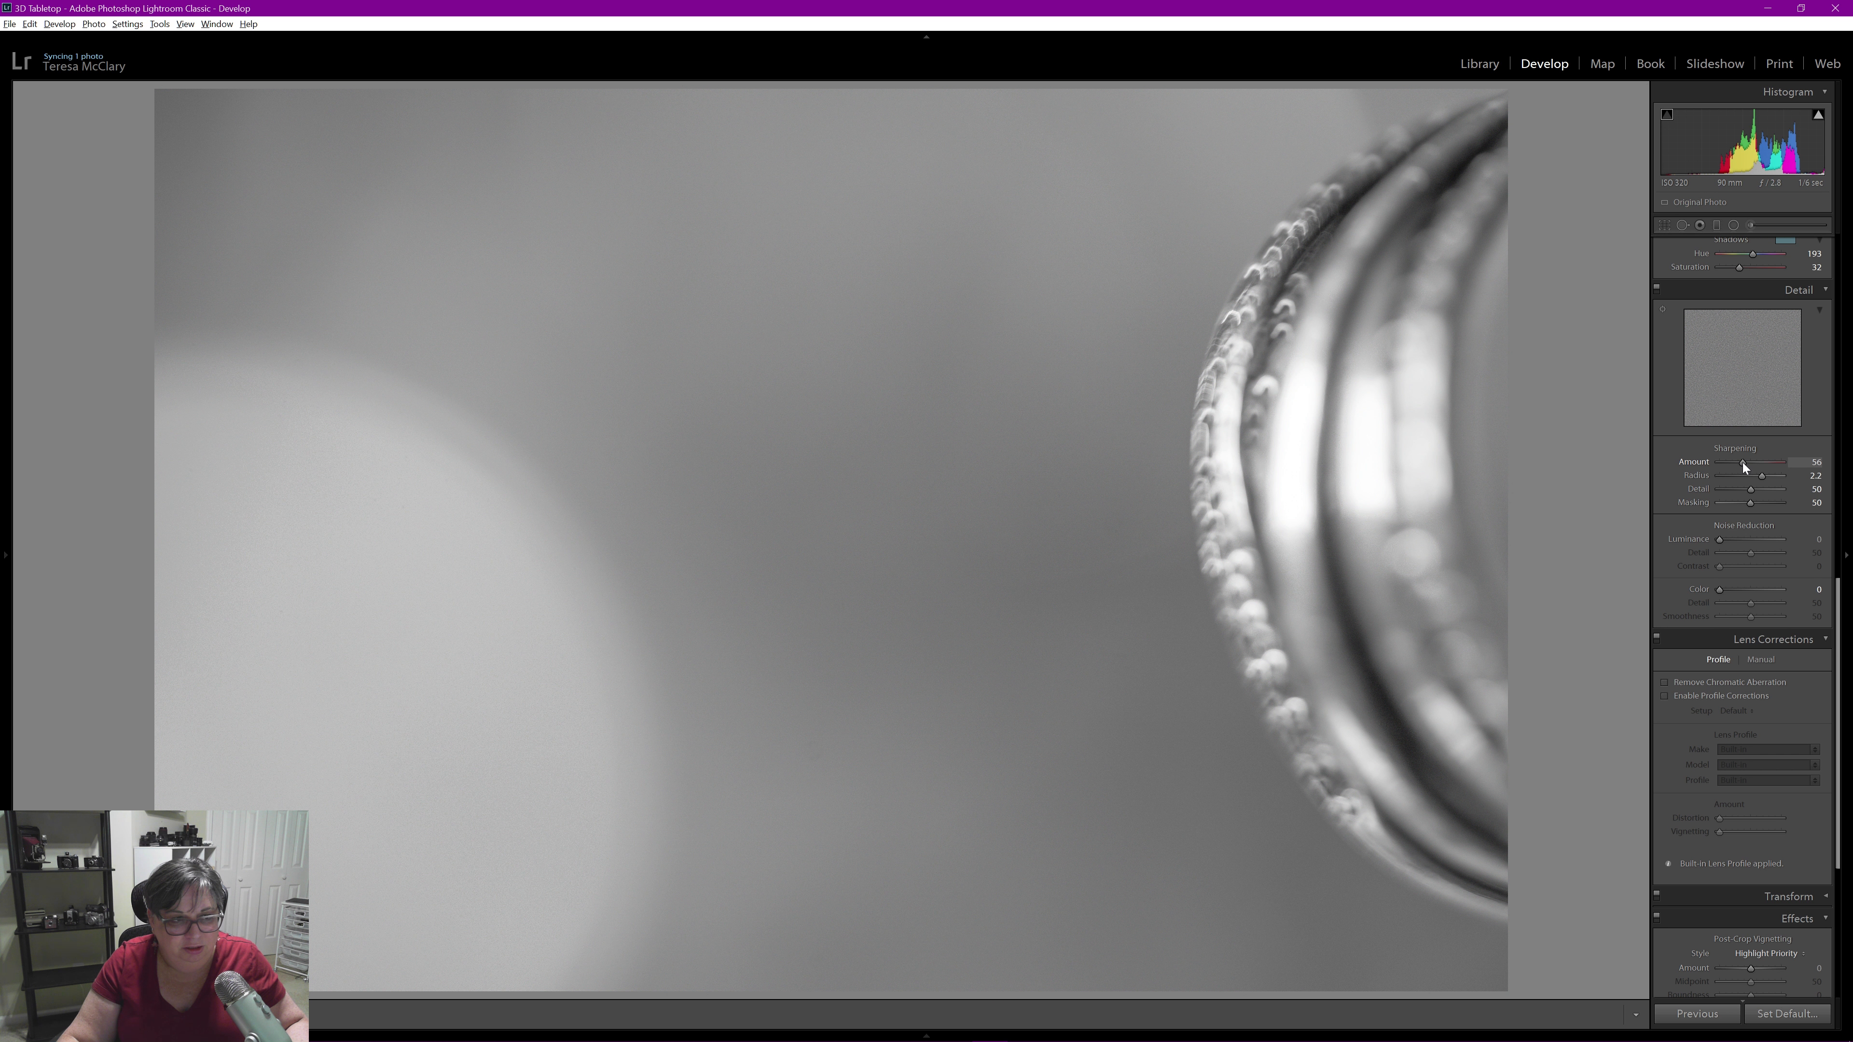
pyautogui.moveTo(1741, 462); pyautogui.dragTo(1755, 462)
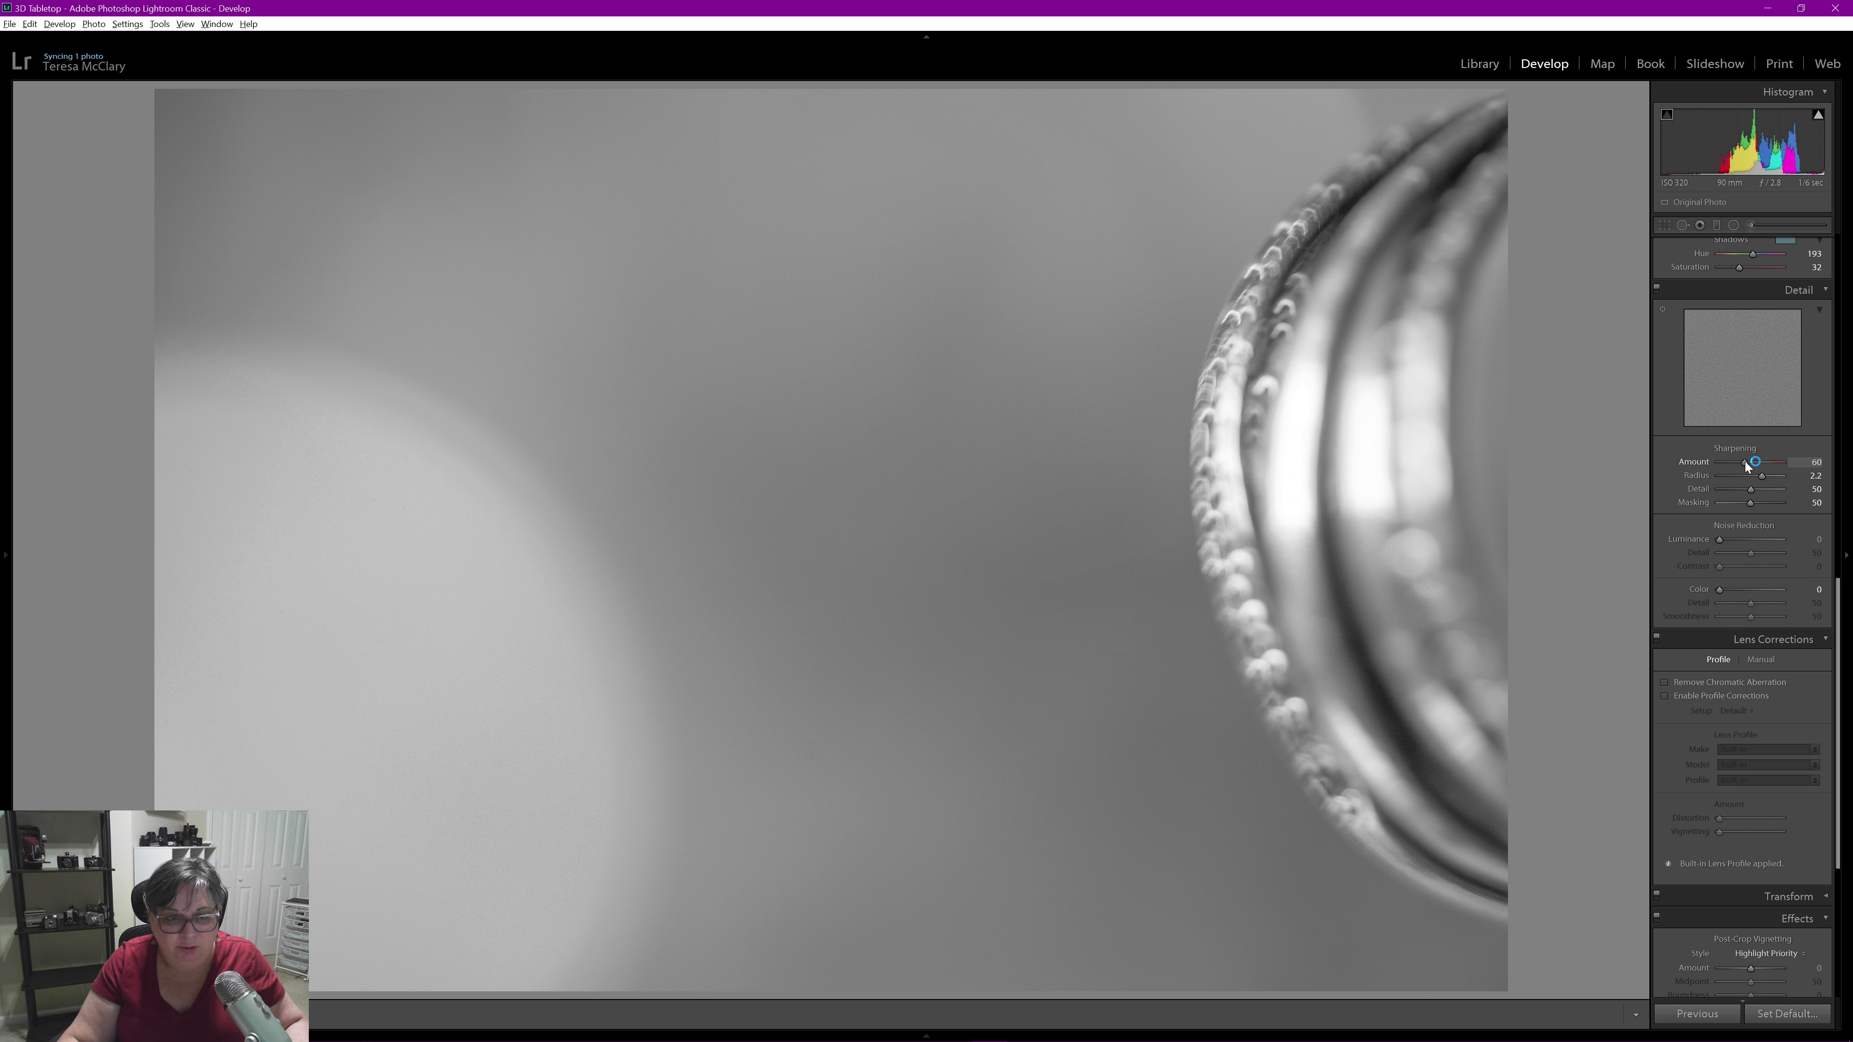
pyautogui.moveTo(1753, 462); pyautogui.dragTo(1773, 461)
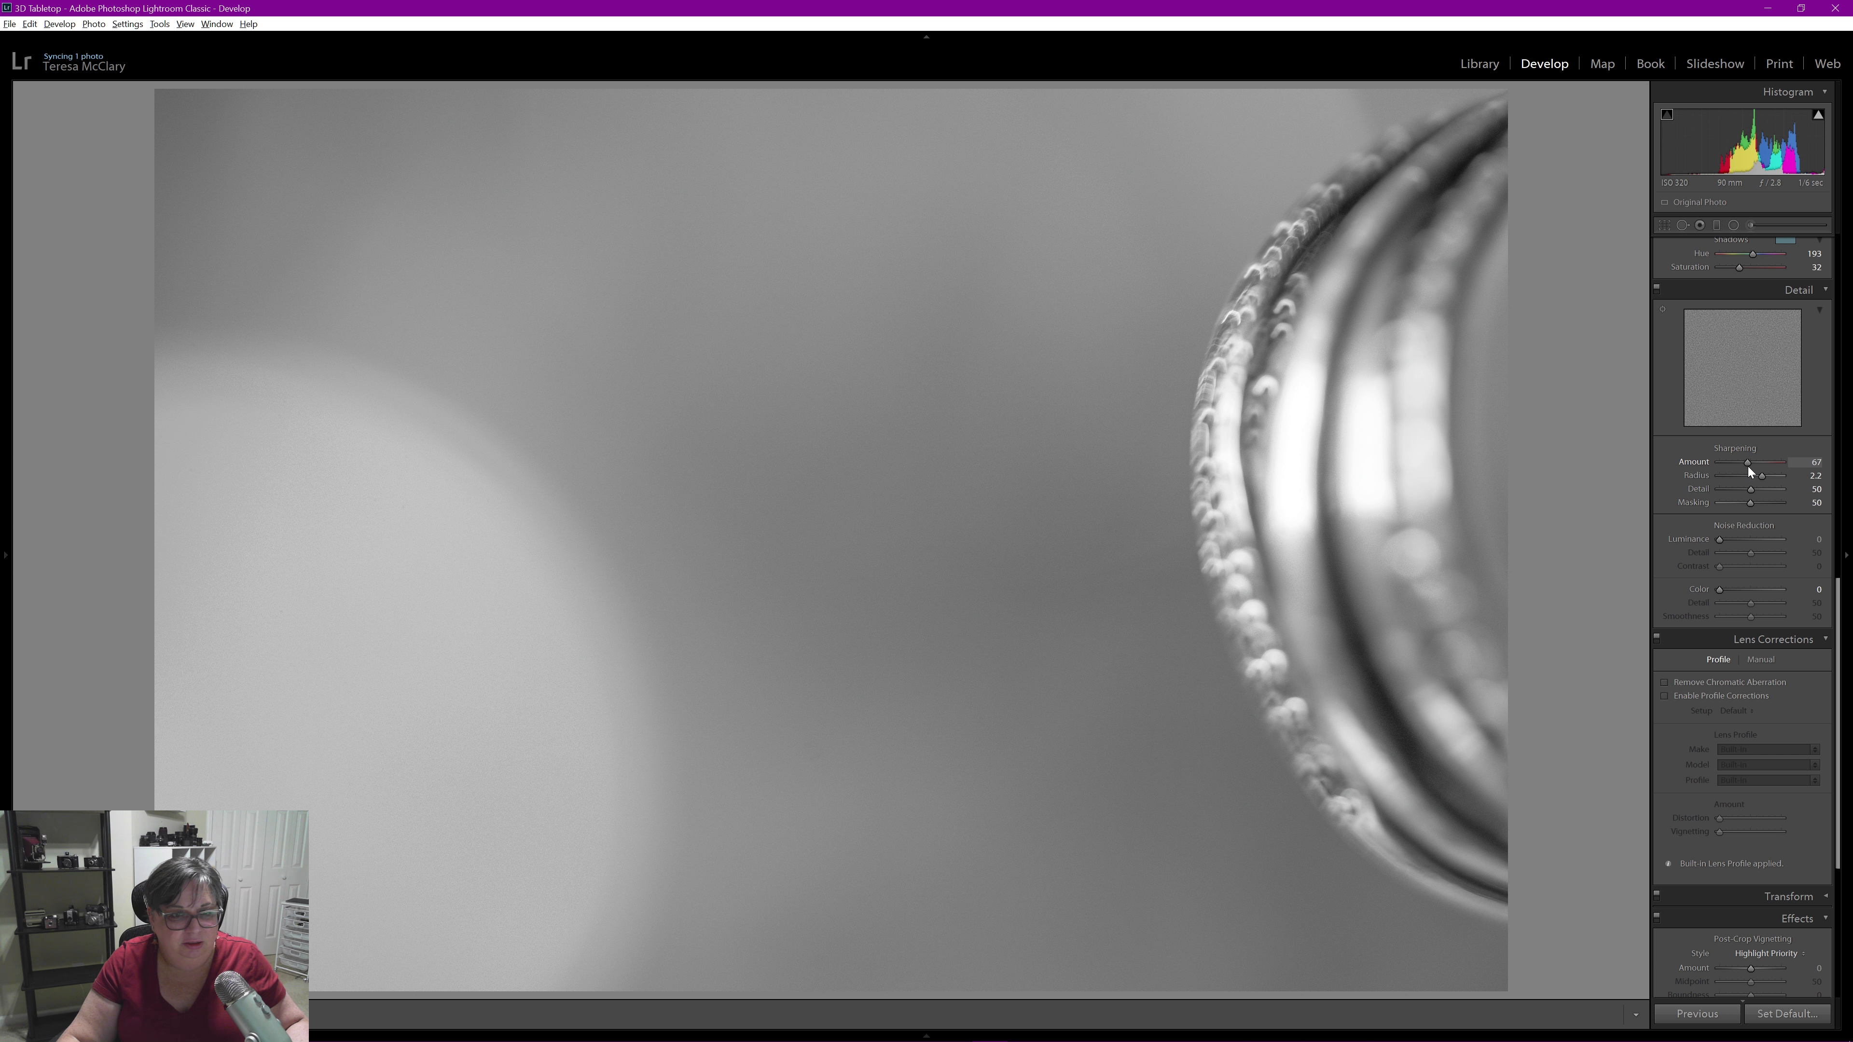
pyautogui.moveTo(1748, 462); pyautogui.dragTo(1760, 462)
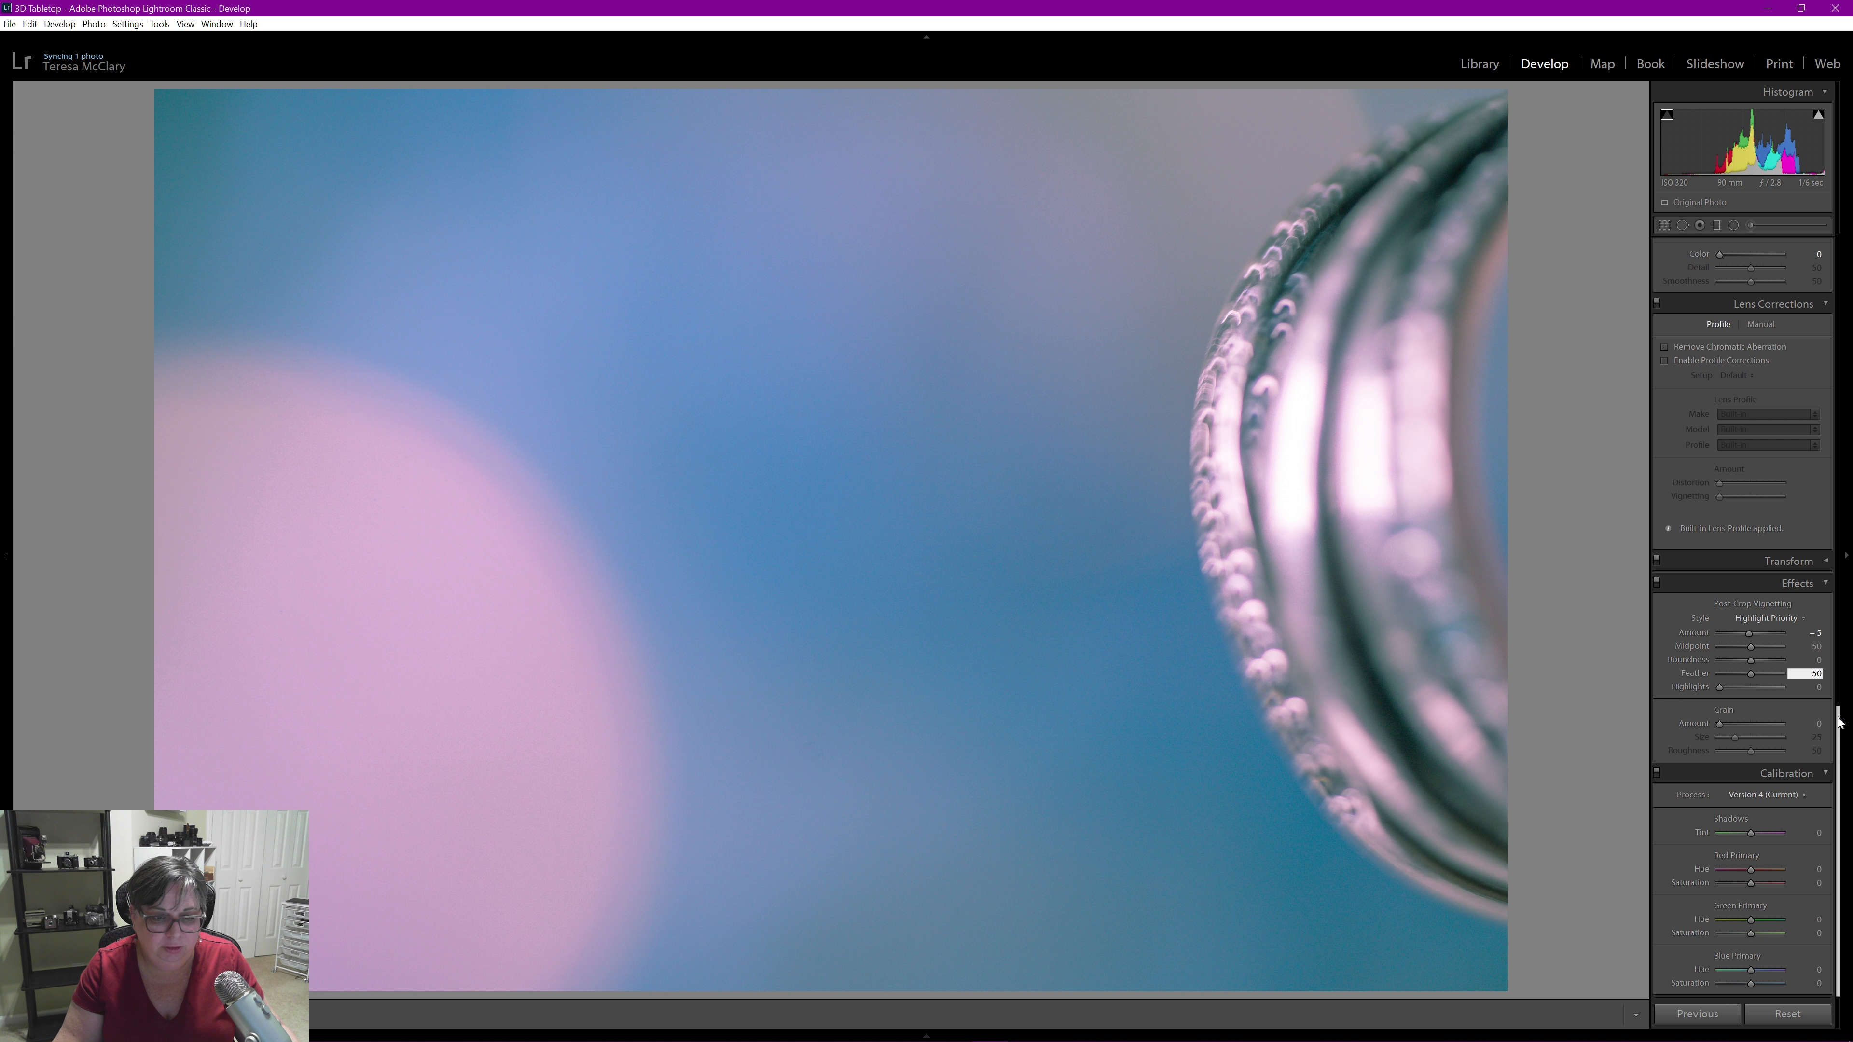
pyautogui.moveTo(1599, 790)
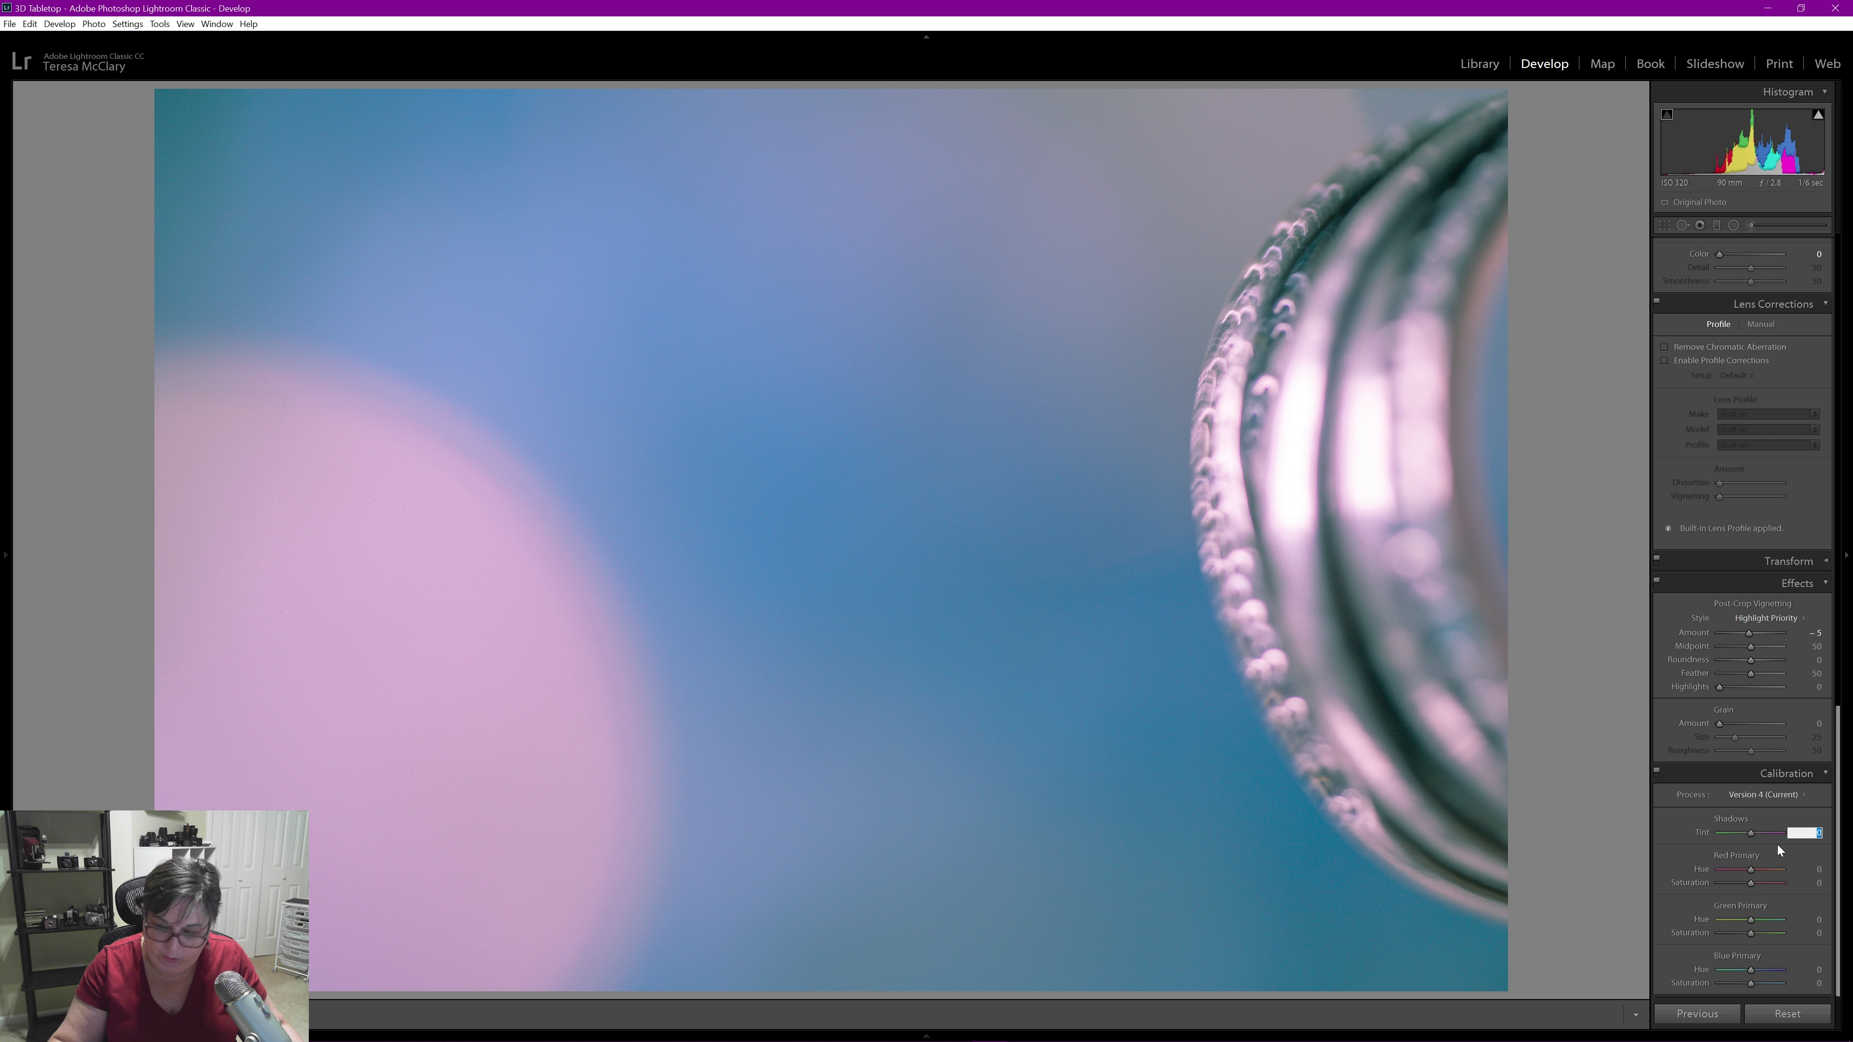
# Set calibration shadows tint to +49 magenta and green primary saturation to -55
pyautogui.moveTo(1737, 832); pyautogui.dragTo(1796, 832)
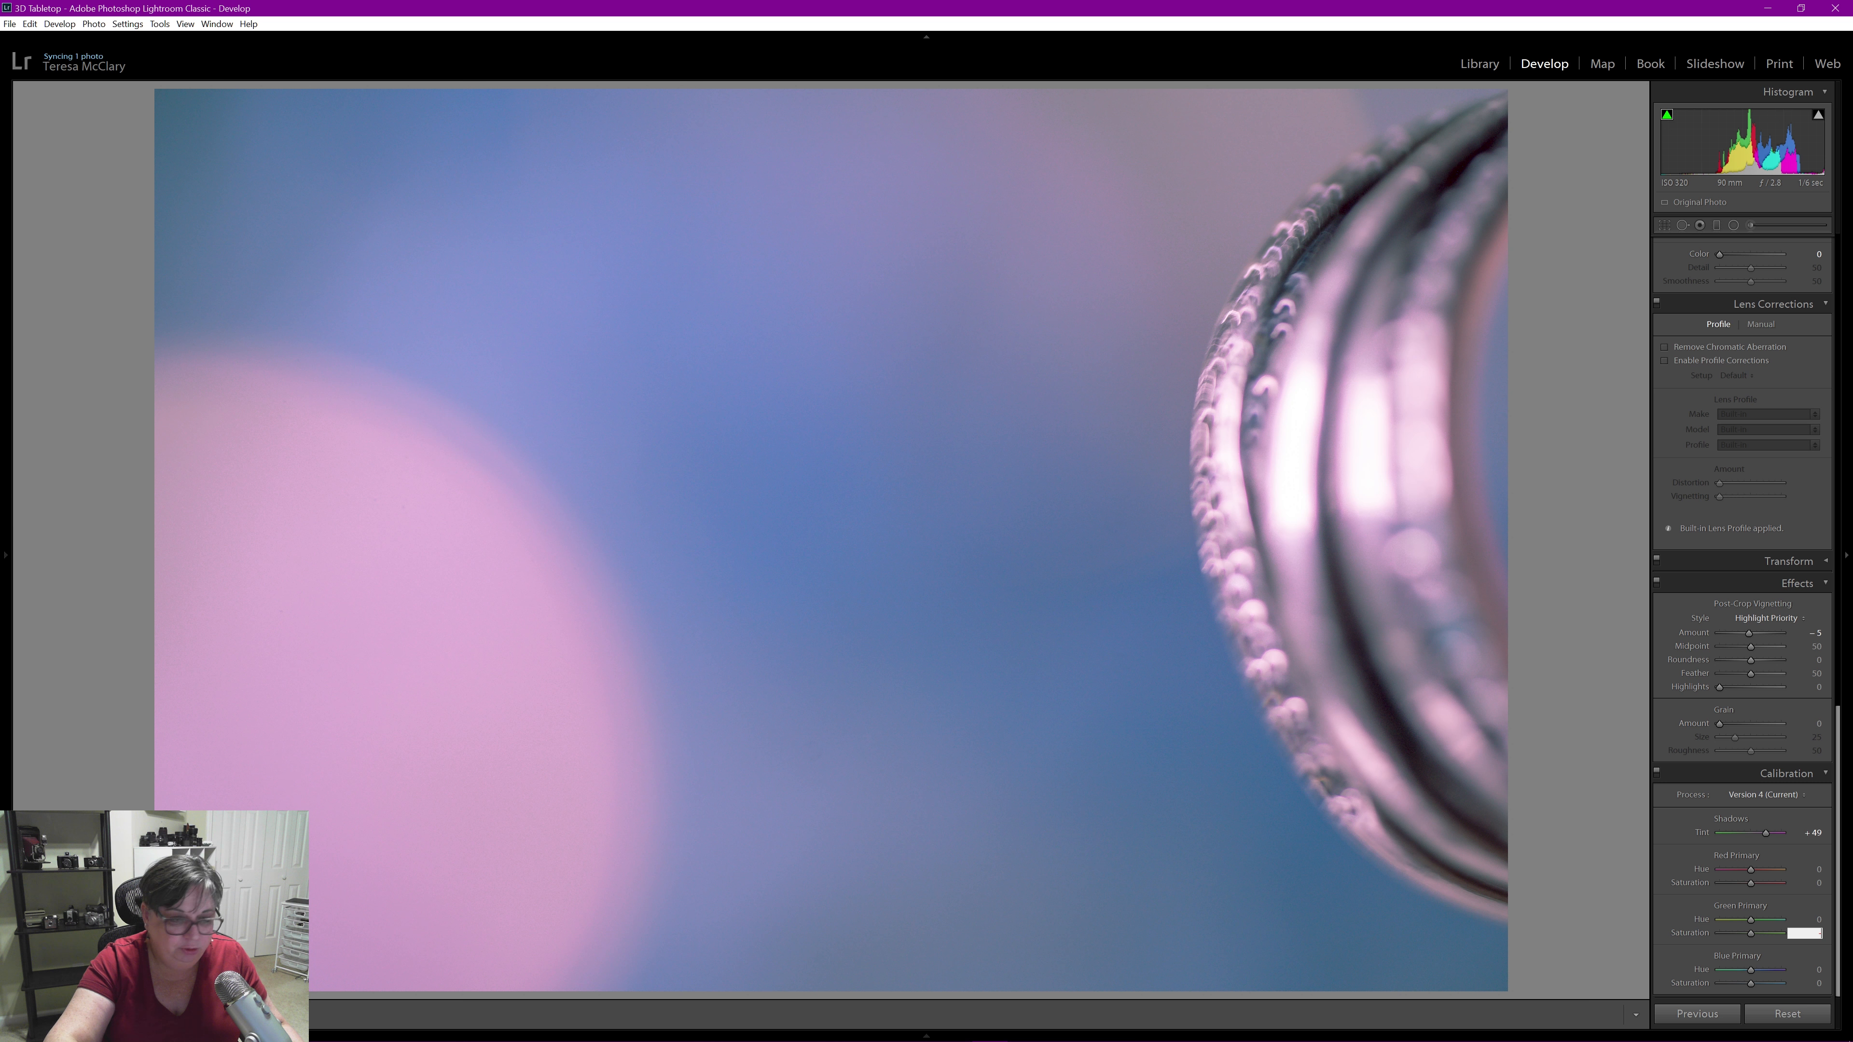
pyautogui.moveTo(1755, 932); pyautogui.dragTo(1743, 932)
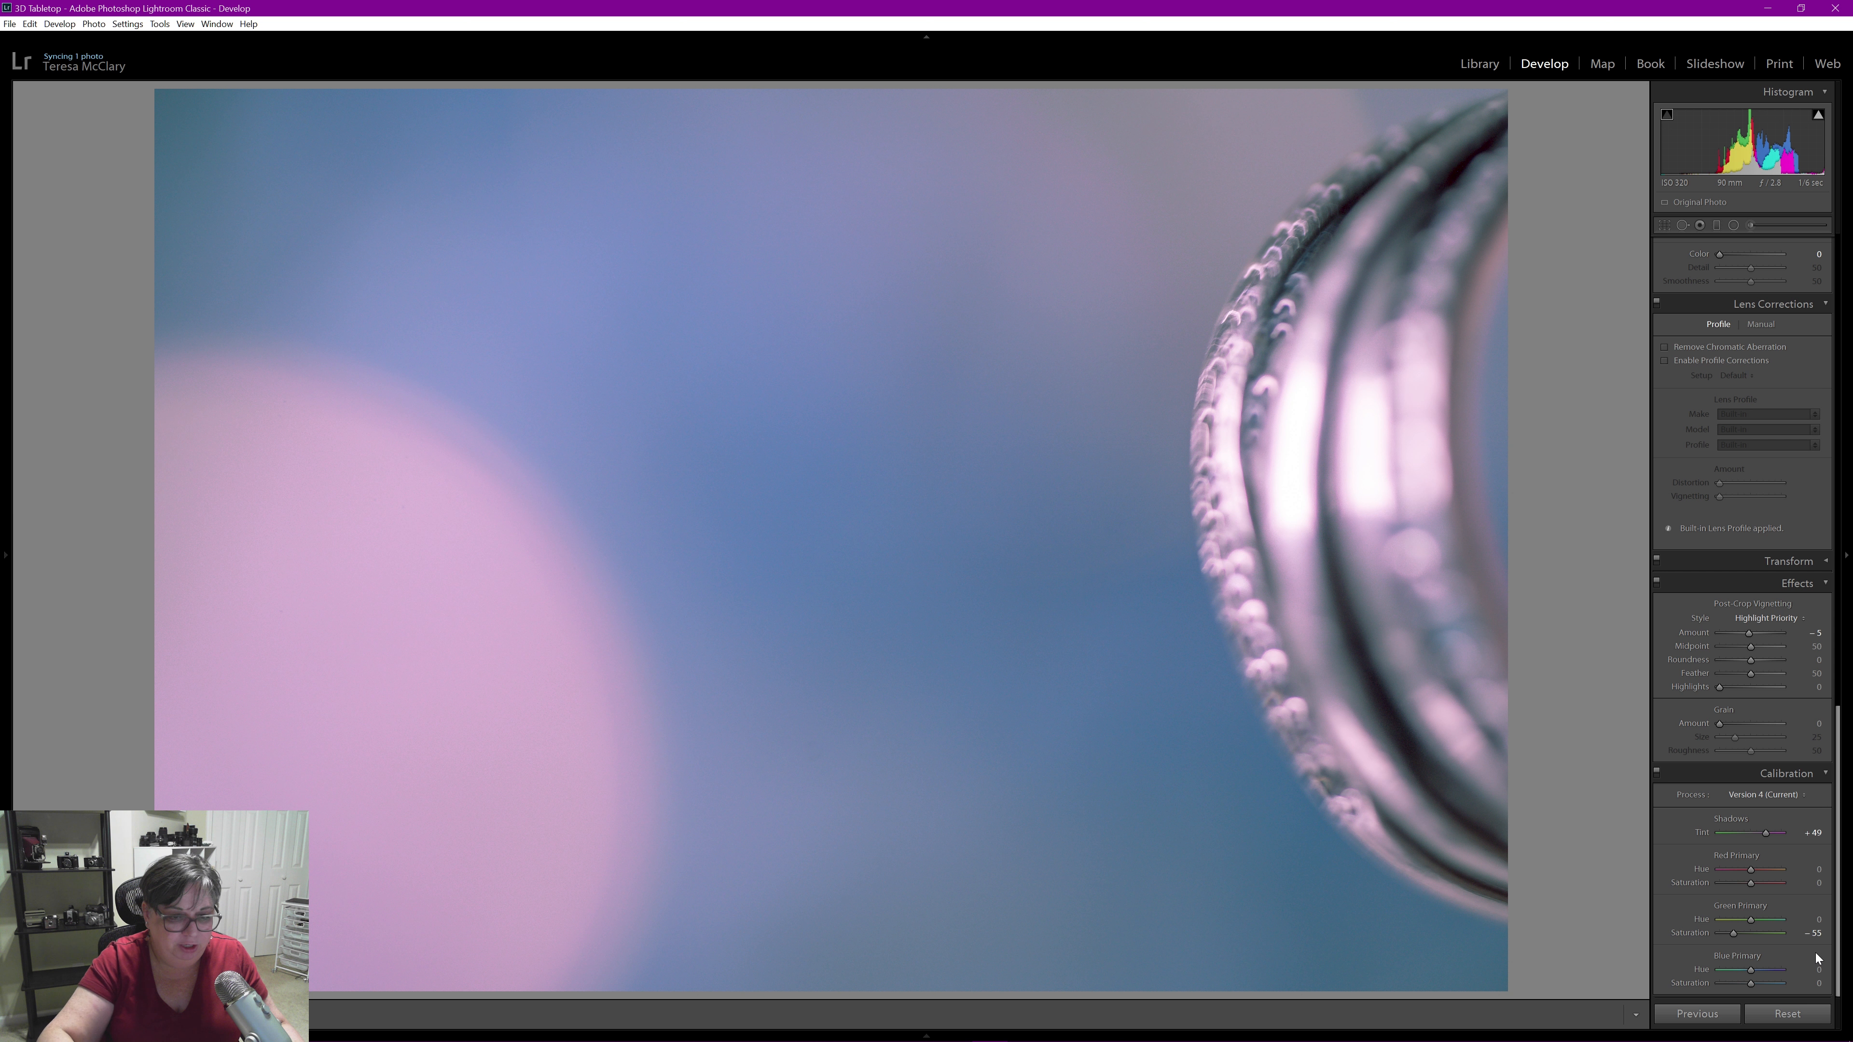